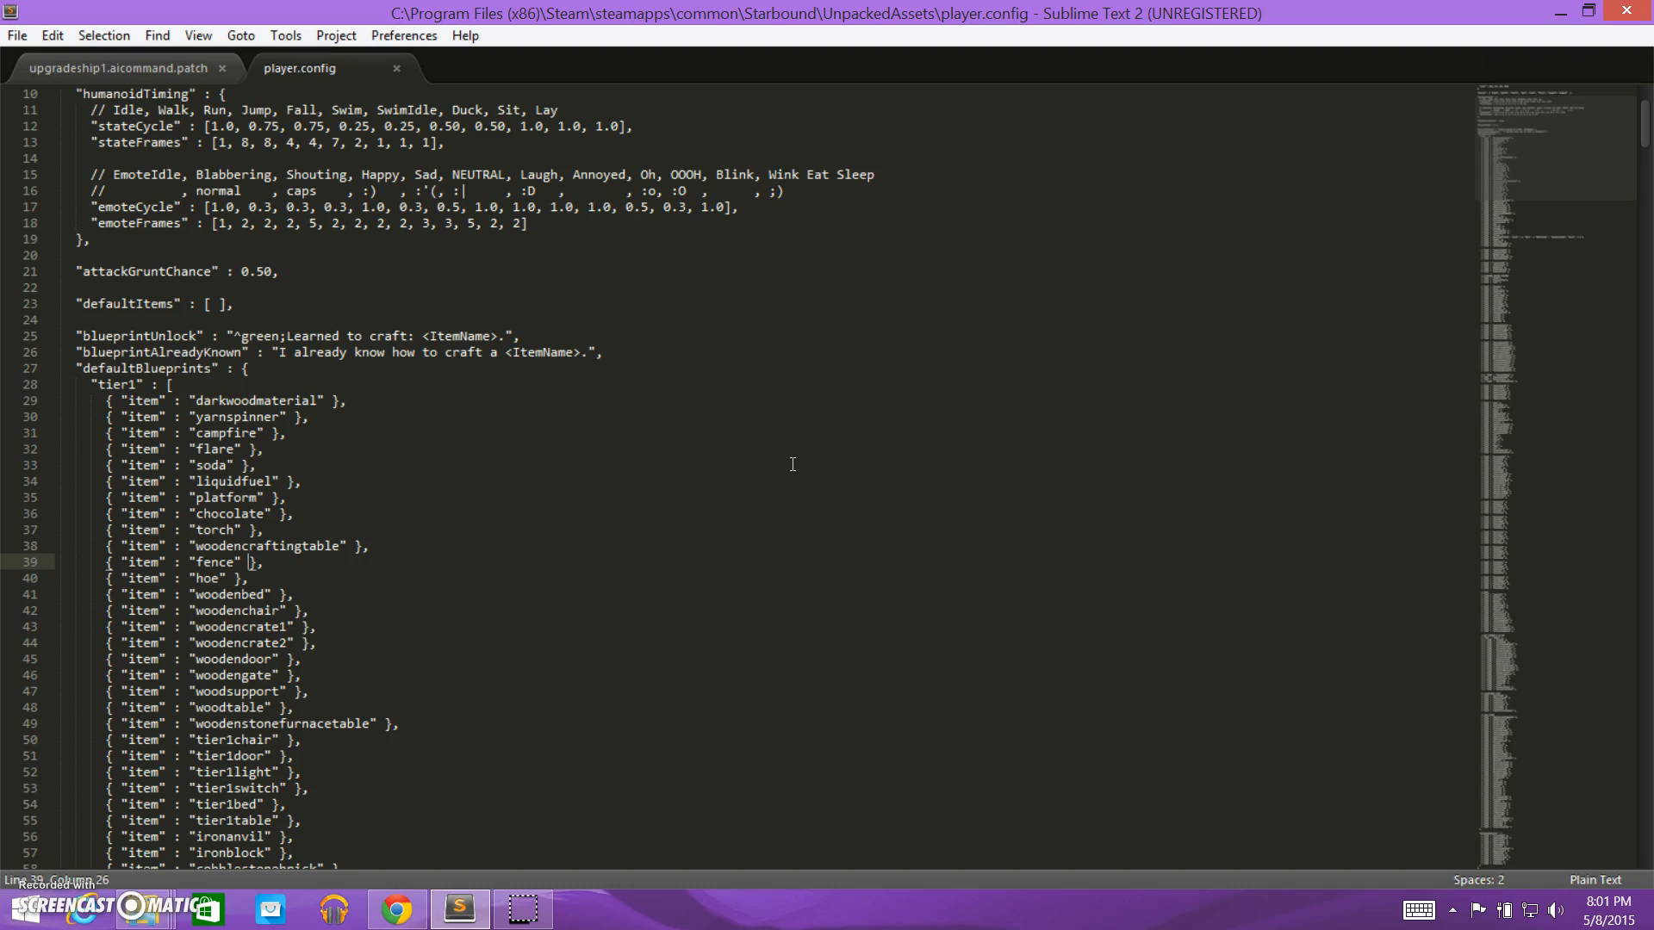
{"action": "mouse_move", "coordinate": [726, 457]}
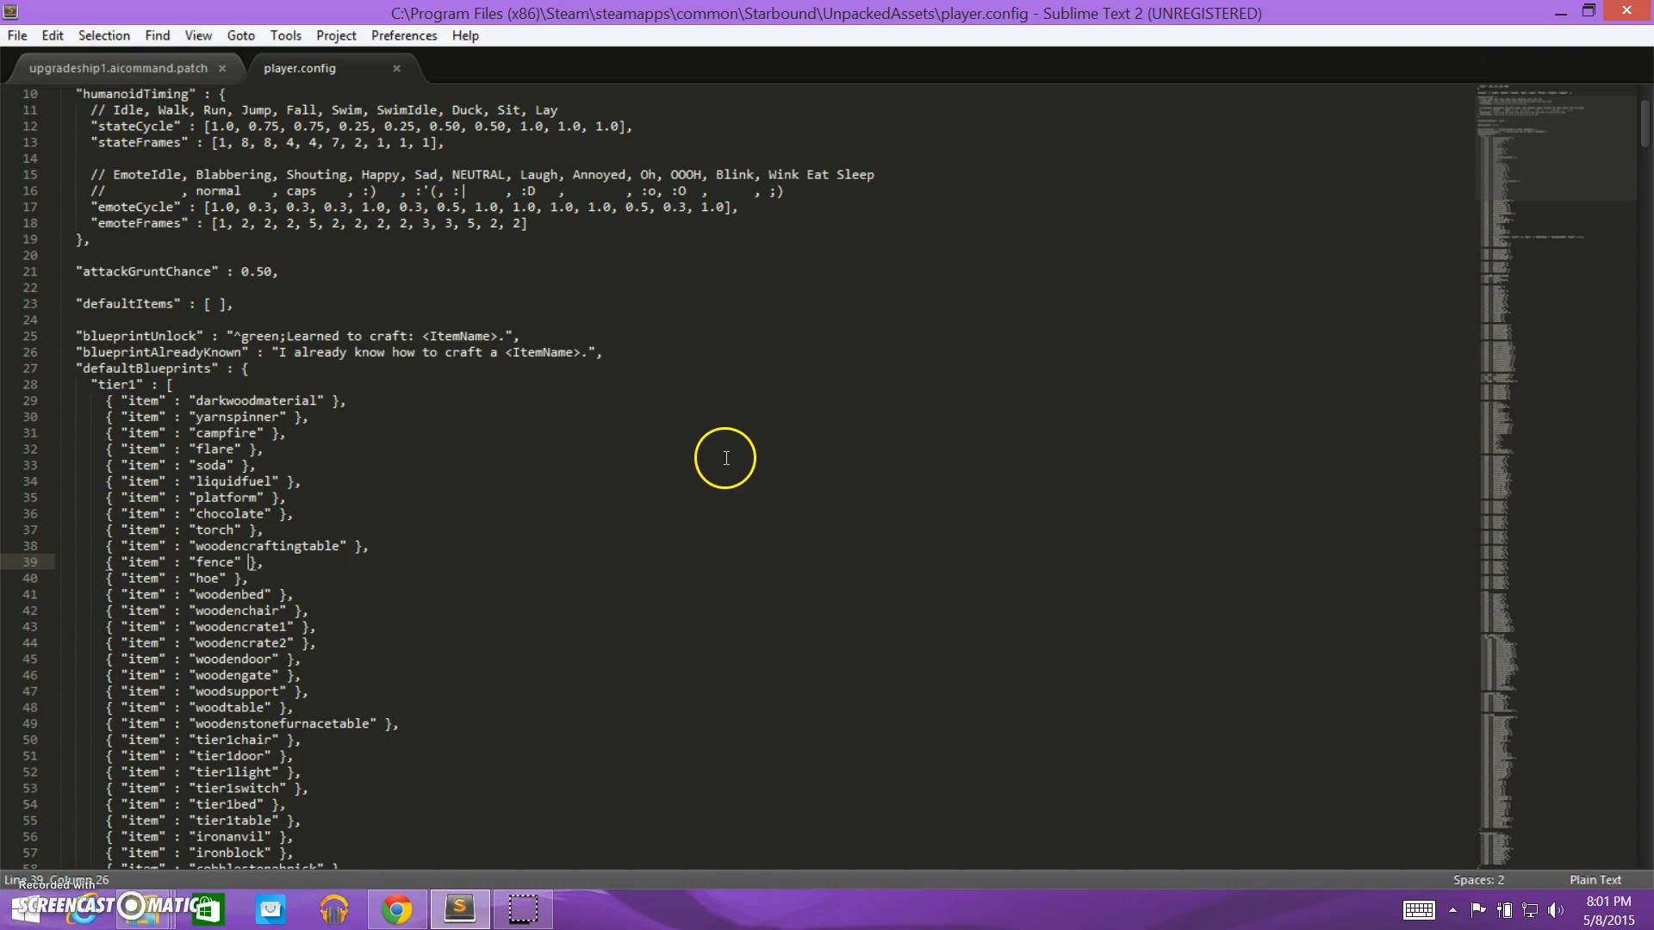
{"action": "mouse_move", "coordinate": [564, 279]}
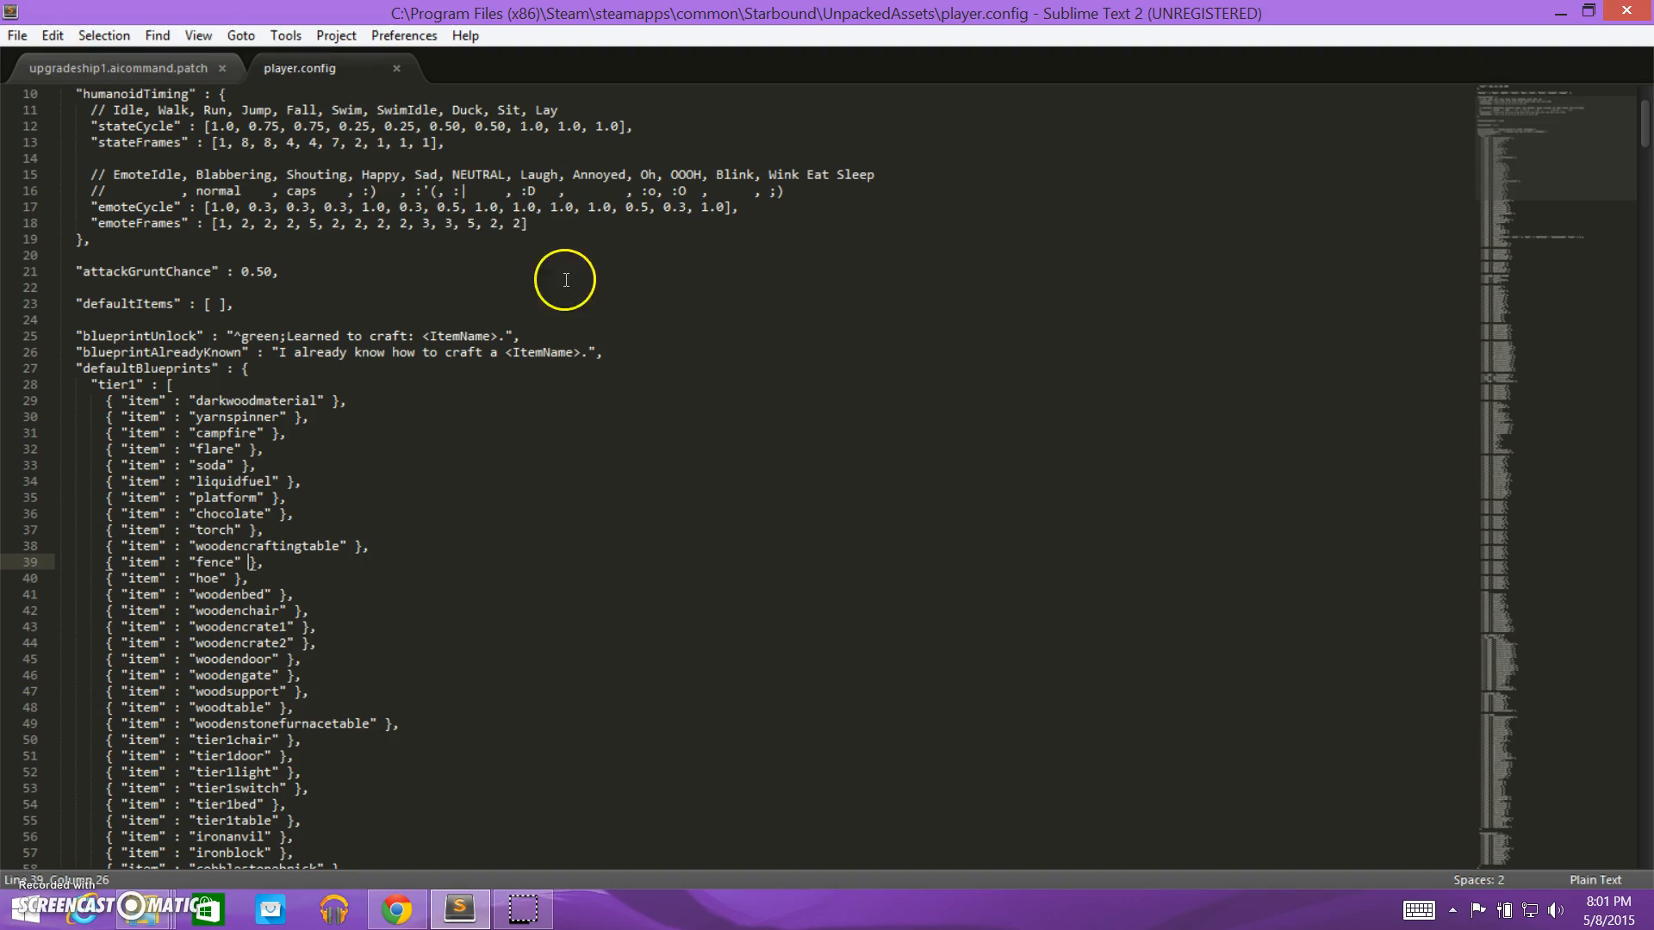
{"action": "mouse_move", "coordinate": [359, 85]}
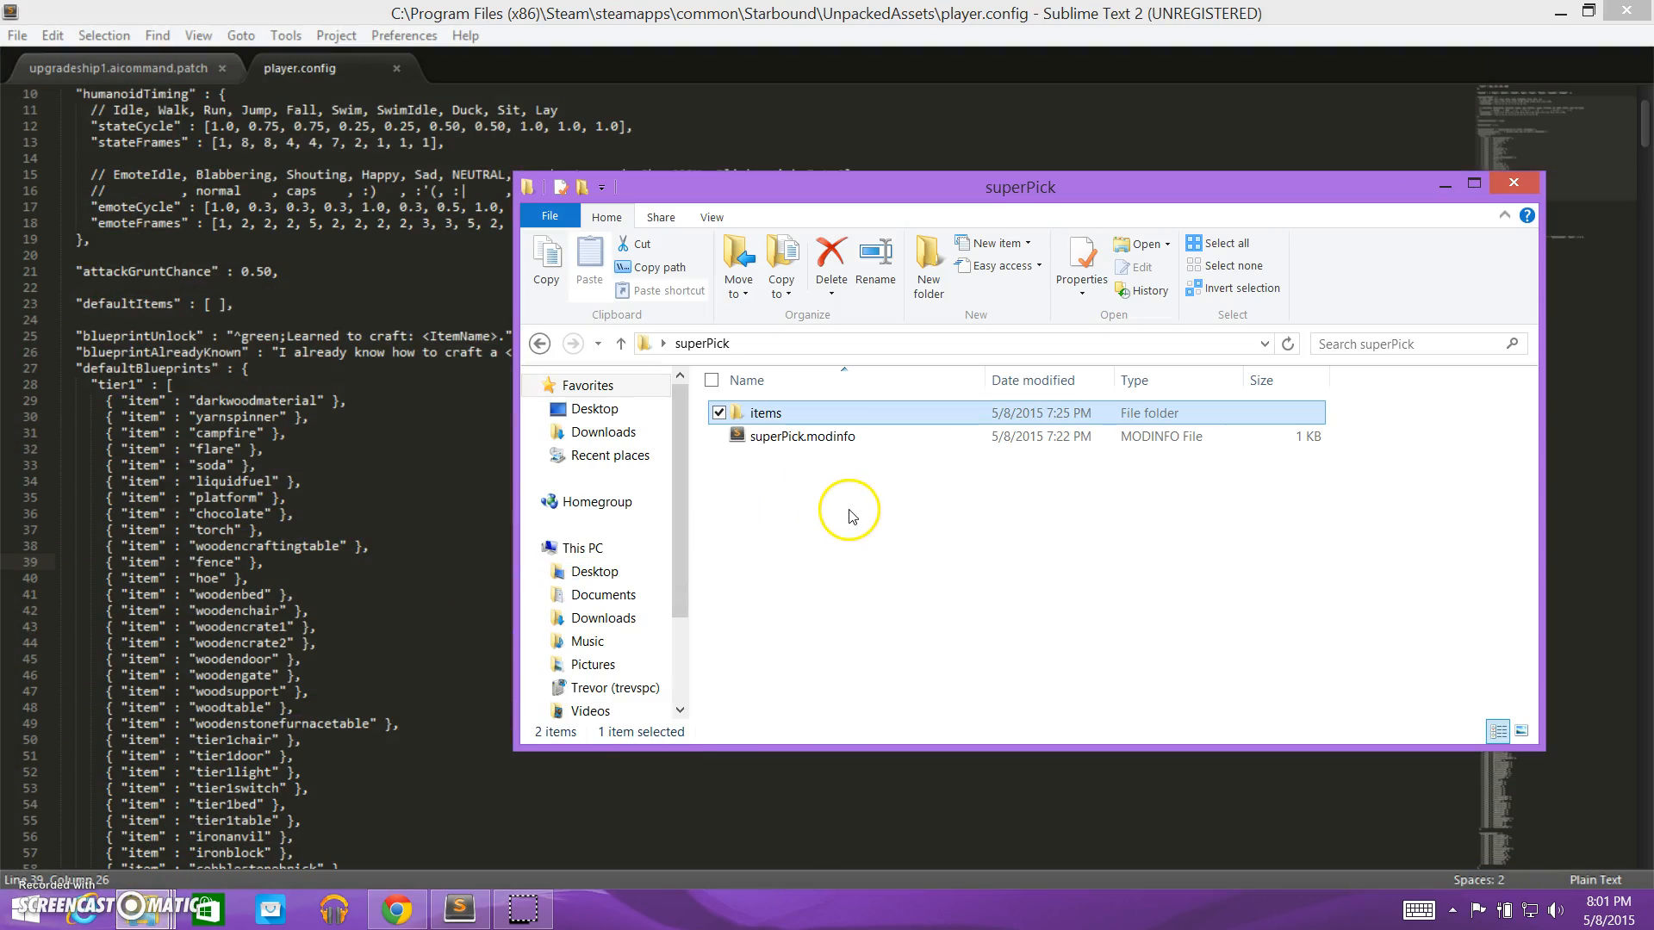
{"action": "mouse_move", "coordinate": [809, 498]}
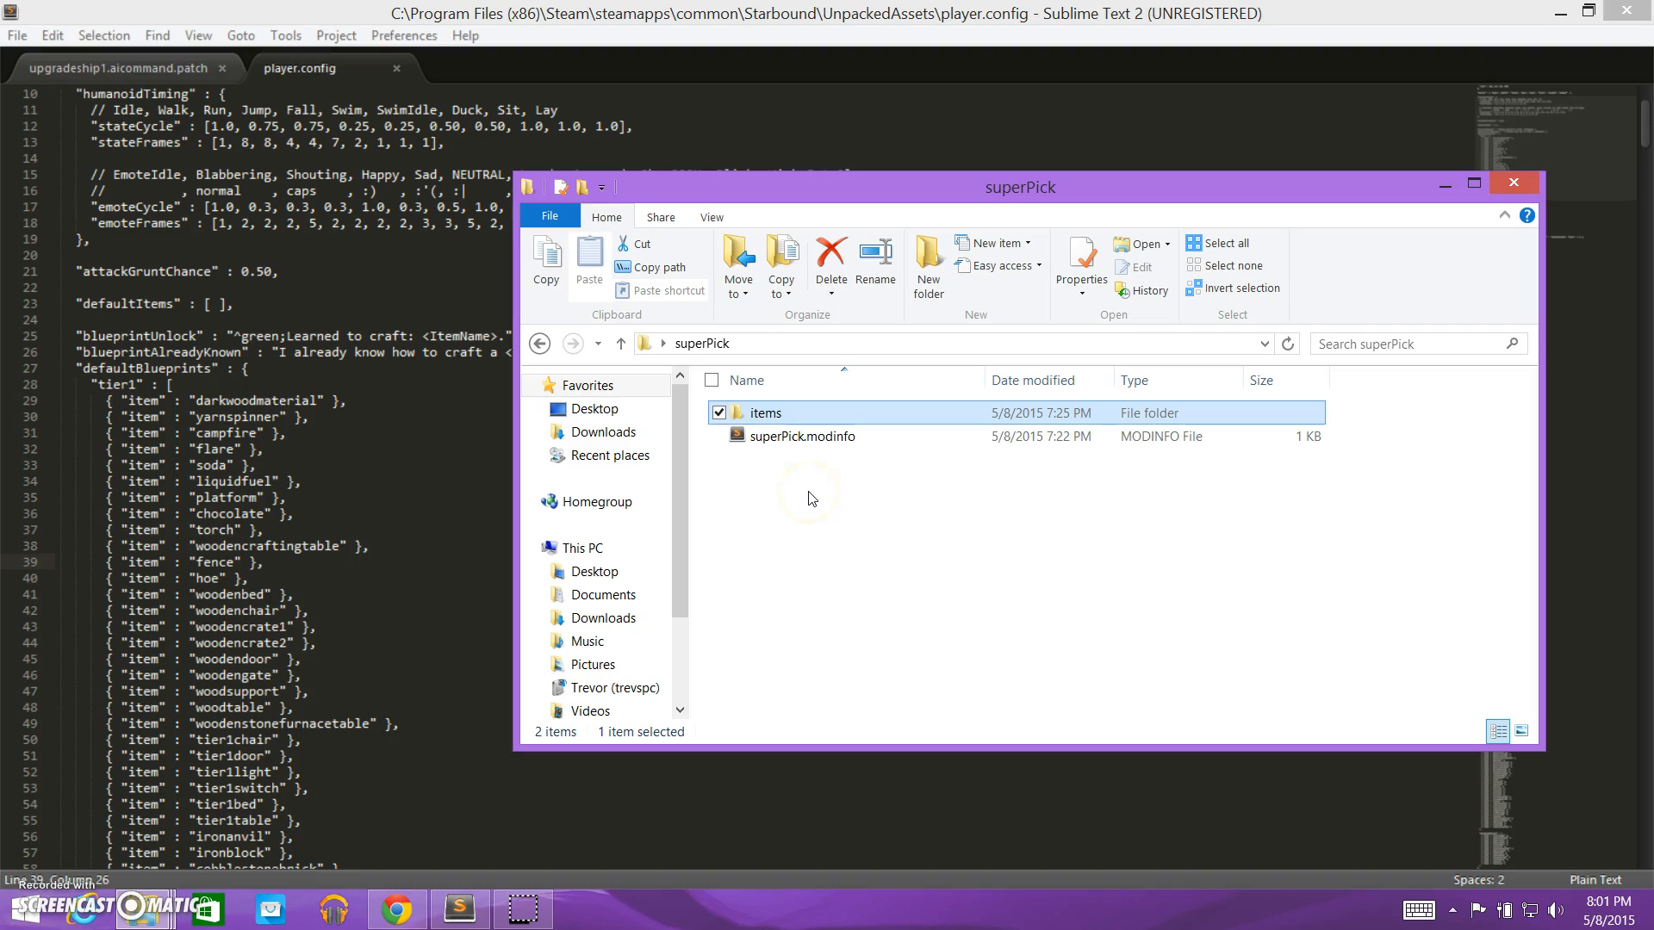
{"action": "mouse_move", "coordinate": [795, 520]}
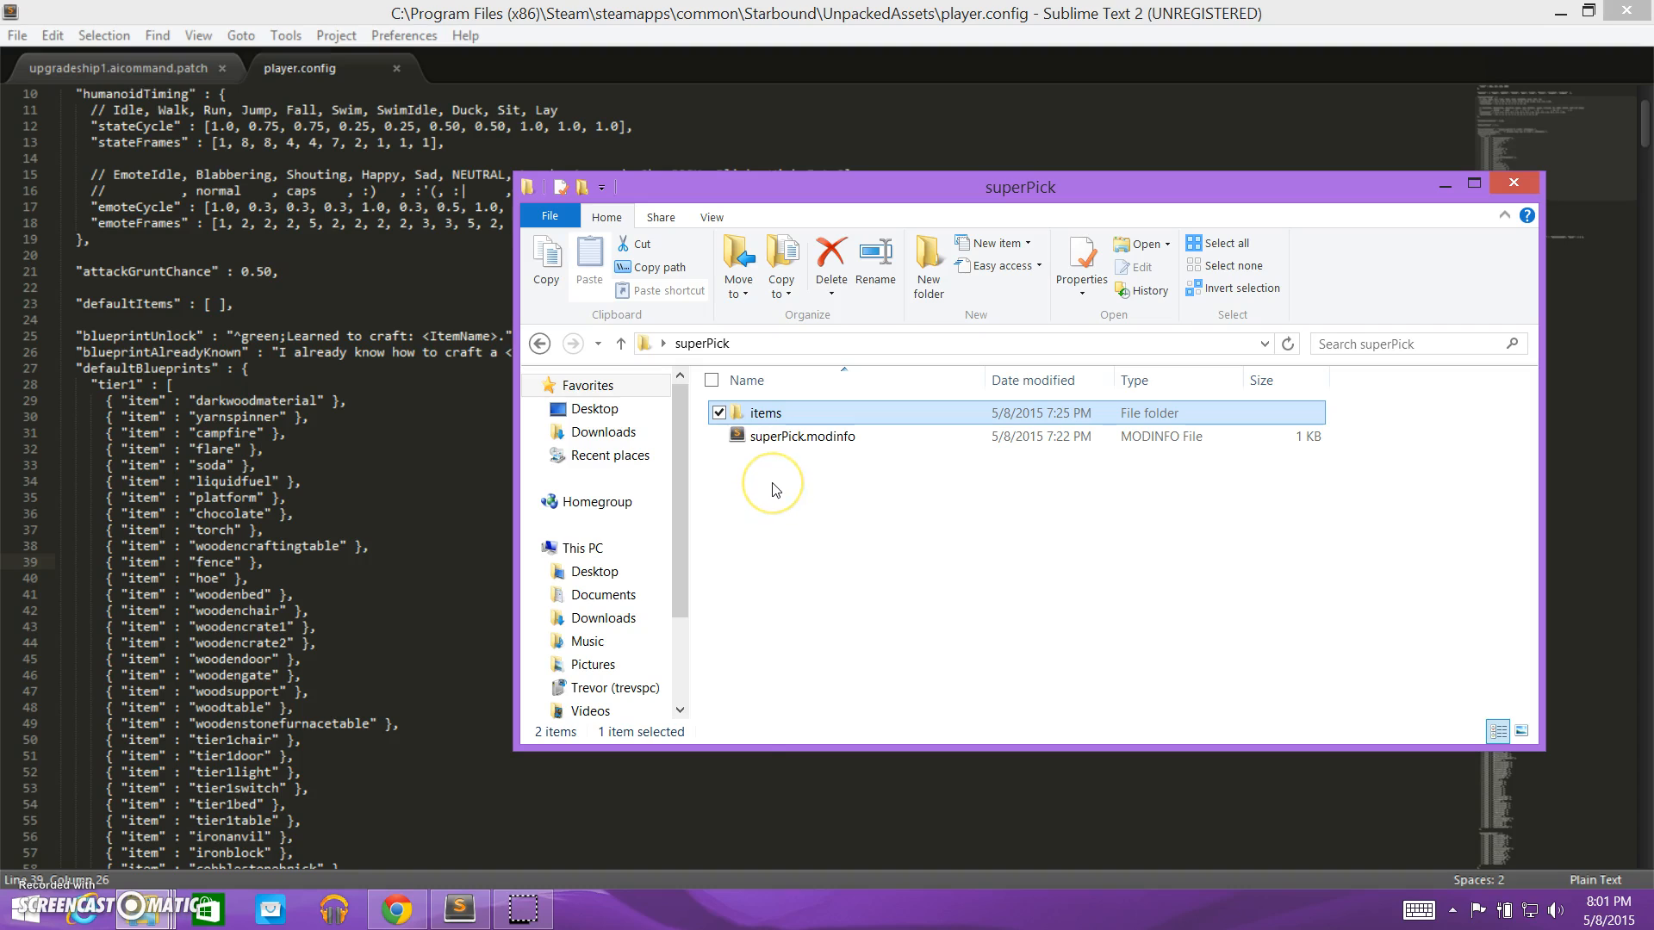
Create a new text document in the superPick folder named player.config.patch.
{"action": "right_click", "coordinate": [772, 487]}
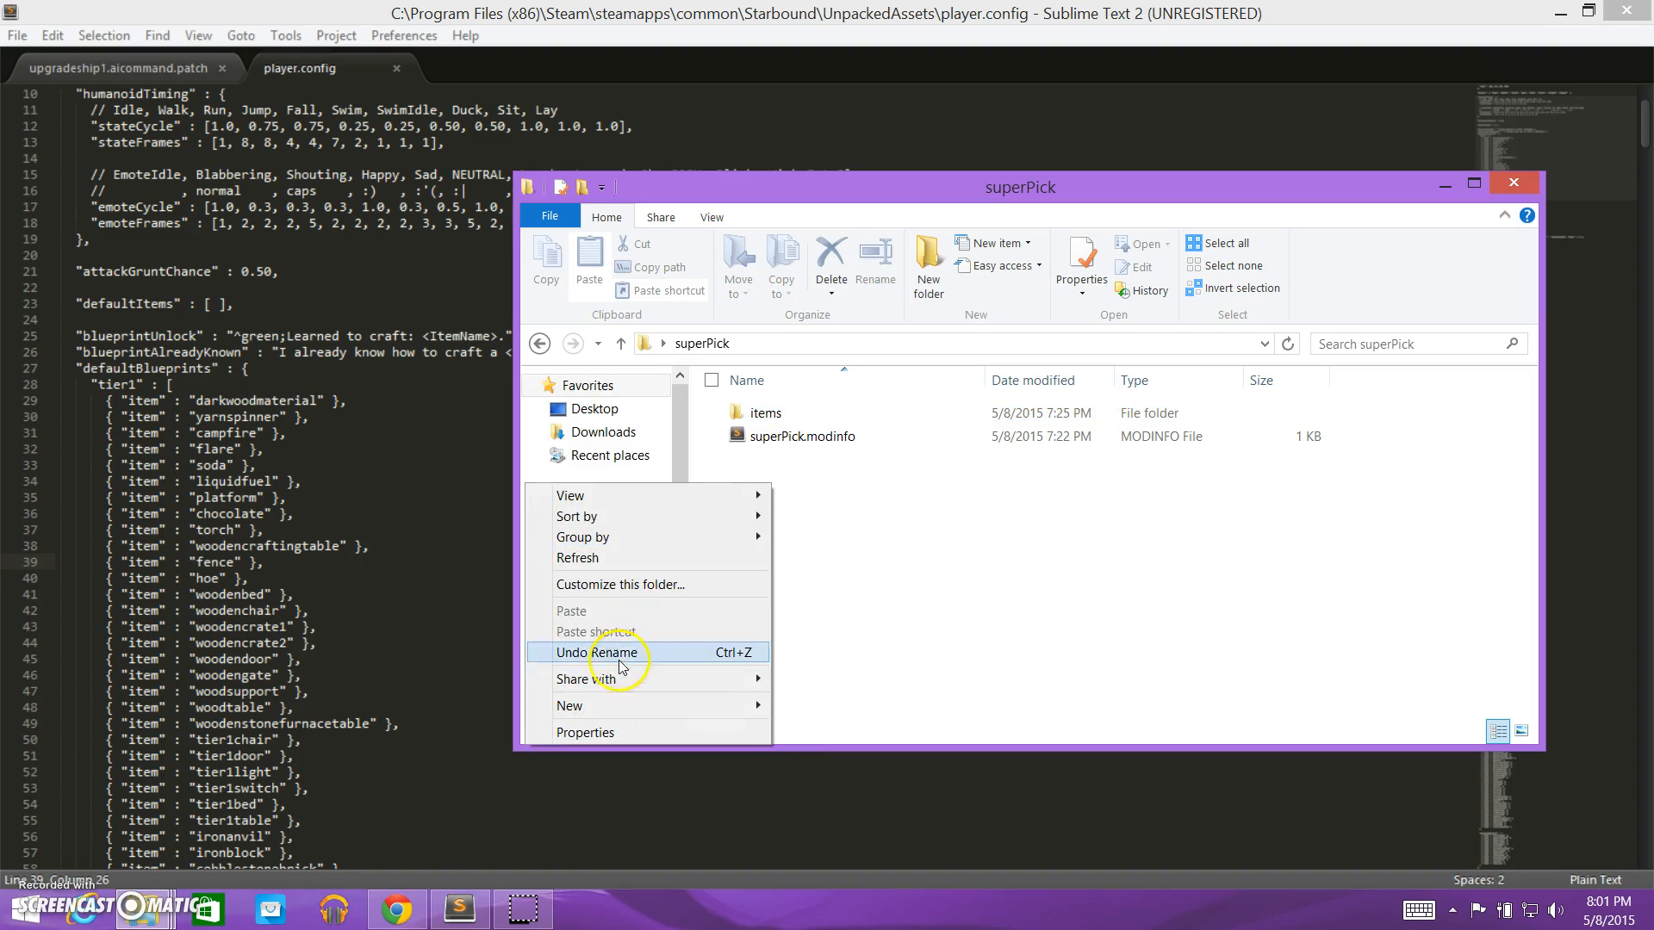
{"action": "mouse_move", "coordinate": [569, 705]}
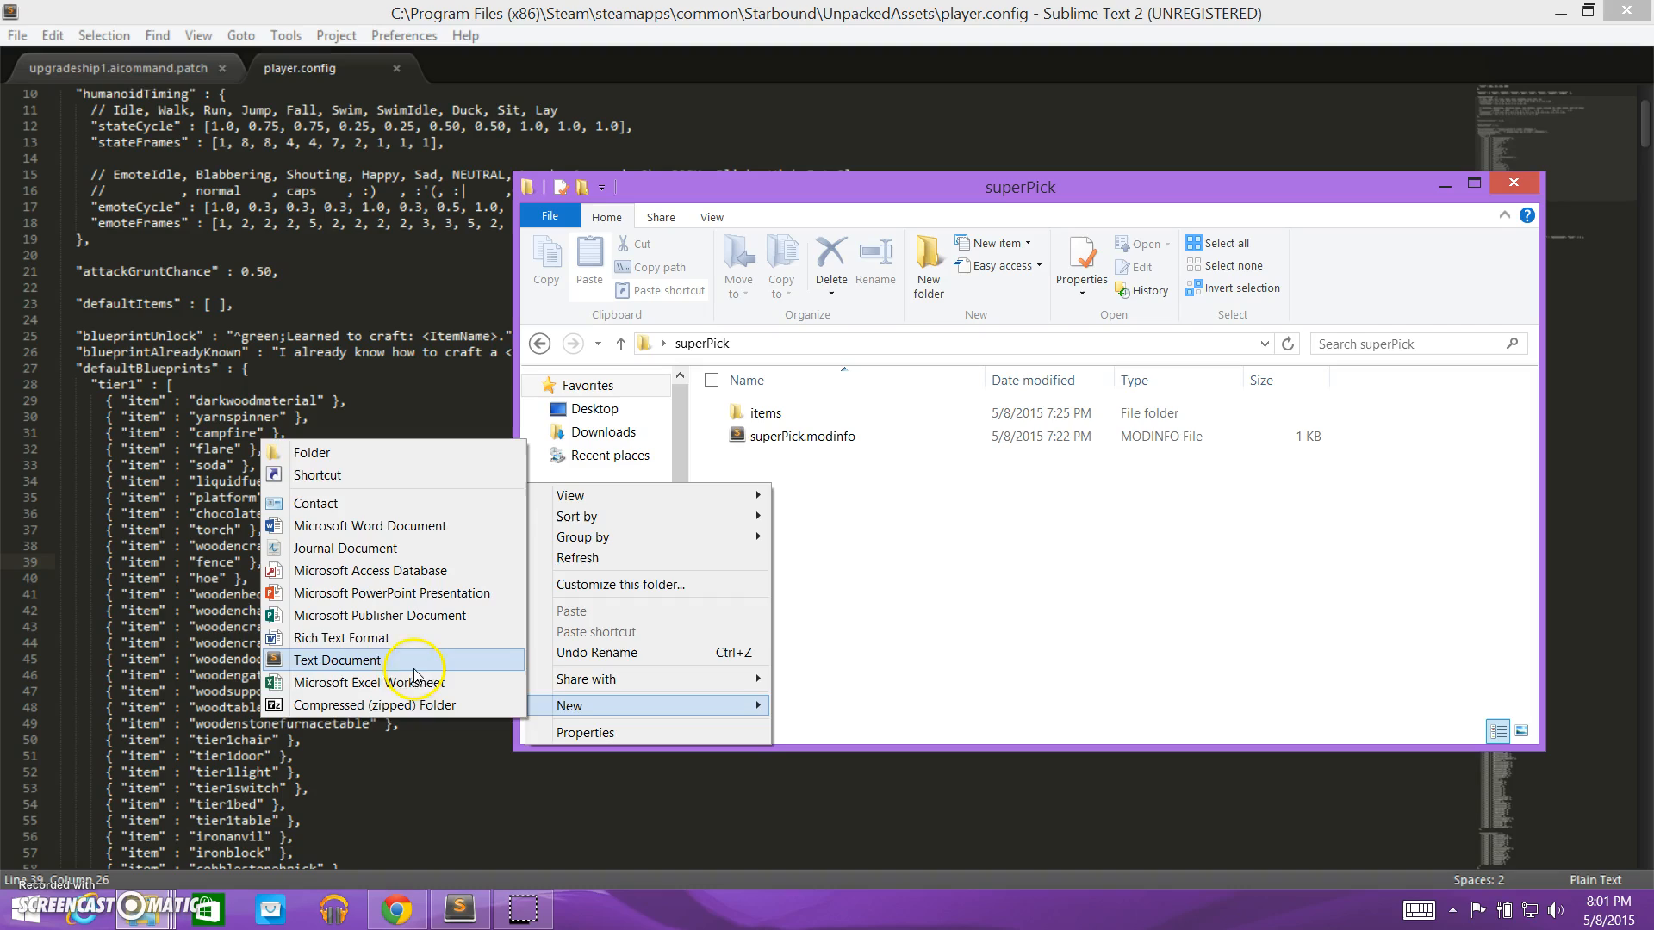
{"action": "left_click", "coordinate": [336, 659]}
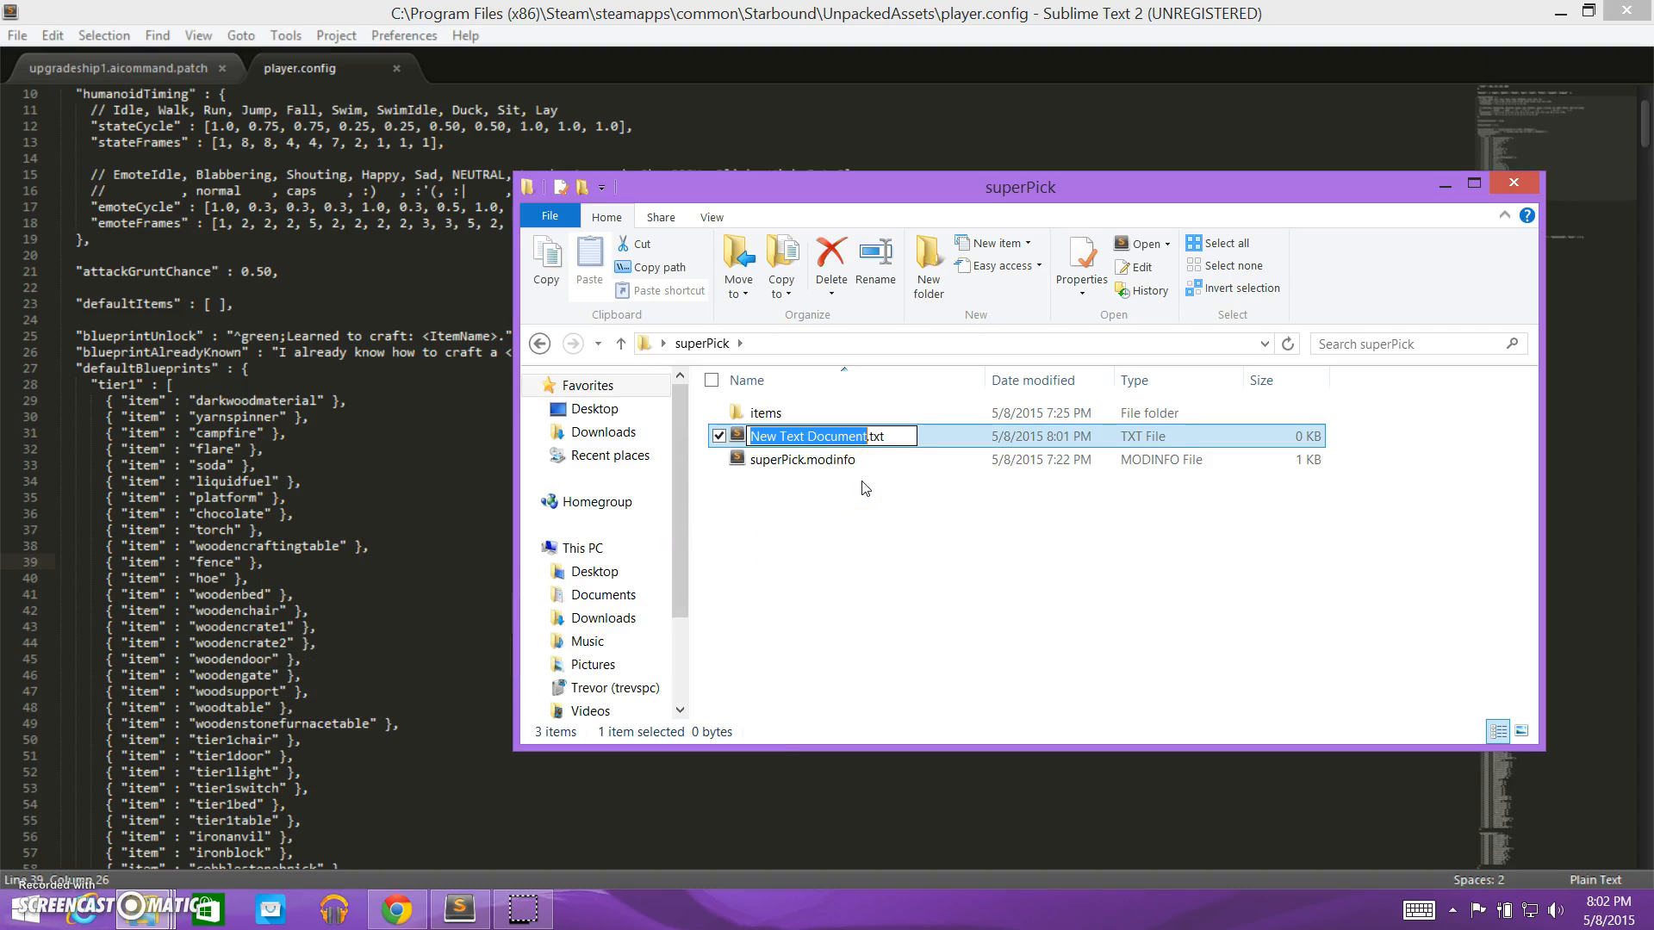
{"action": "type", "text": "player."}
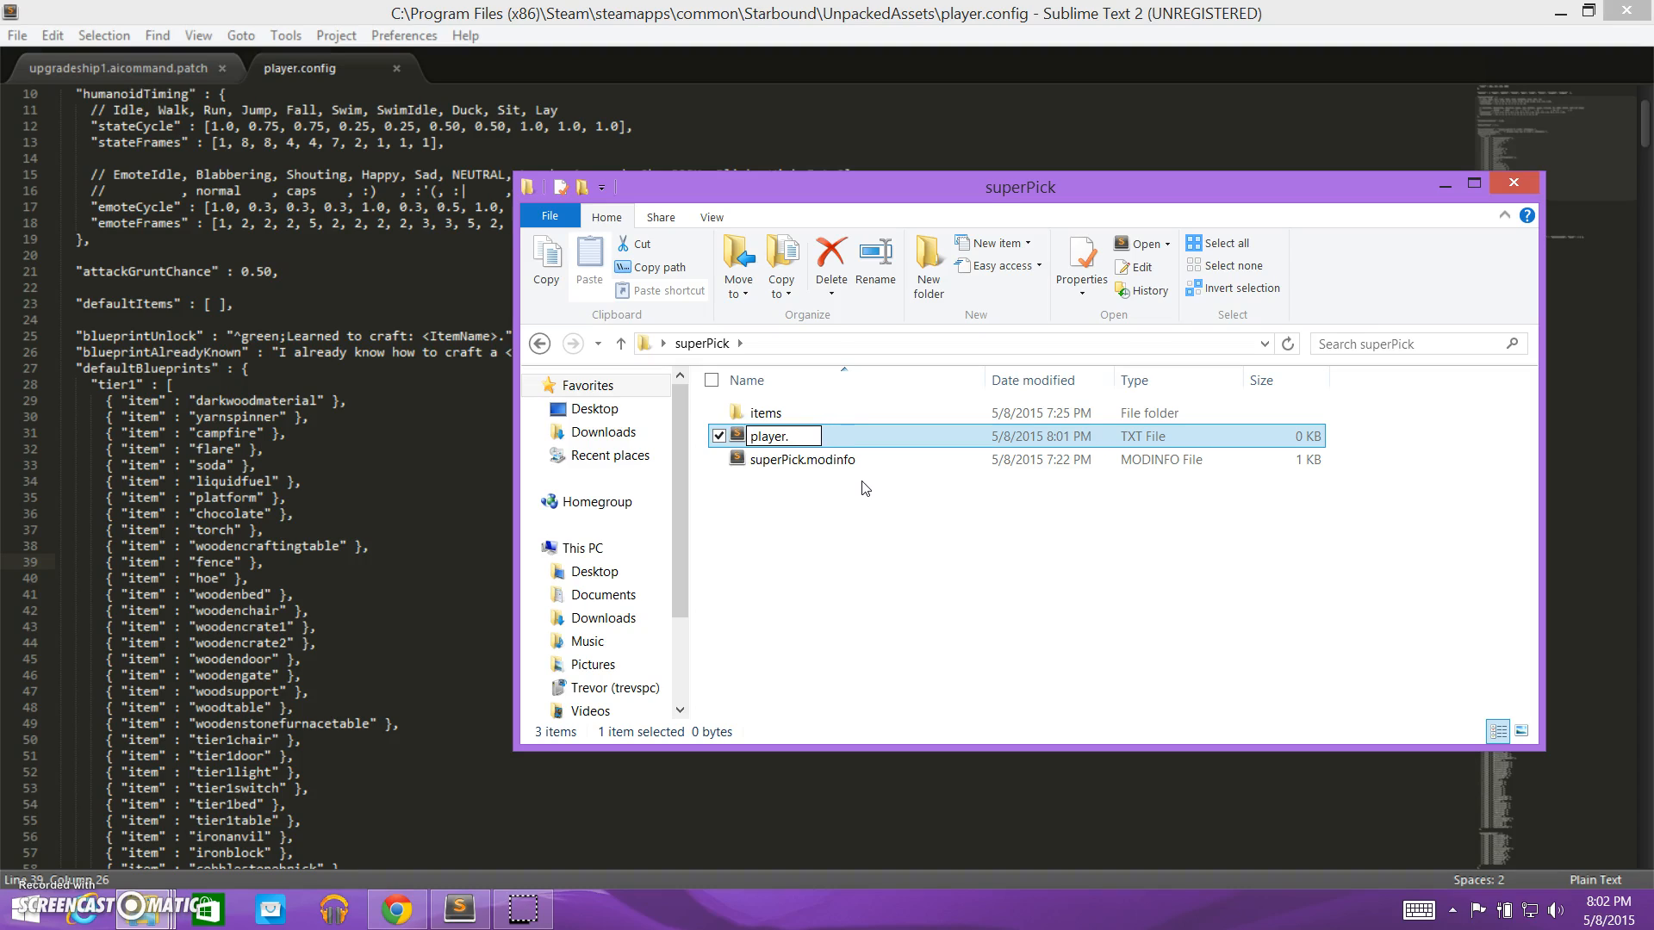
{"action": "type", "text": "config"}
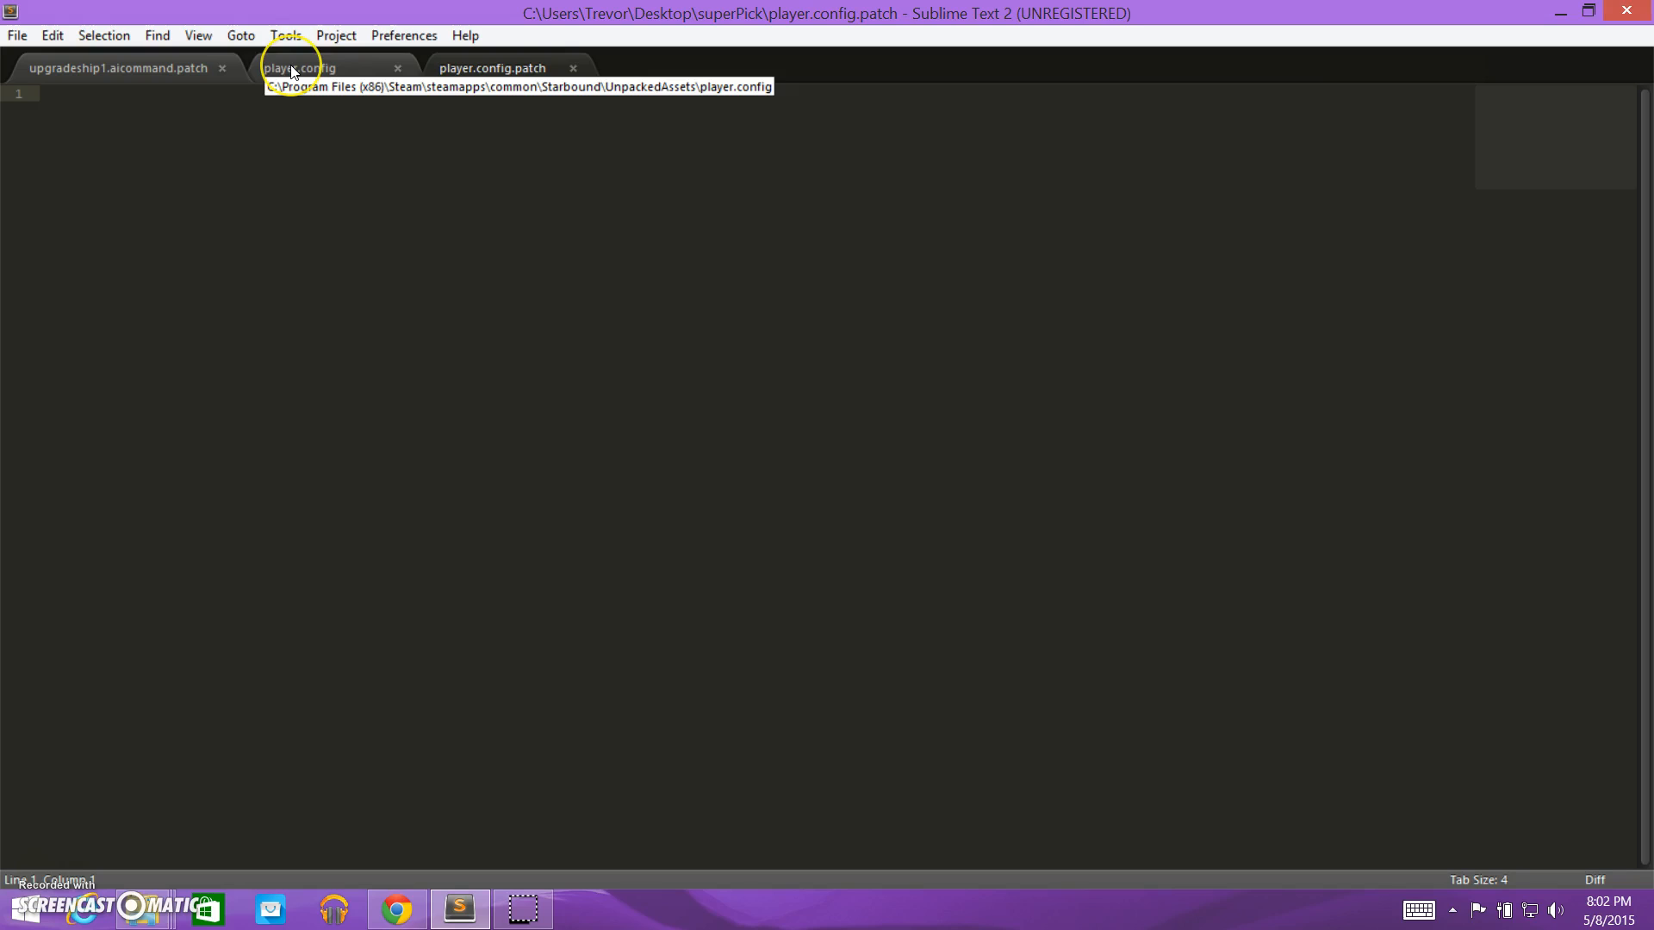
Type an opening bracket and an empty {} object into player.config.patch, modeled on upgradeship1's patch.
{"action": "left_click", "coordinate": [300, 67]}
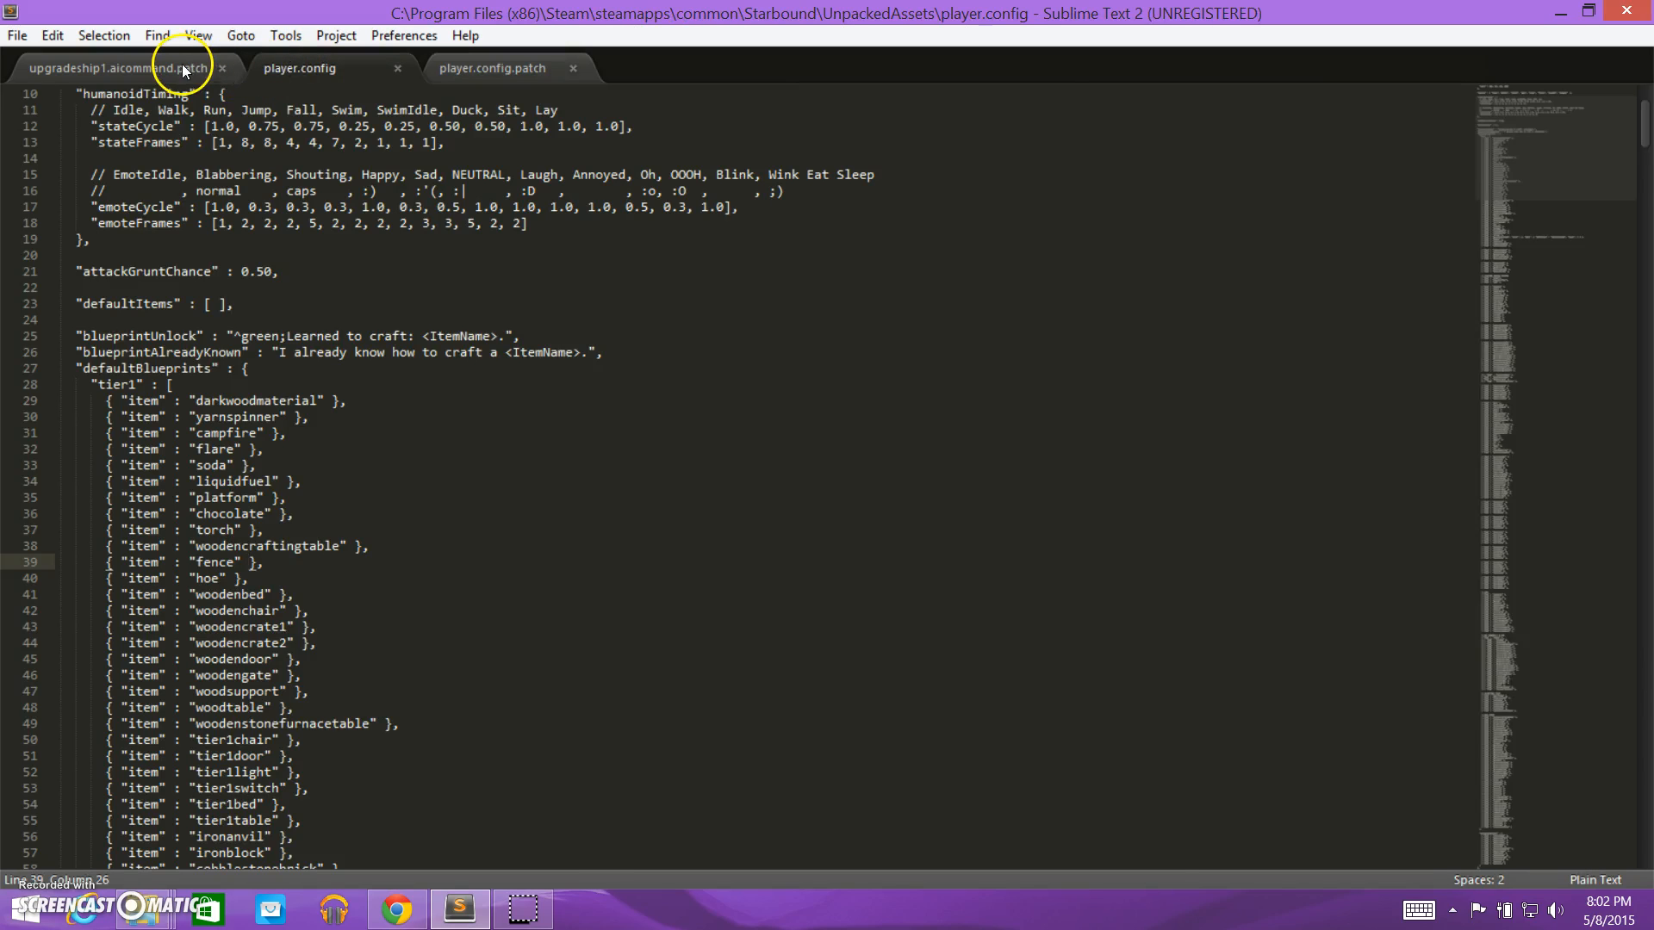
{"action": "left_click", "coordinate": [119, 67]}
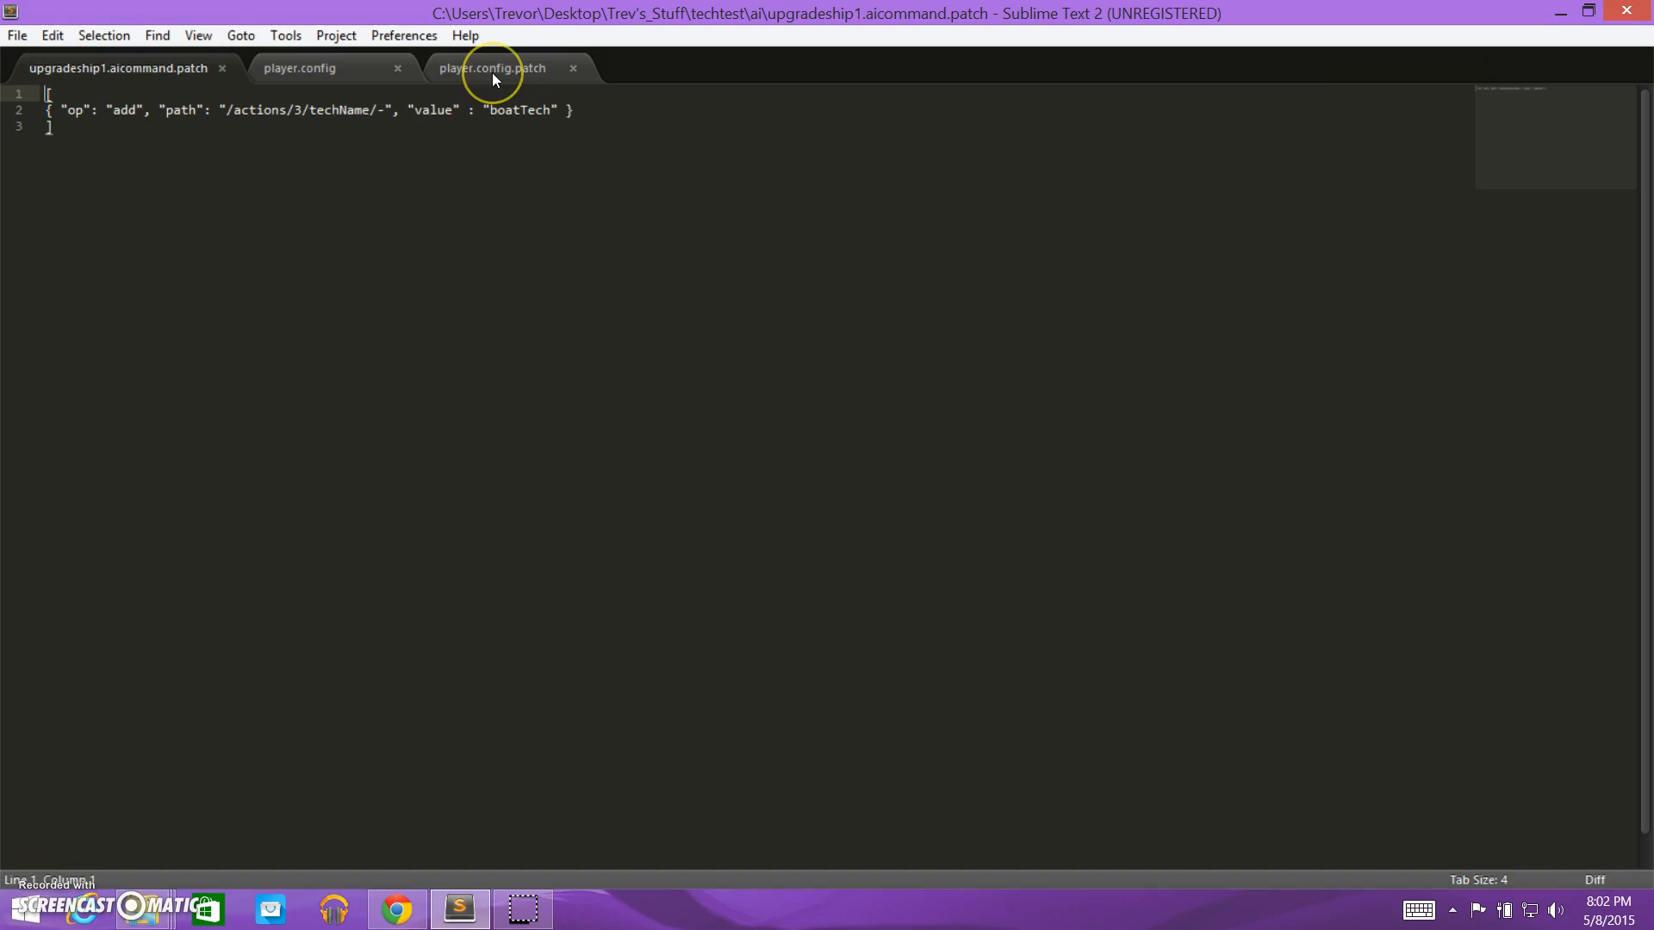
{"action": "mouse_move", "coordinate": [491, 67]}
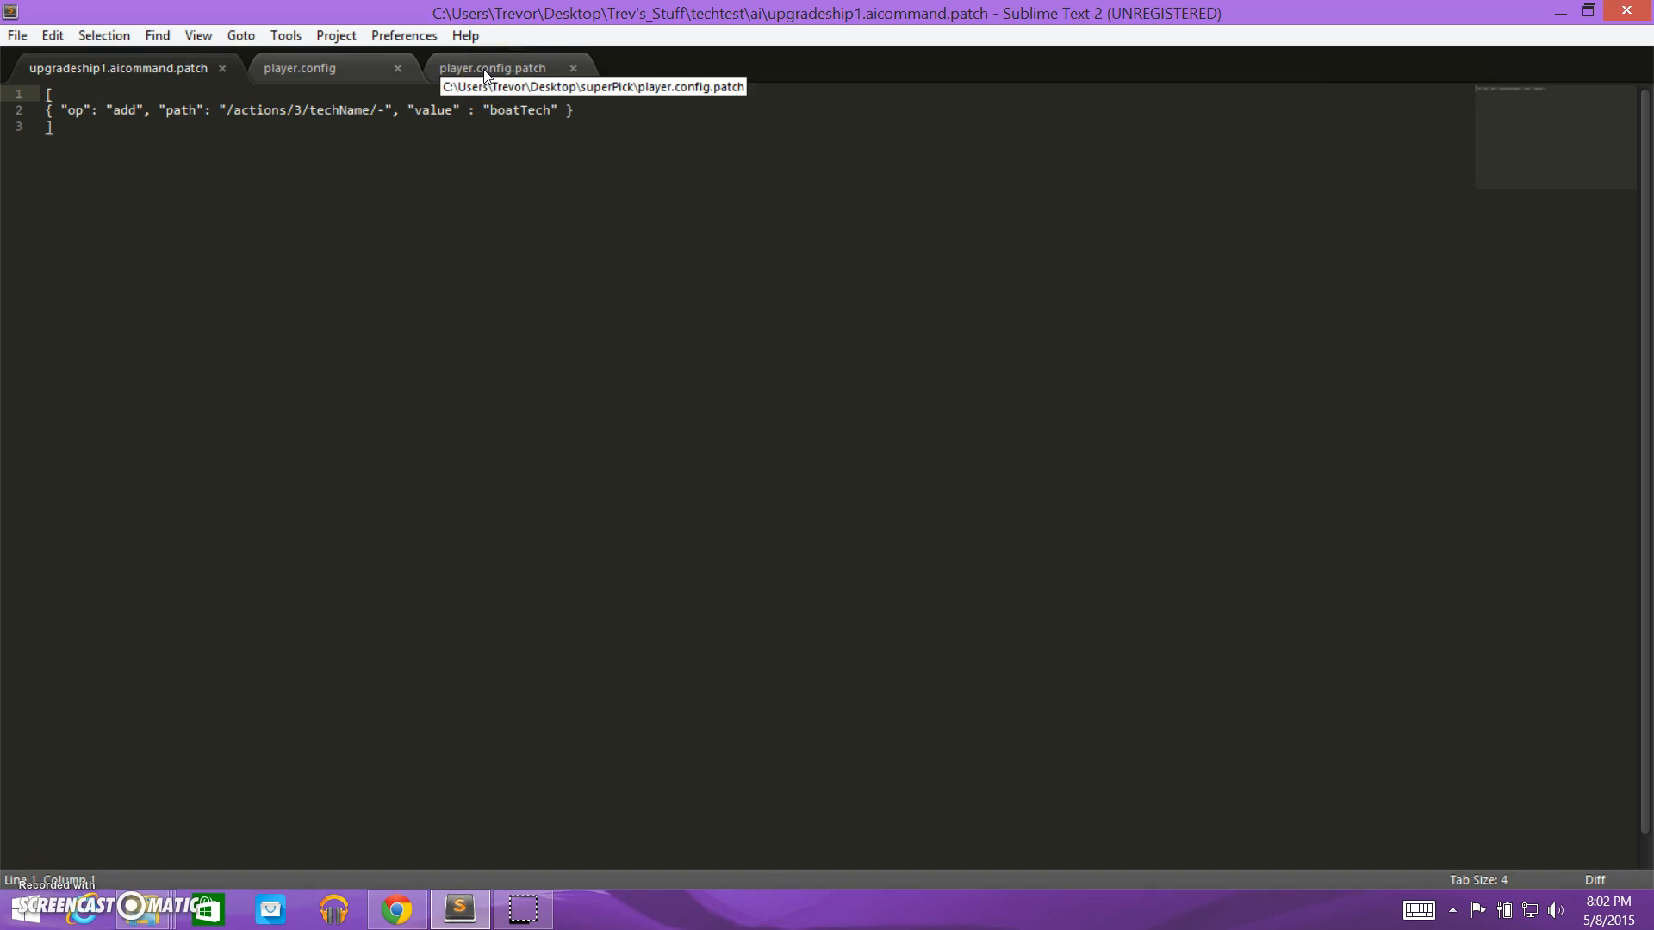
{"action": "left_click", "coordinate": [492, 67]}
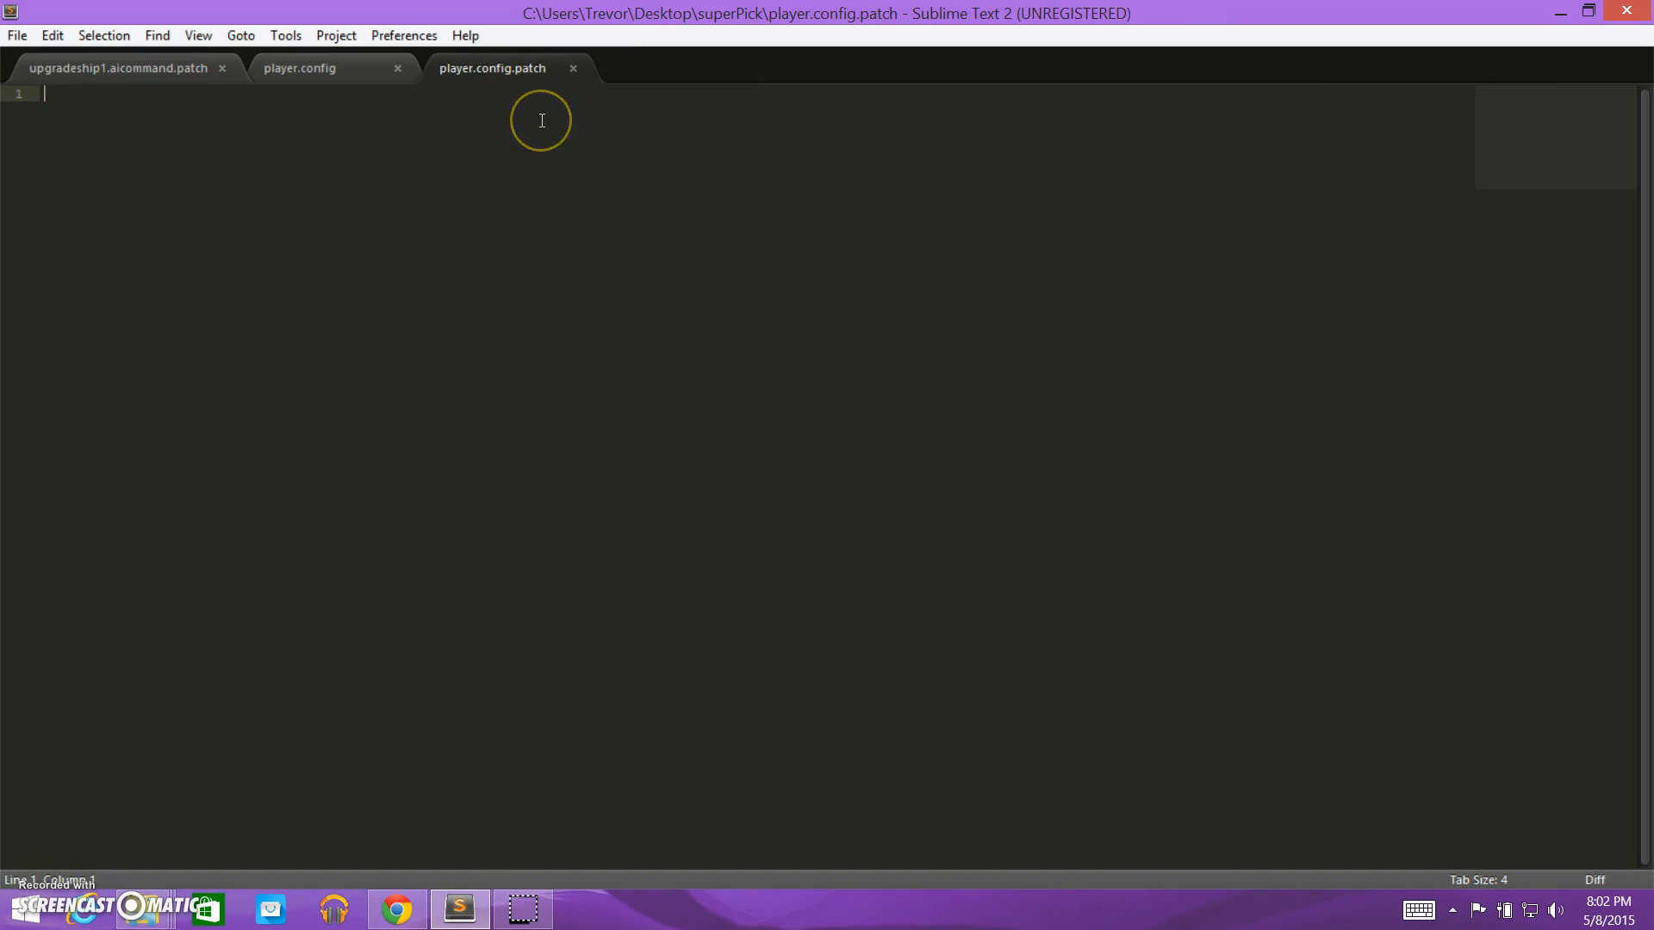
{"action": "type", "text": "["}
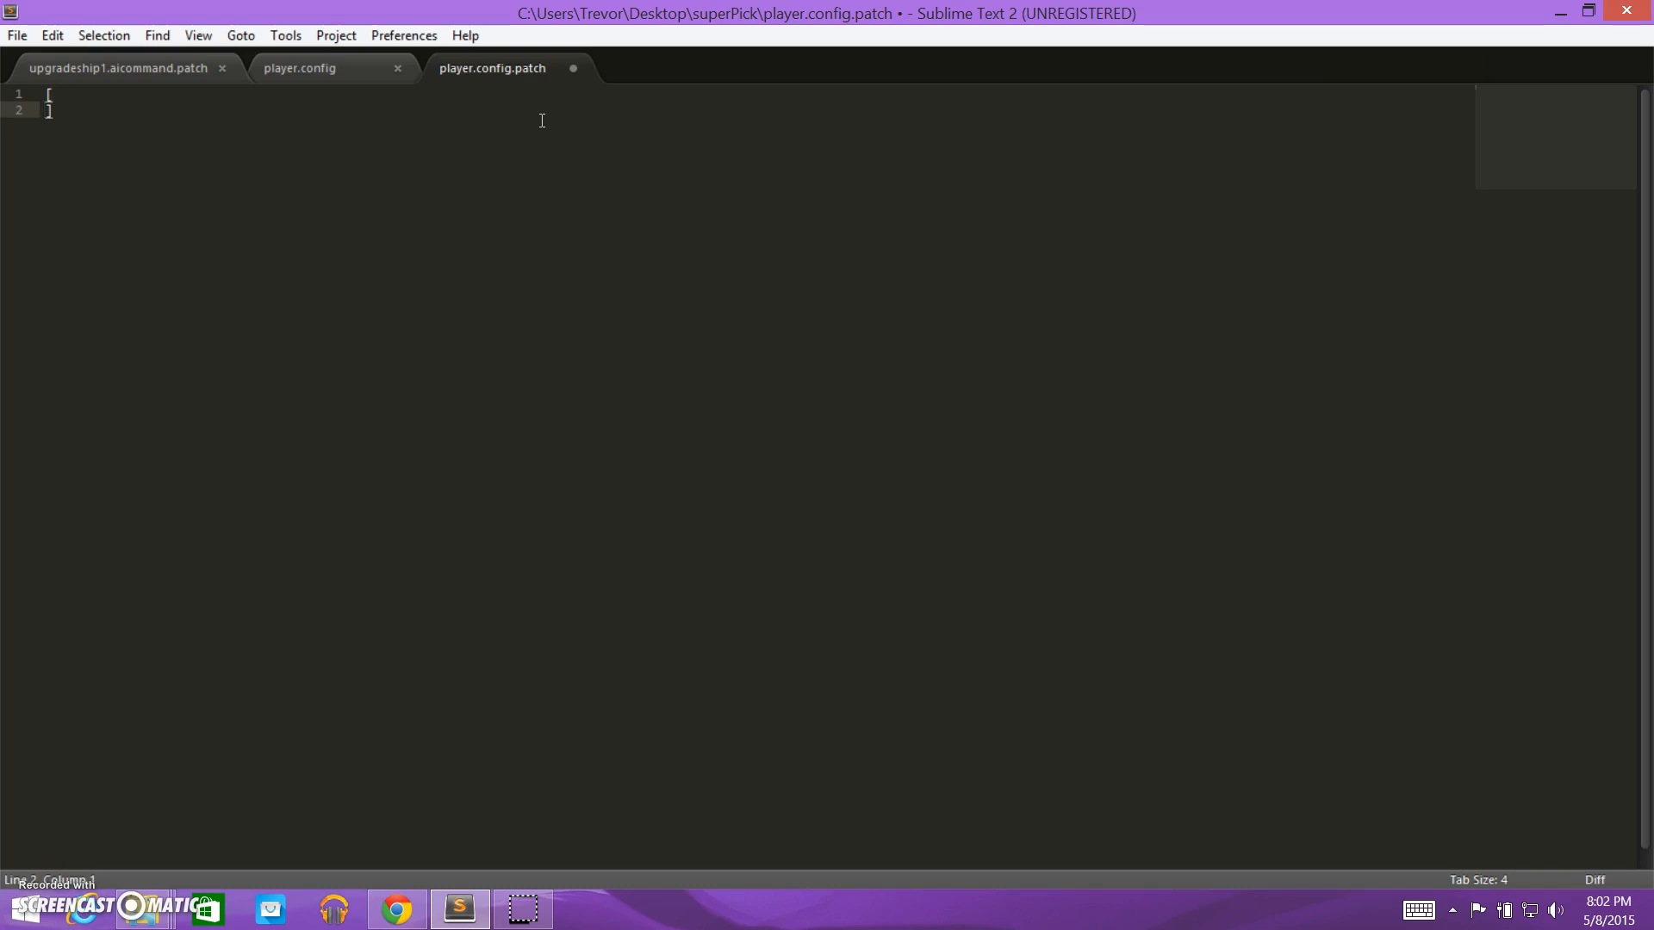
{"action": "left_click", "coordinate": [299, 67]}
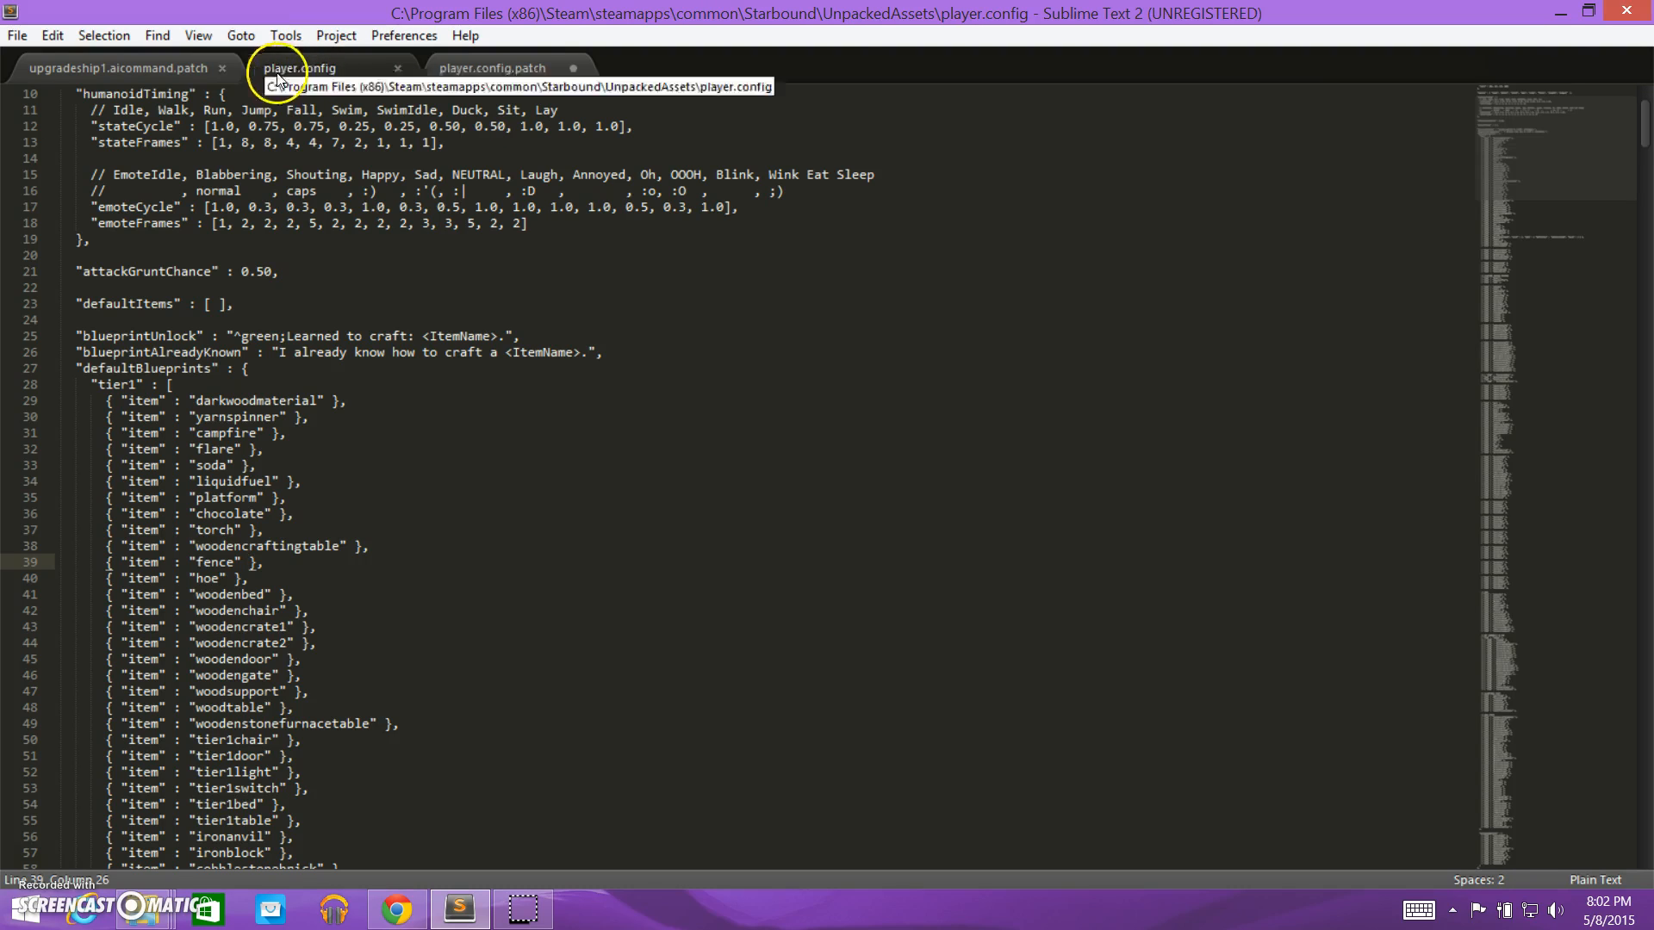
{"action": "left_click", "coordinate": [119, 67]}
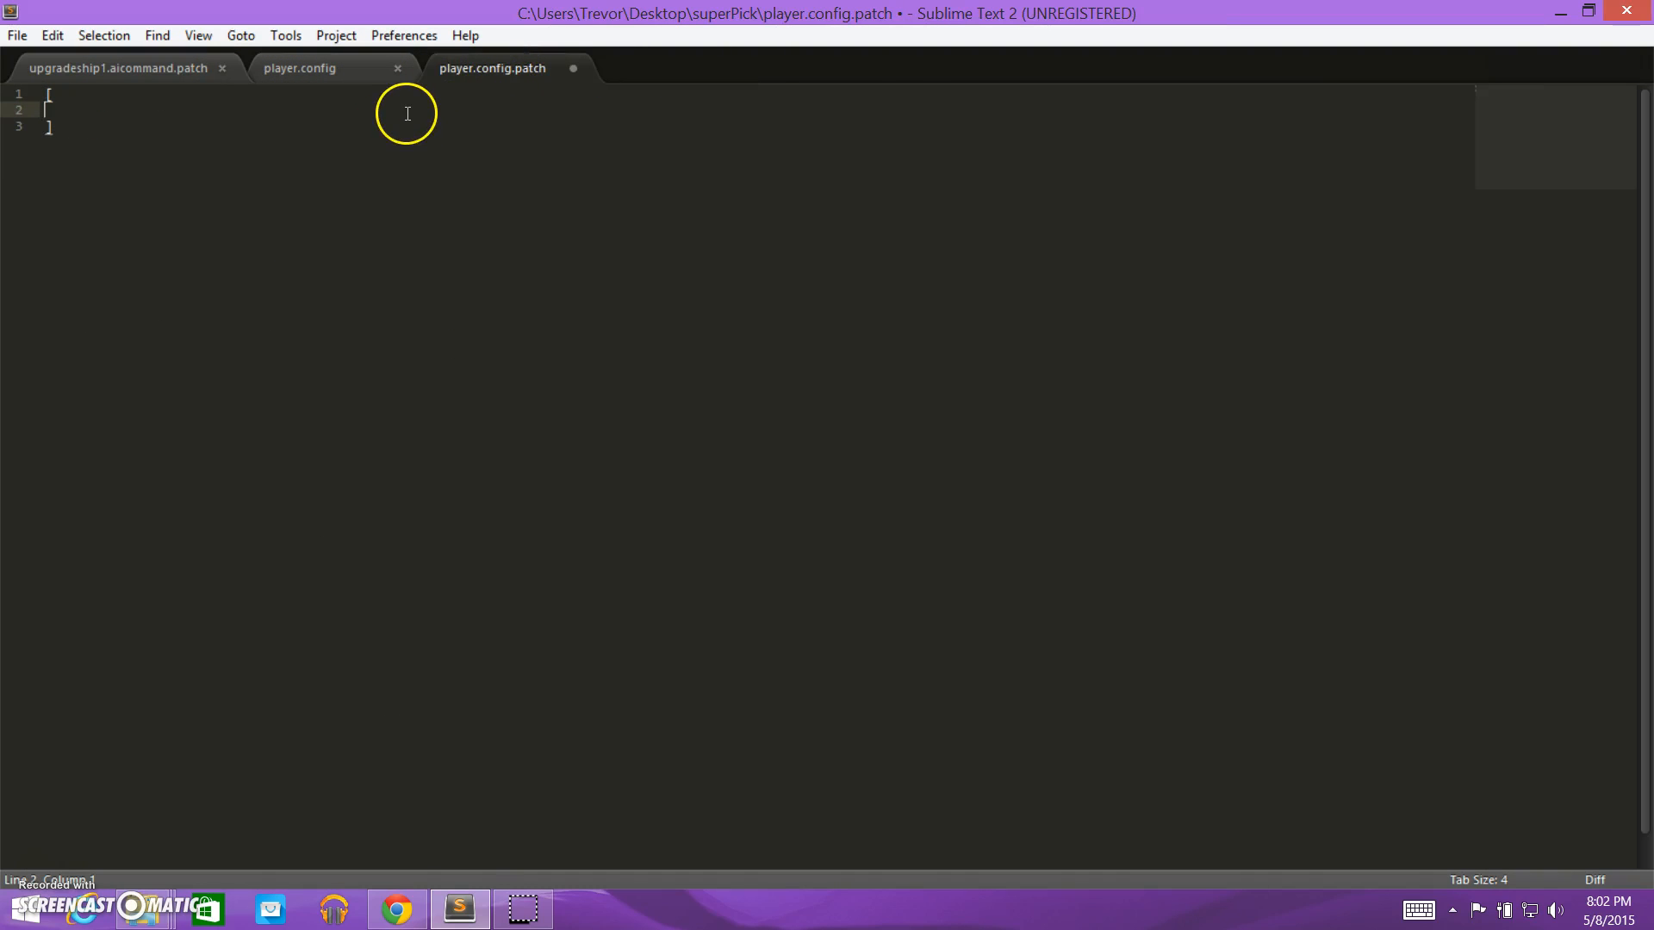
{"action": "type", "text": "{}"}
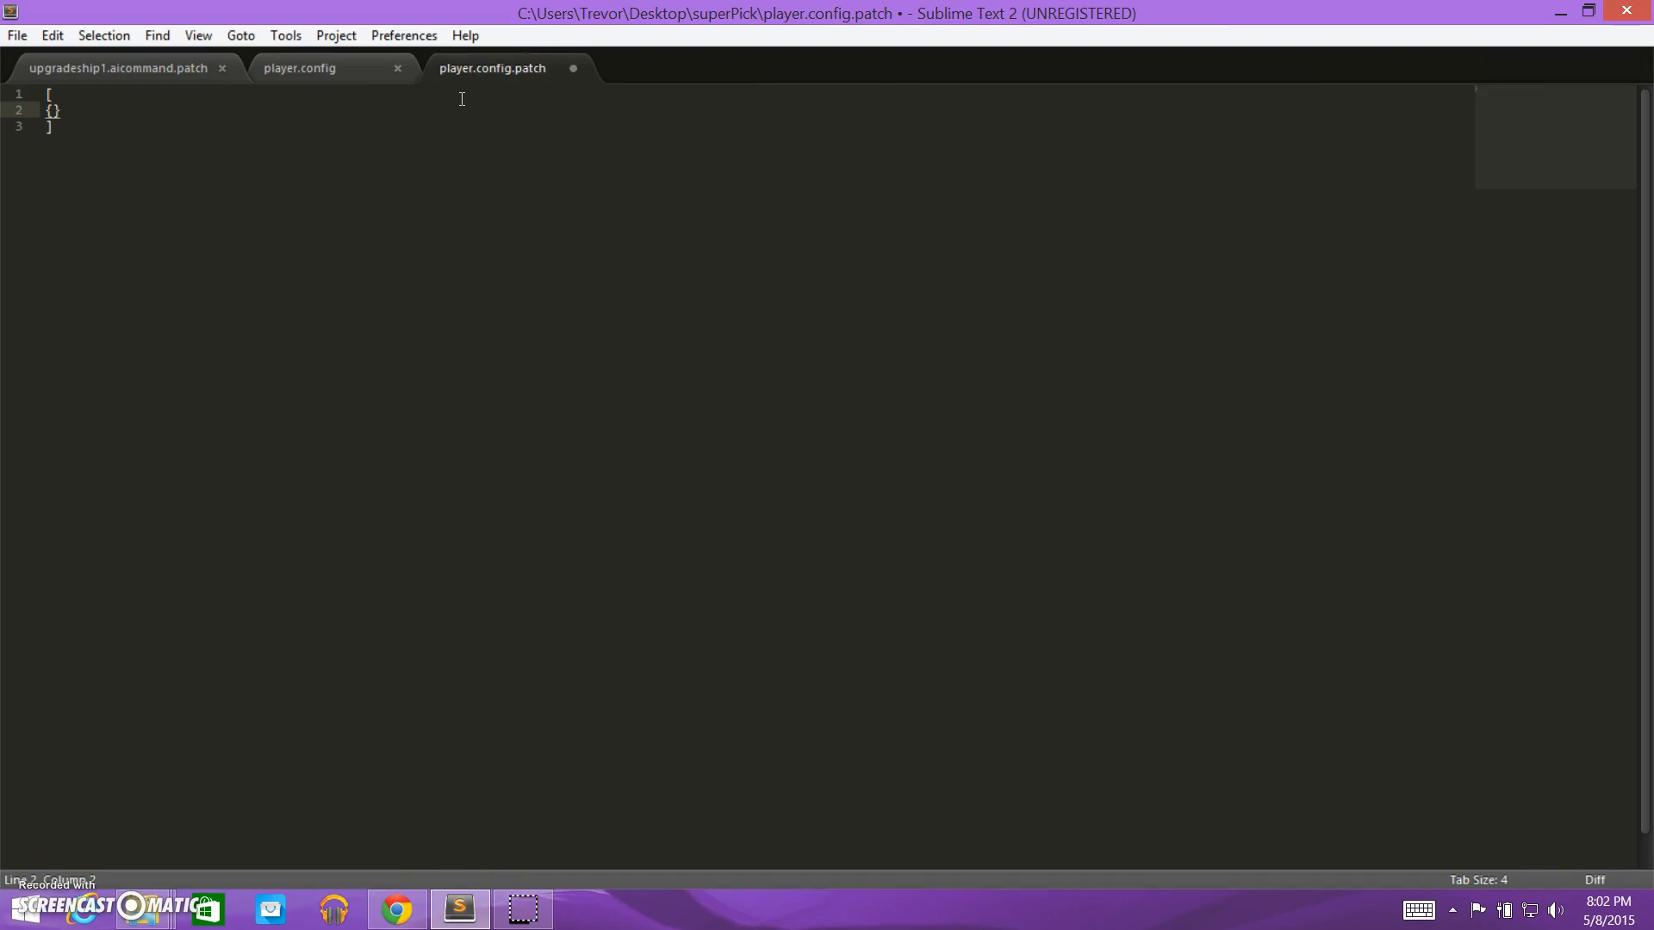
Type "op": "add" and a "path" key inside the object, checking upgradeship1.aicommand.patch syntax.
{"action": "type", "text": "\"op\" : \"a"}
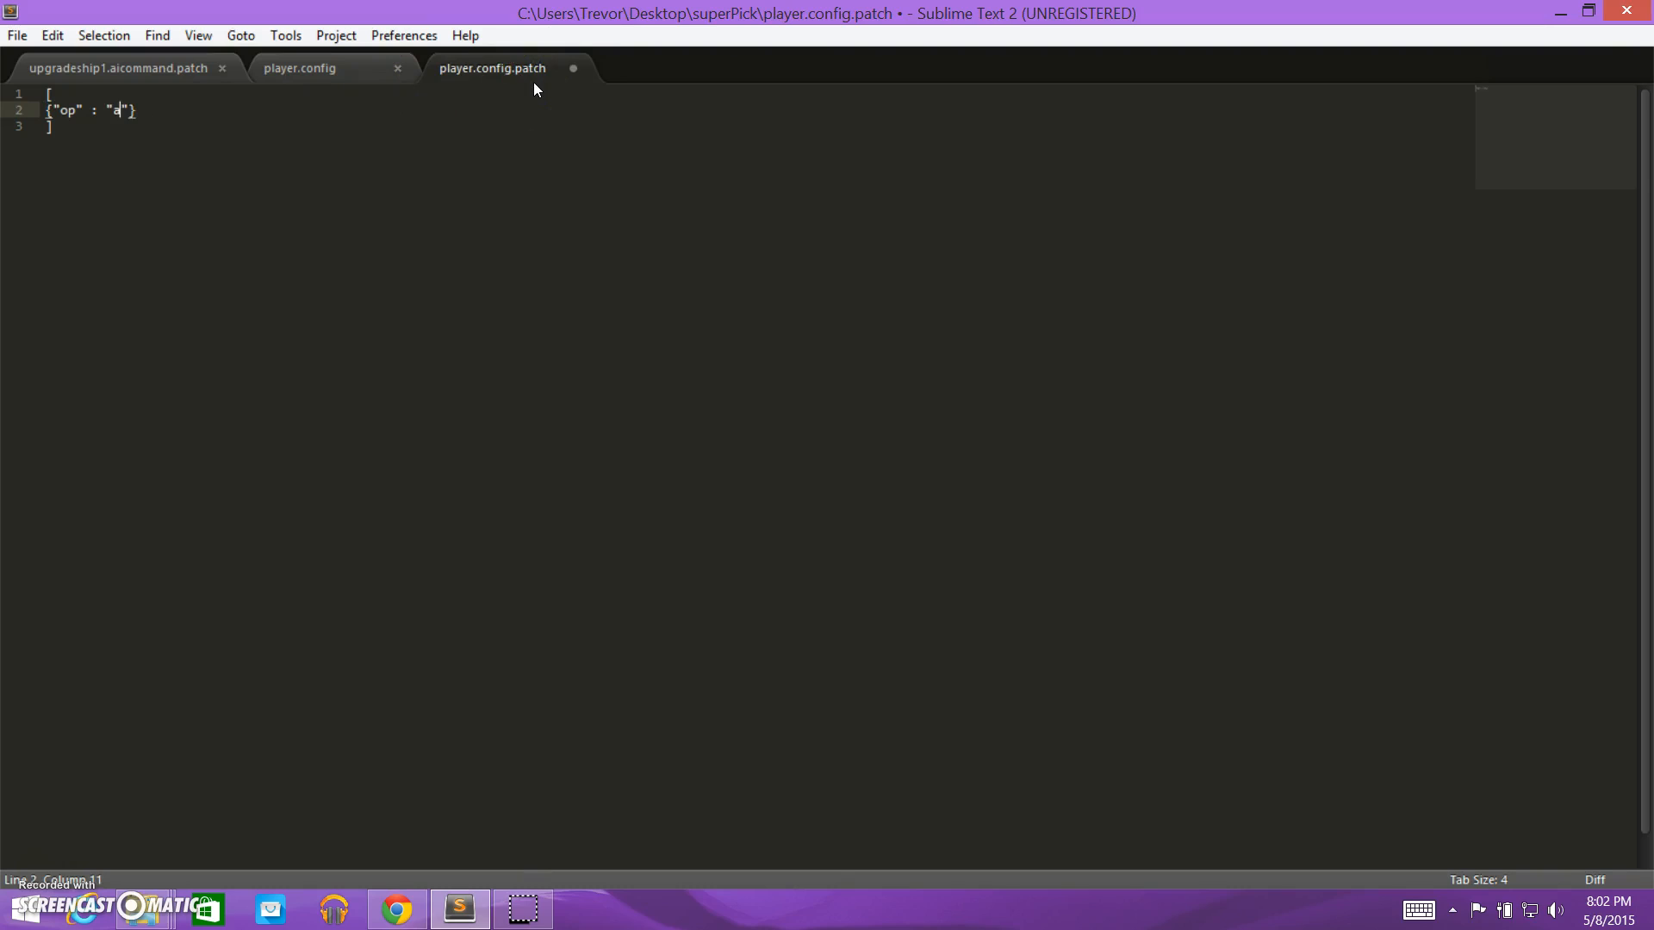
{"action": "type", "text": "dd"}
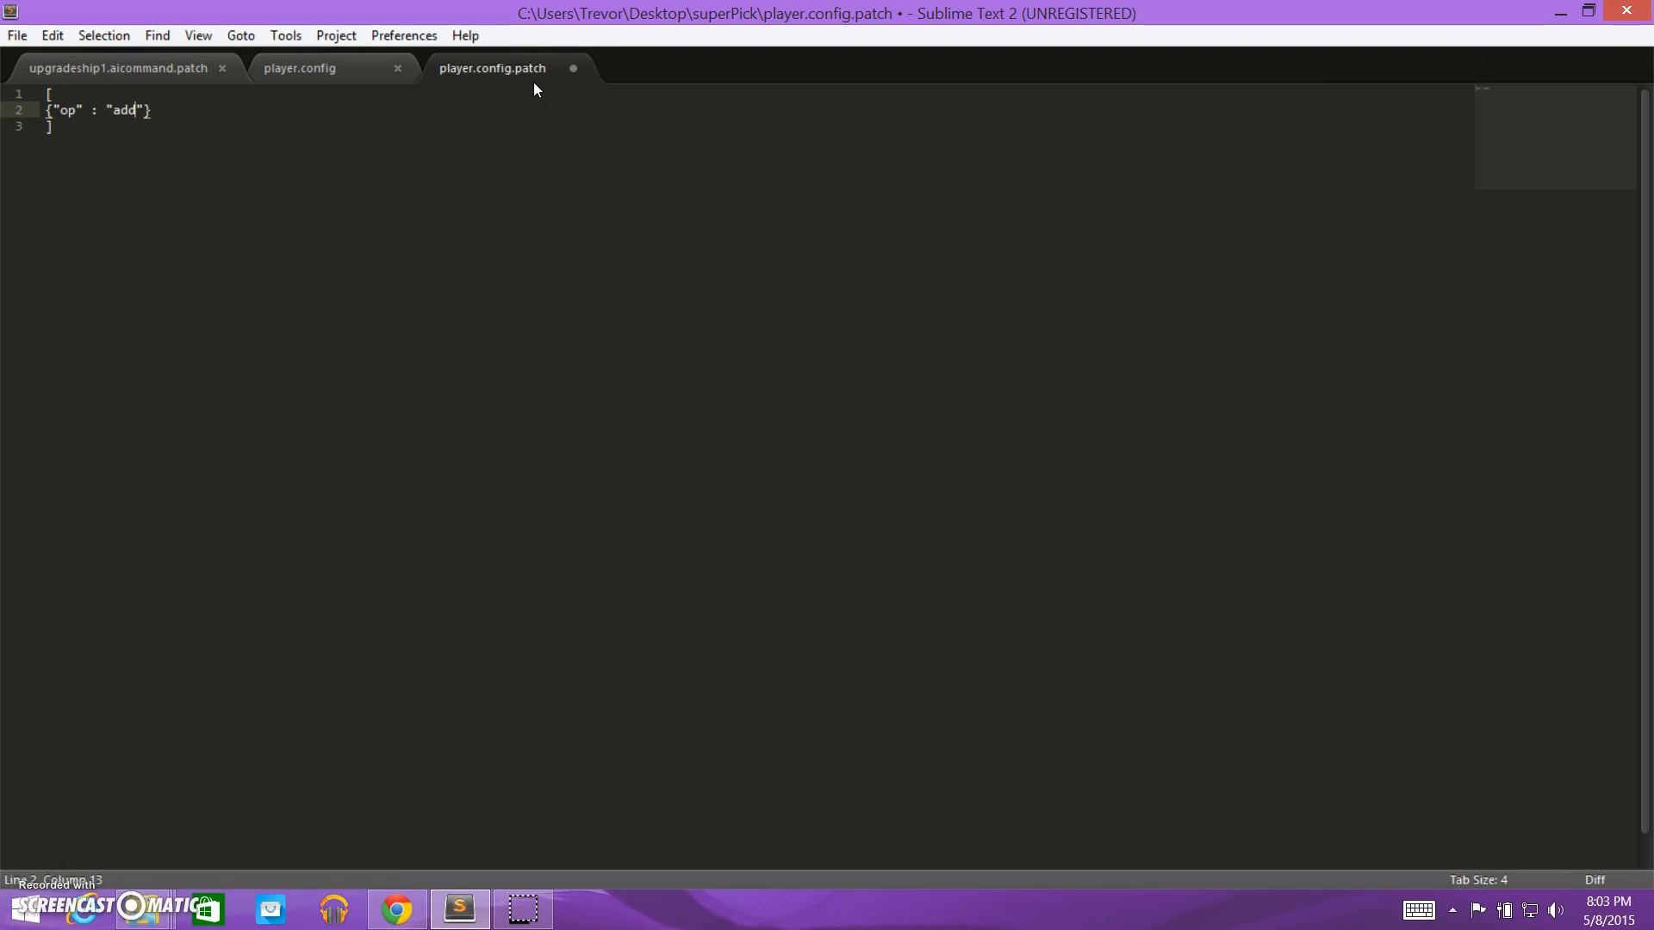
{"action": "type", "text": "\","}
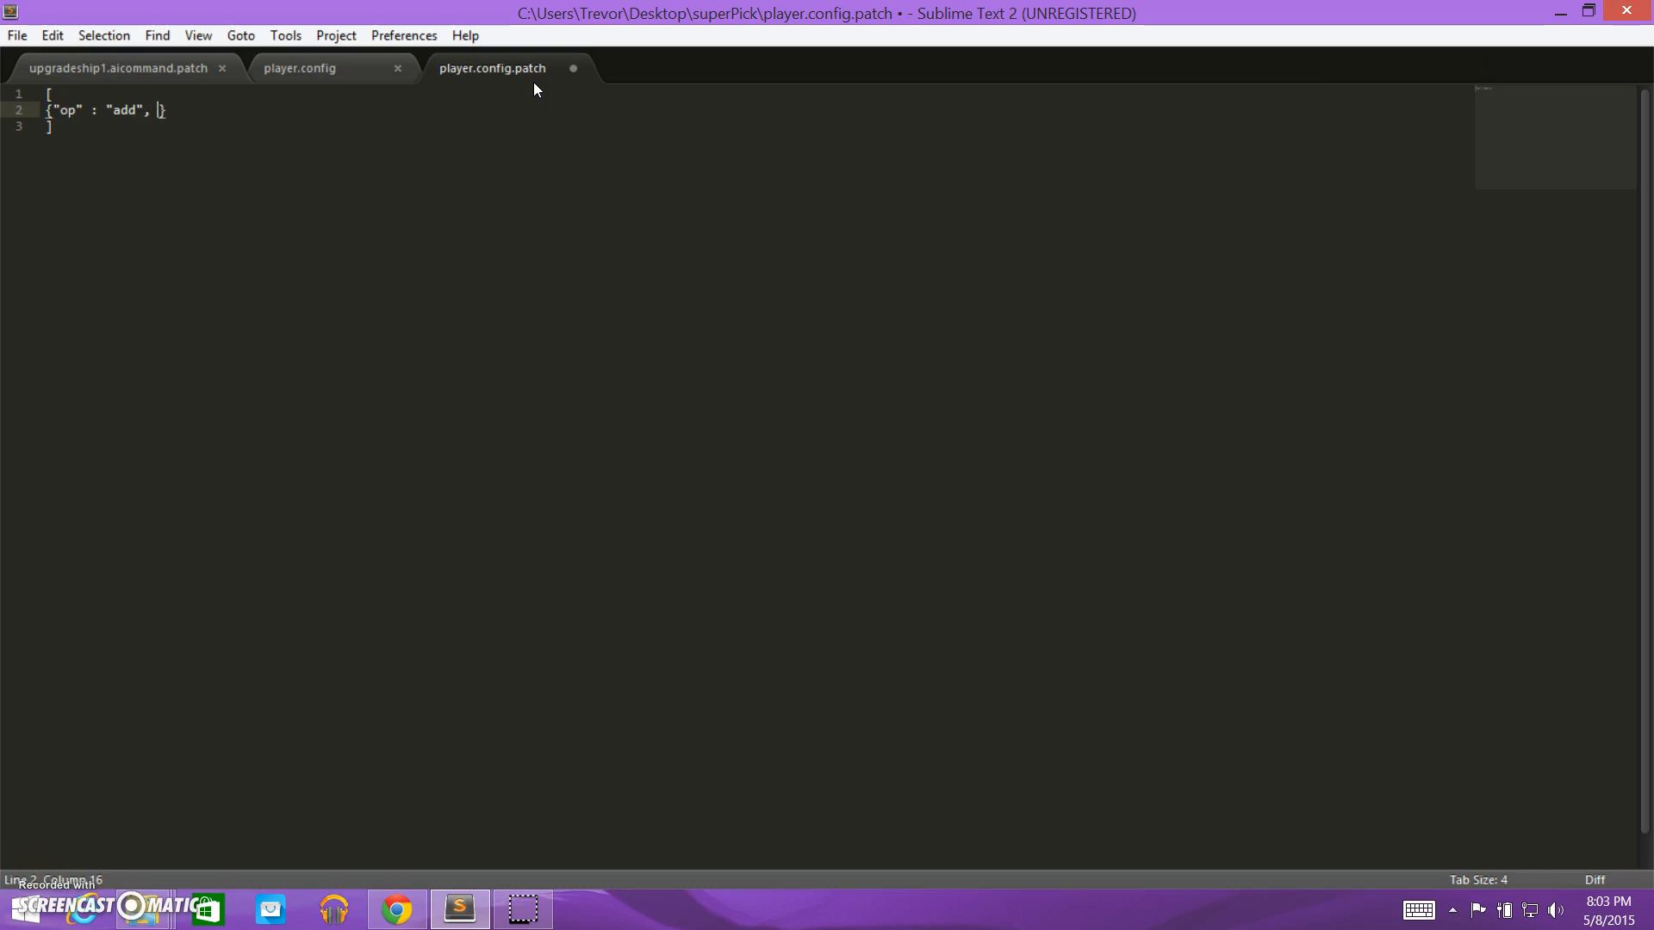
{"action": "type", "text": "\"pa\""}
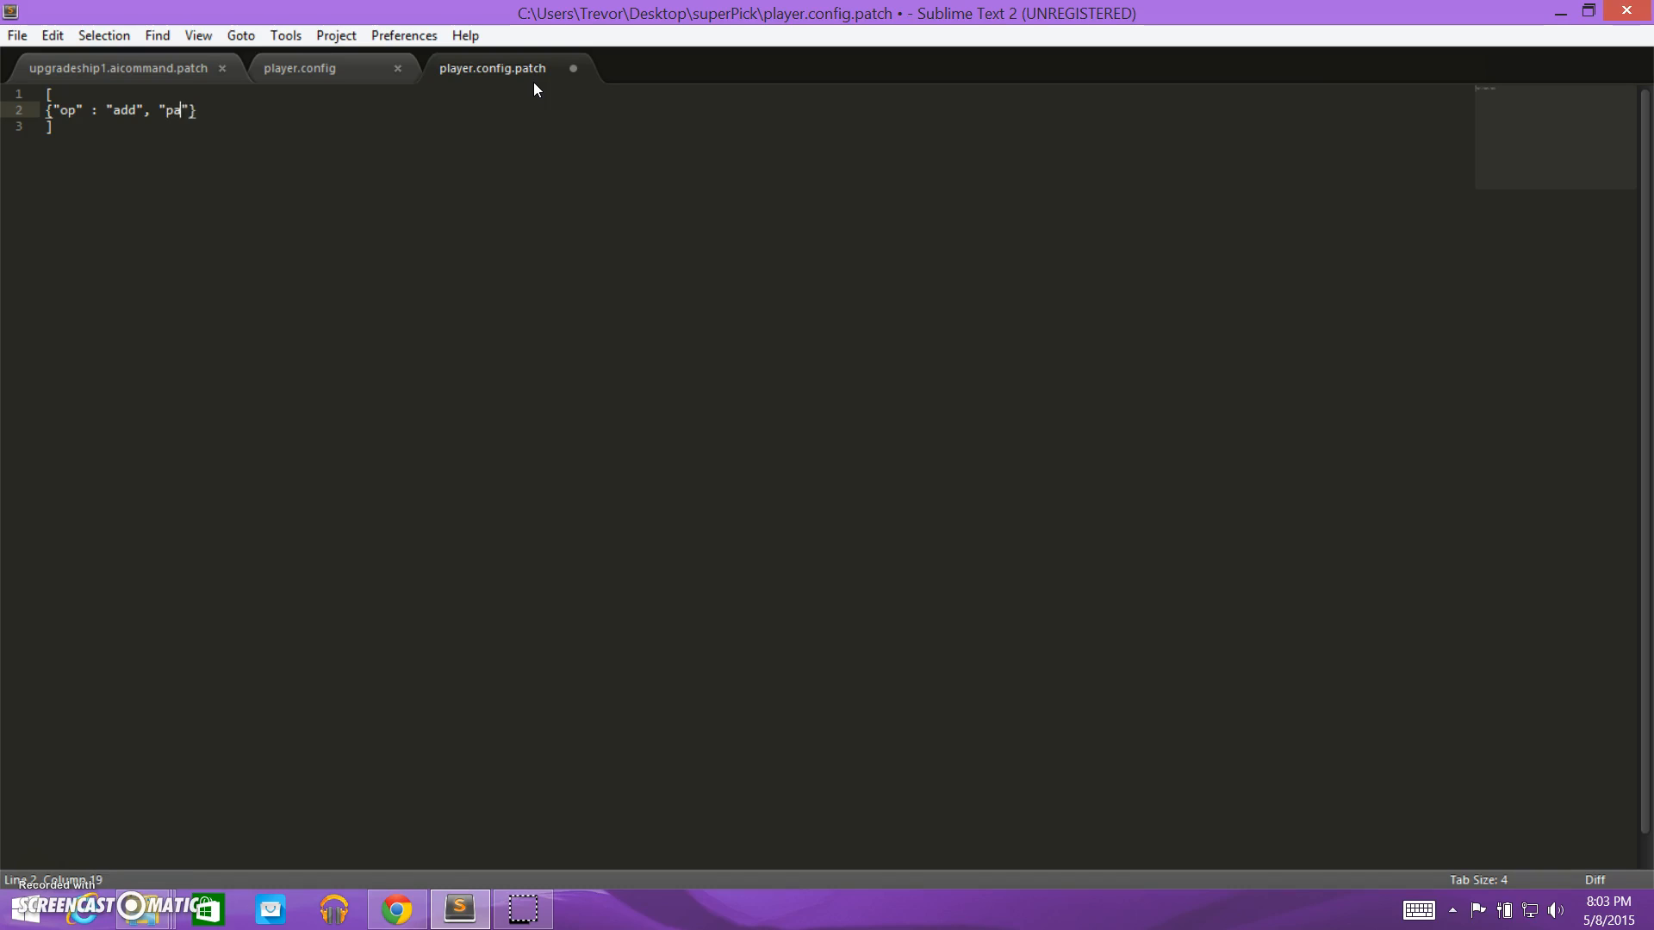
{"action": "type", "text": "th"}
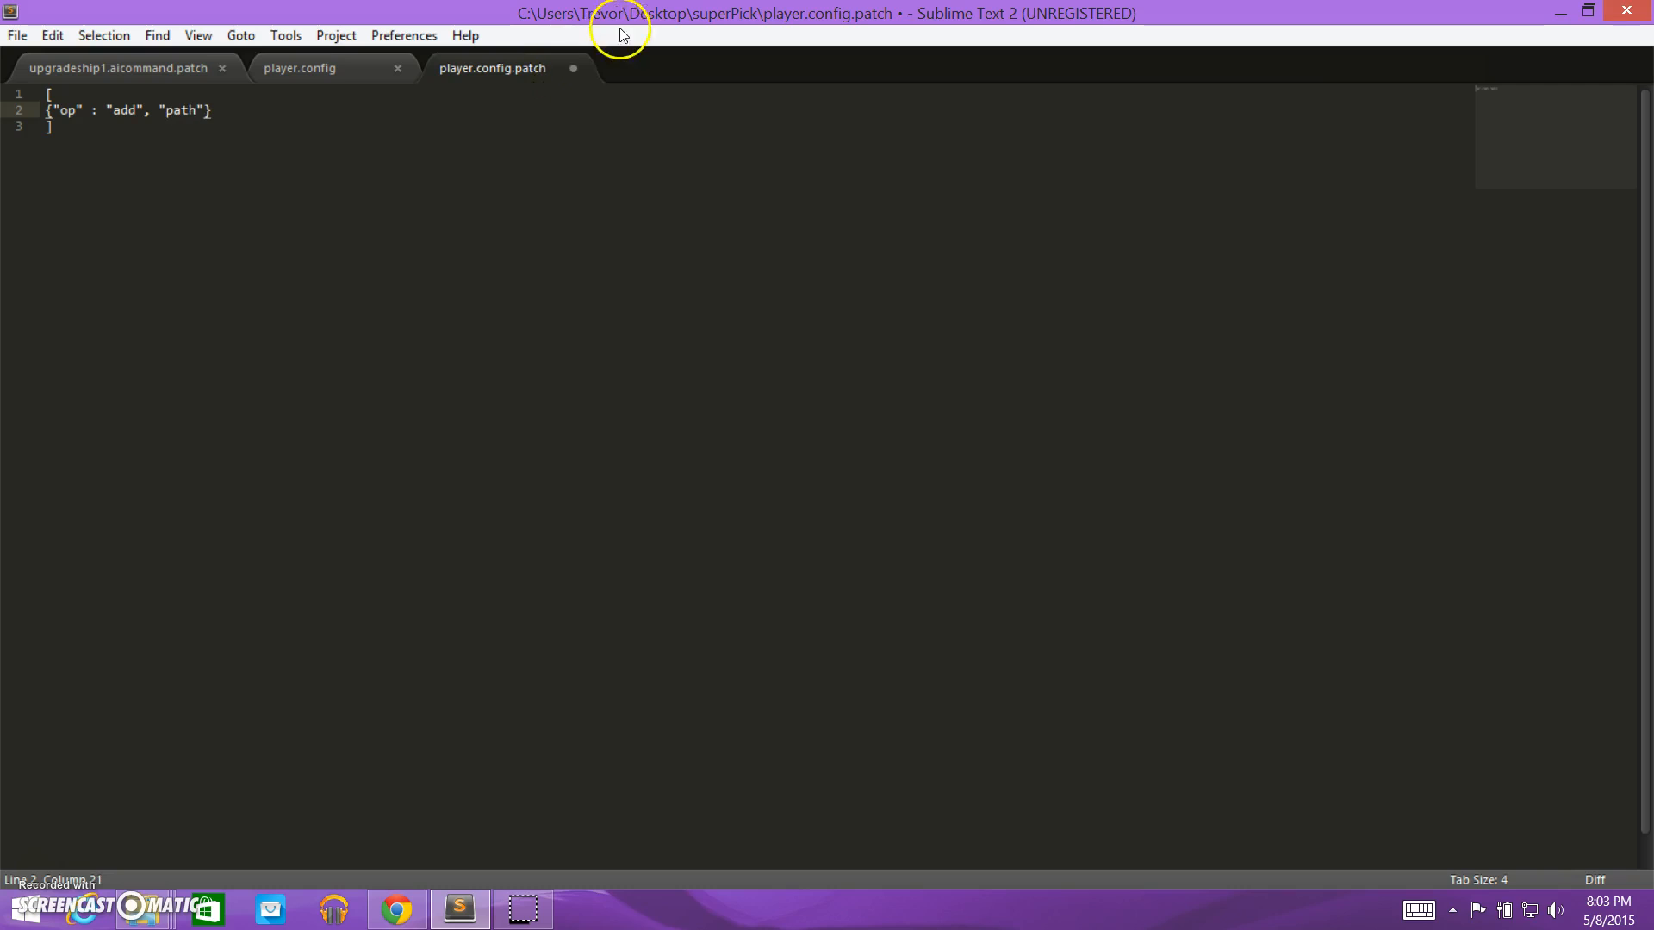
{"action": "left_click", "coordinate": [116, 67]}
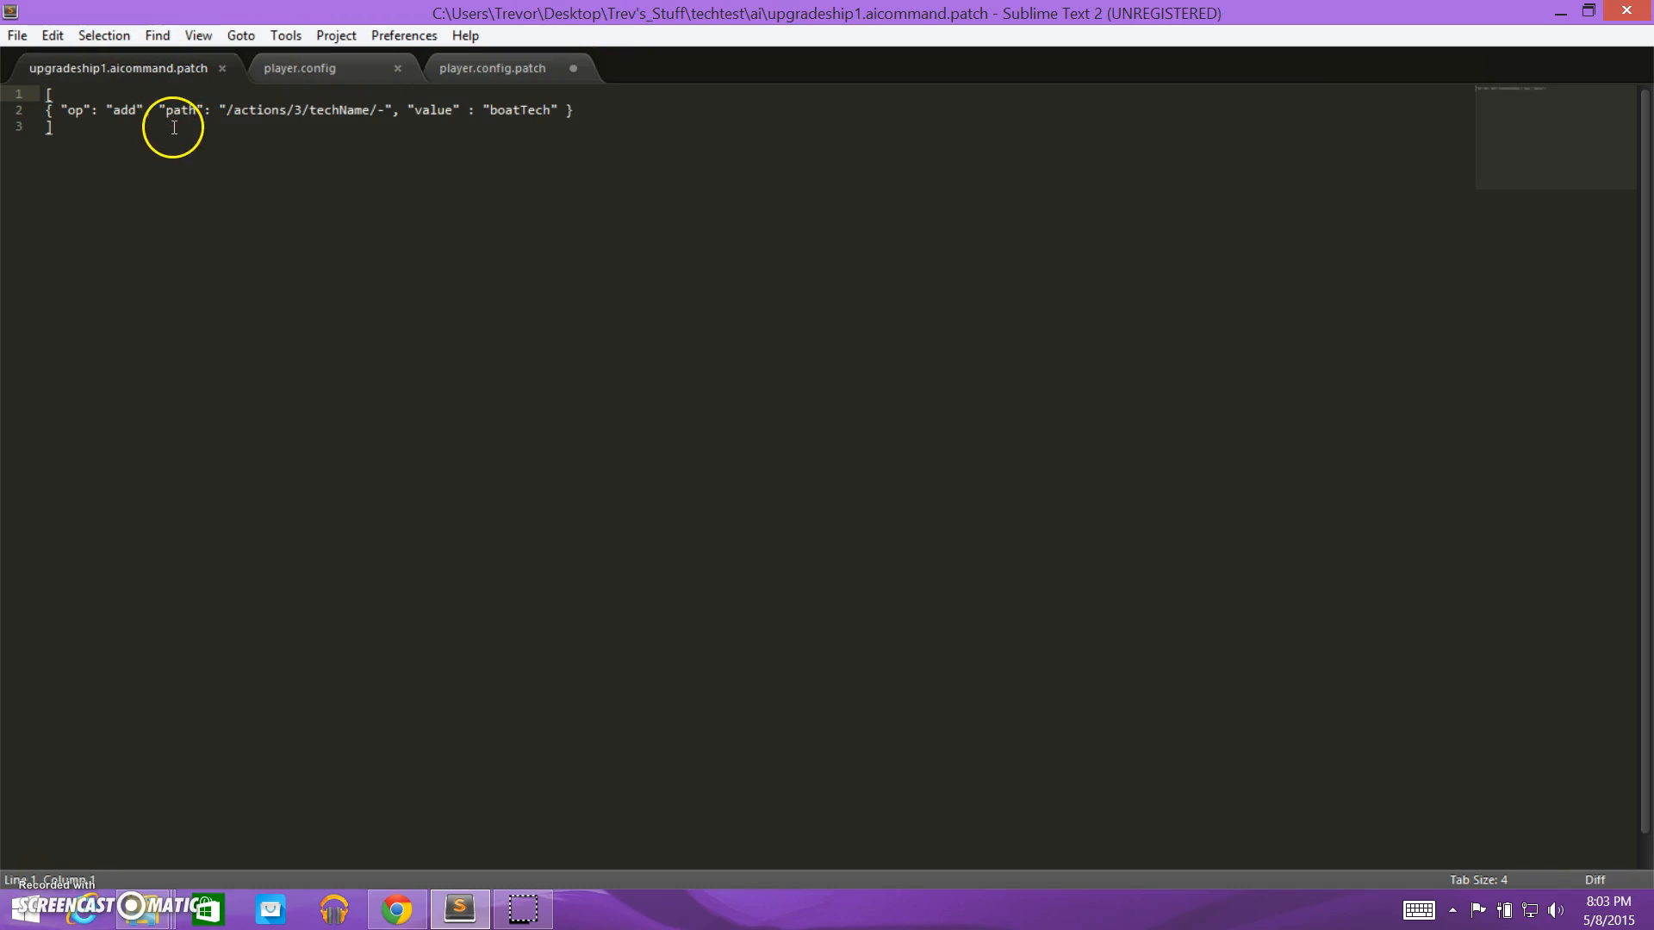
{"action": "mouse_move", "coordinate": [237, 109]}
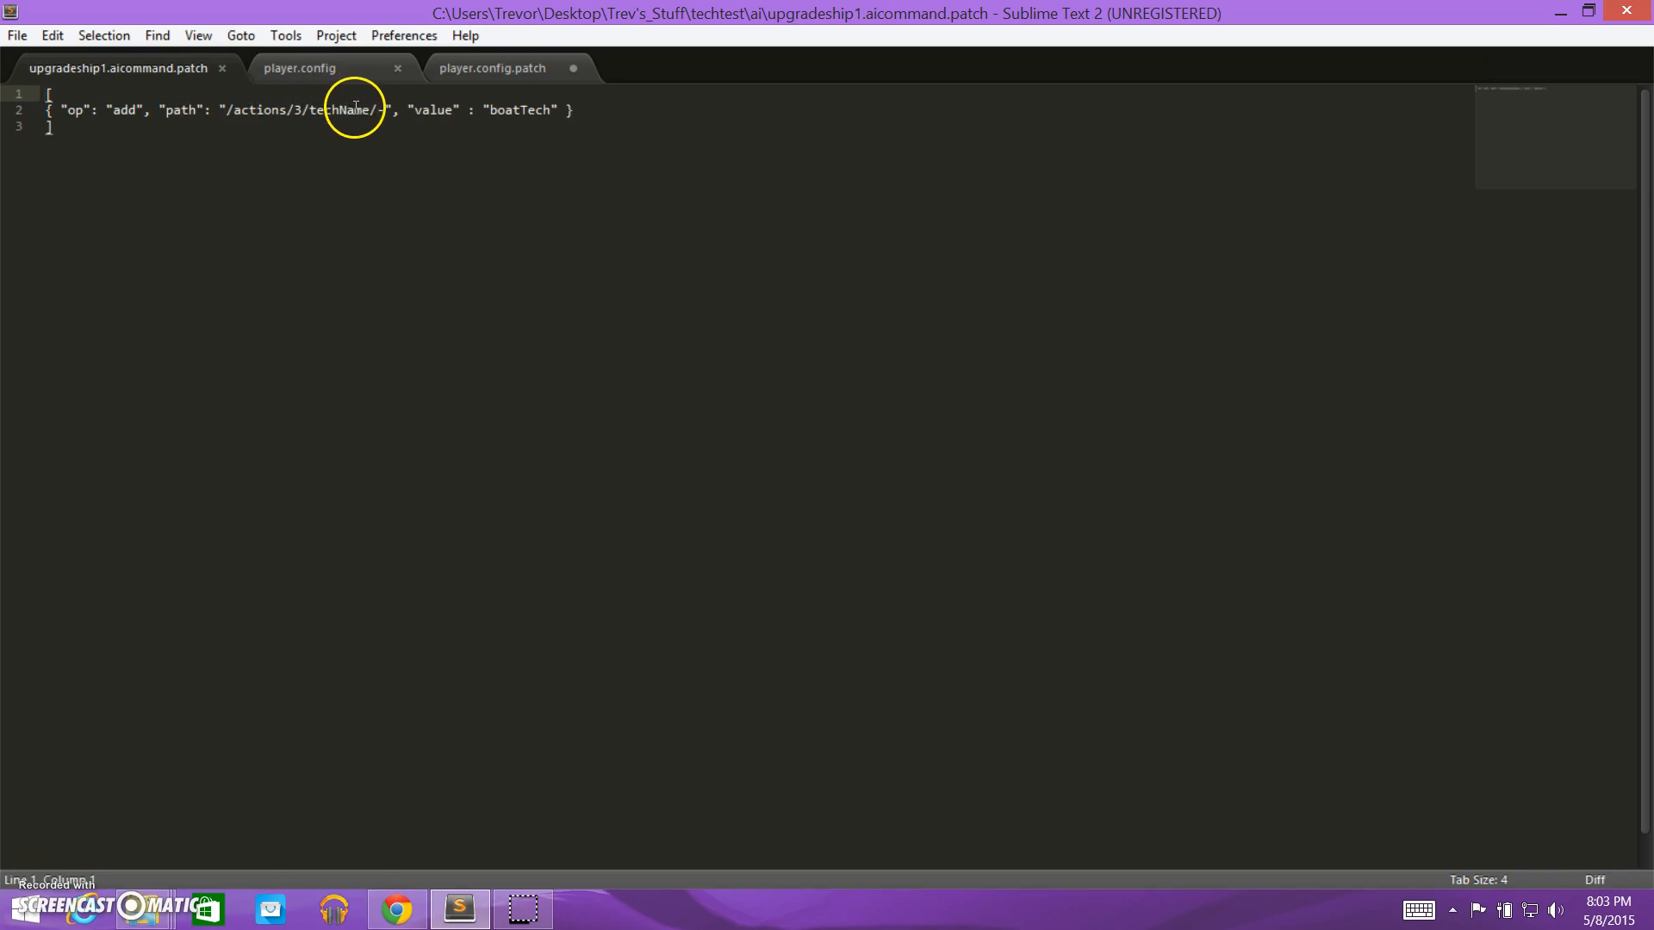
{"action": "left_click", "coordinate": [490, 67]}
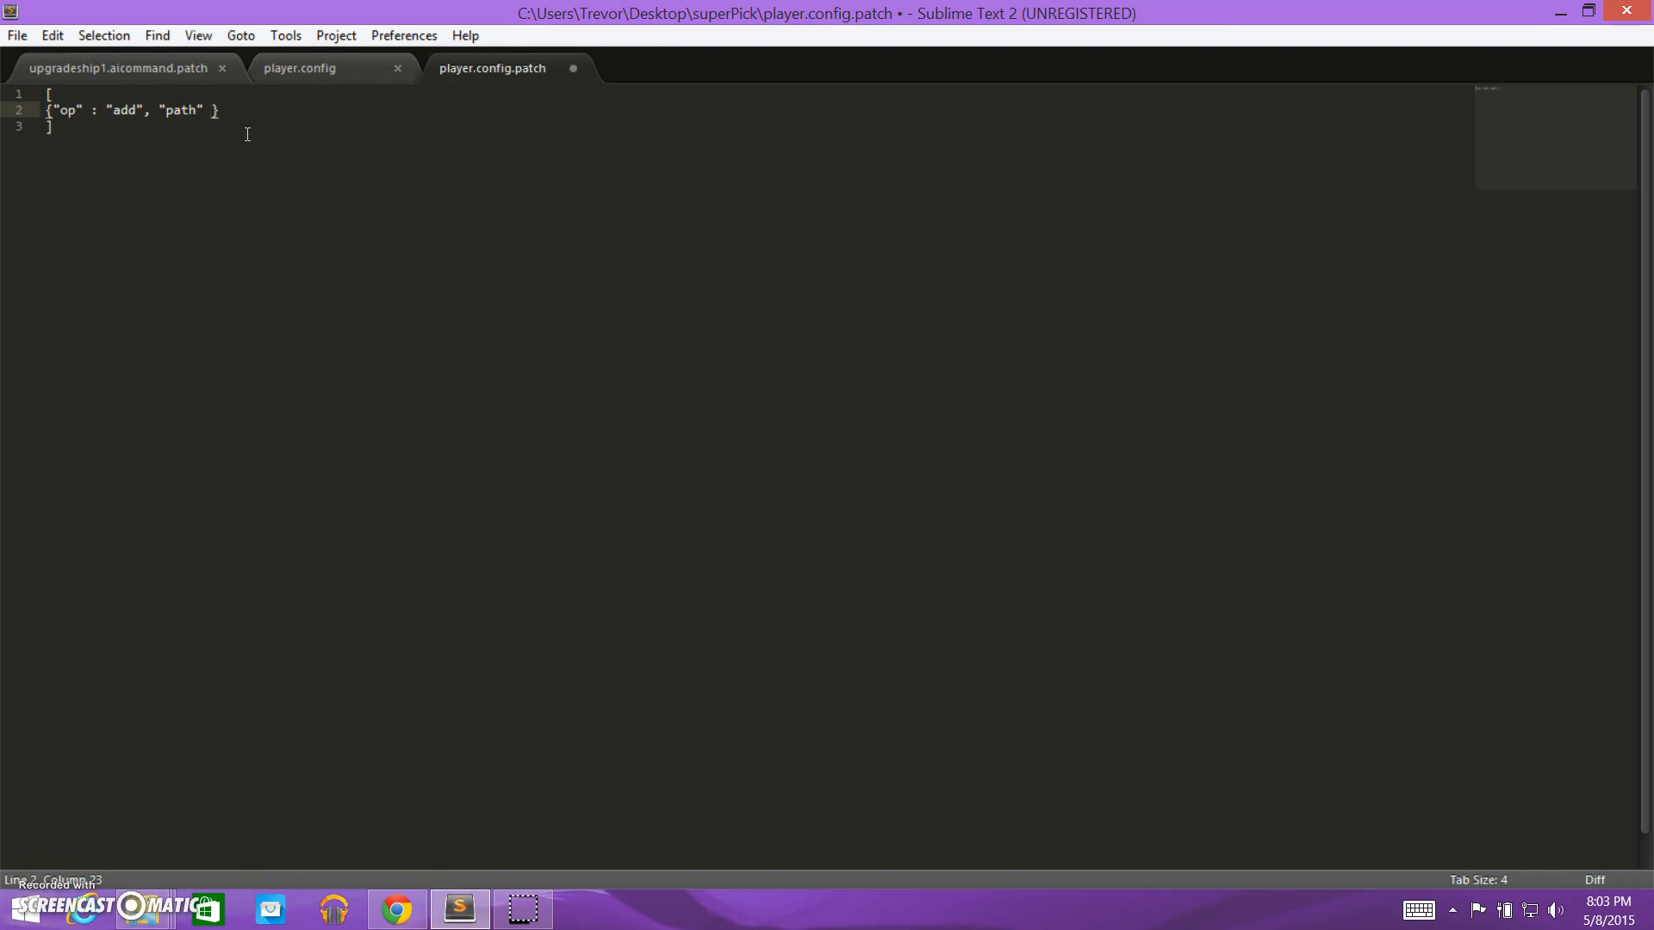
Set the patch path to "defaultBlueprints", matching the key's capitalization in player.config.
{"action": "left_click", "coordinate": [300, 67]}
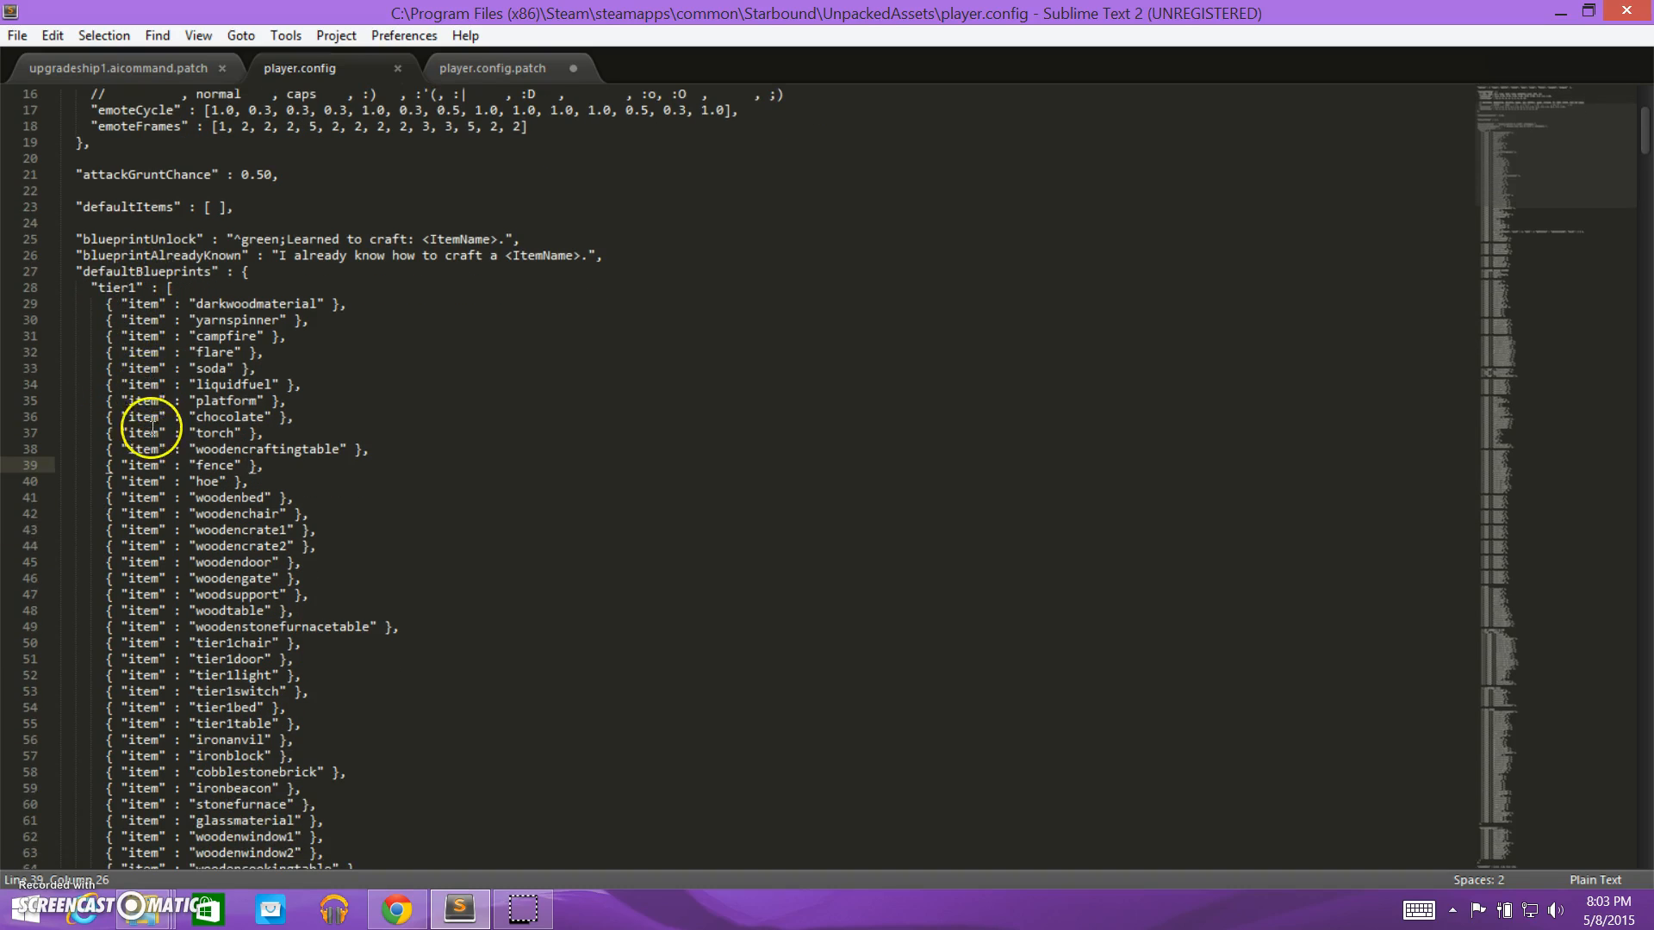
{"action": "scroll", "scroll_direction": "down", "scroll_amount": 3}
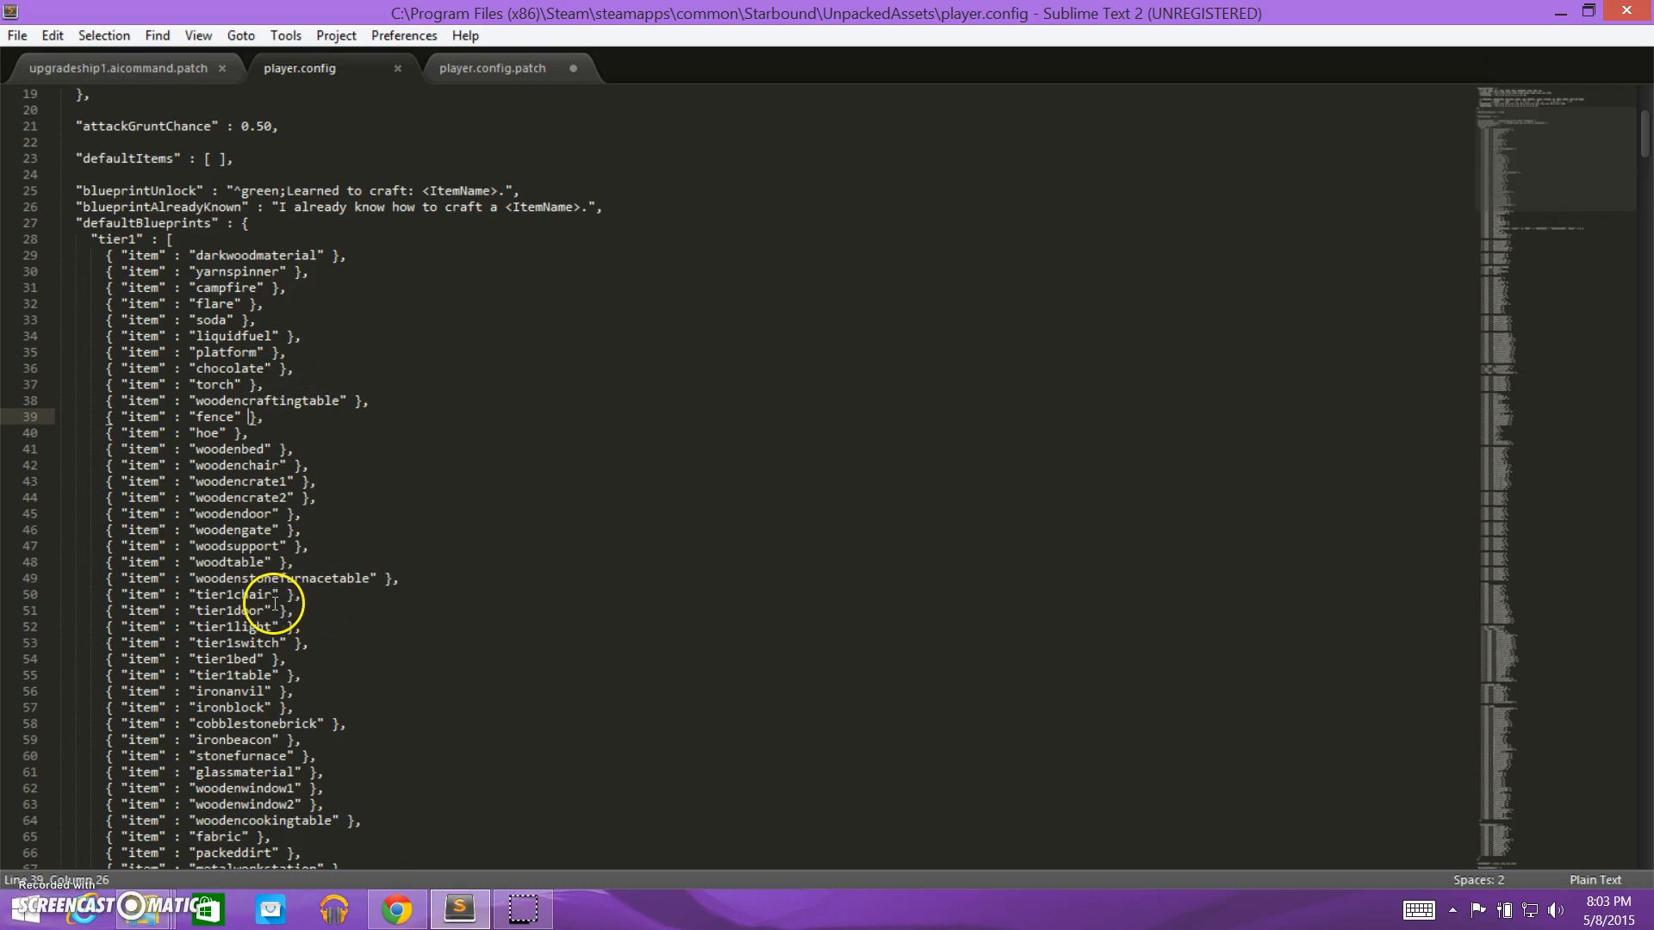
{"action": "mouse_move", "coordinate": [238, 498]}
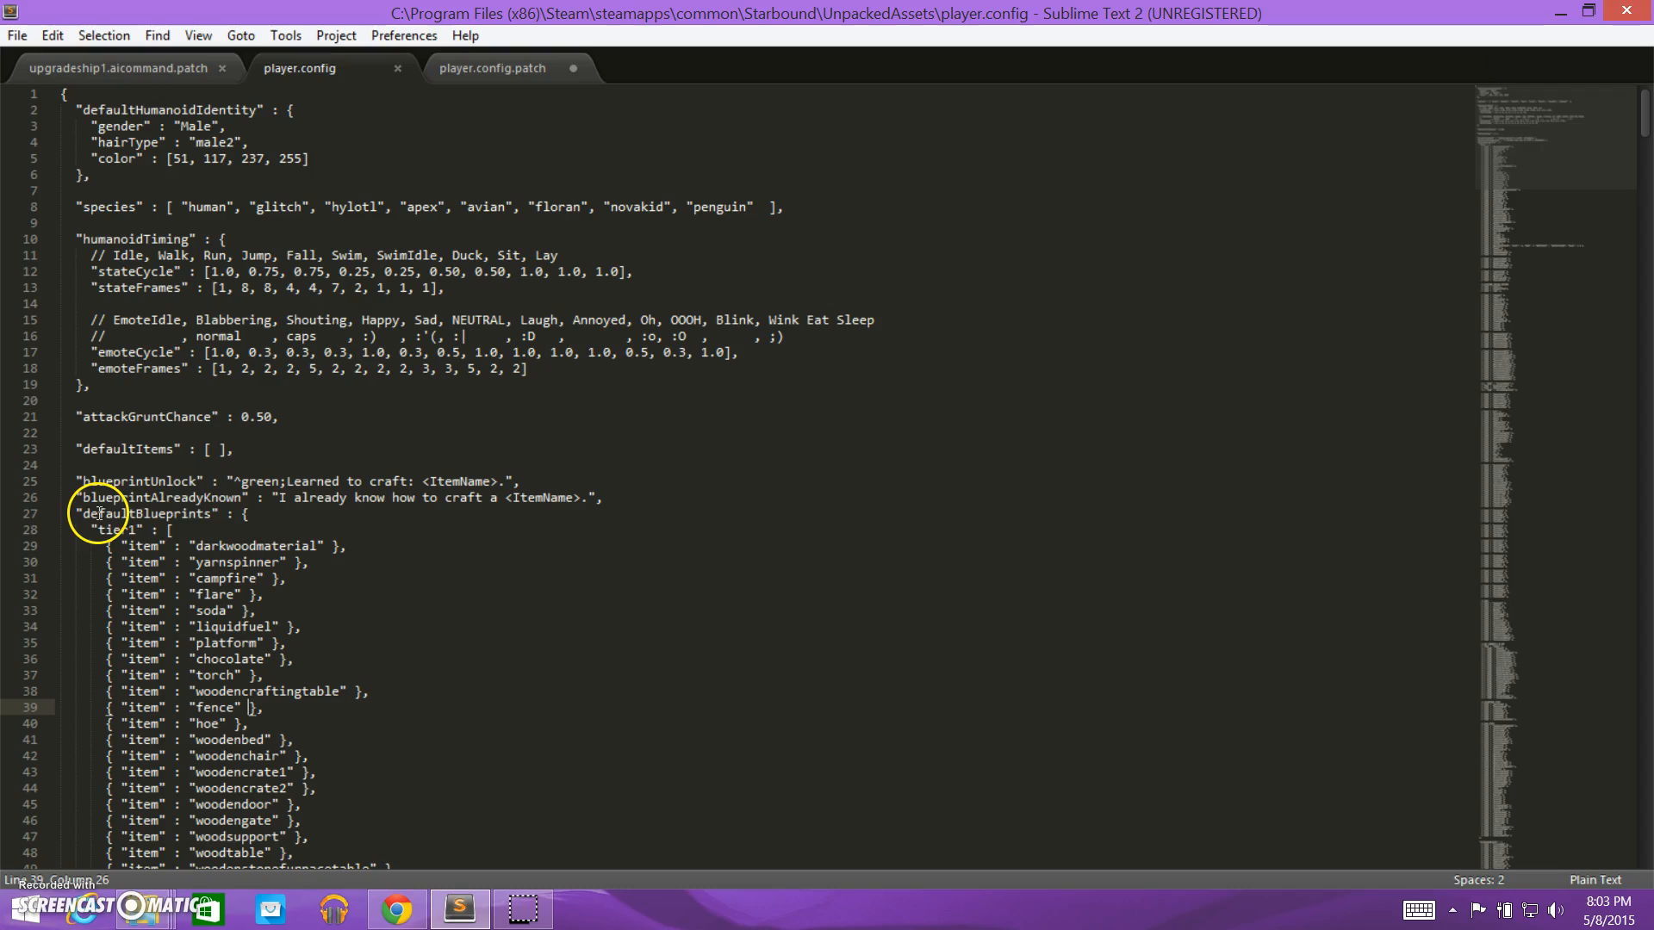
{"action": "mouse_move", "coordinate": [222, 517]}
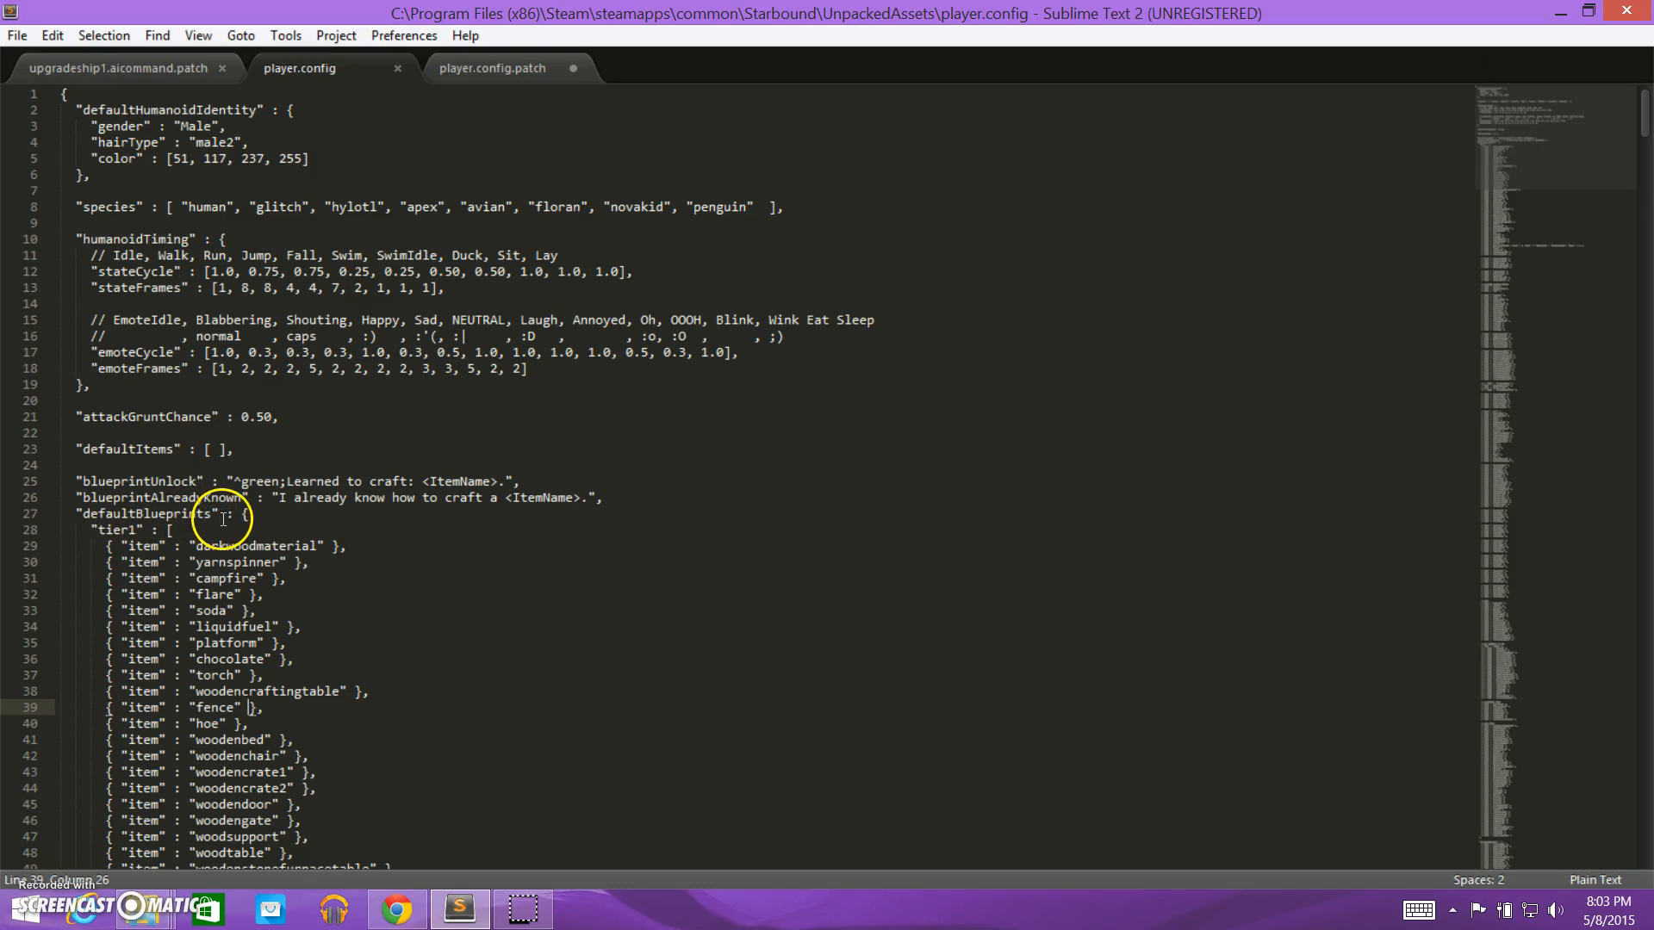
{"action": "left_click", "coordinate": [490, 67]}
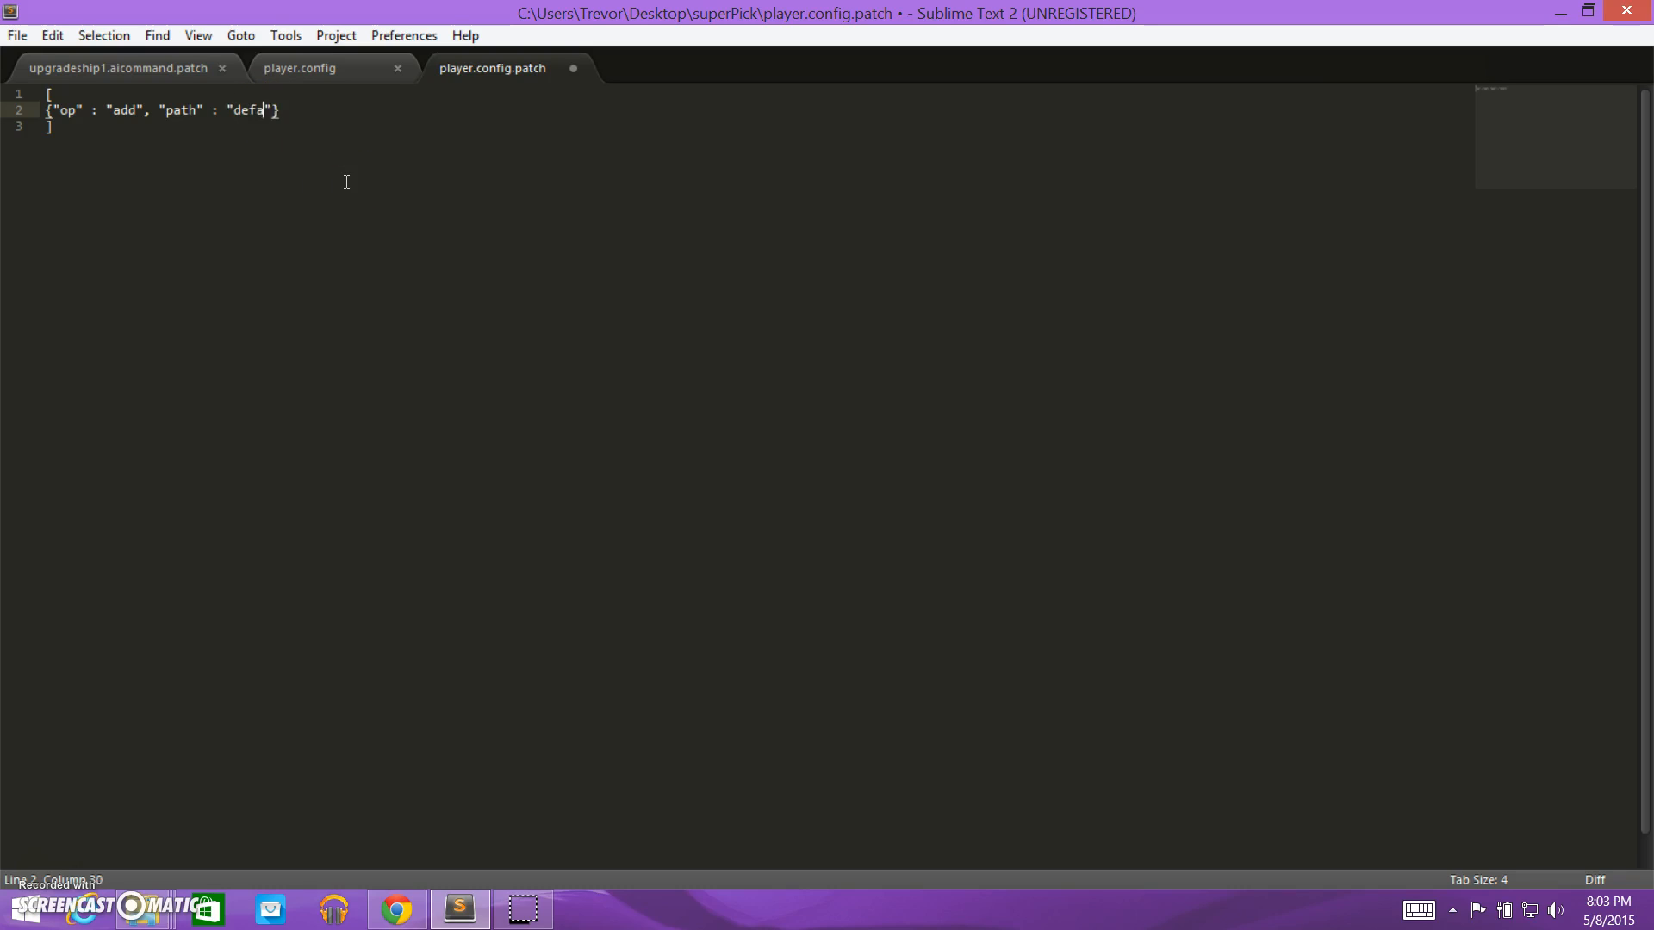
{"action": "type", "text": "ultblue"}
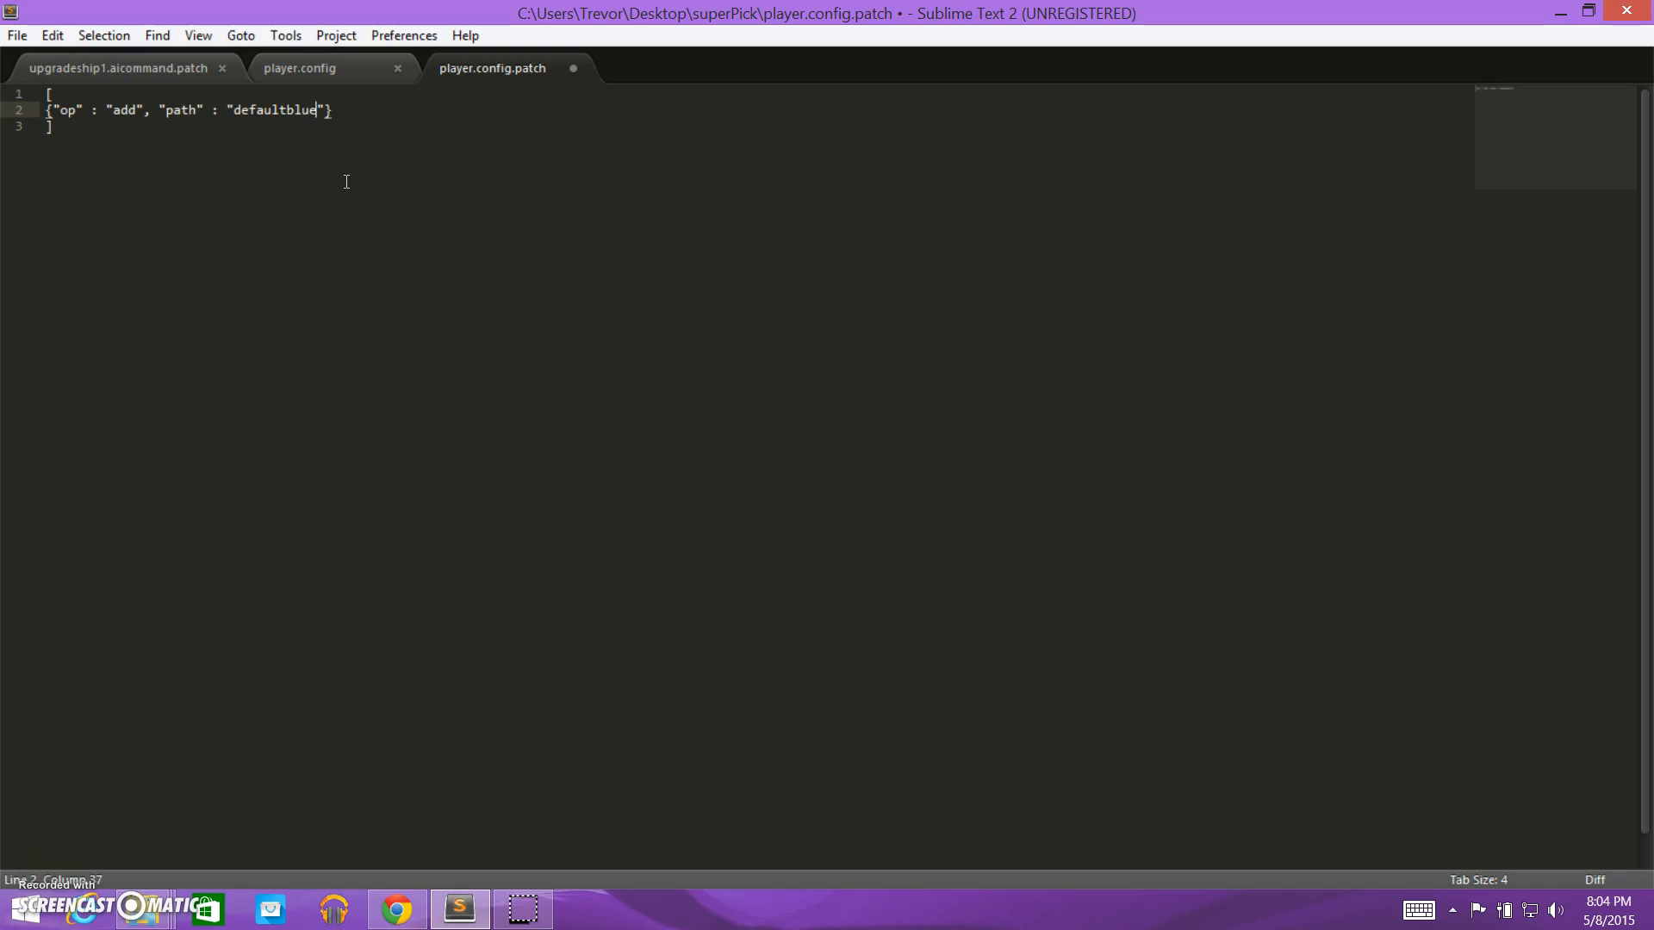
{"action": "type", "text": "prints"}
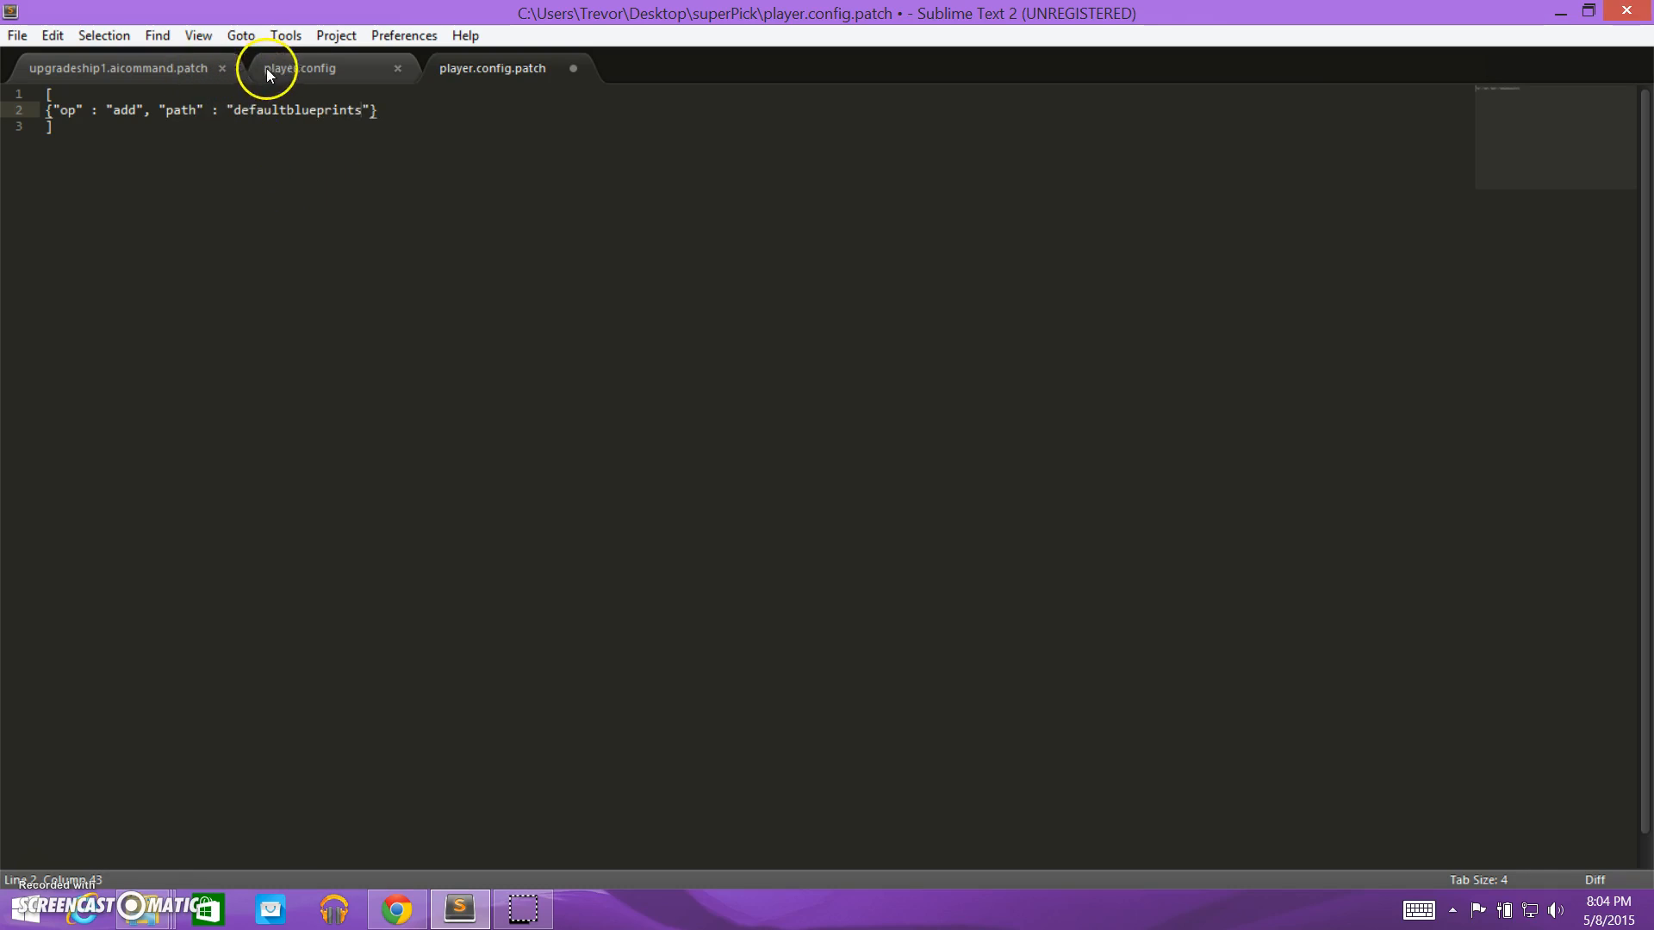
{"action": "left_click", "coordinate": [305, 67]}
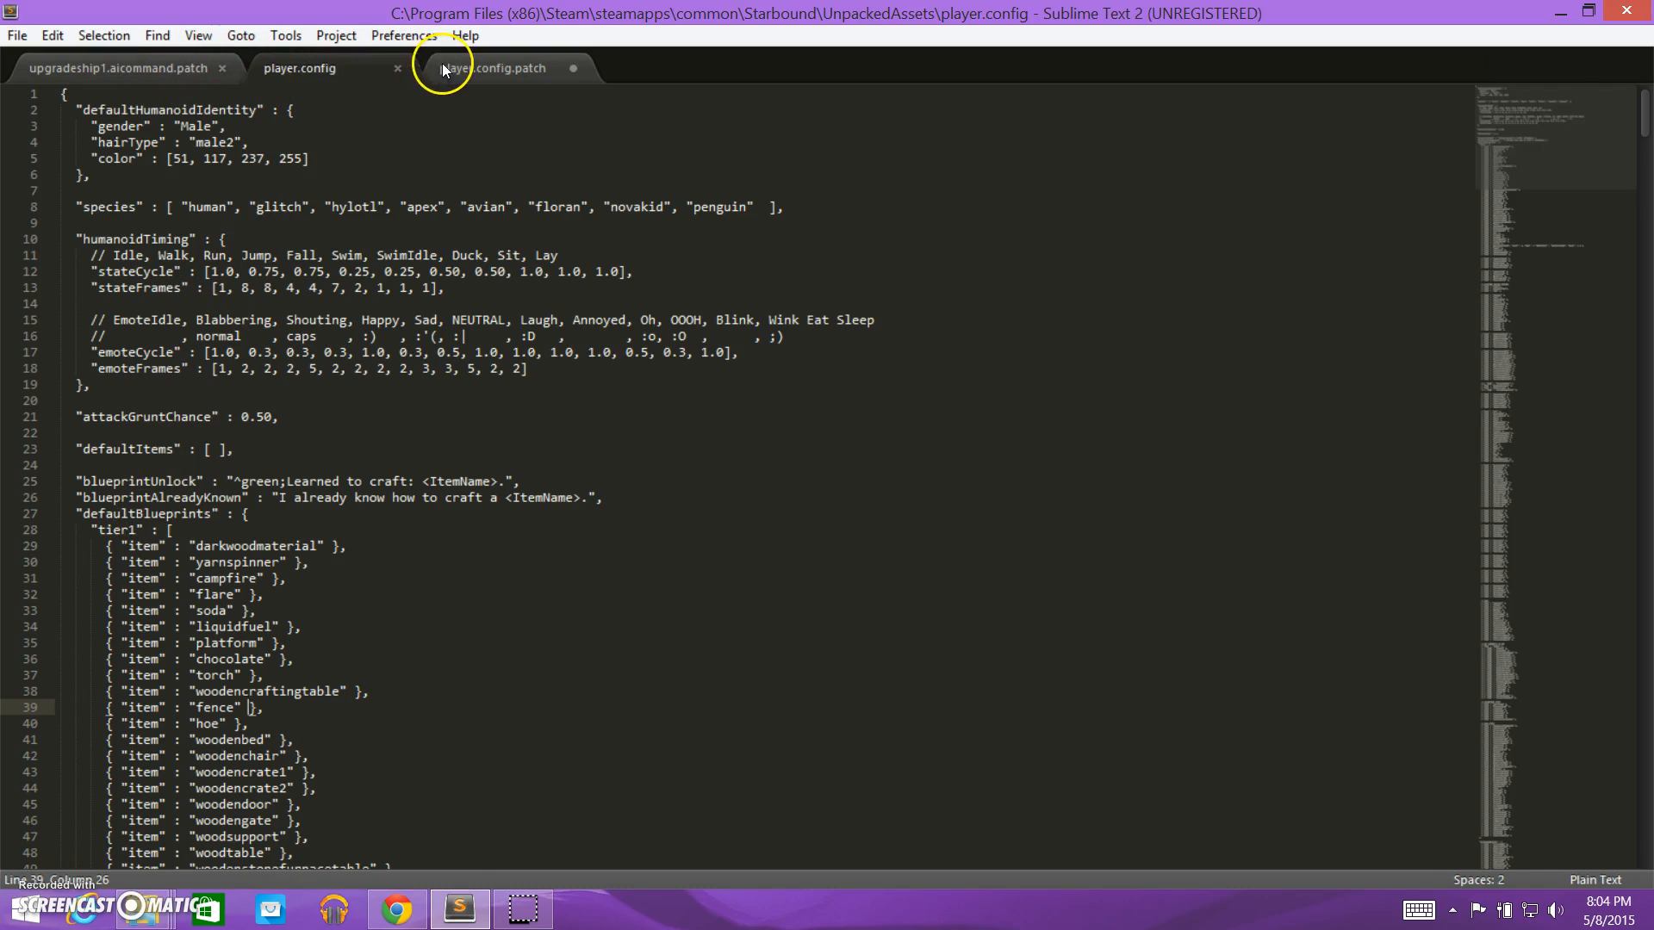
{"action": "left_click", "coordinate": [490, 67]}
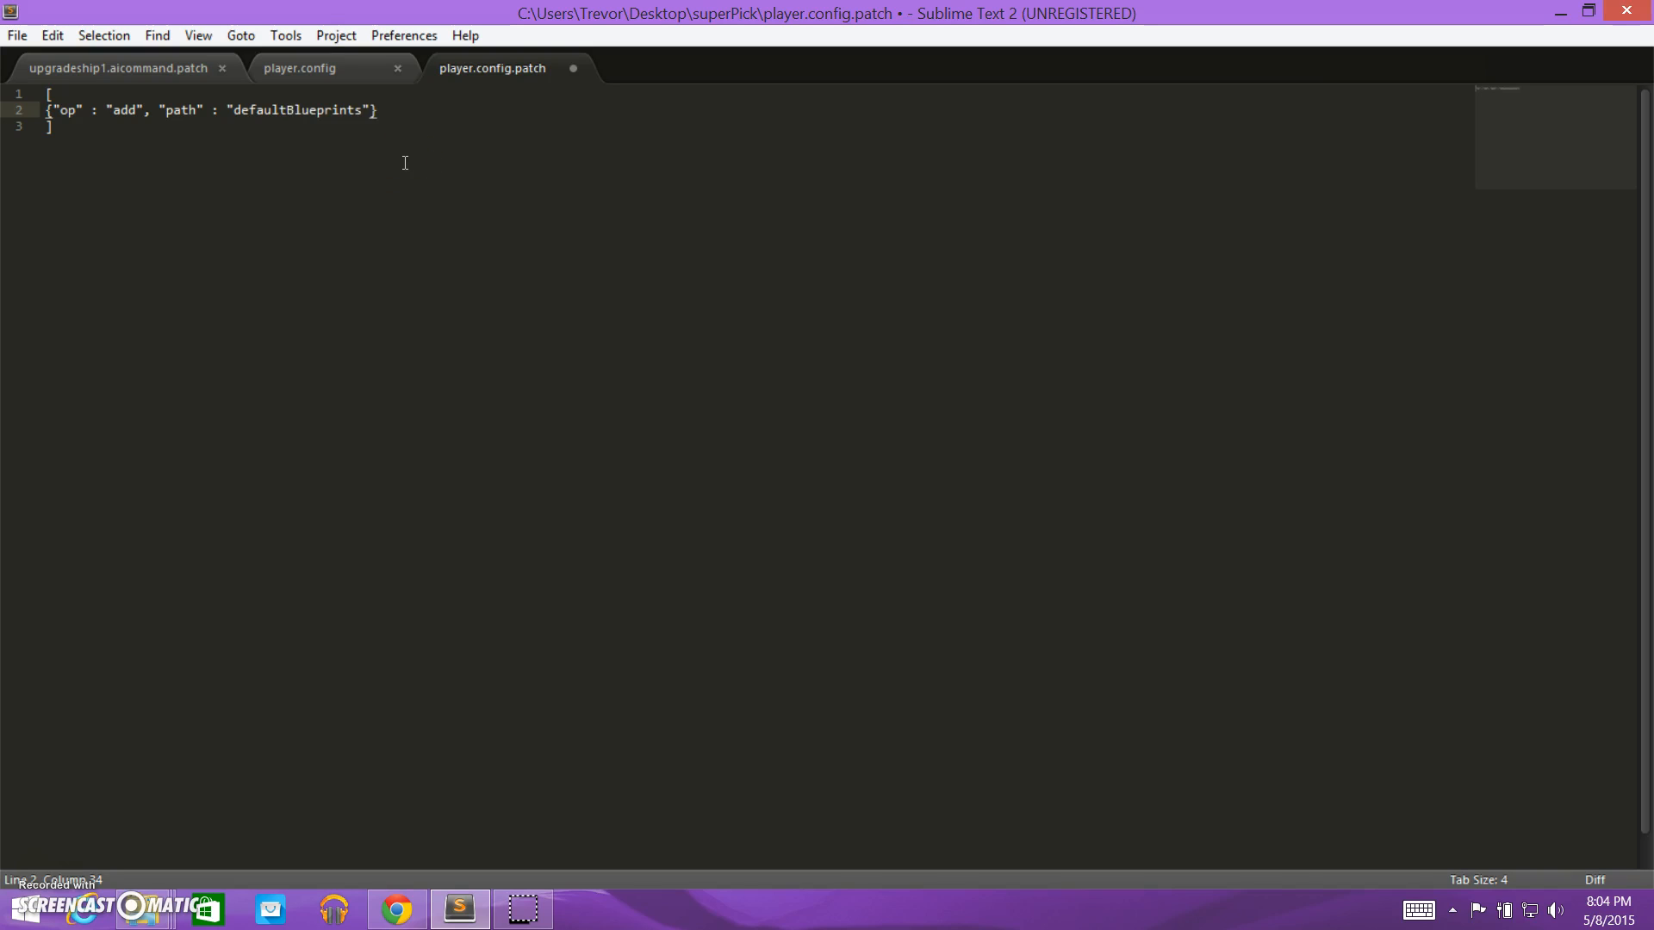
{"action": "left_click", "coordinate": [300, 67]}
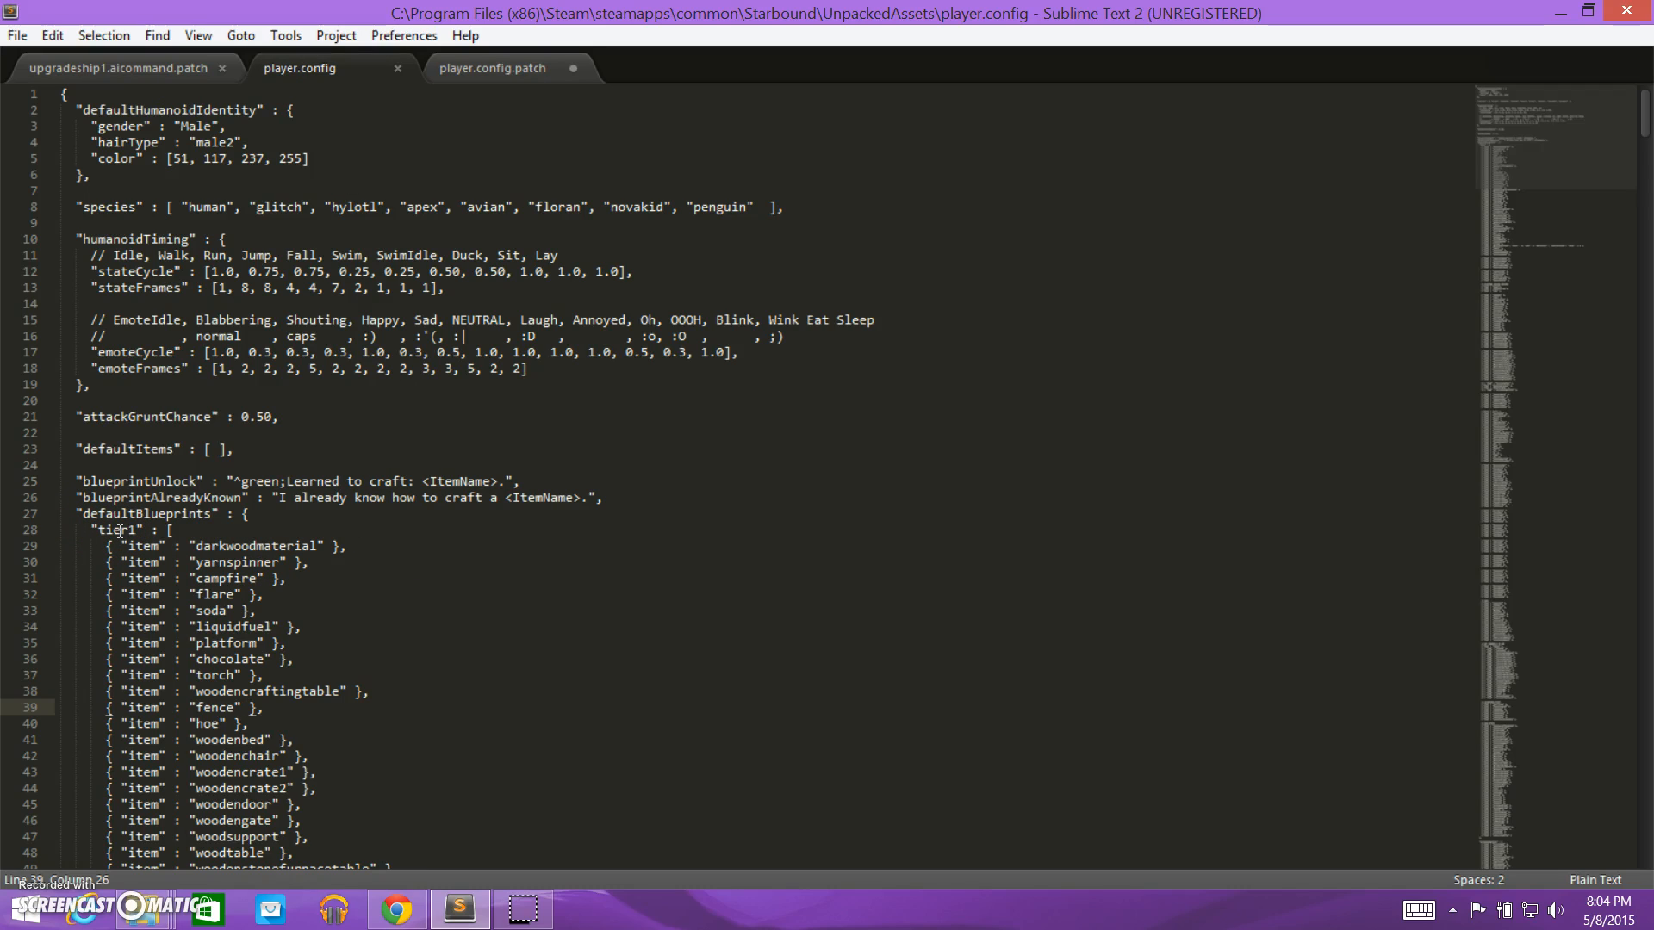
Extend the patch path to defaultBlueprints/tier1, checking the tier1 list in player.config.
{"action": "left_click", "coordinate": [491, 67]}
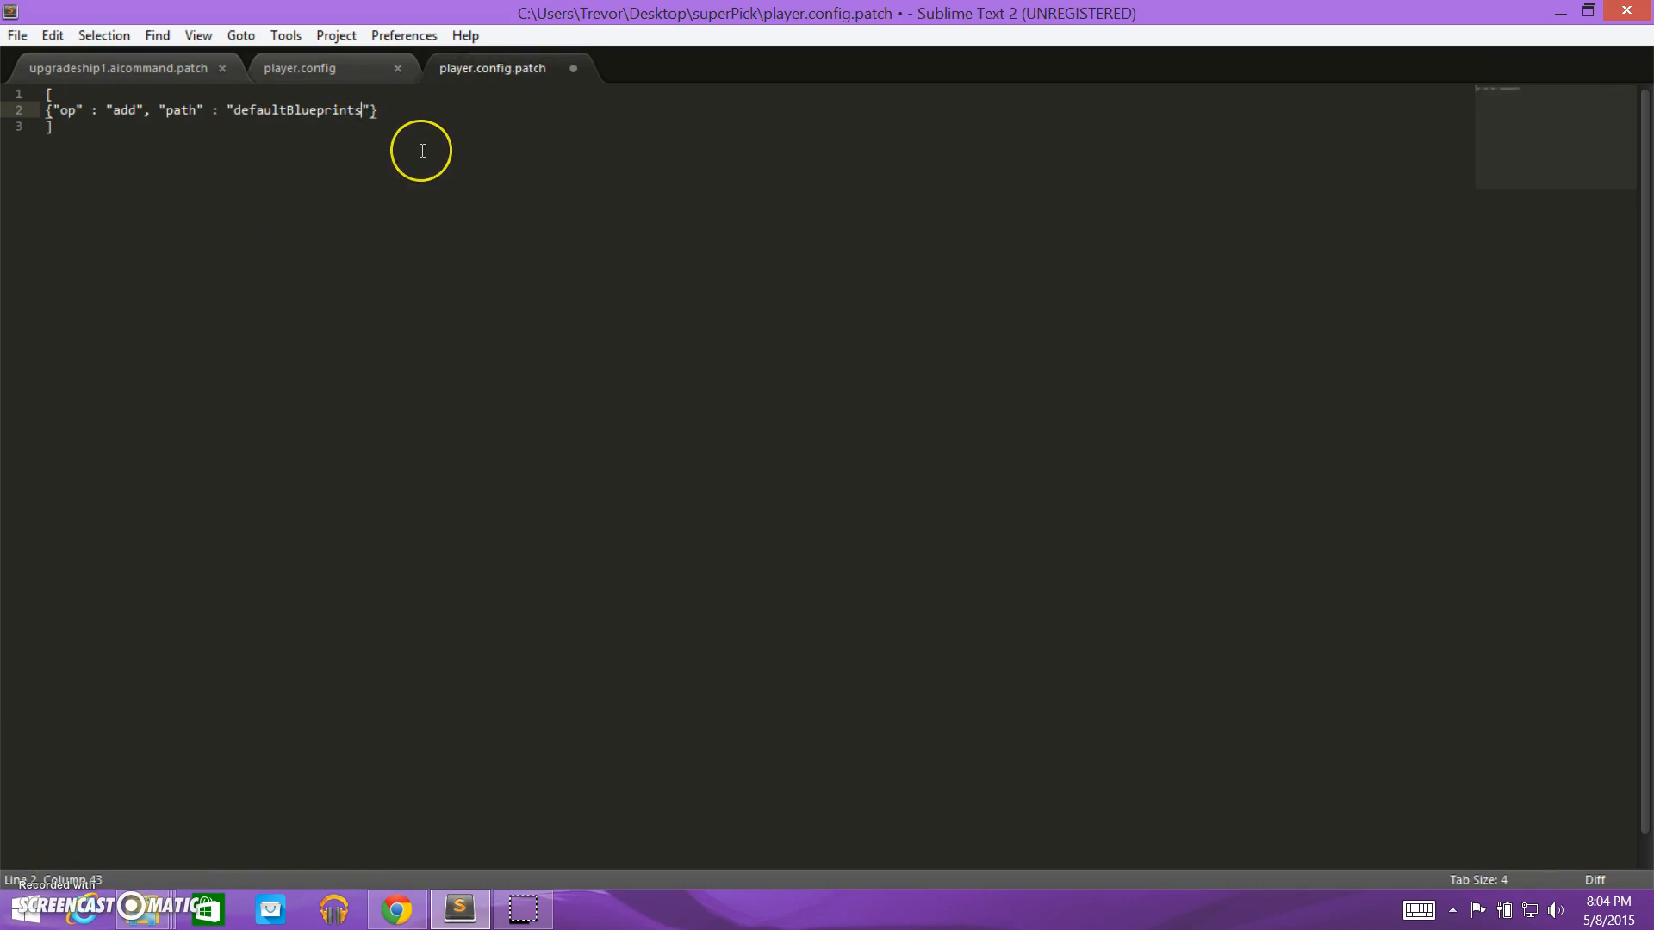
{"action": "type", "text": "/"}
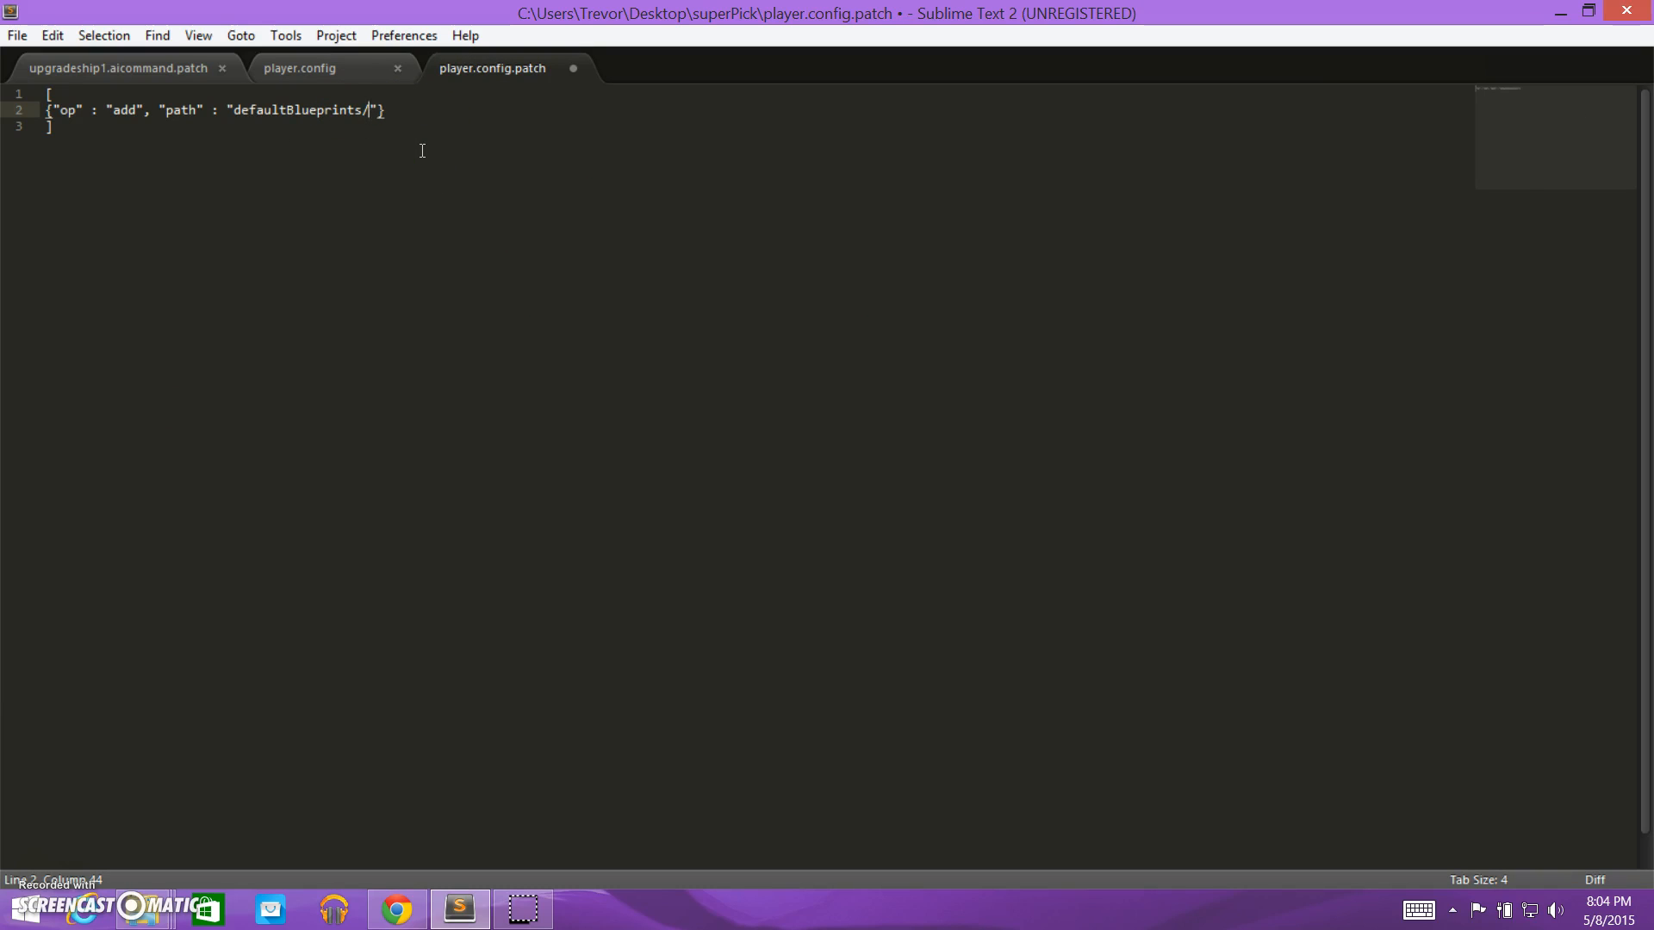
{"action": "type", "text": "tier"}
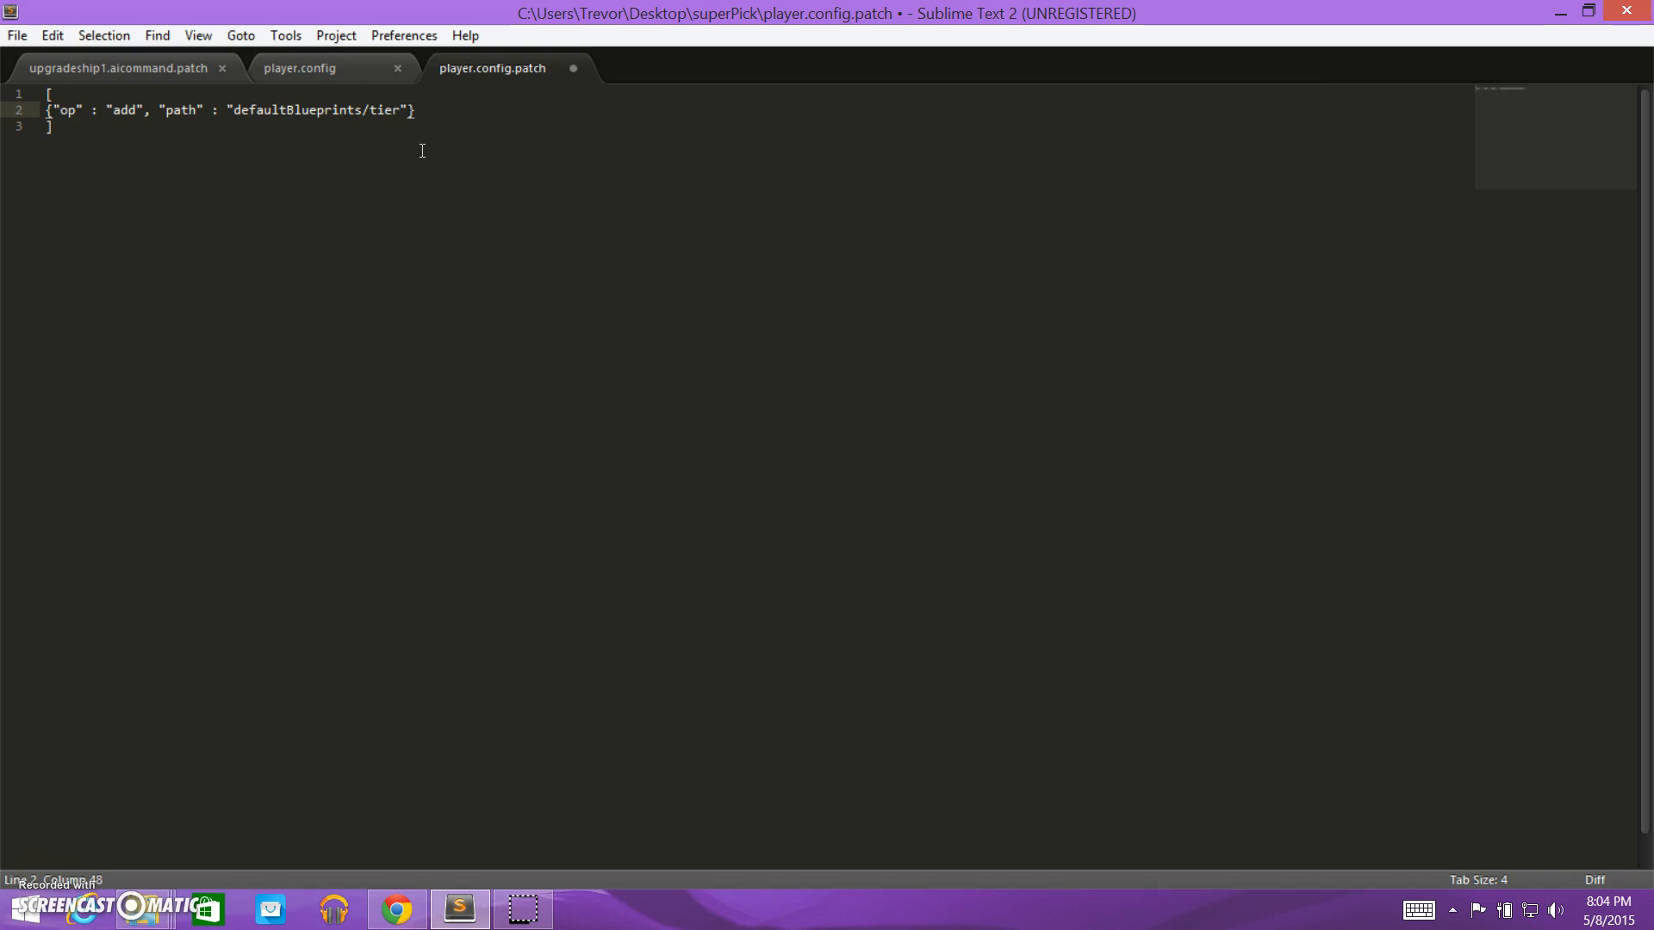
{"action": "type", "text": "1"}
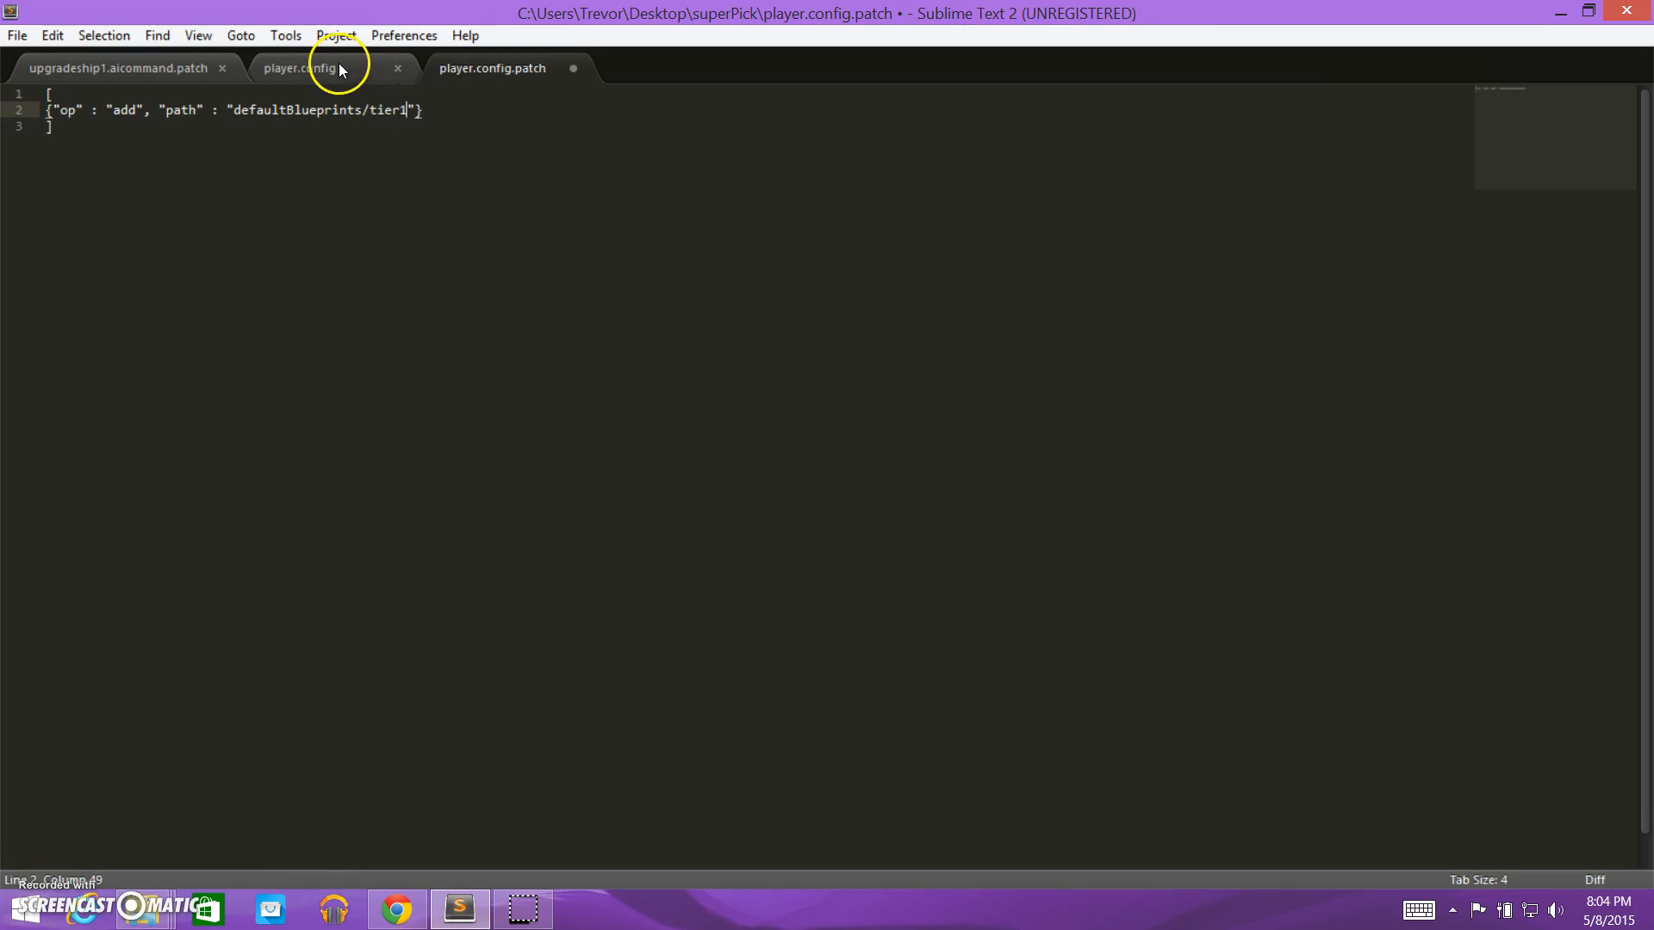
{"action": "left_click", "coordinate": [299, 67]}
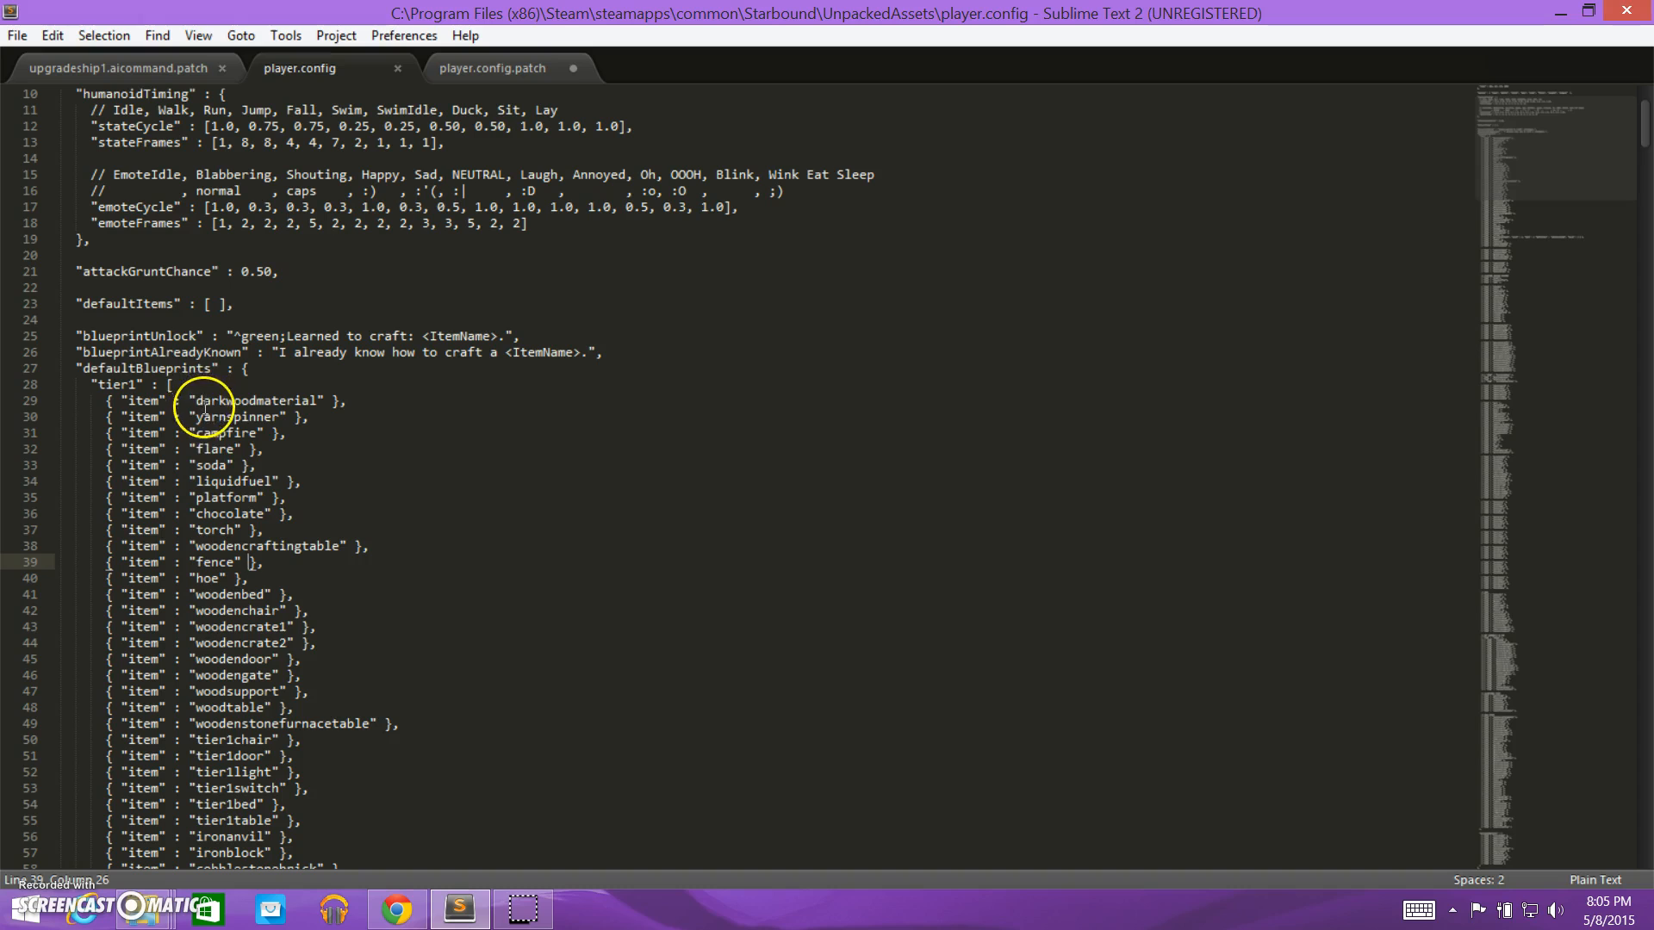
{"action": "scroll", "scroll_direction": "down", "scroll_amount": 3}
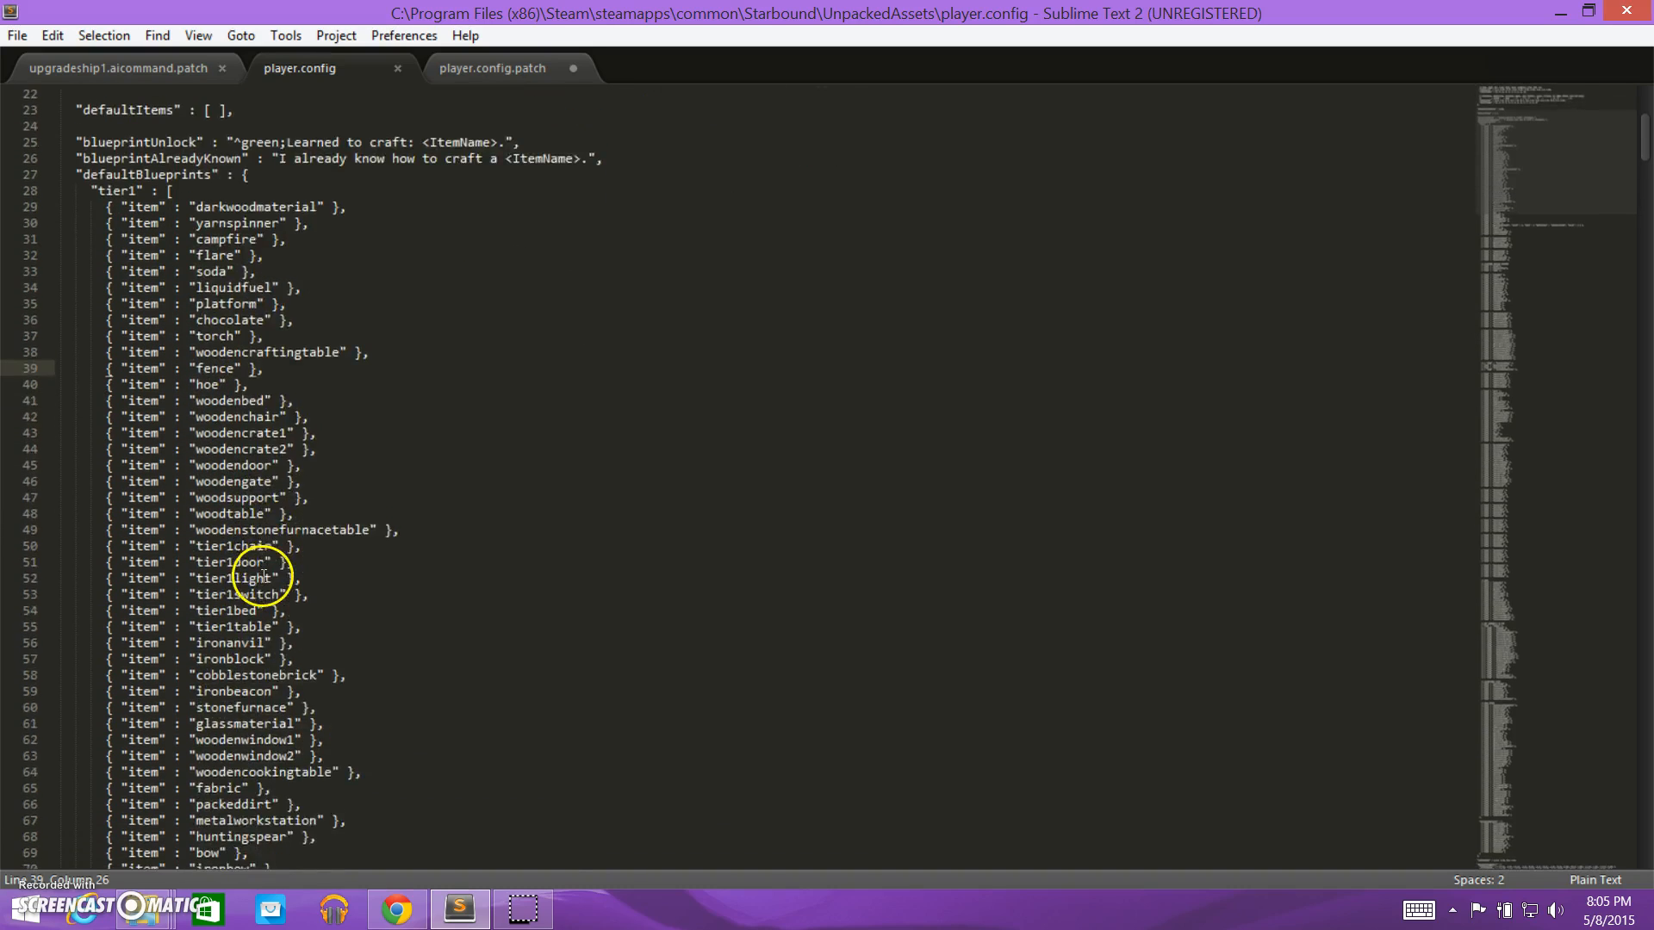
{"action": "scroll", "scroll_direction": "down", "scroll_amount": 3}
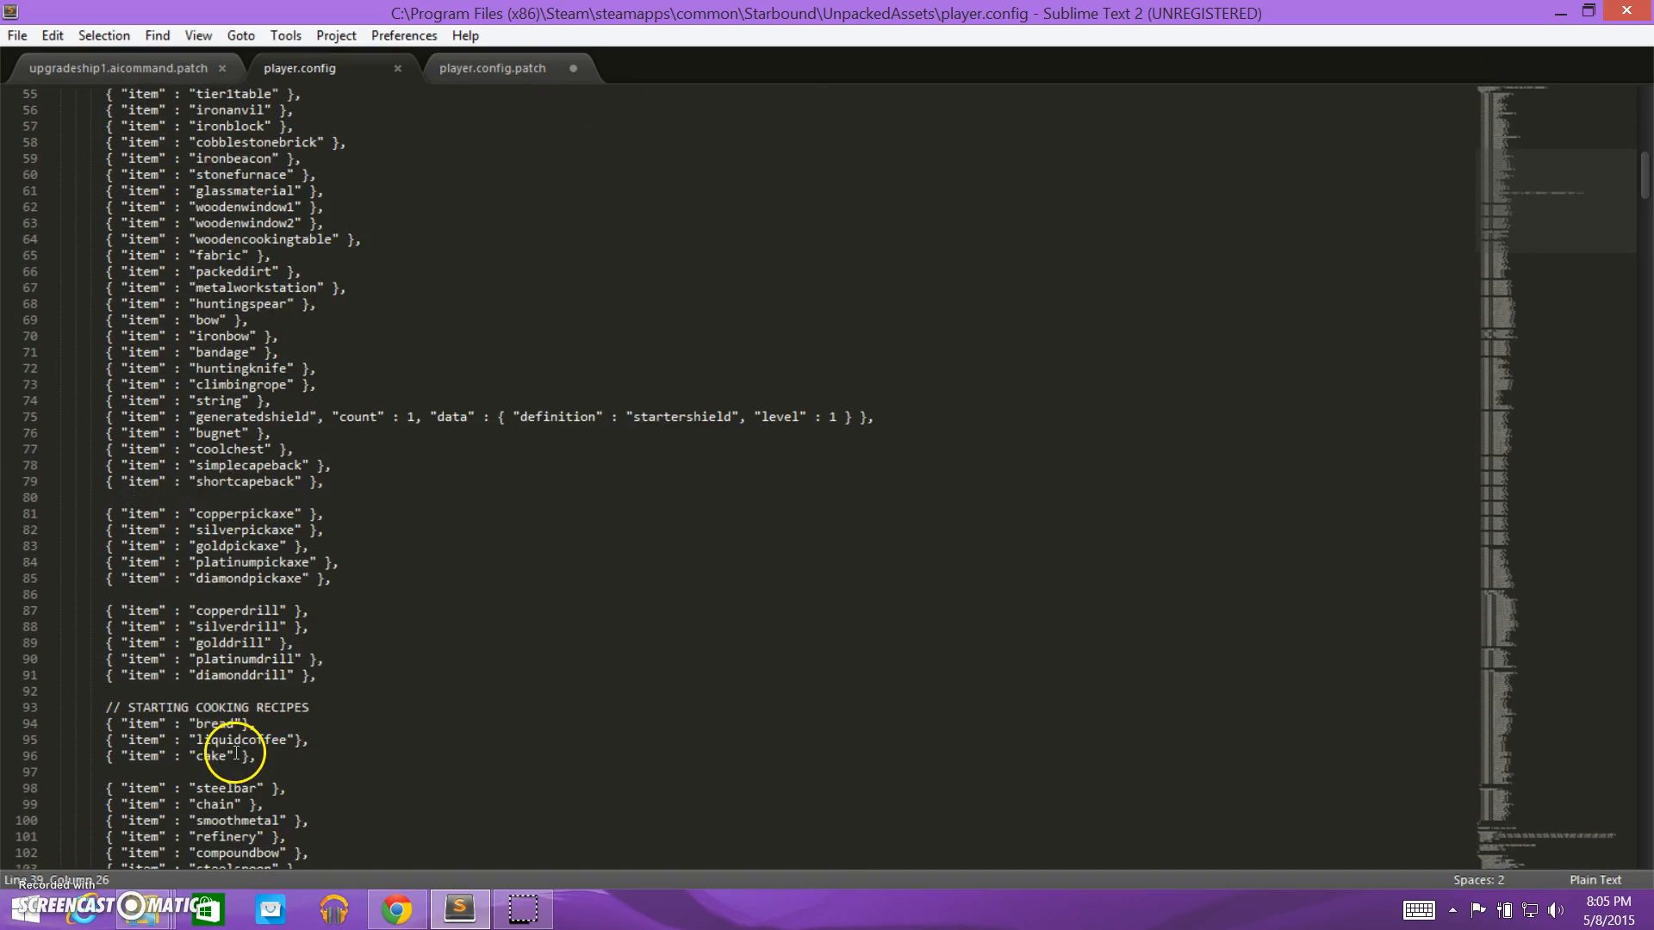
{"action": "scroll", "scroll_direction": "down", "scroll_amount": 3}
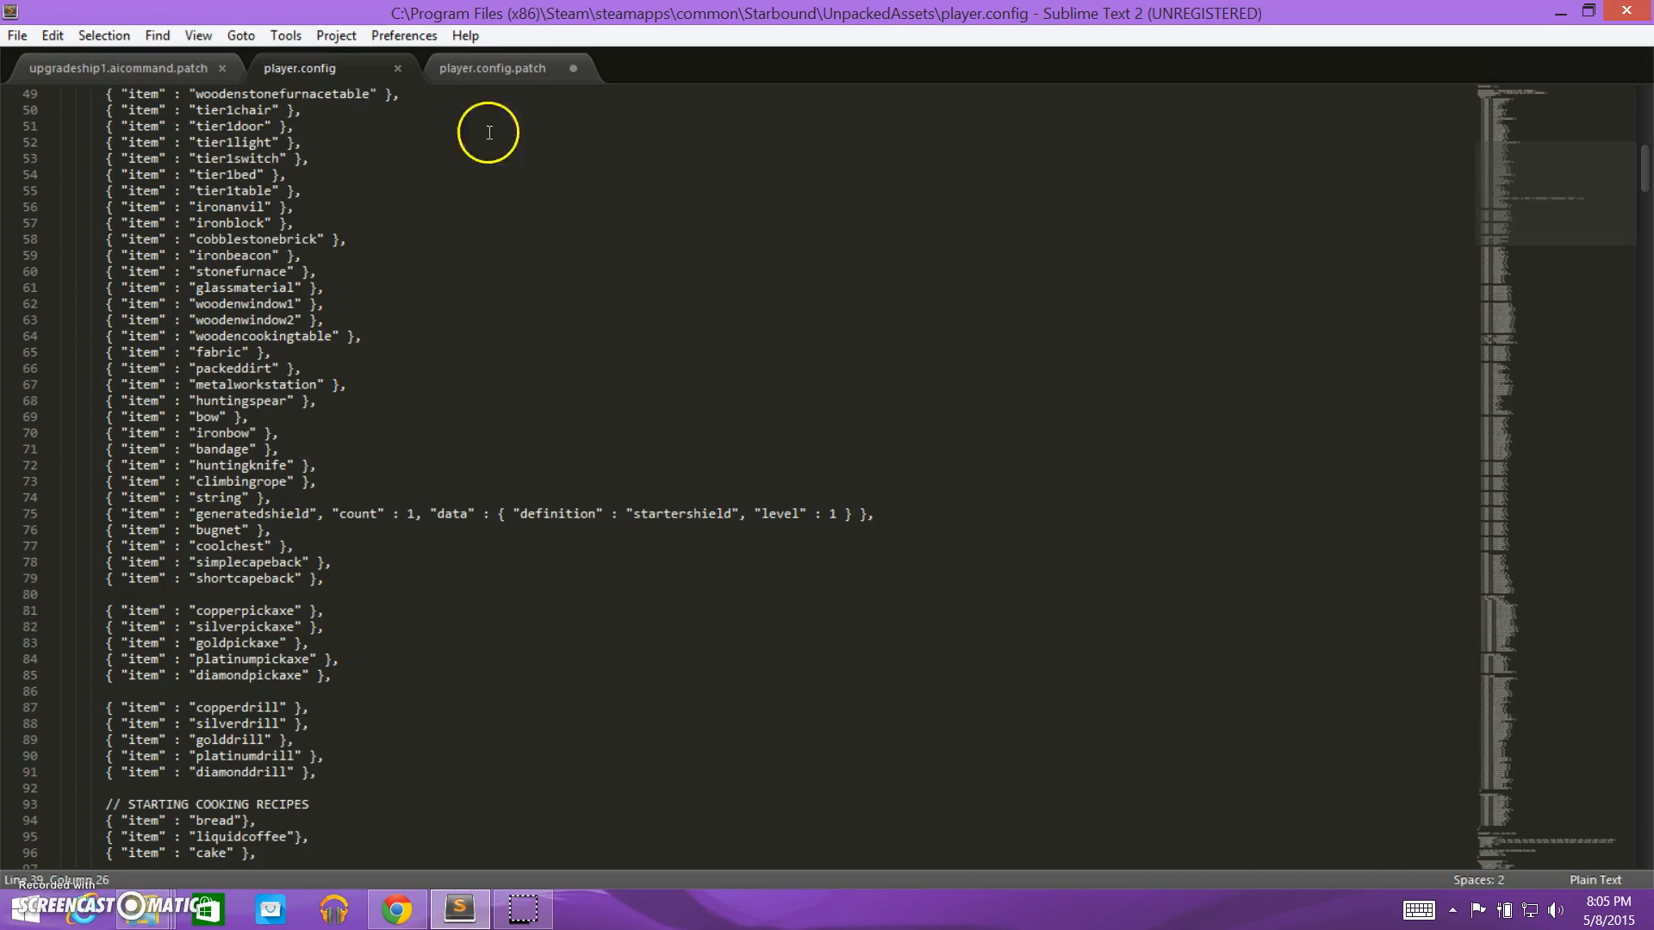
End the path with "/-" and add a "value" key after a comma.
{"action": "left_click", "coordinate": [492, 68]}
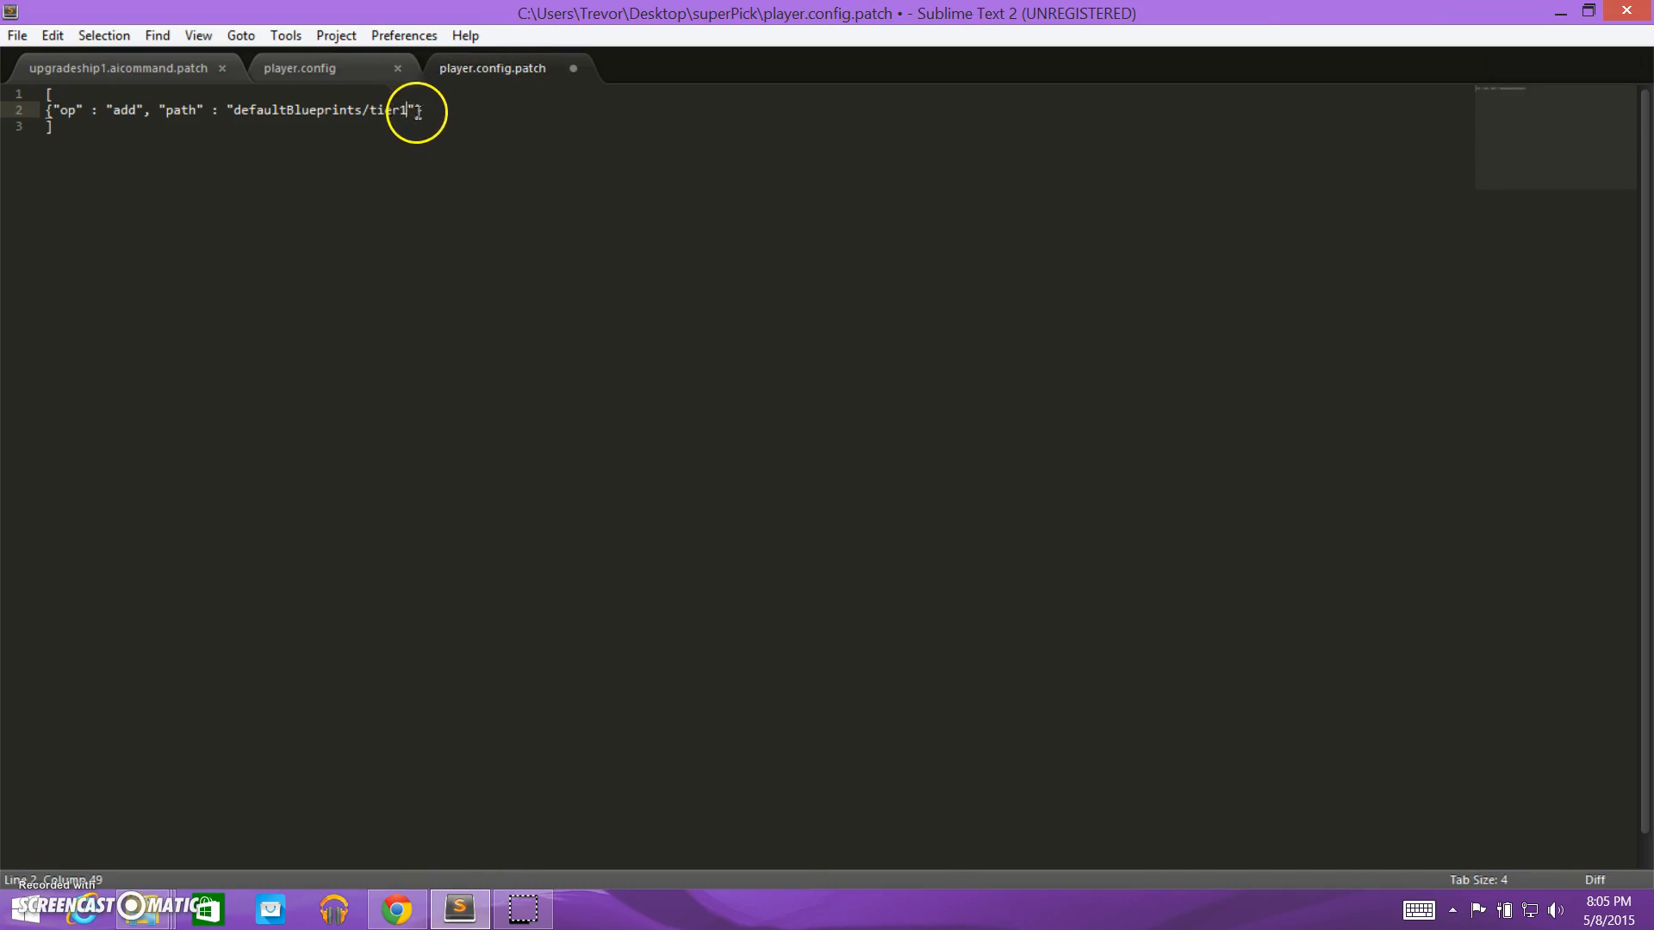
{"action": "type", "text": "}"}
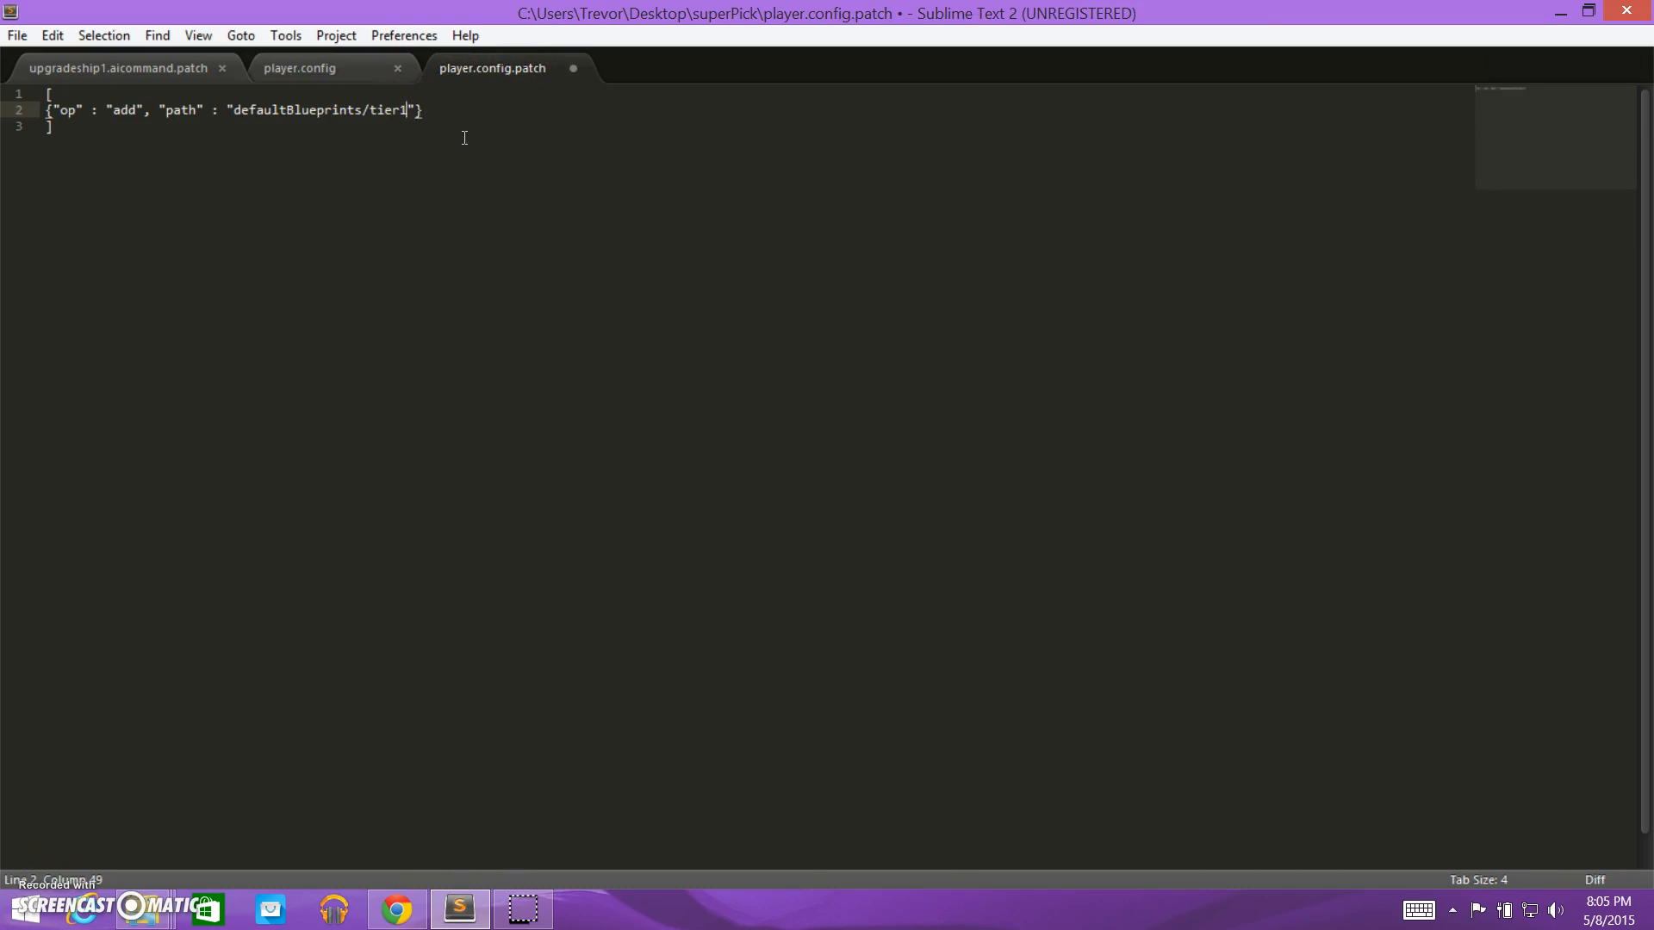
{"action": "type", "text": "/"}
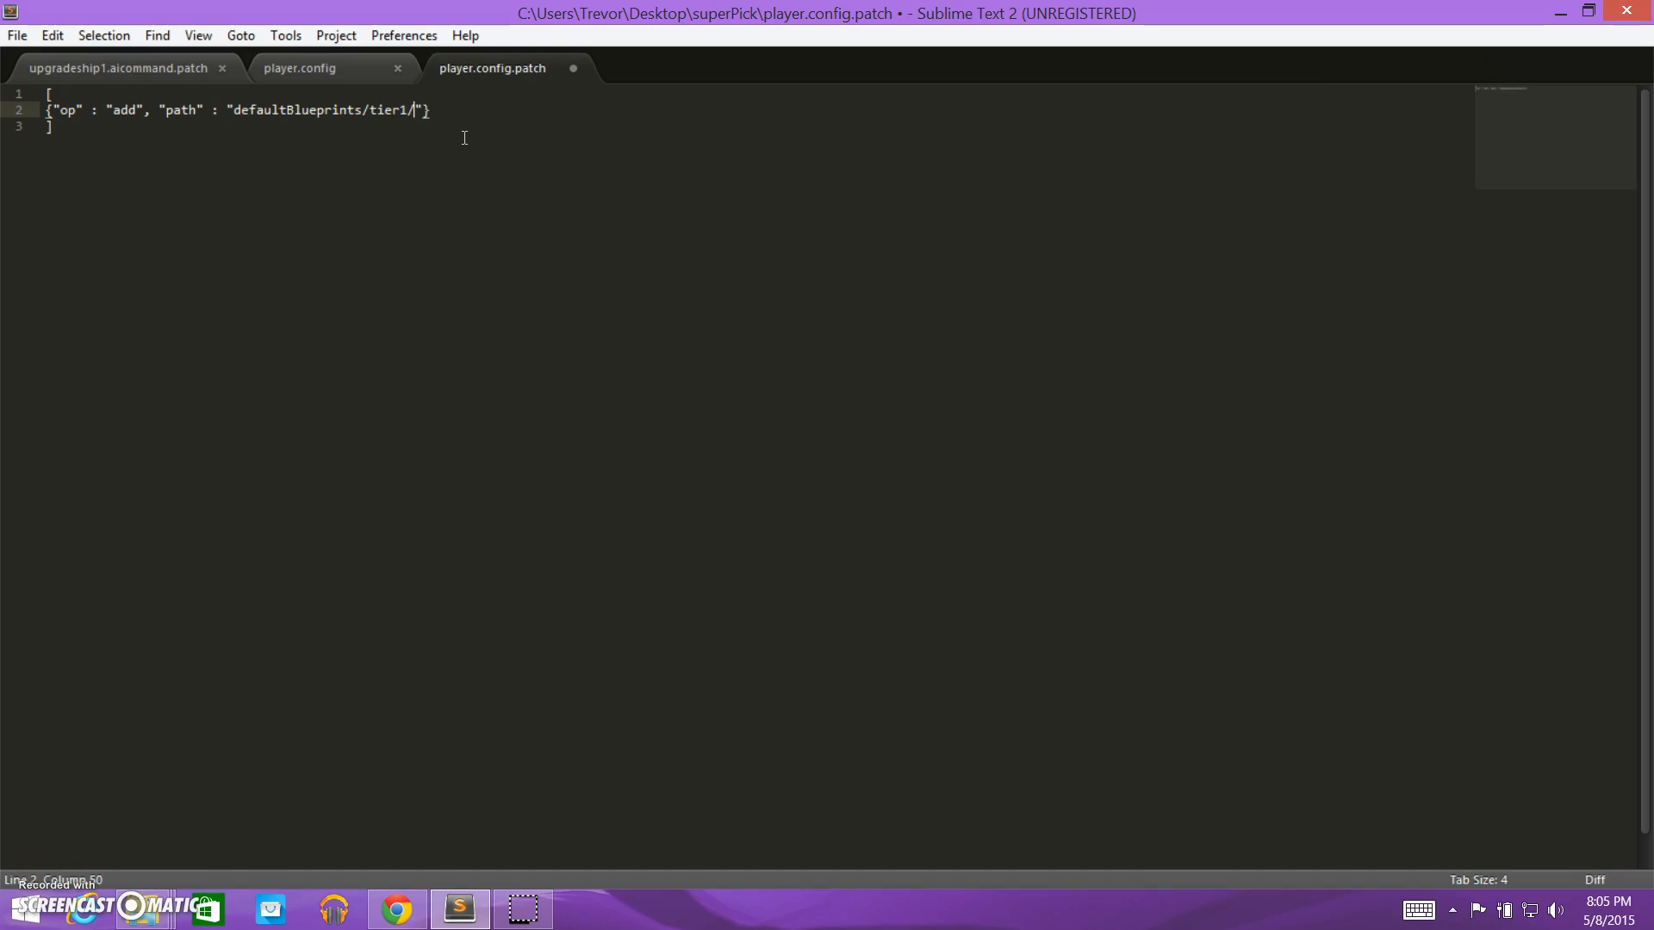
{"action": "type", "text": "-"}
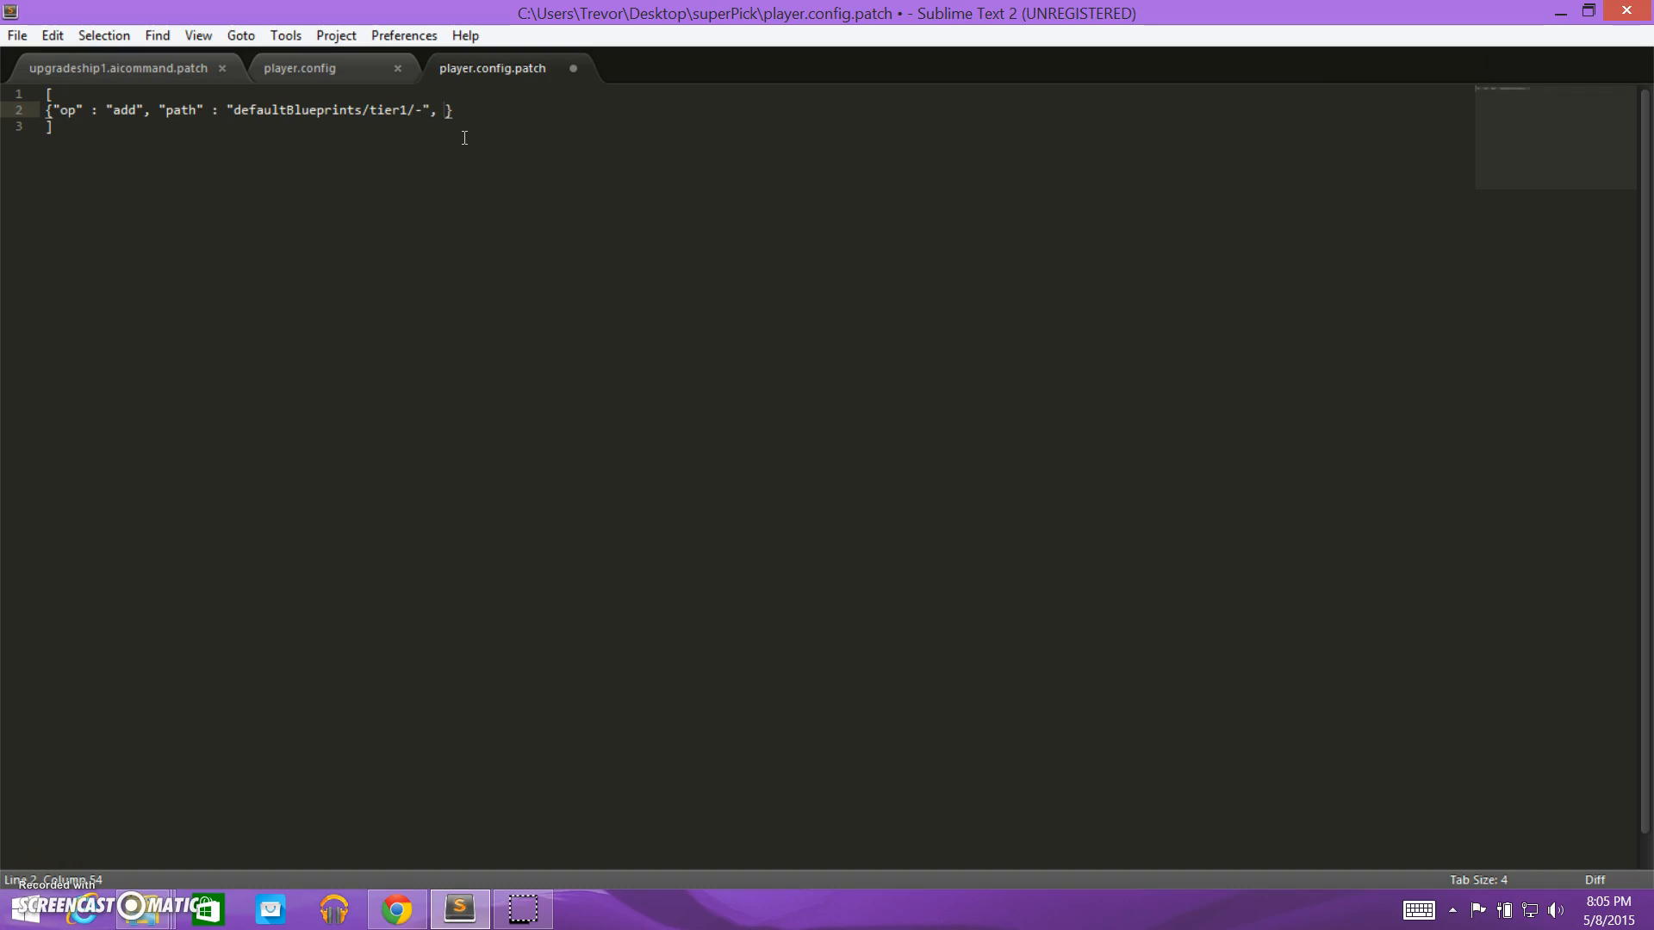
{"action": "type", "text": "\""}
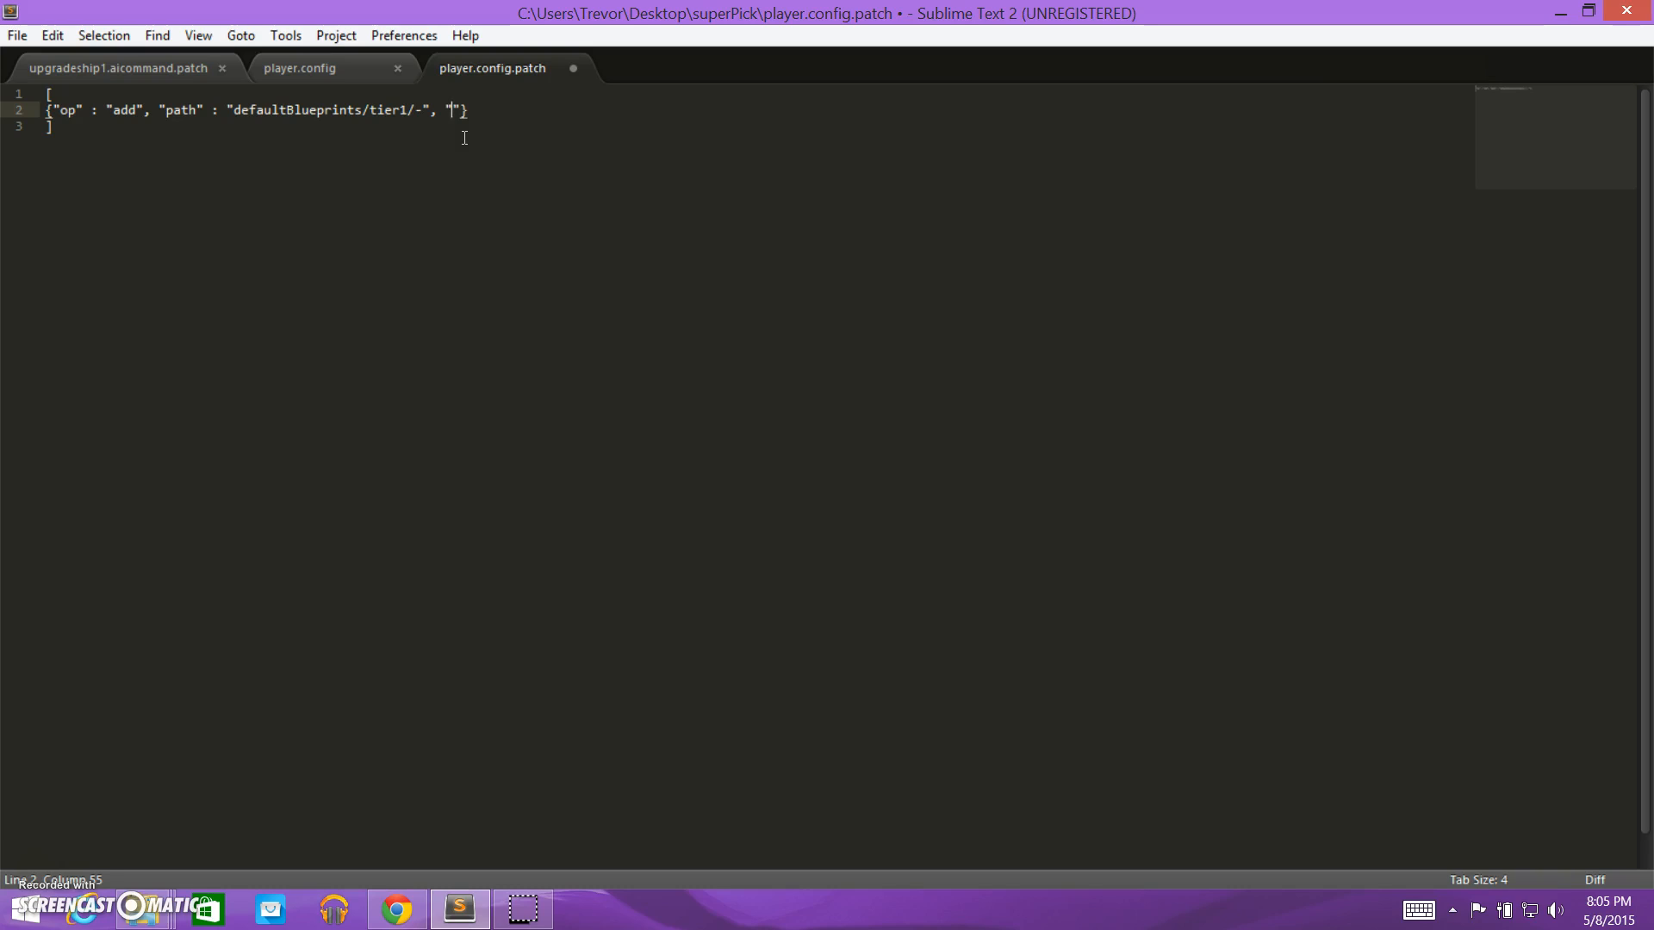
{"action": "type", "text": "value"}
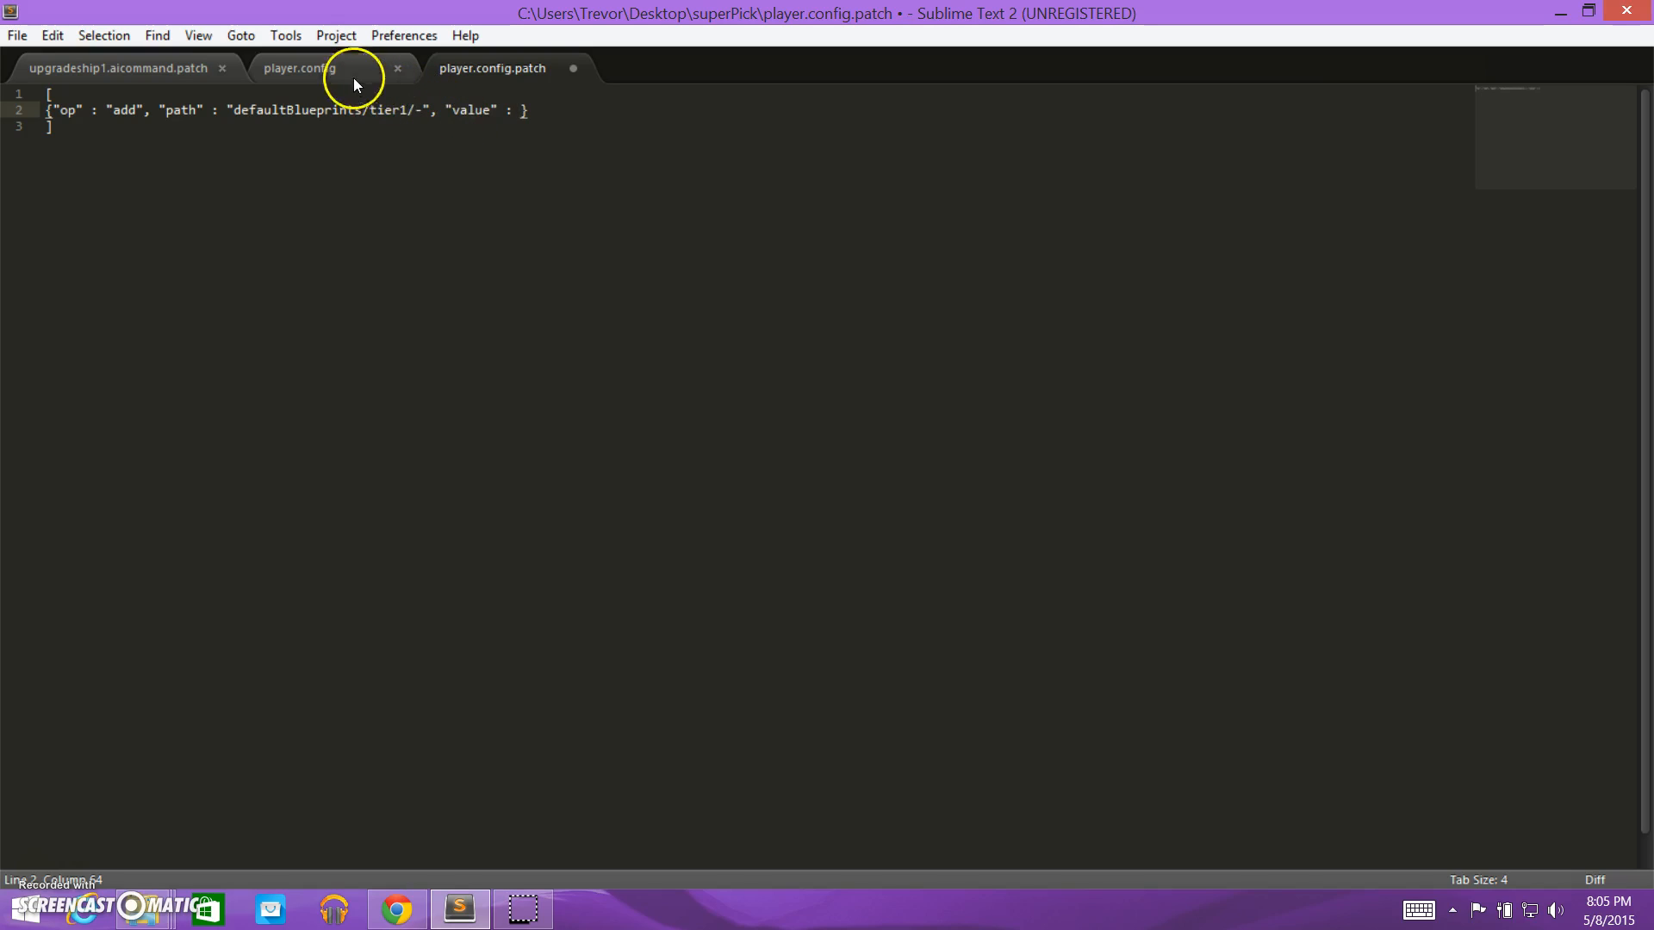
Scroll player.config to line 349 and copy the { "item" : "undecoratedtree" } entry.
{"action": "left_click", "coordinate": [299, 67]}
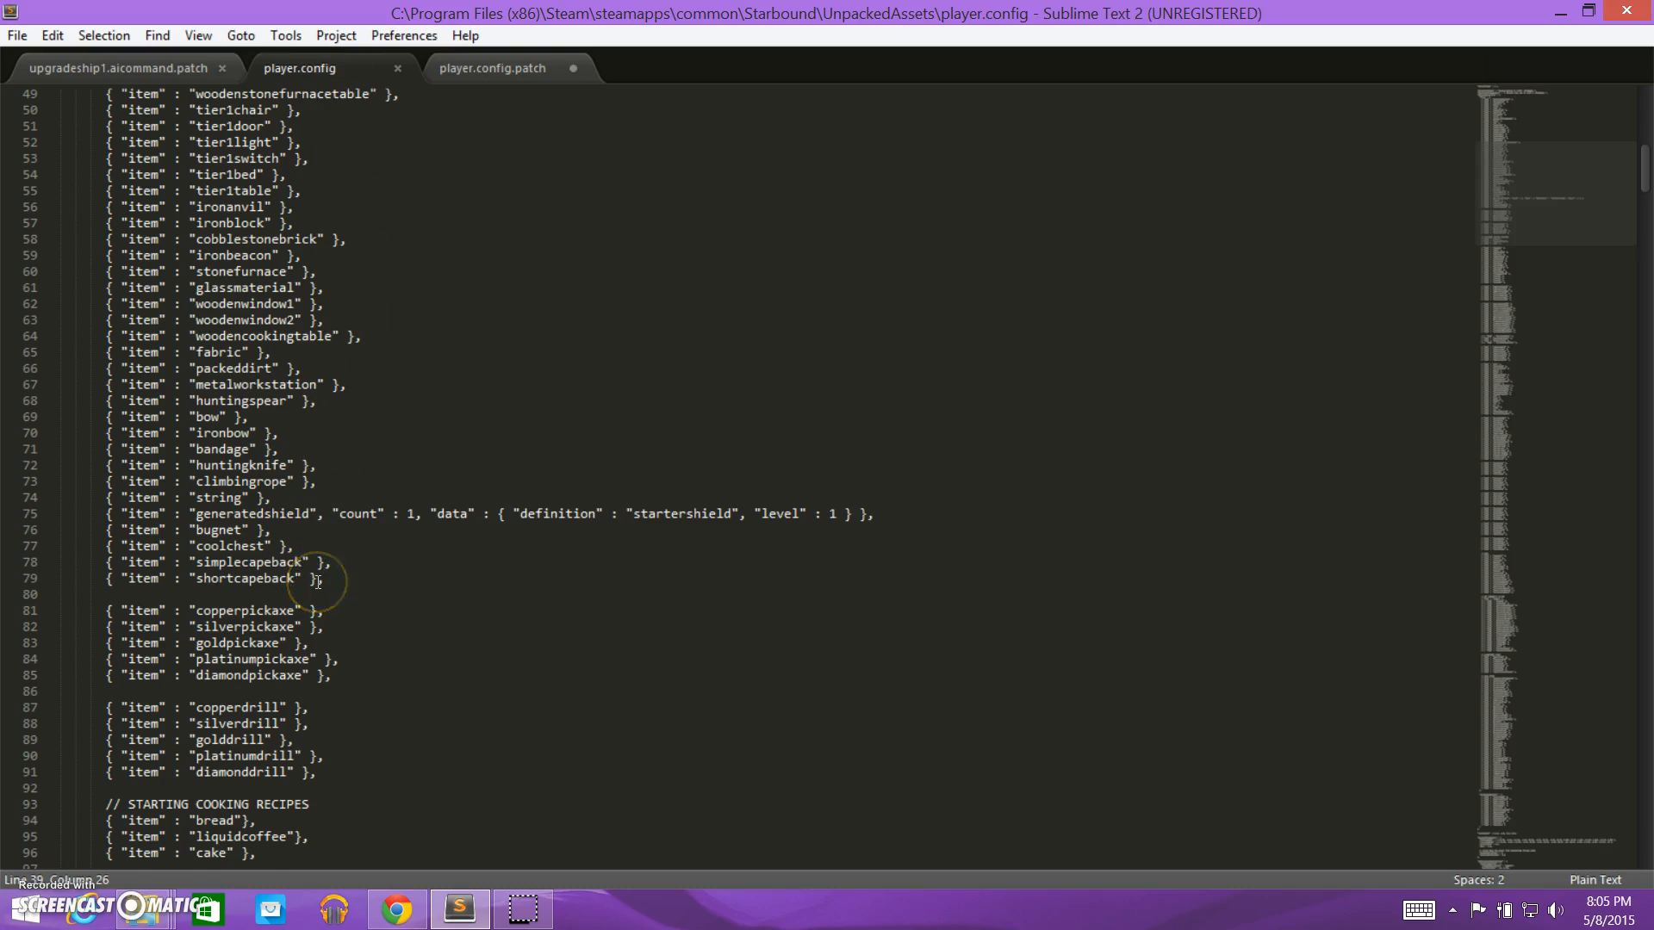
{"action": "scroll", "scroll_direction": "down", "scroll_amount": 3}
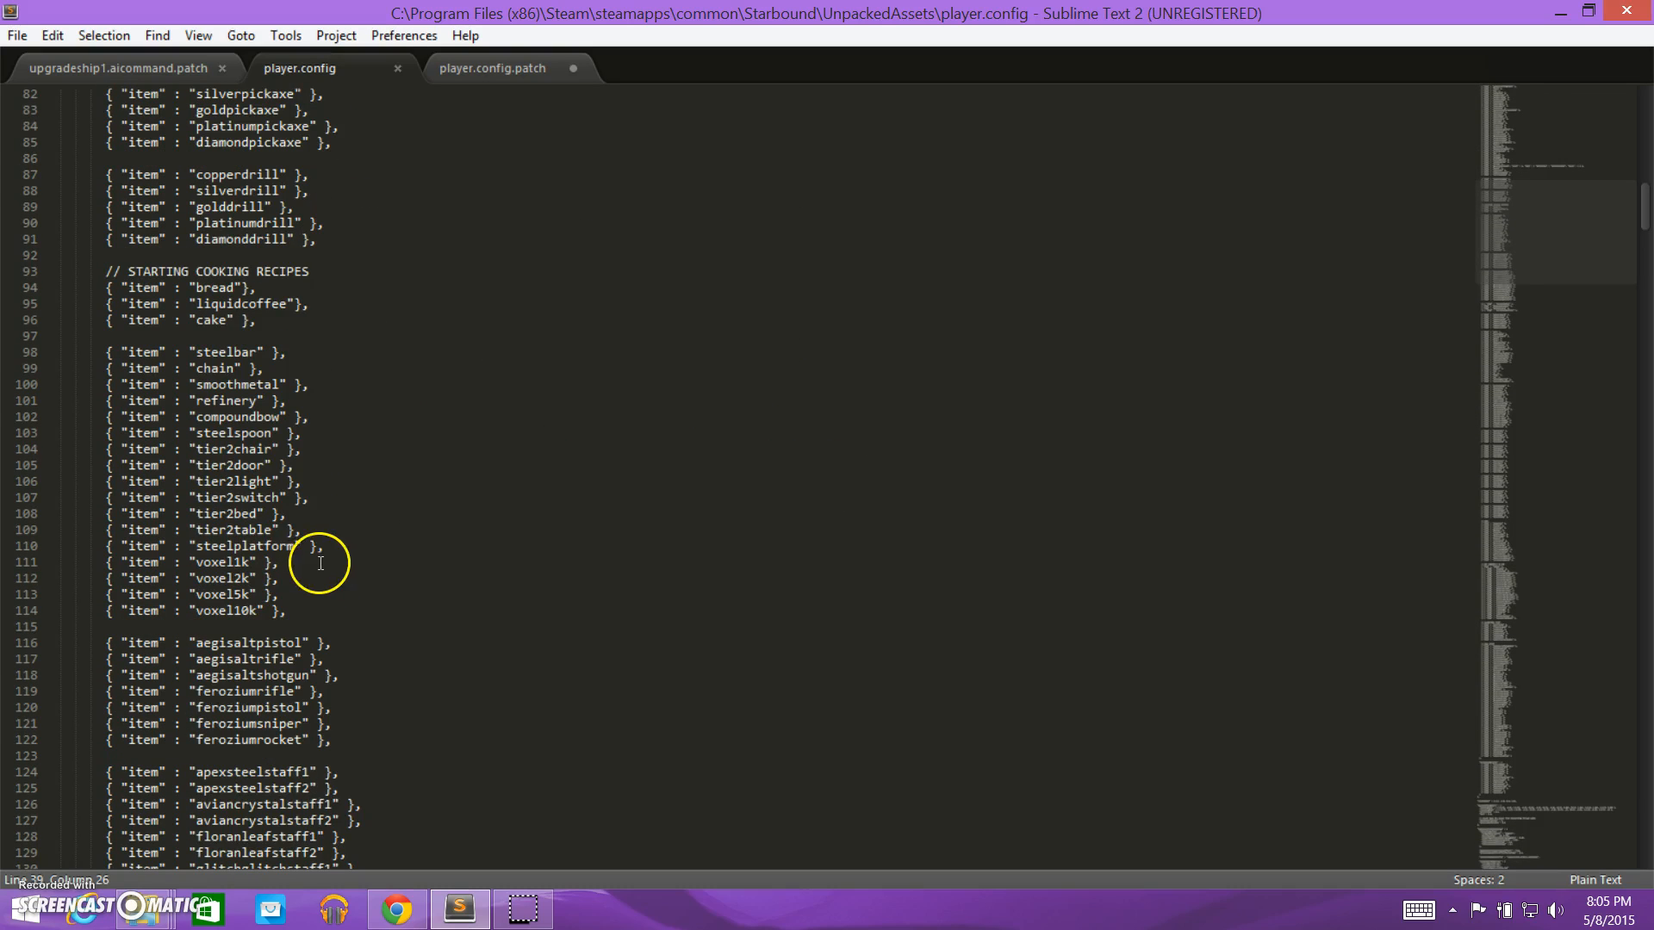
{"action": "scroll", "scroll_direction": "down", "scroll_amount": 3}
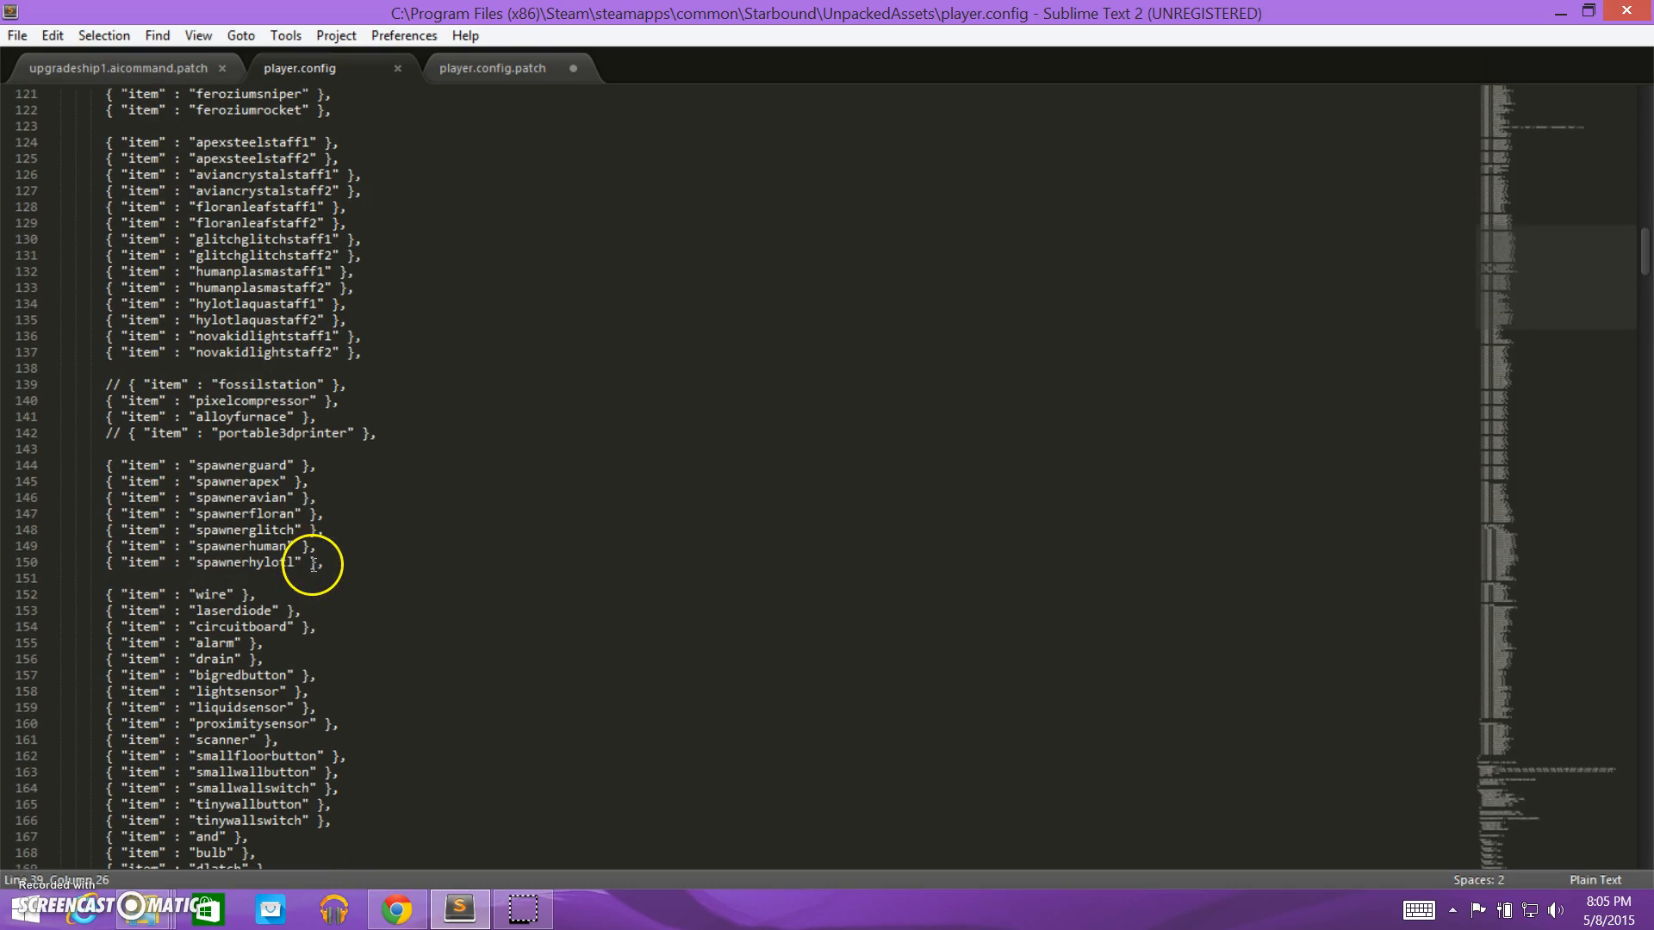
{"action": "scroll", "scroll_direction": "down", "scroll_amount": 3}
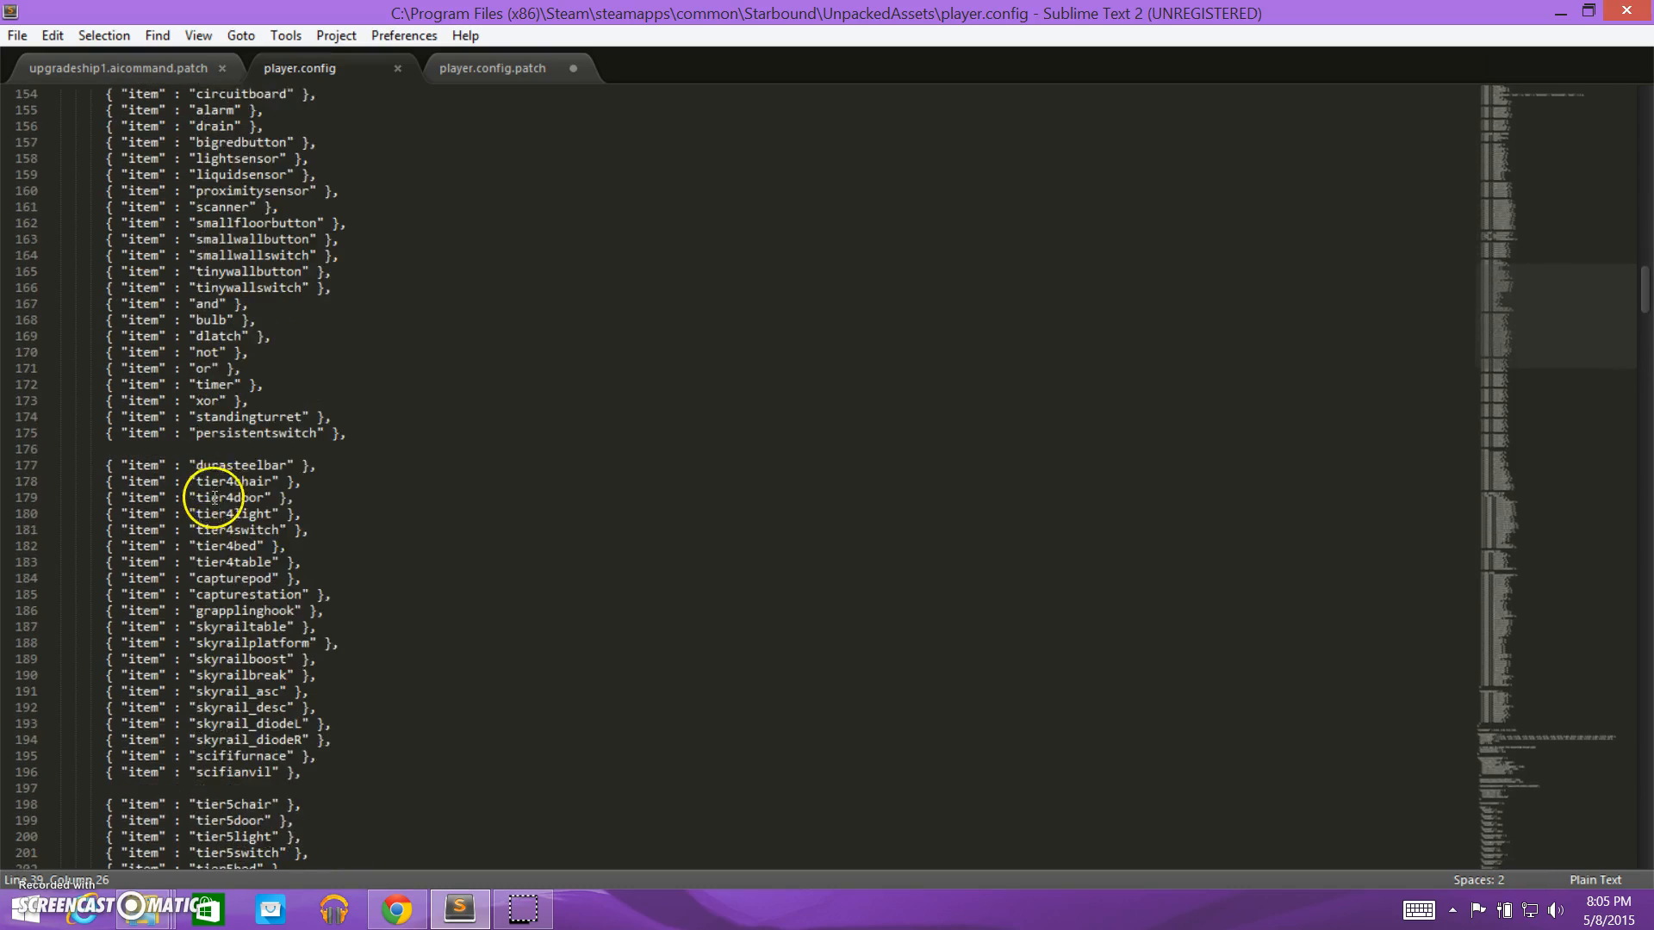
{"action": "scroll", "scroll_direction": "down", "scroll_amount": 3}
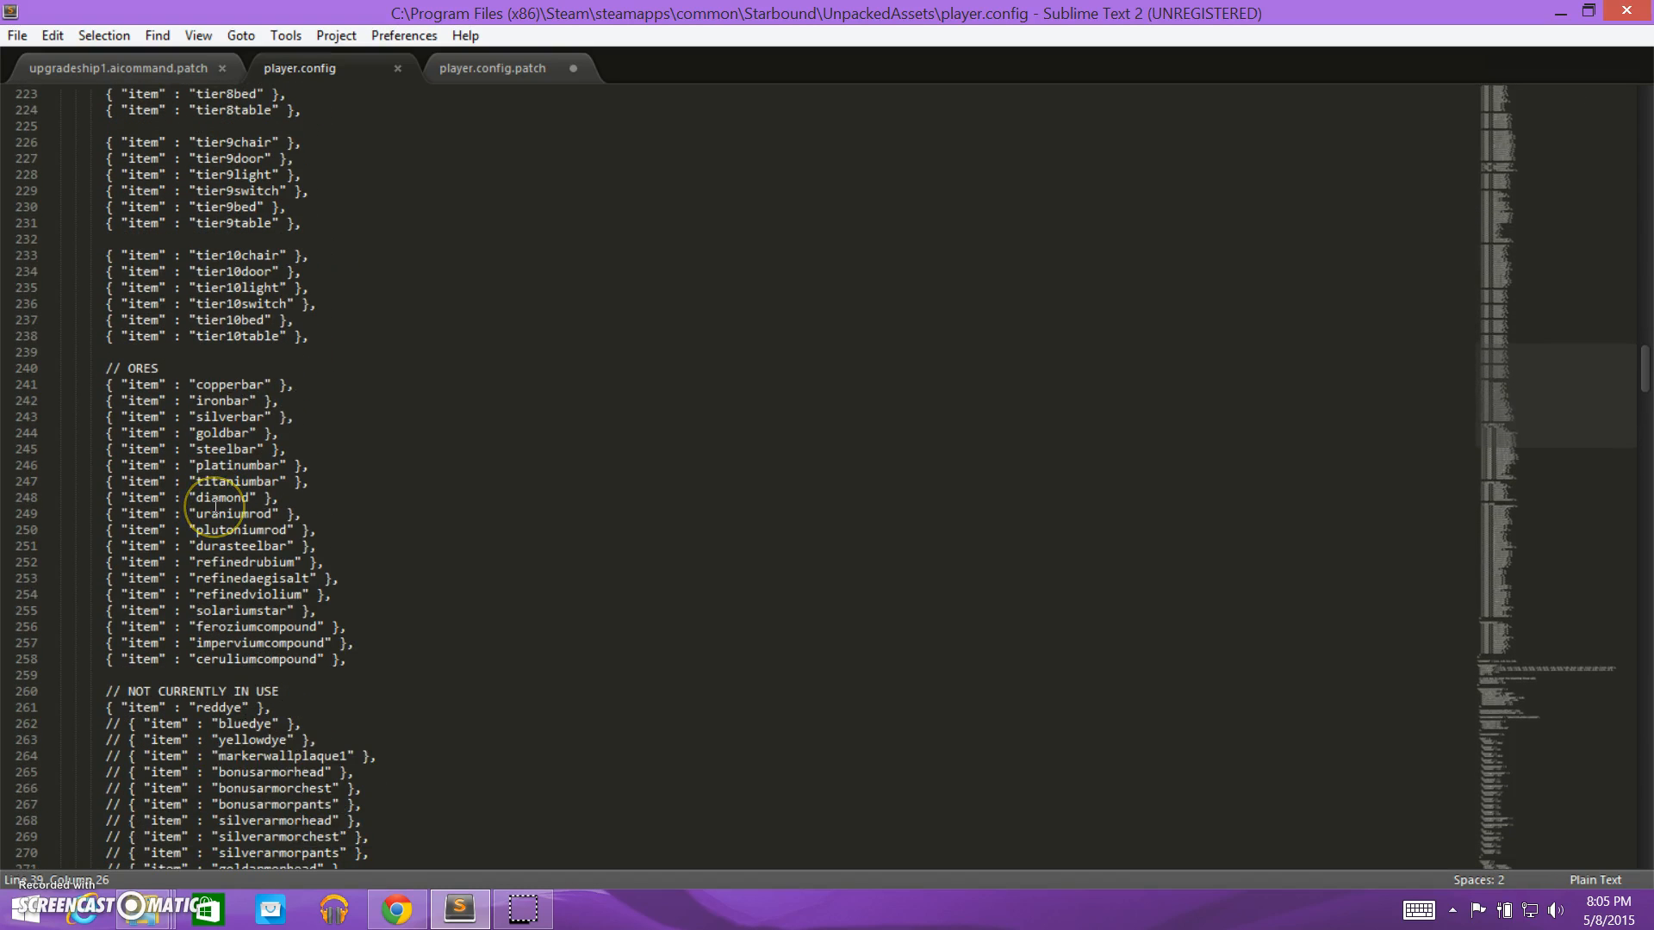
{"action": "scroll", "scroll_direction": "down", "scroll_amount": 3}
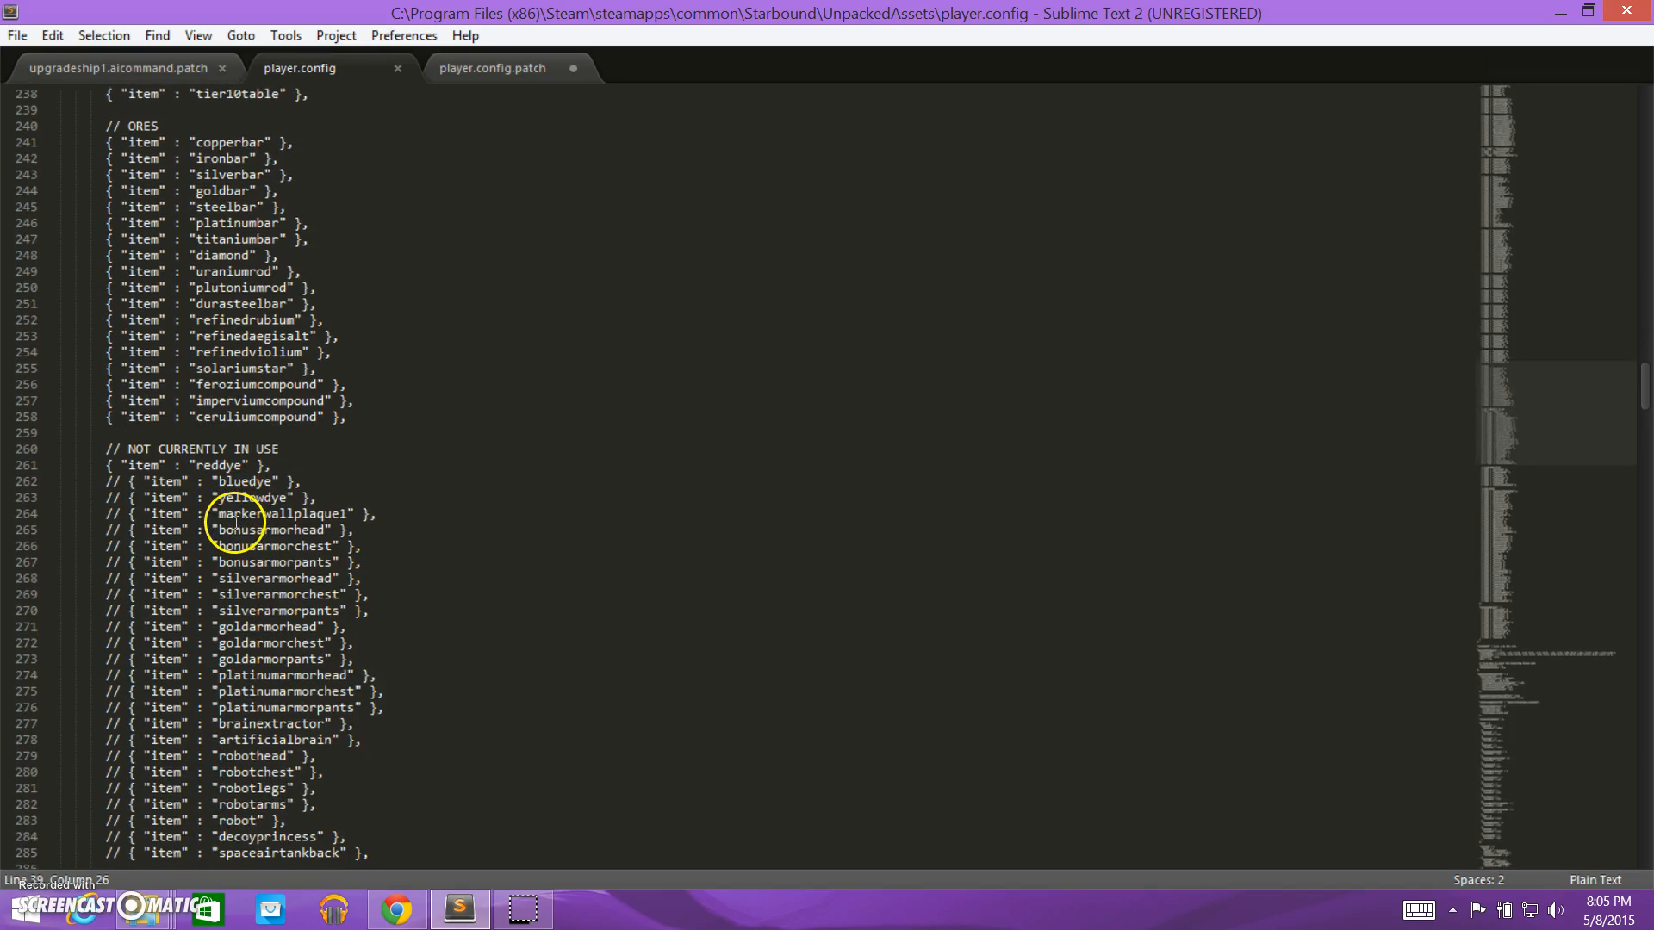
{"action": "scroll", "scroll_direction": "down", "scroll_amount": 3}
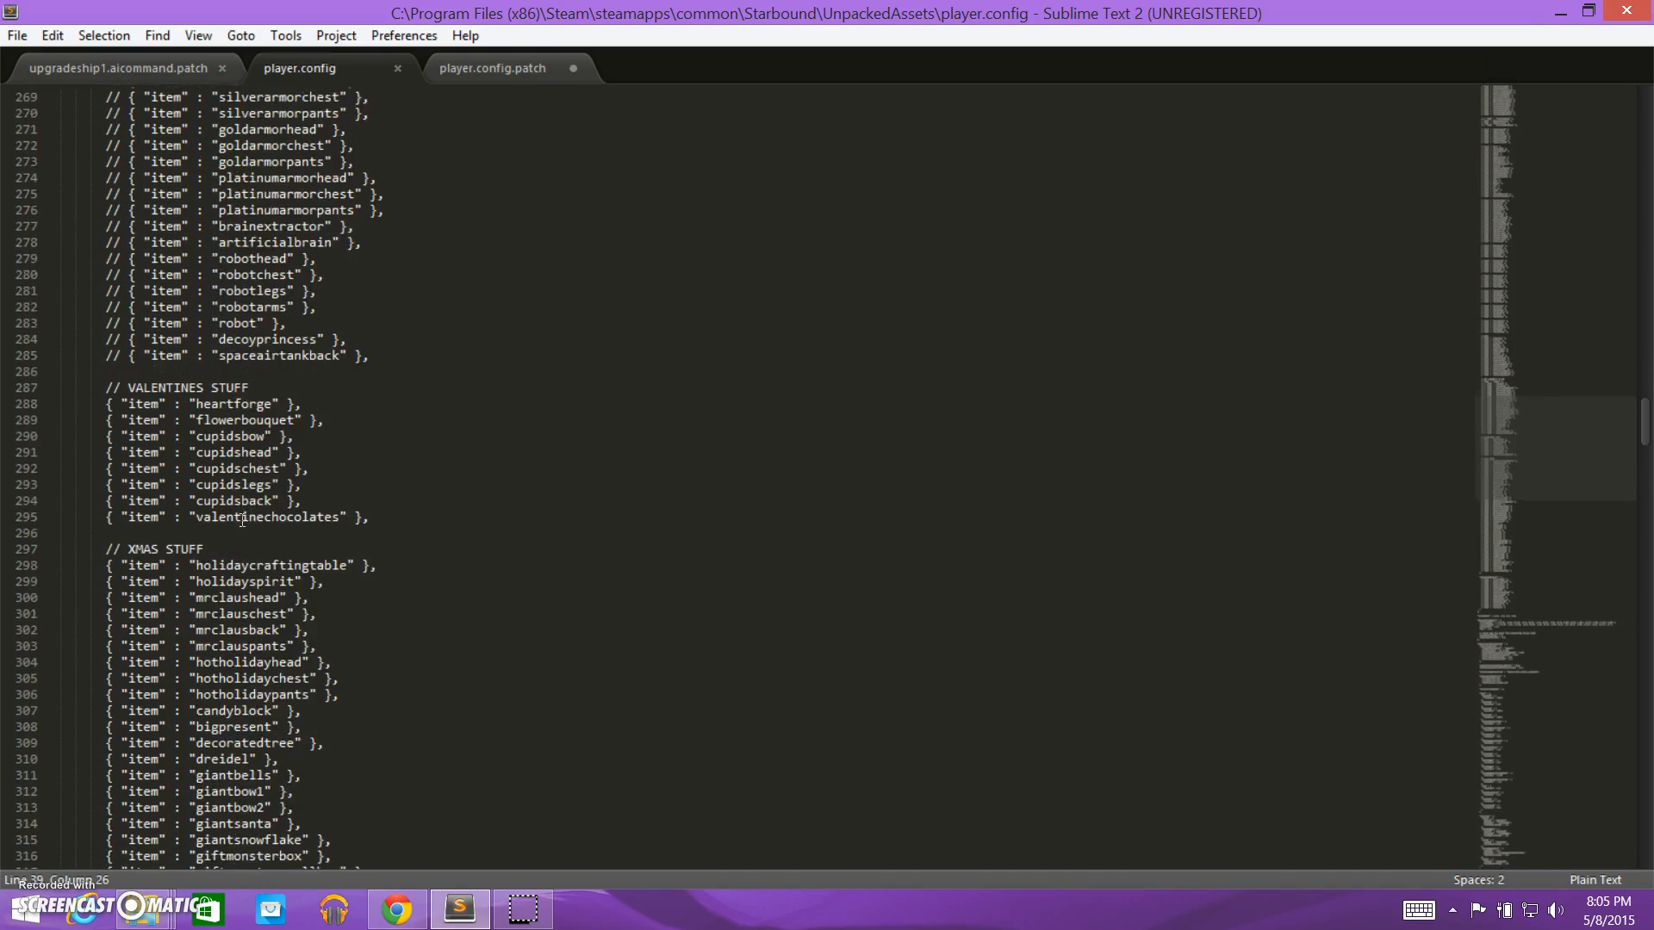
{"action": "scroll", "scroll_direction": "down", "scroll_amount": 3}
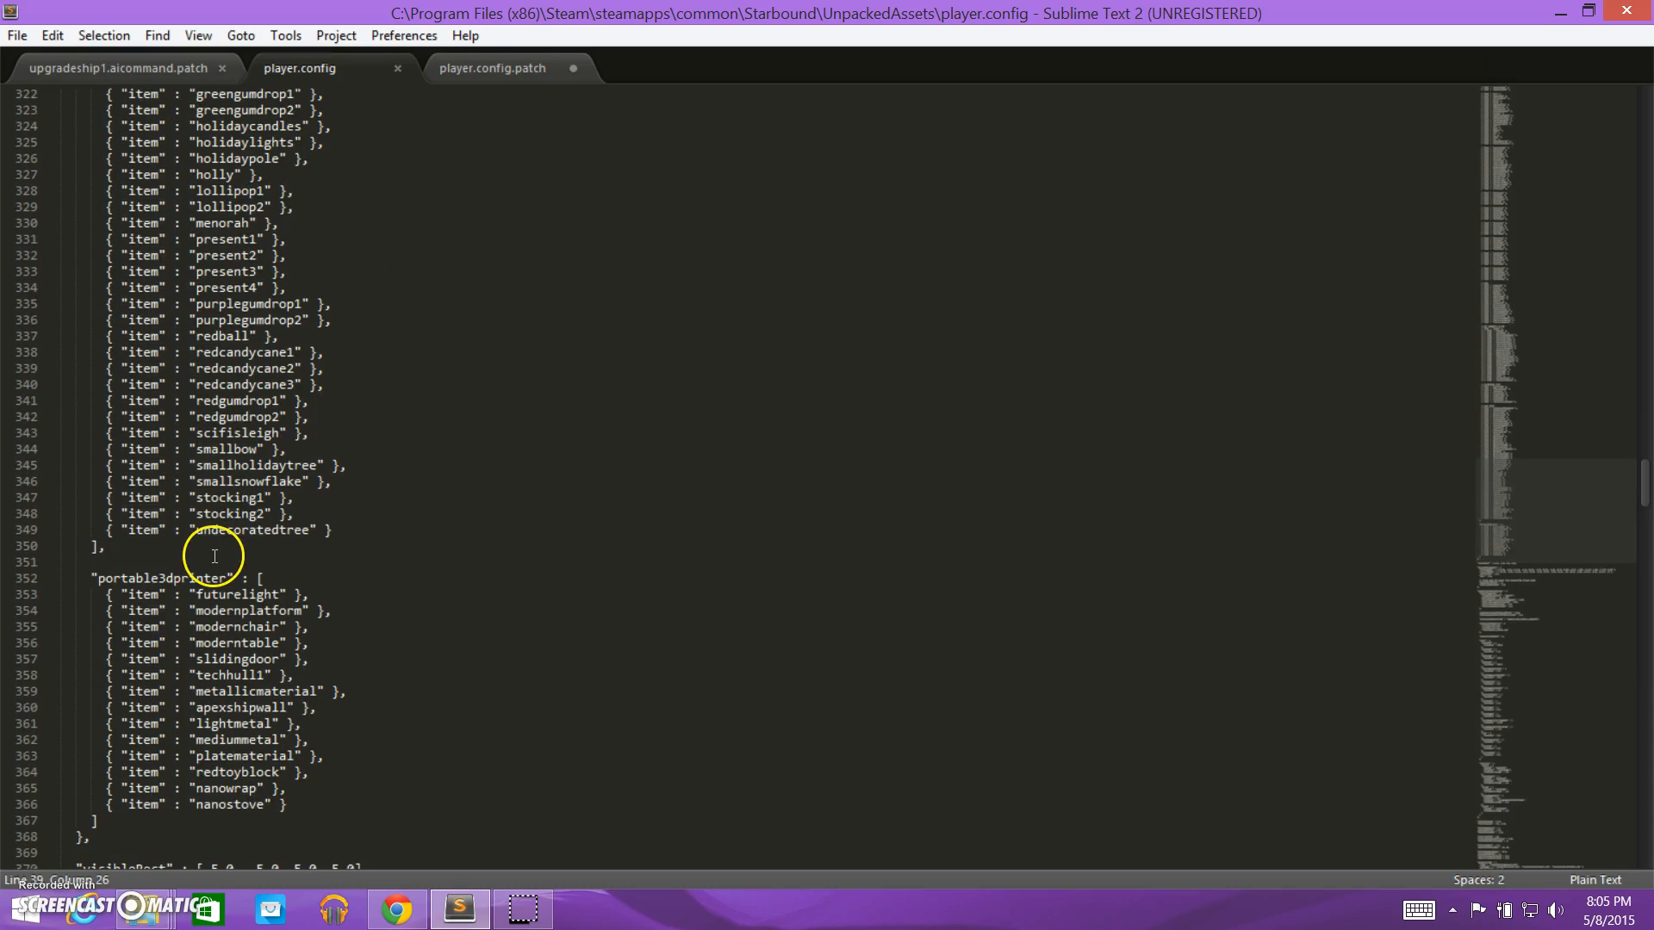
{"action": "scroll", "scroll_direction": "down", "scroll_amount": 3}
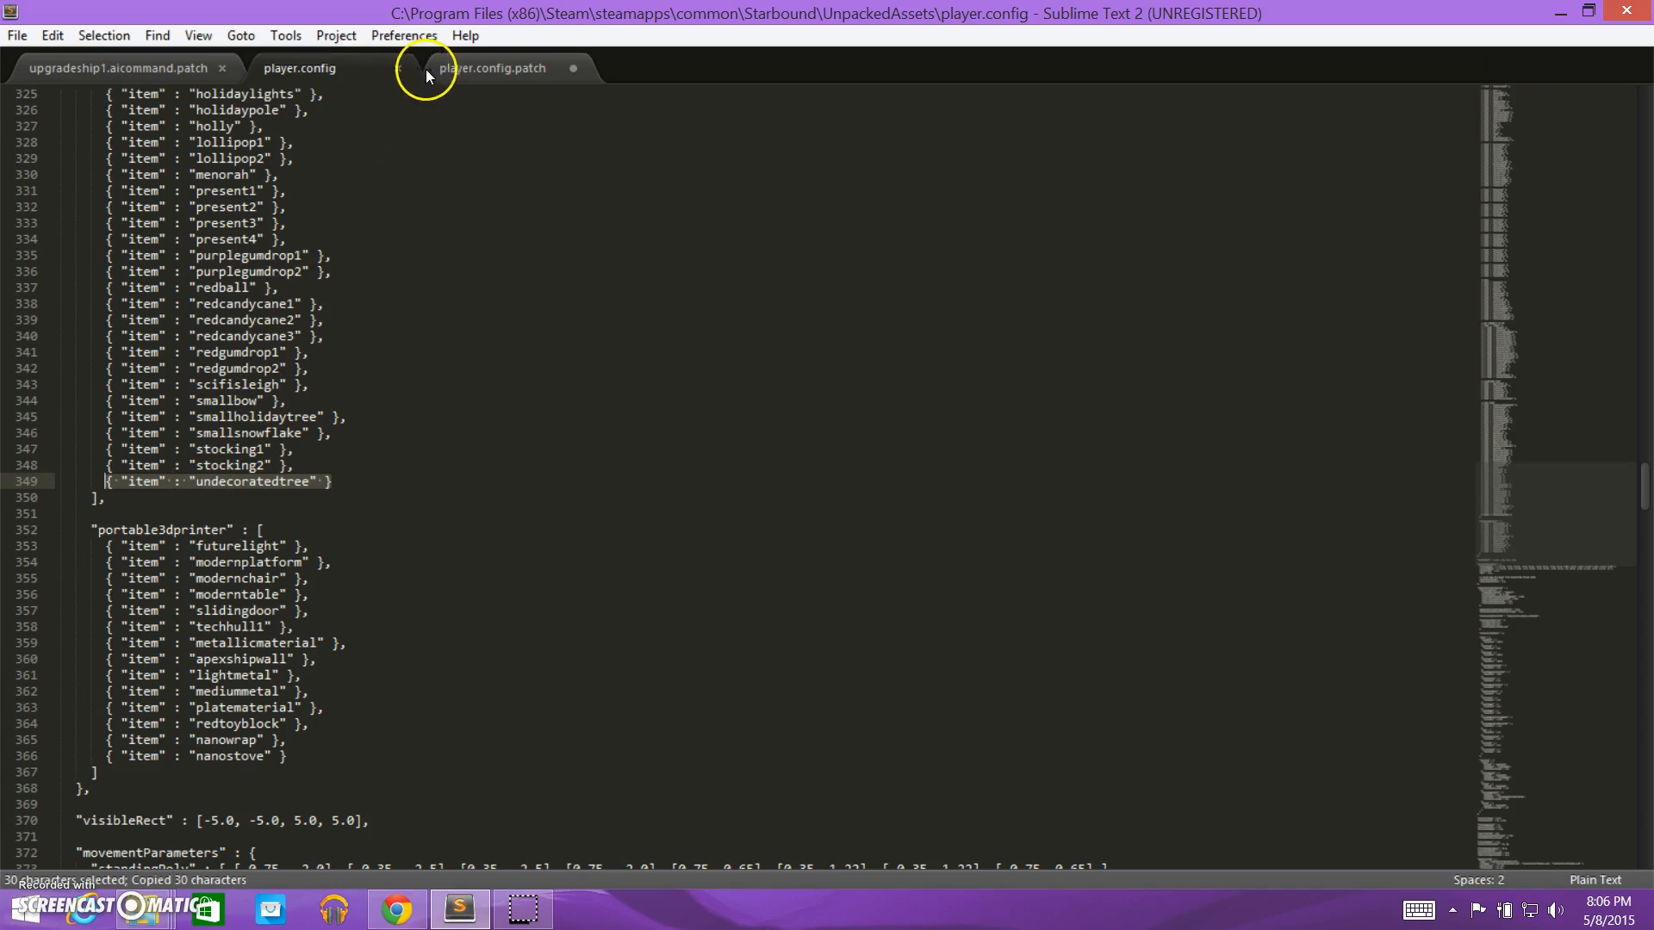
Type a quote after "value" : and paste { "item" : "undecoratedtree" } into the patch.
{"action": "left_click", "coordinate": [490, 67]}
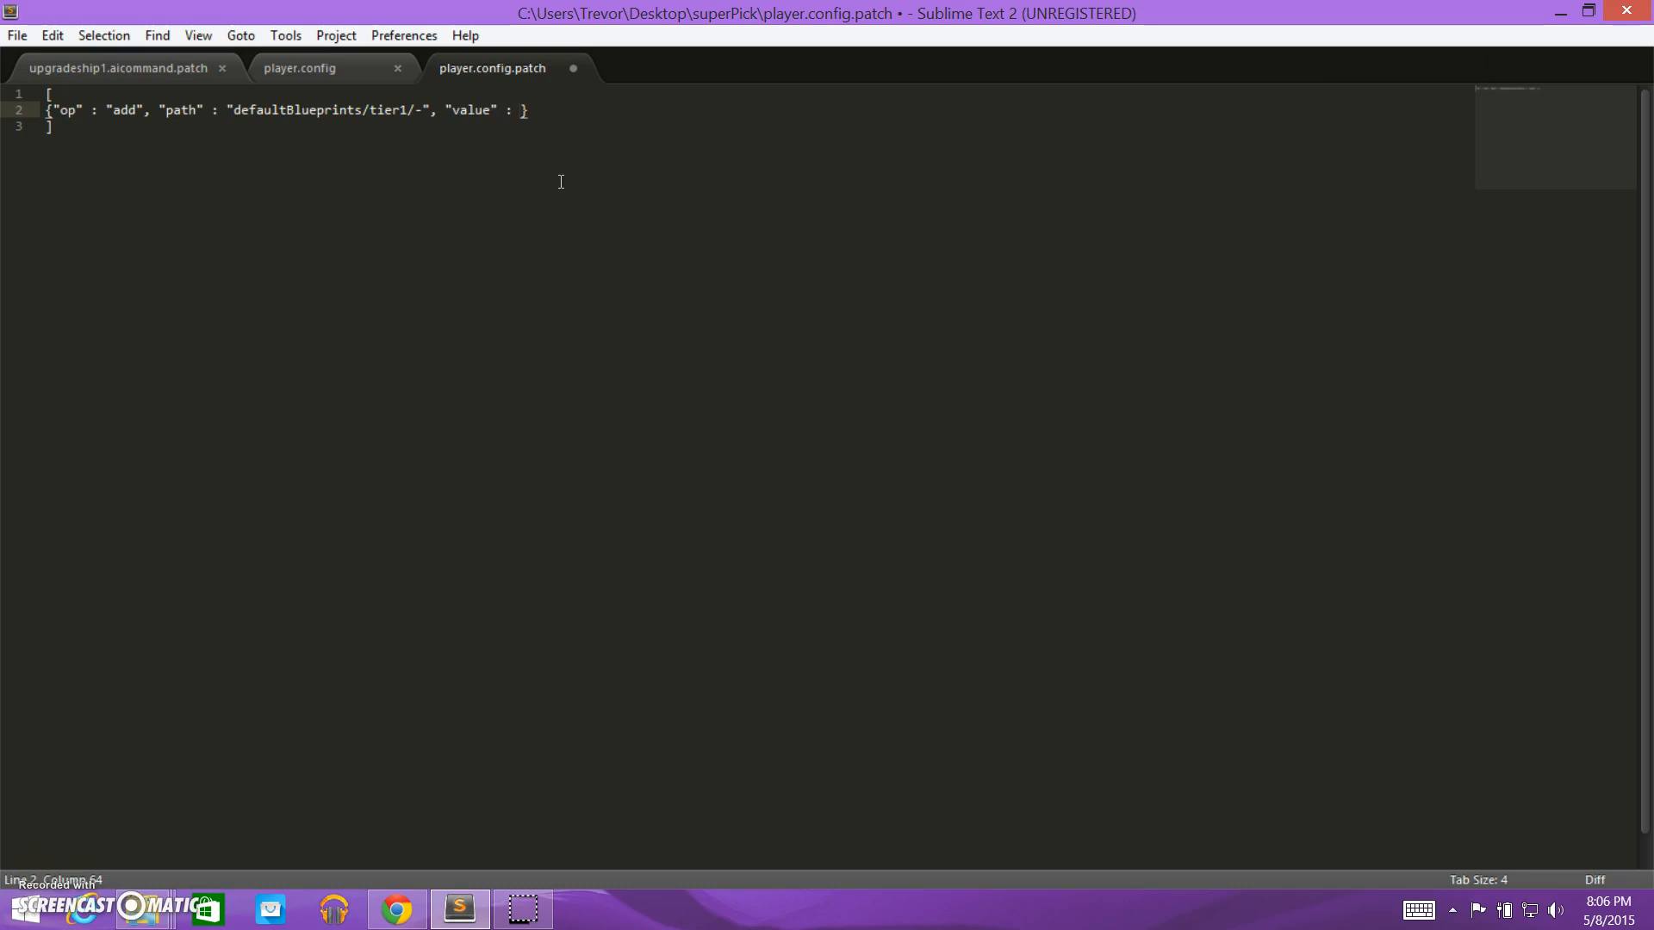
{"action": "type", "text": "\""}
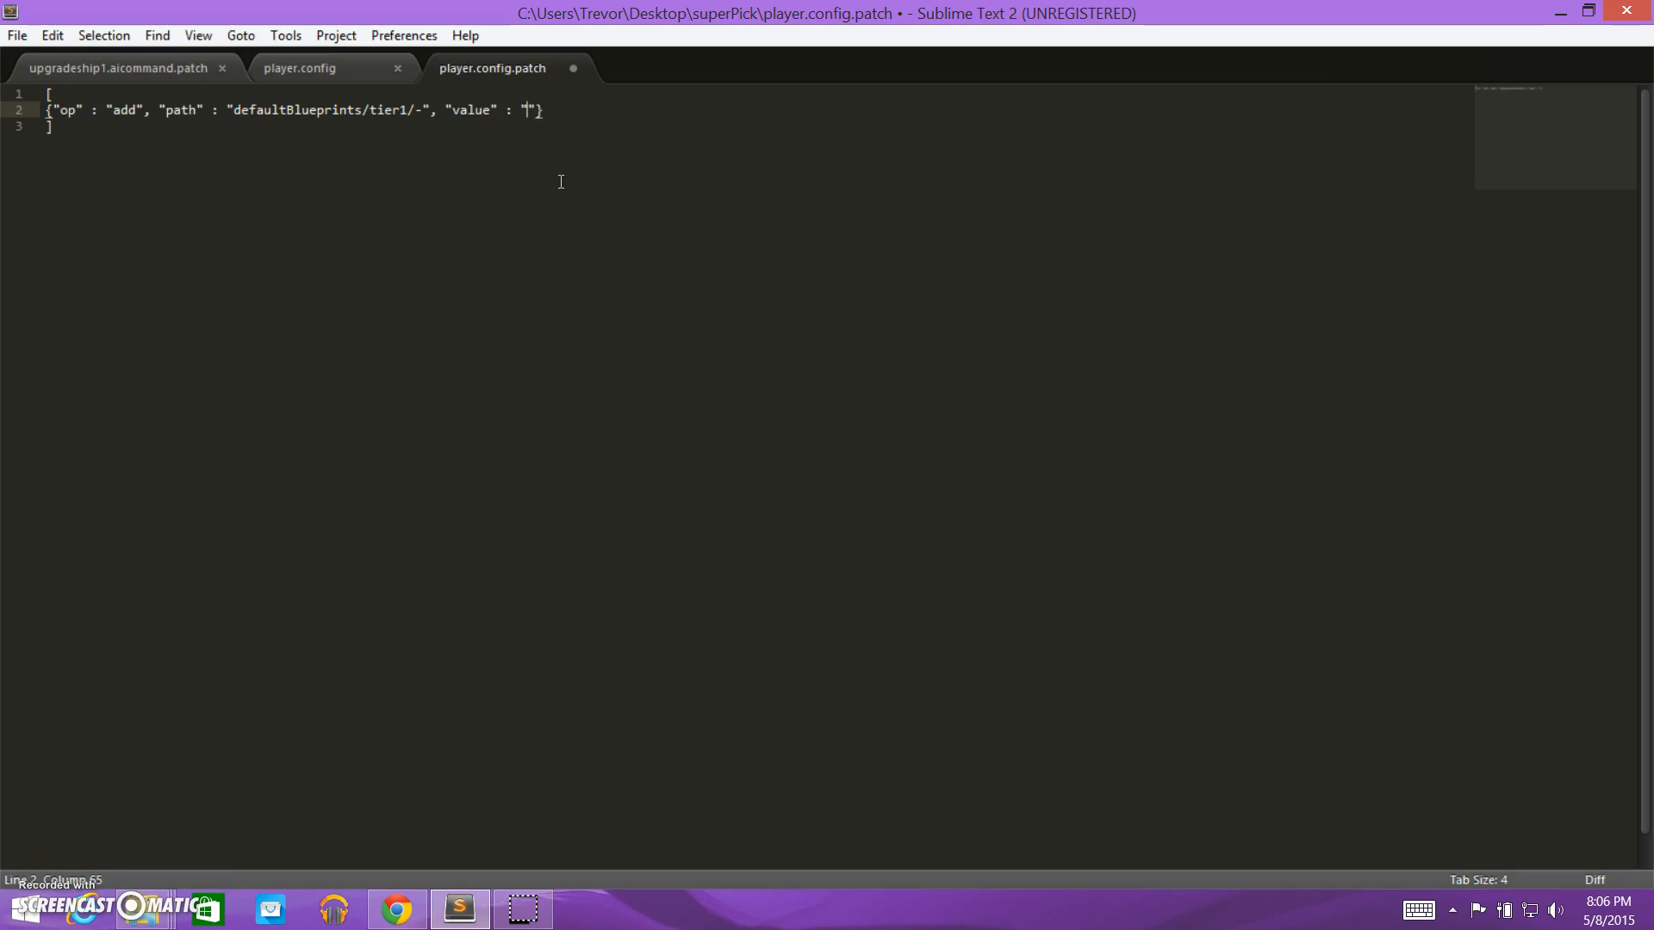
{"action": "type", "text": "{ \"item\" : \"undecoratedtree\" }"}
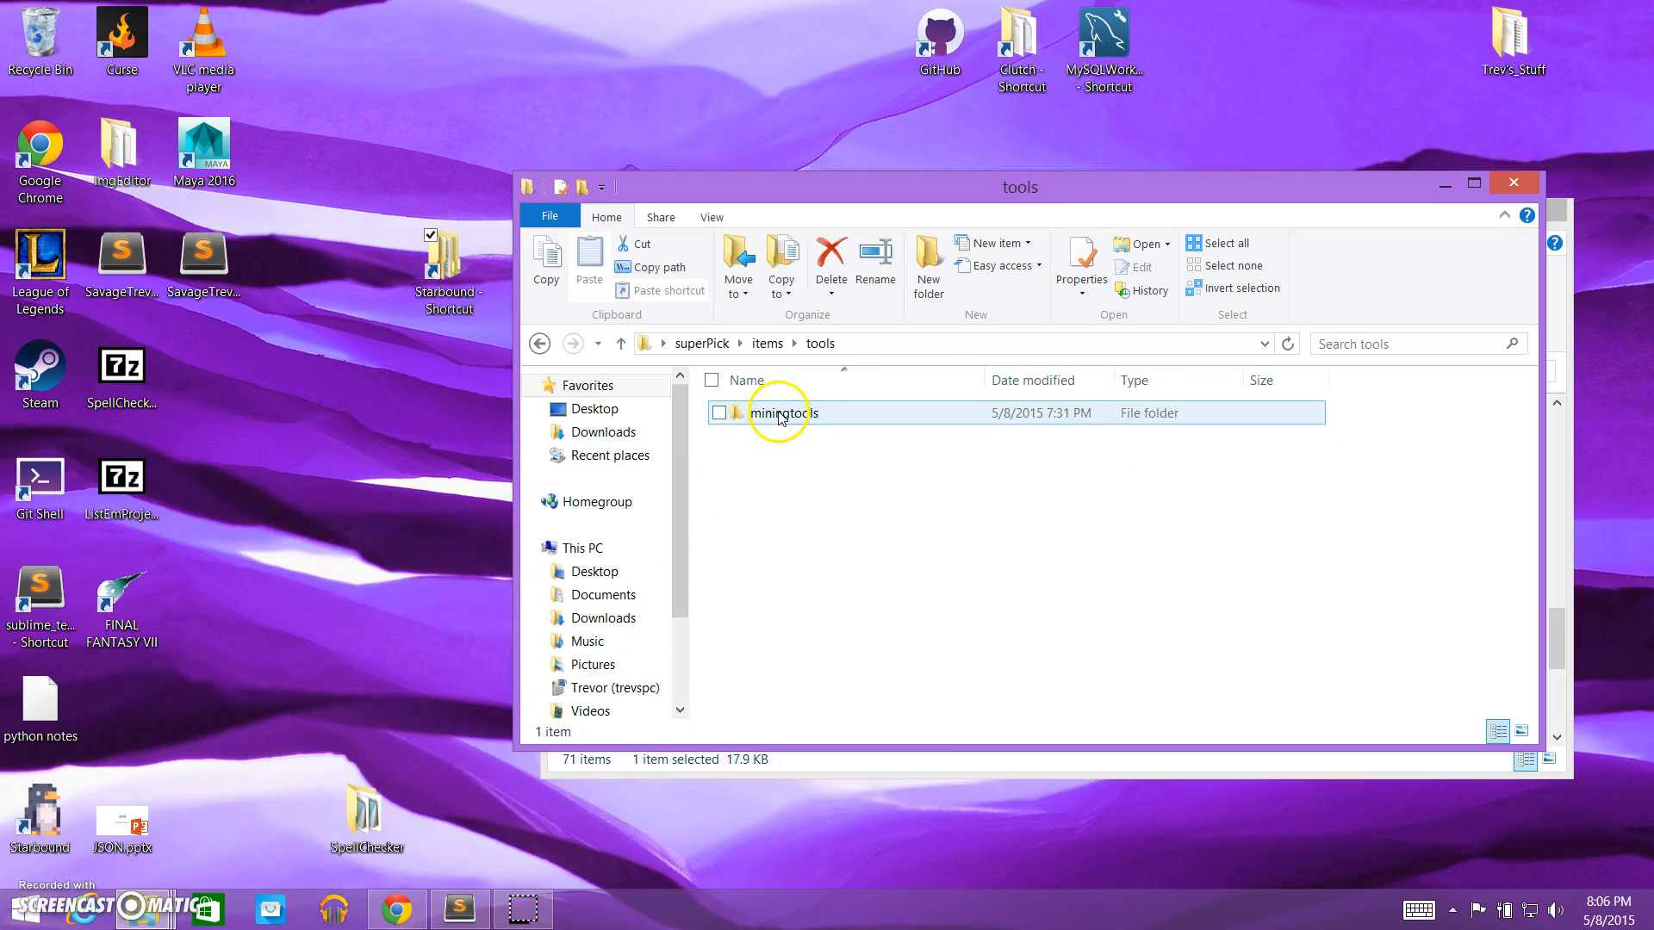
Take the itemName superpickaxe from superpickaxe.miningtool to replace undecoratedtree in the patch.
{"action": "double_click", "coordinate": [781, 412]}
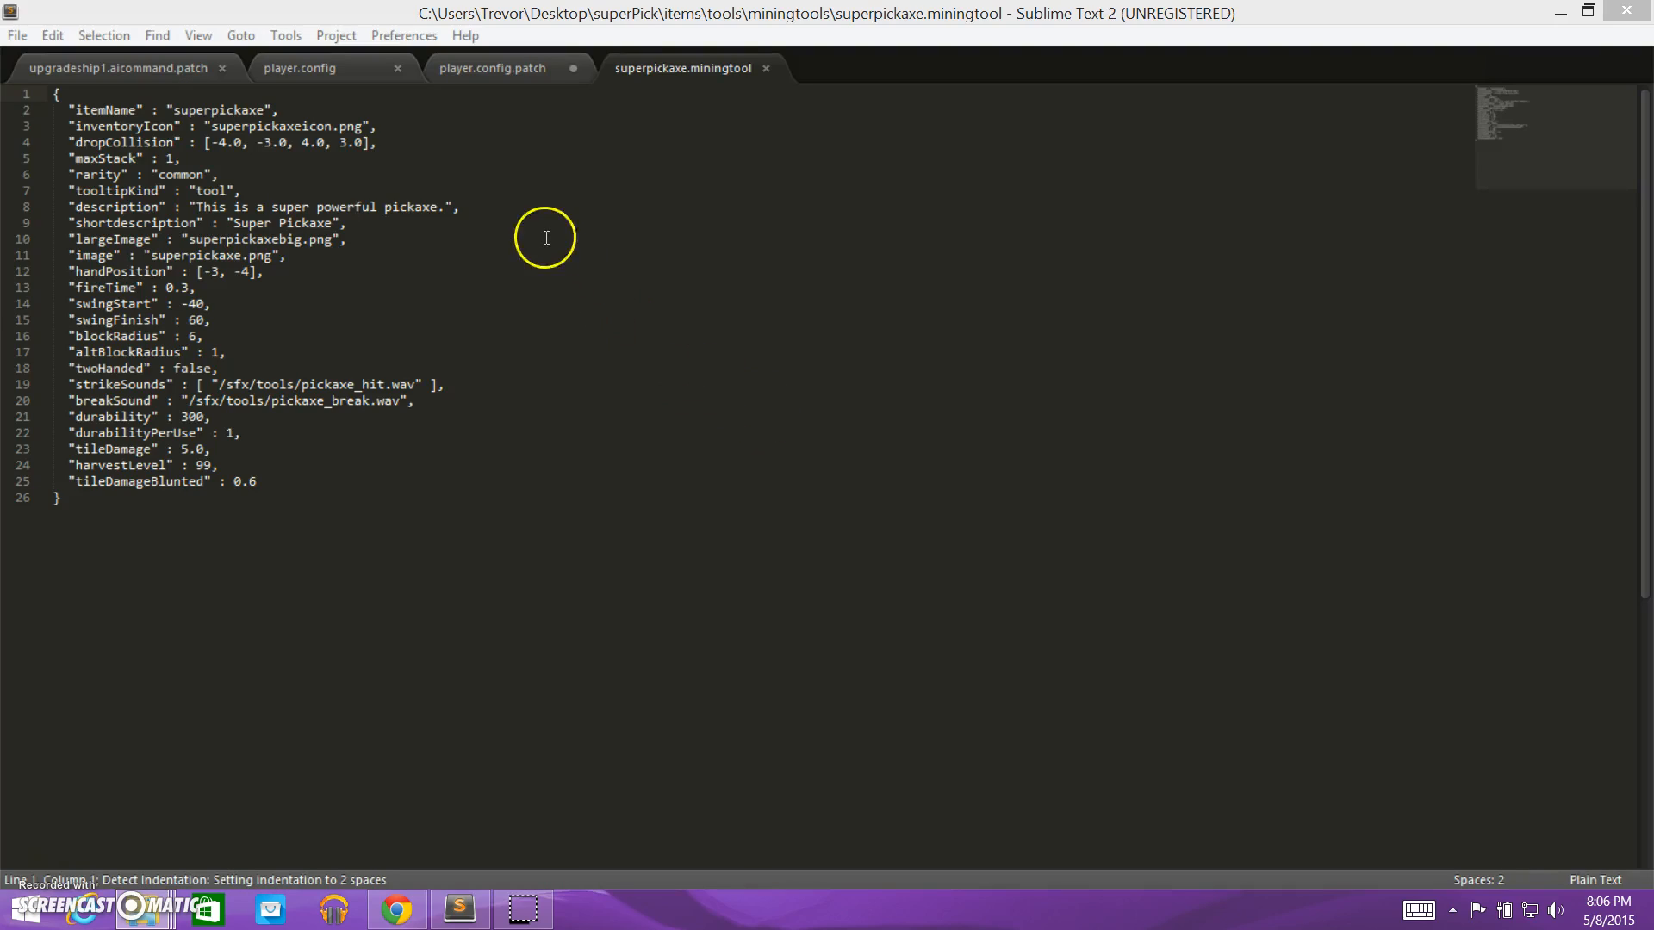
{"action": "mouse_move", "coordinate": [169, 107]}
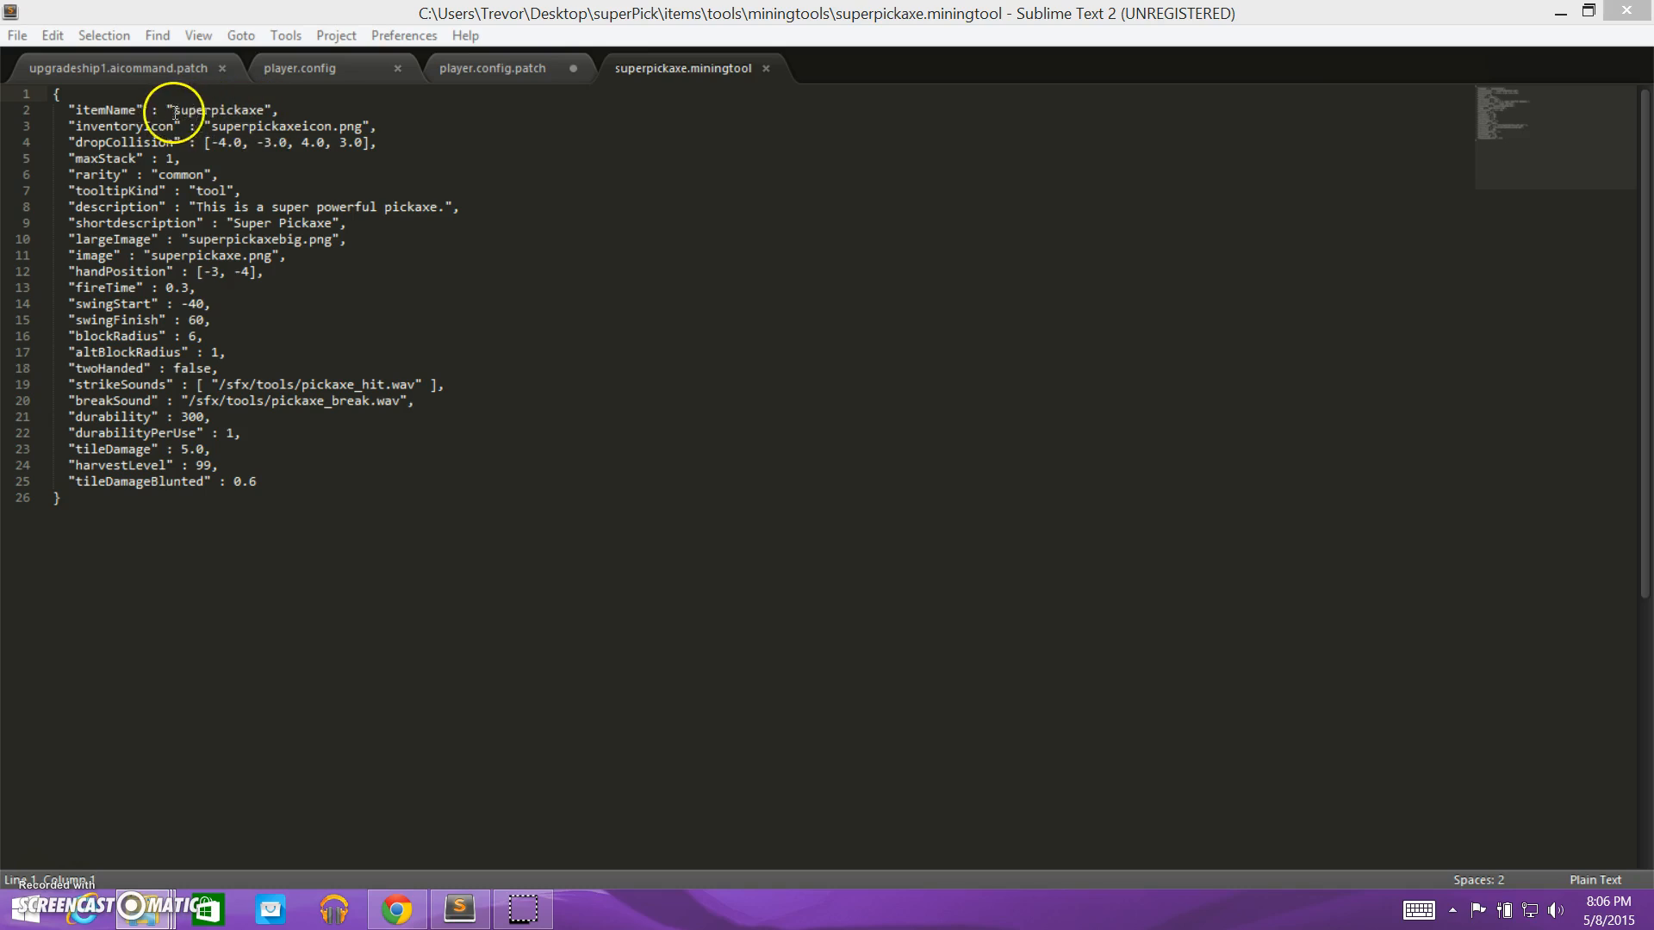
{"action": "double_click", "coordinate": [216, 110]}
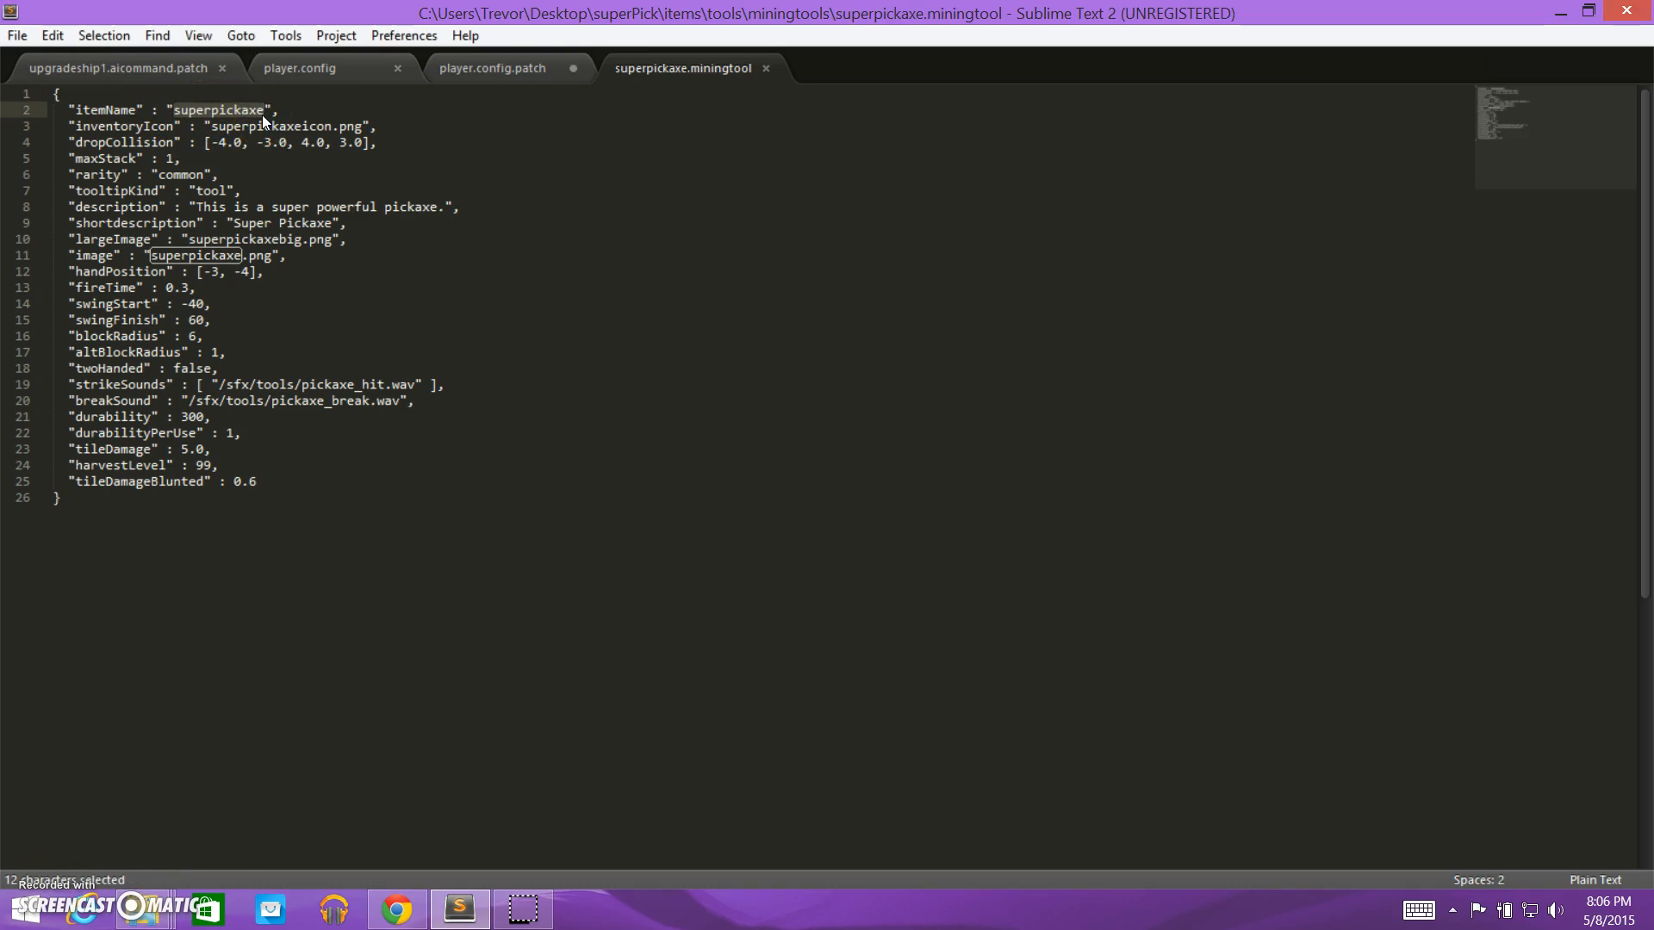
{"action": "left_click", "coordinate": [490, 67]}
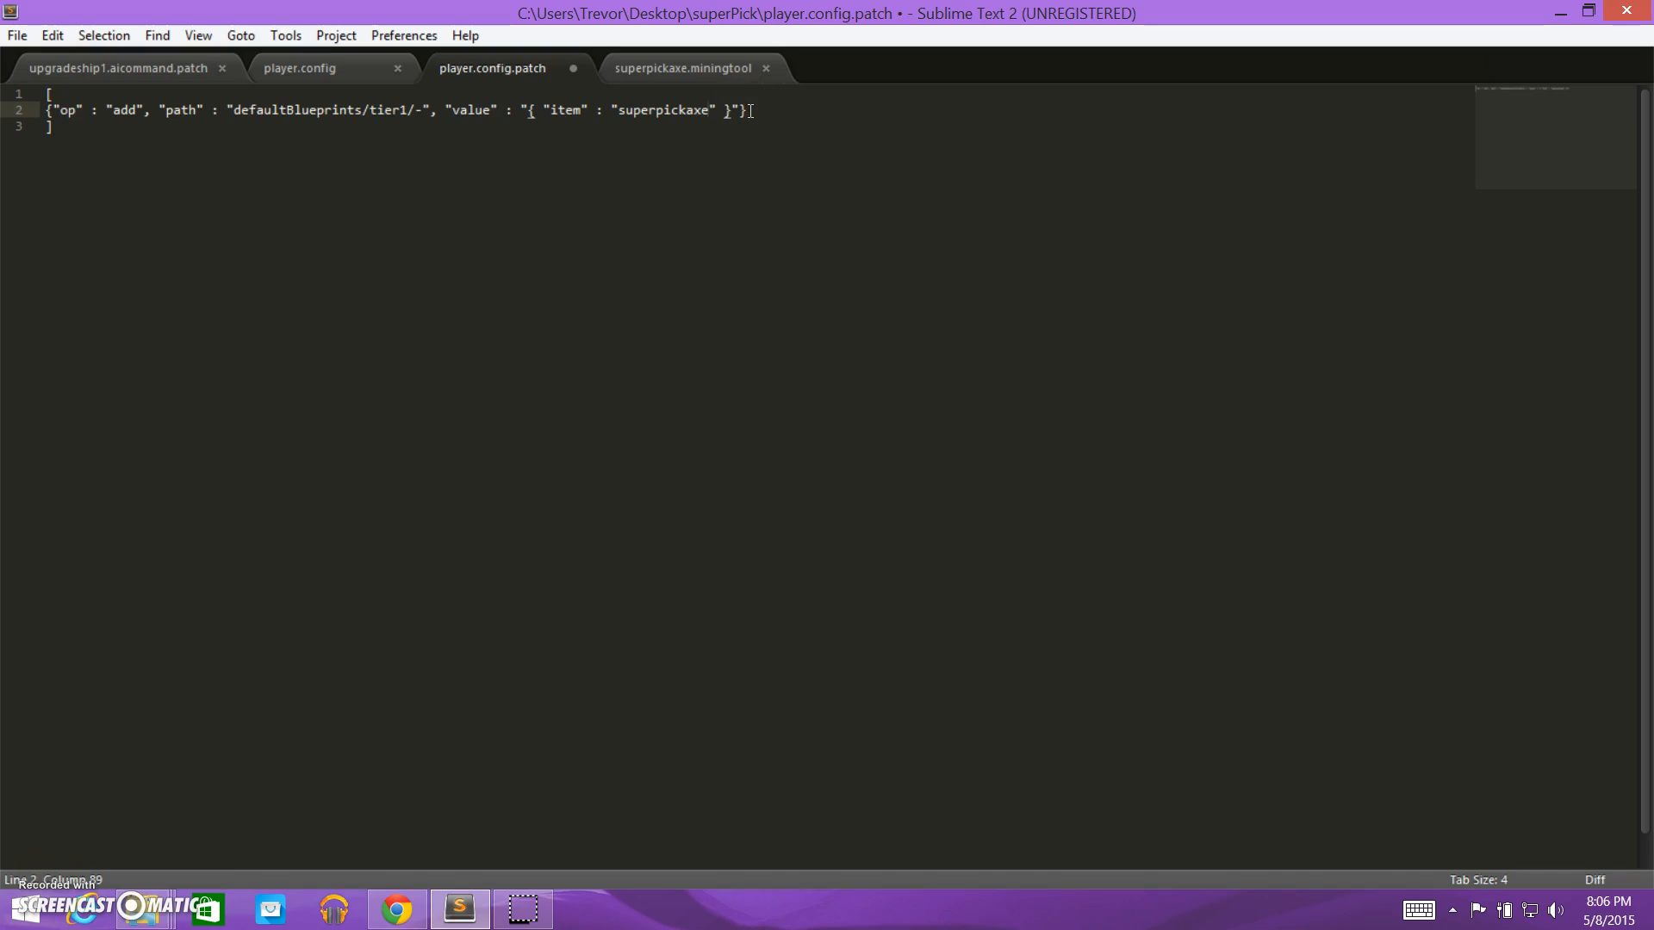
Save player.config.patch using File > Save.
{"action": "left_click", "coordinate": [536, 109]}
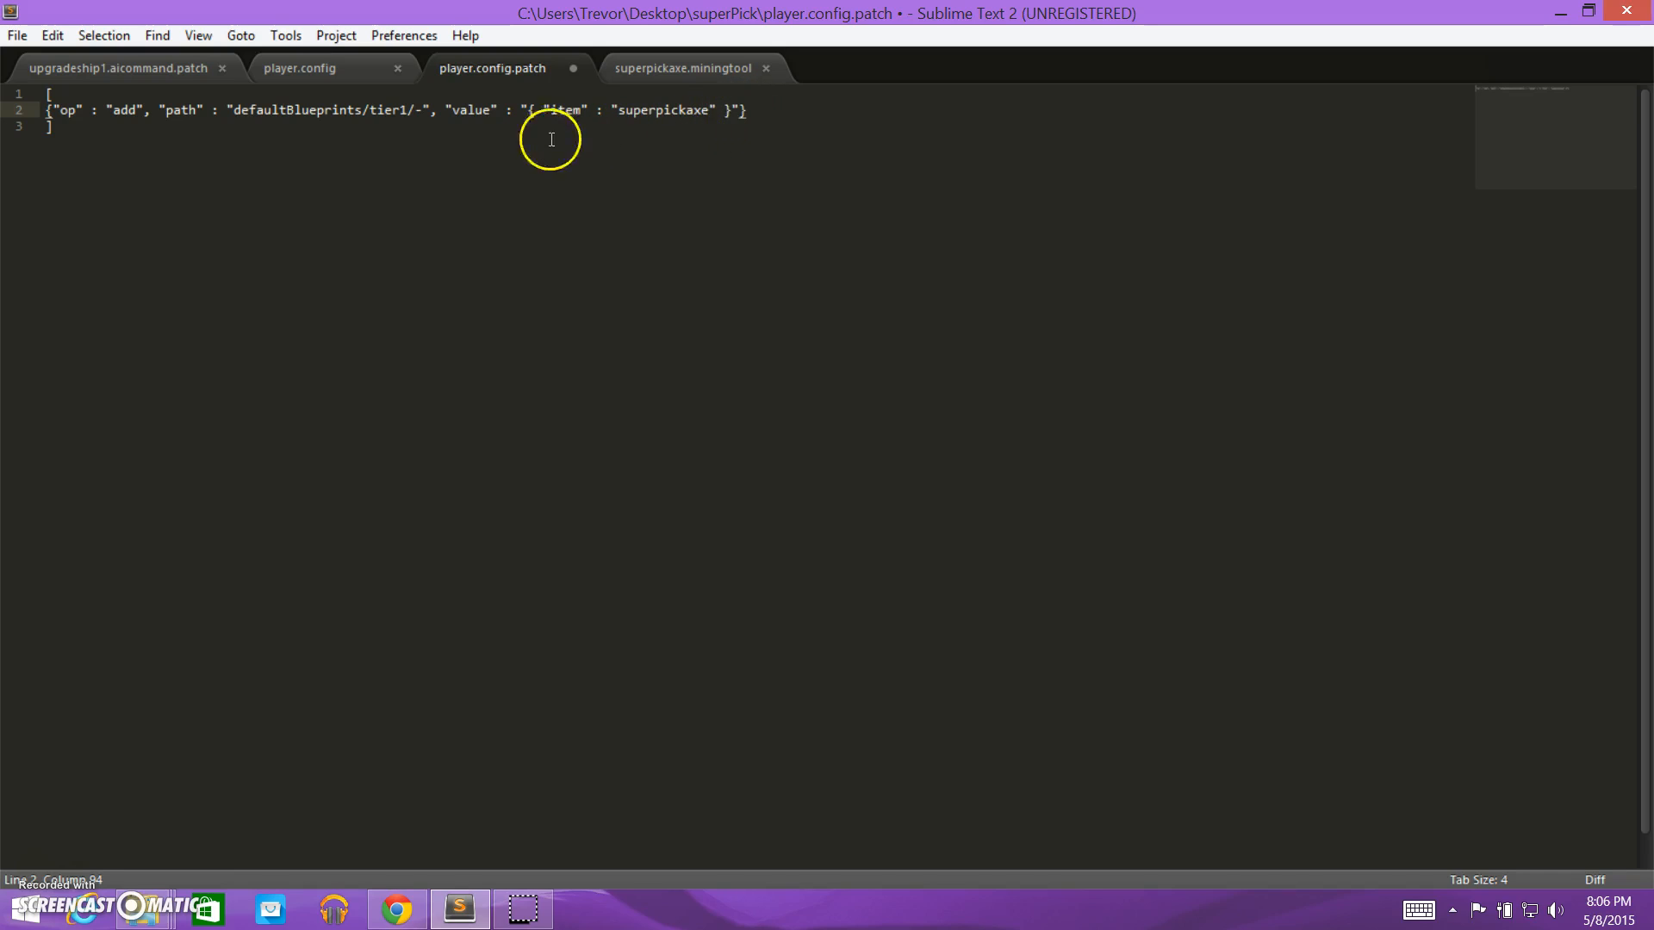
{"action": "mouse_move", "coordinate": [123, 127]}
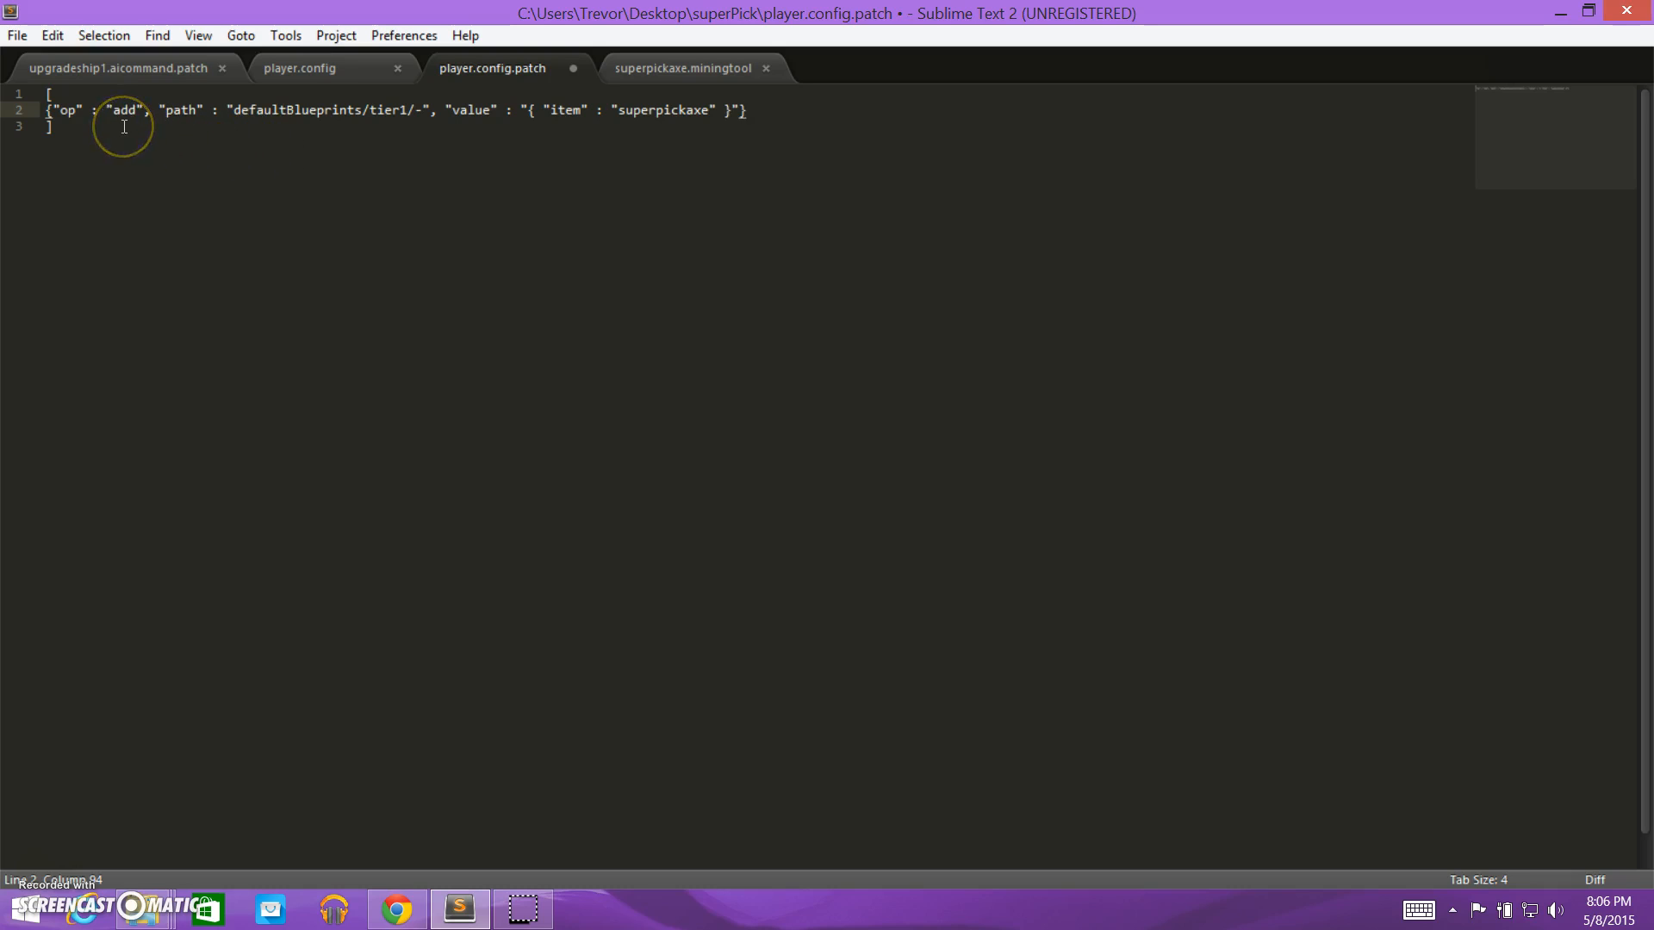
{"action": "left_click", "coordinate": [18, 35]}
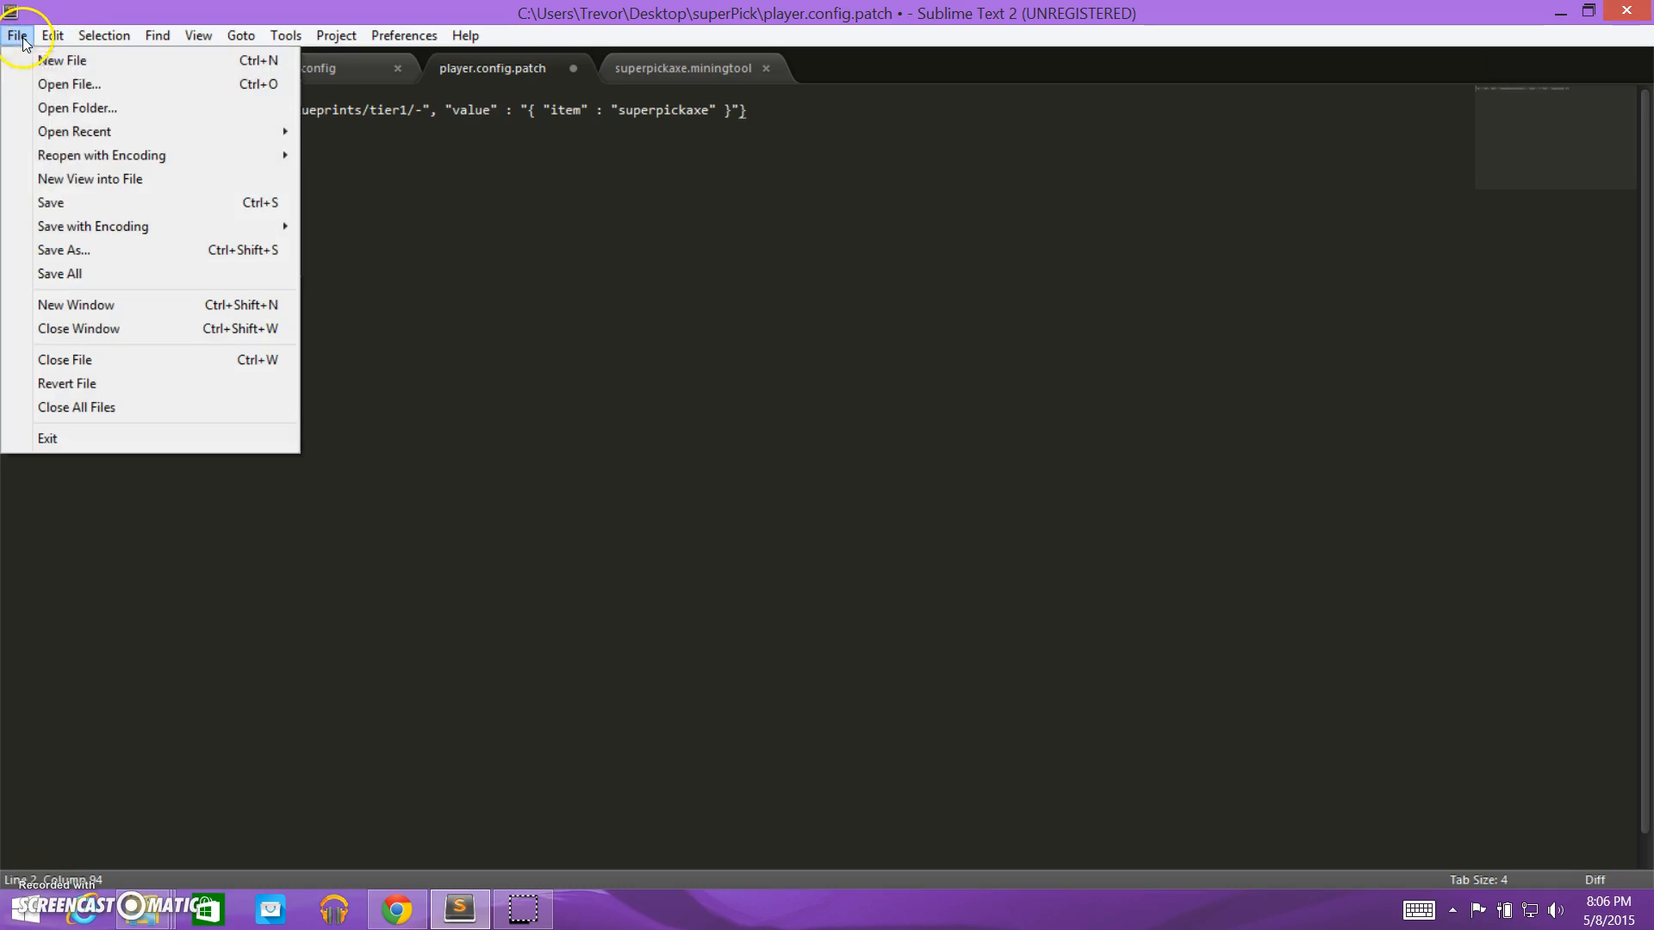
{"action": "left_click", "coordinate": [50, 203]}
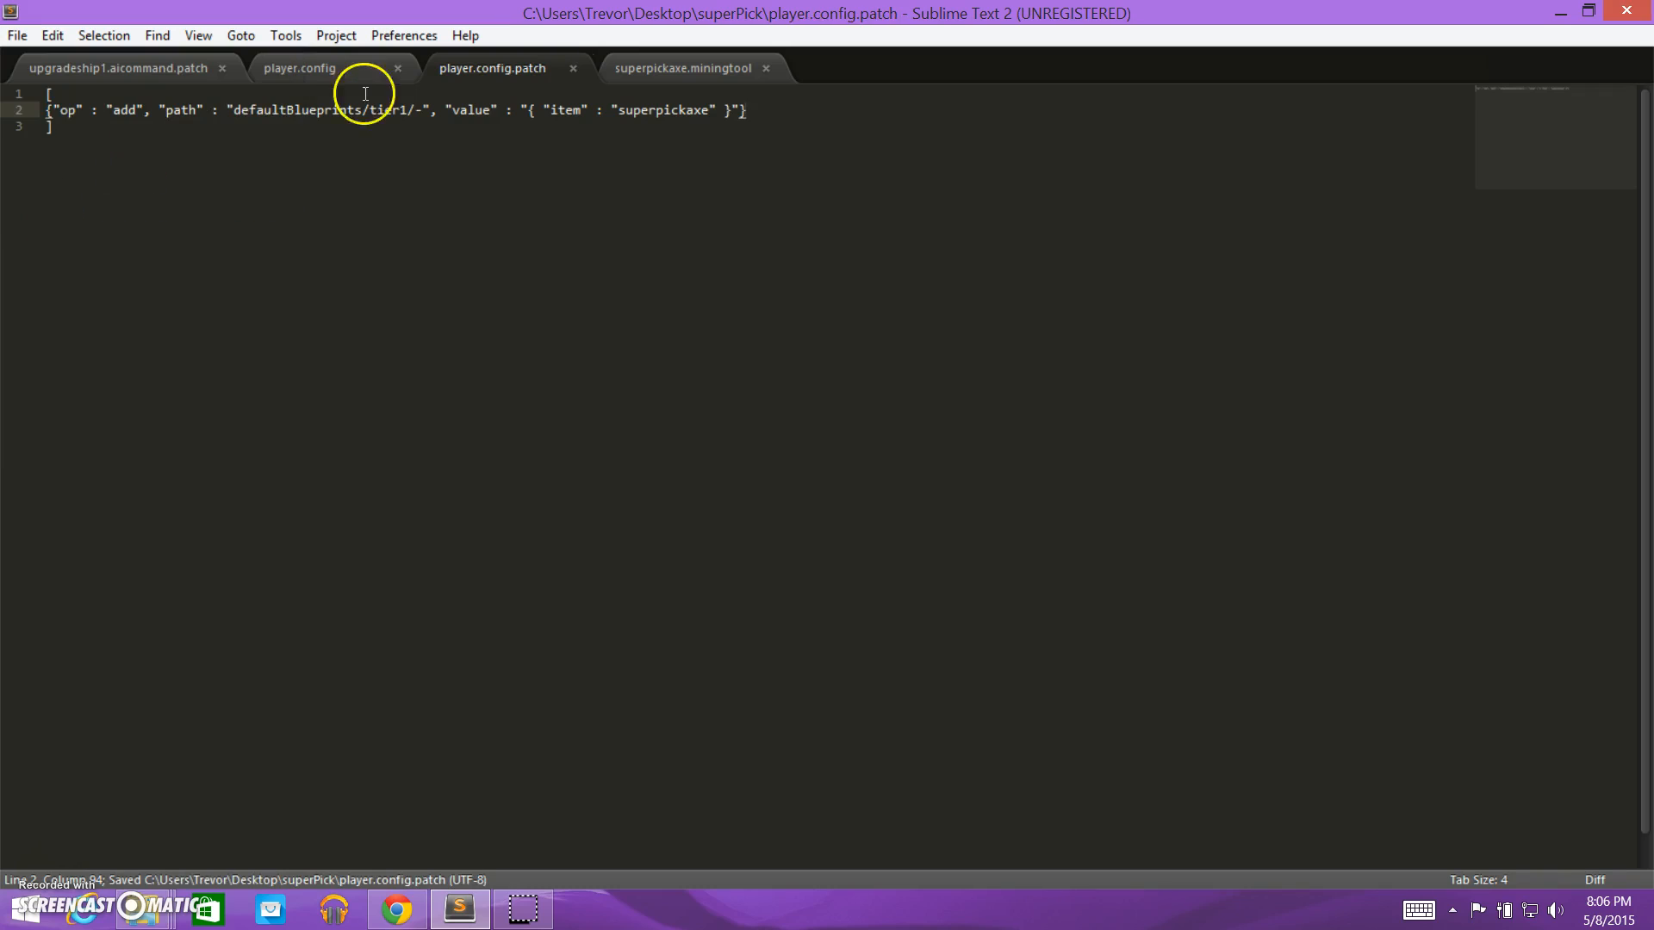
{"action": "mouse_move", "coordinate": [474, 503]}
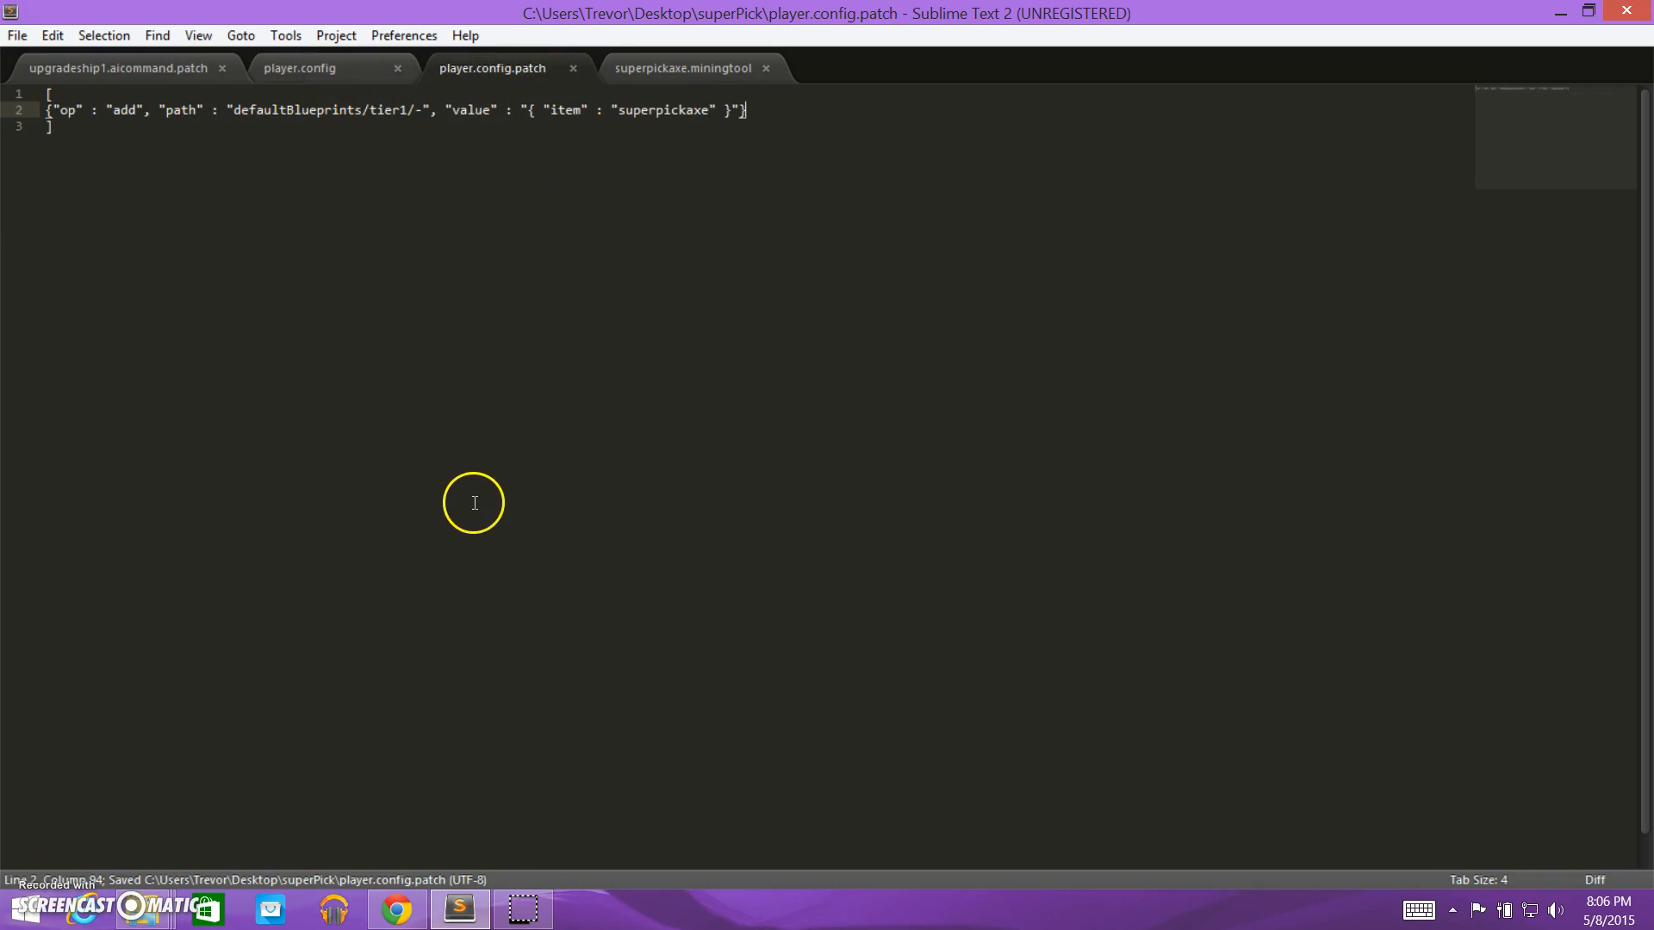
{"action": "mouse_move", "coordinate": [60, 831]}
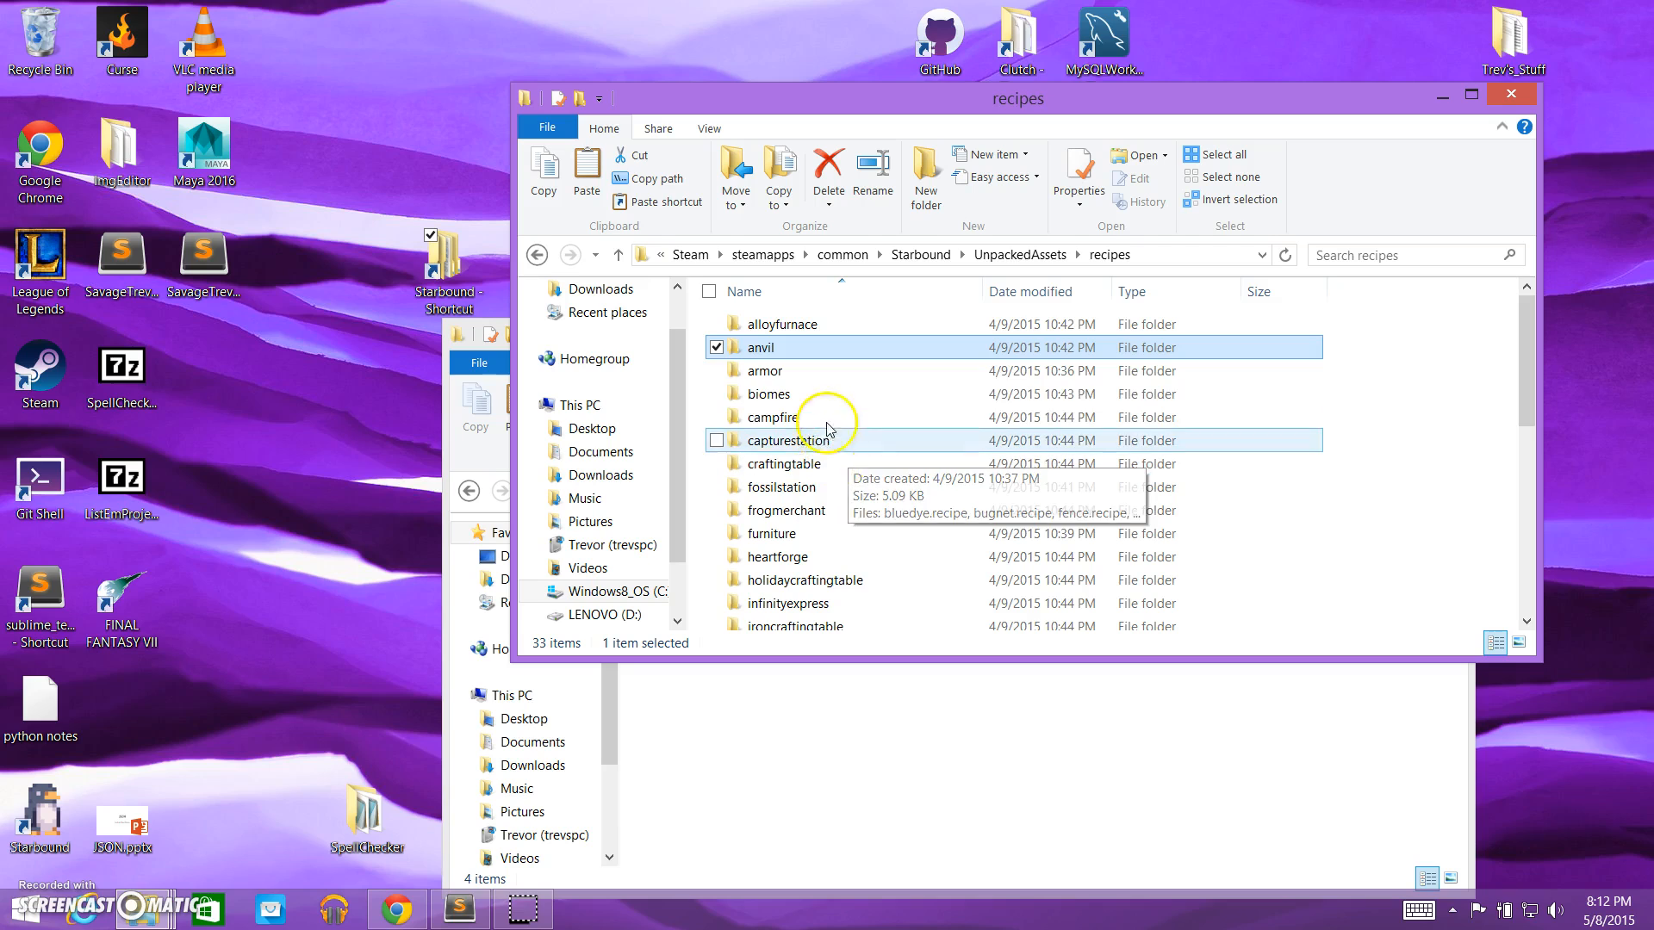
{"action": "mouse_move", "coordinate": [932, 417]}
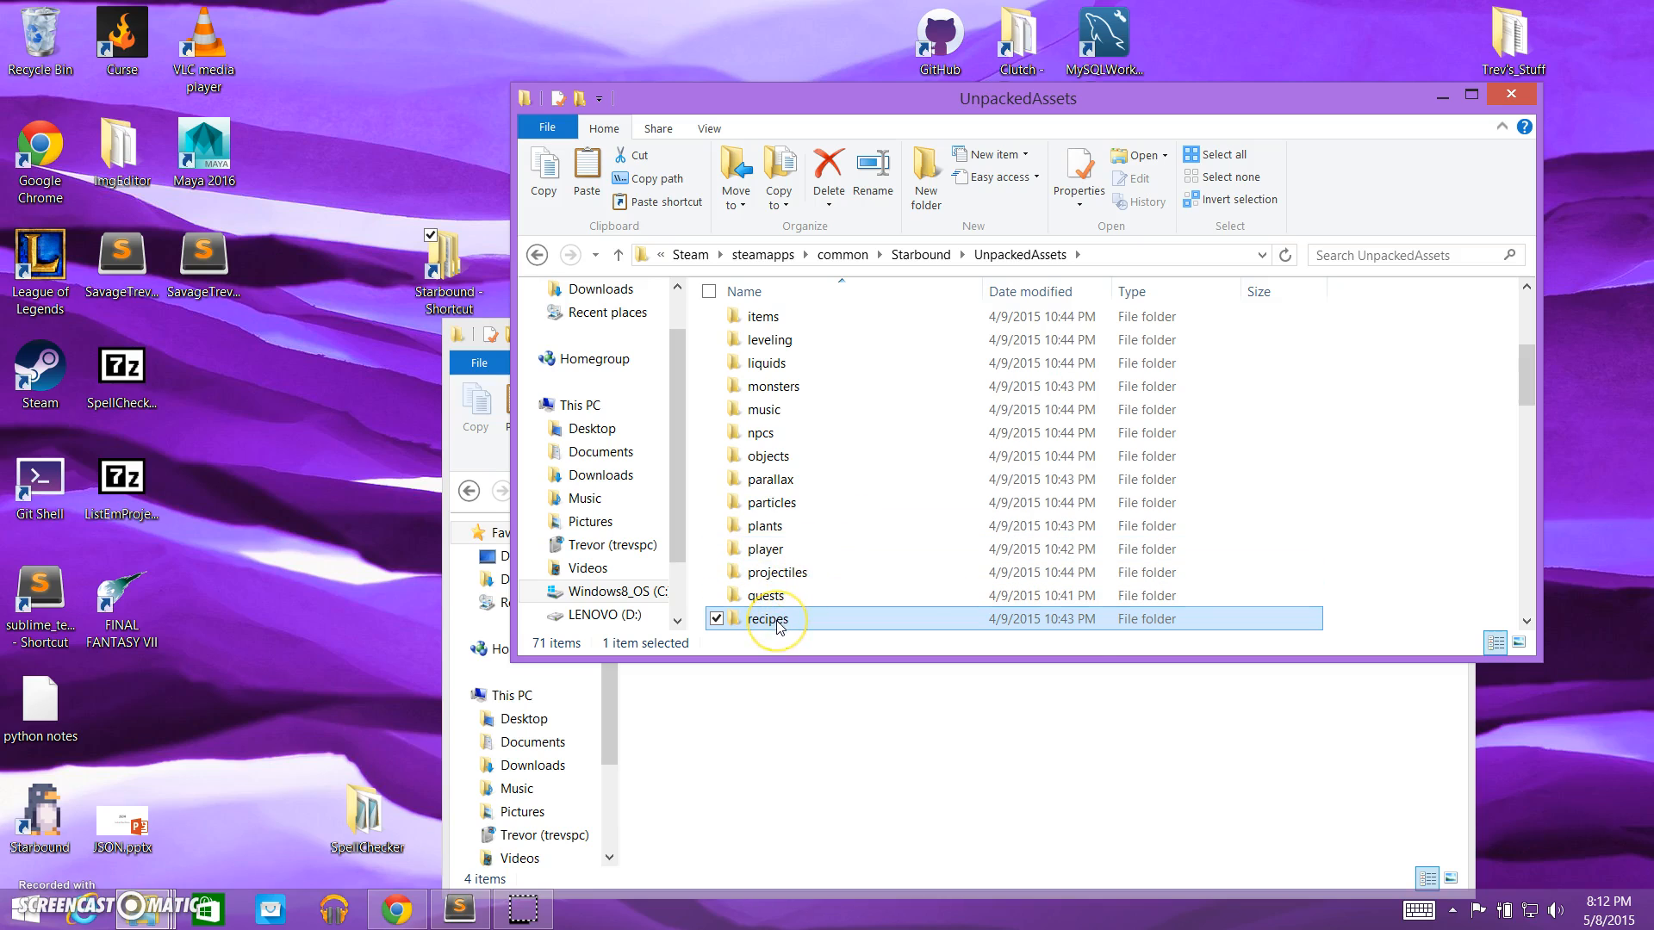
Open the game's UnpackedAssets recipes/anvil folder listing the pickaxe recipes.
{"action": "double_click", "coordinate": [770, 619]}
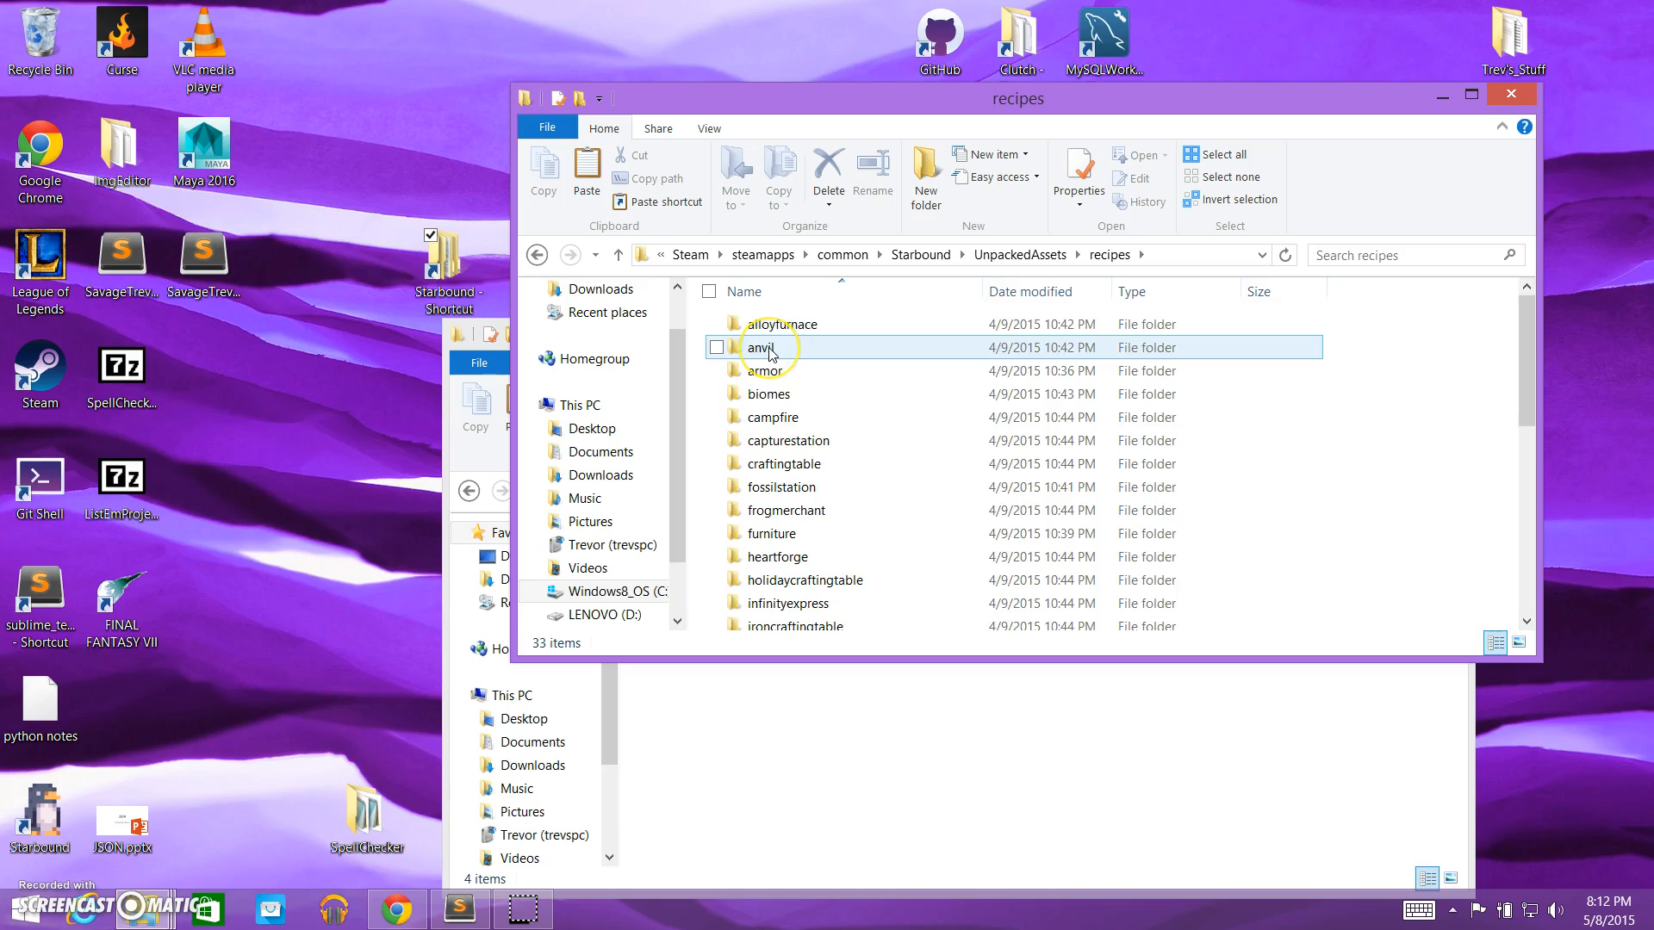
{"action": "double_click", "coordinate": [765, 347]}
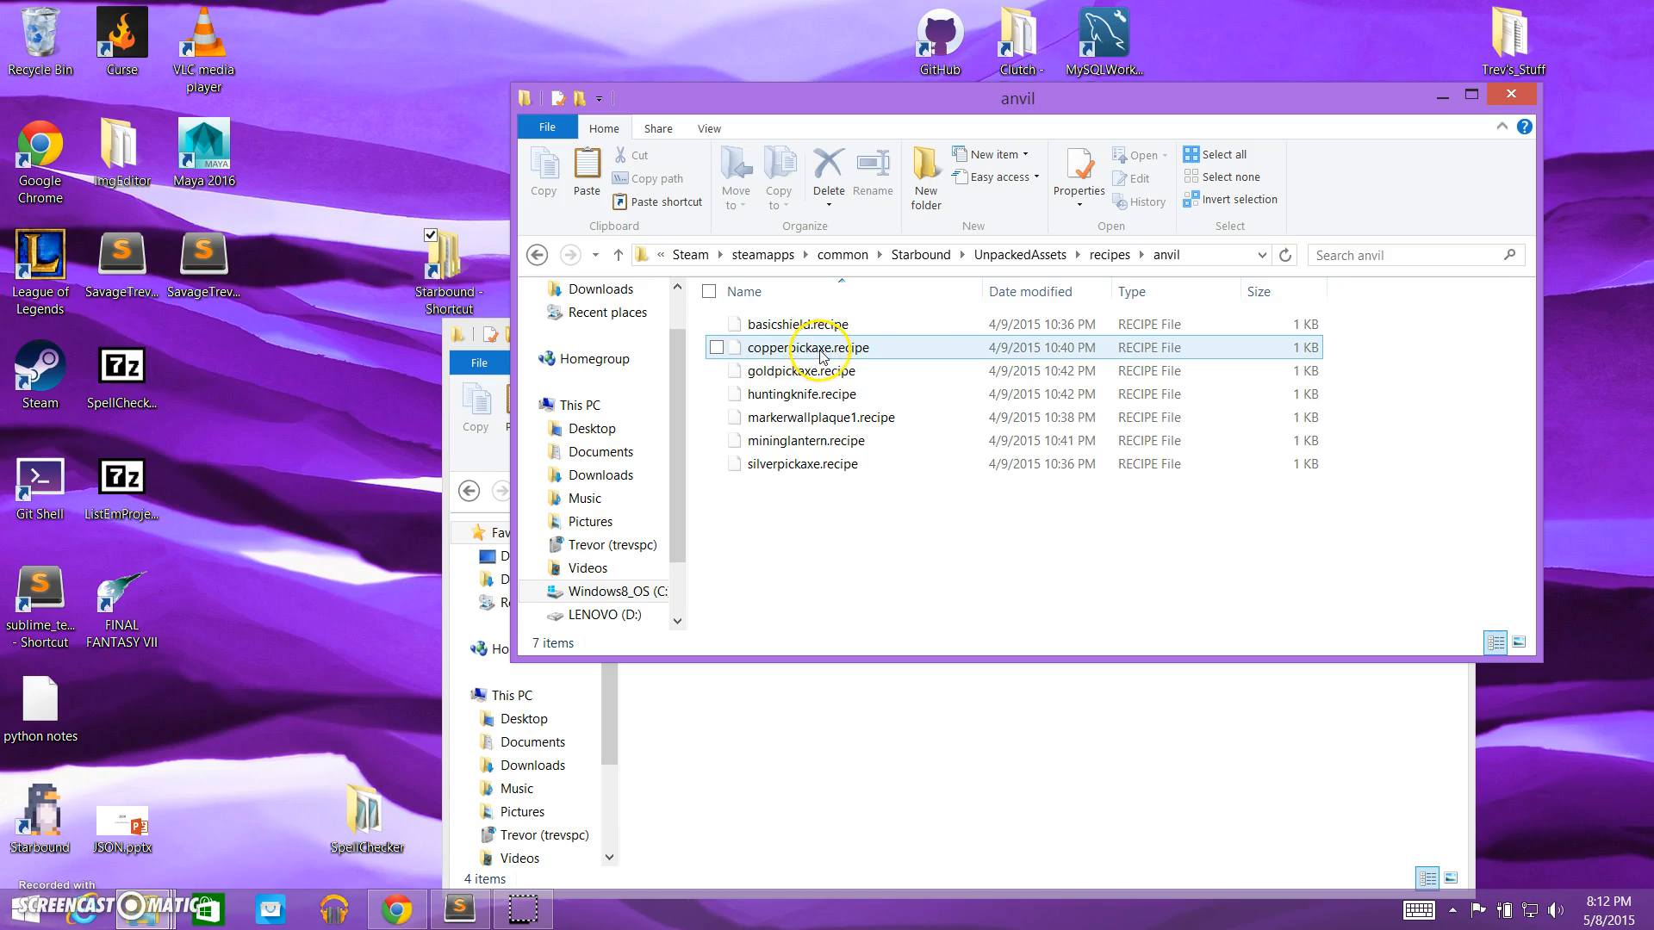
{"action": "mouse_move", "coordinate": [875, 353]}
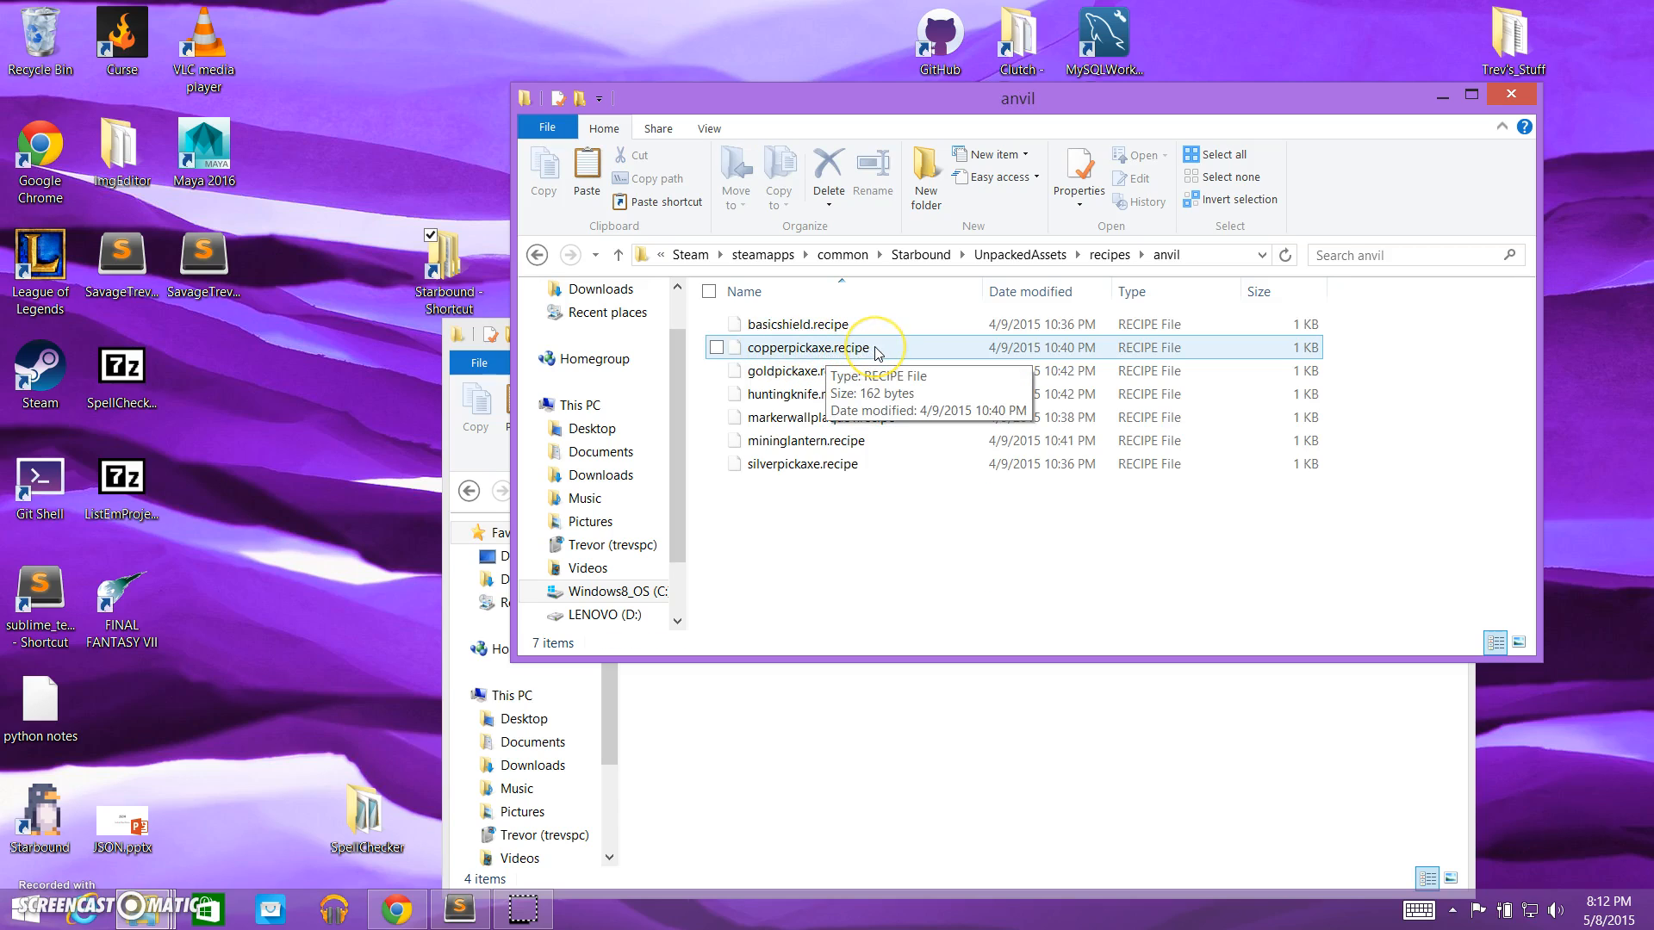
{"action": "mouse_move", "coordinate": [864, 724]}
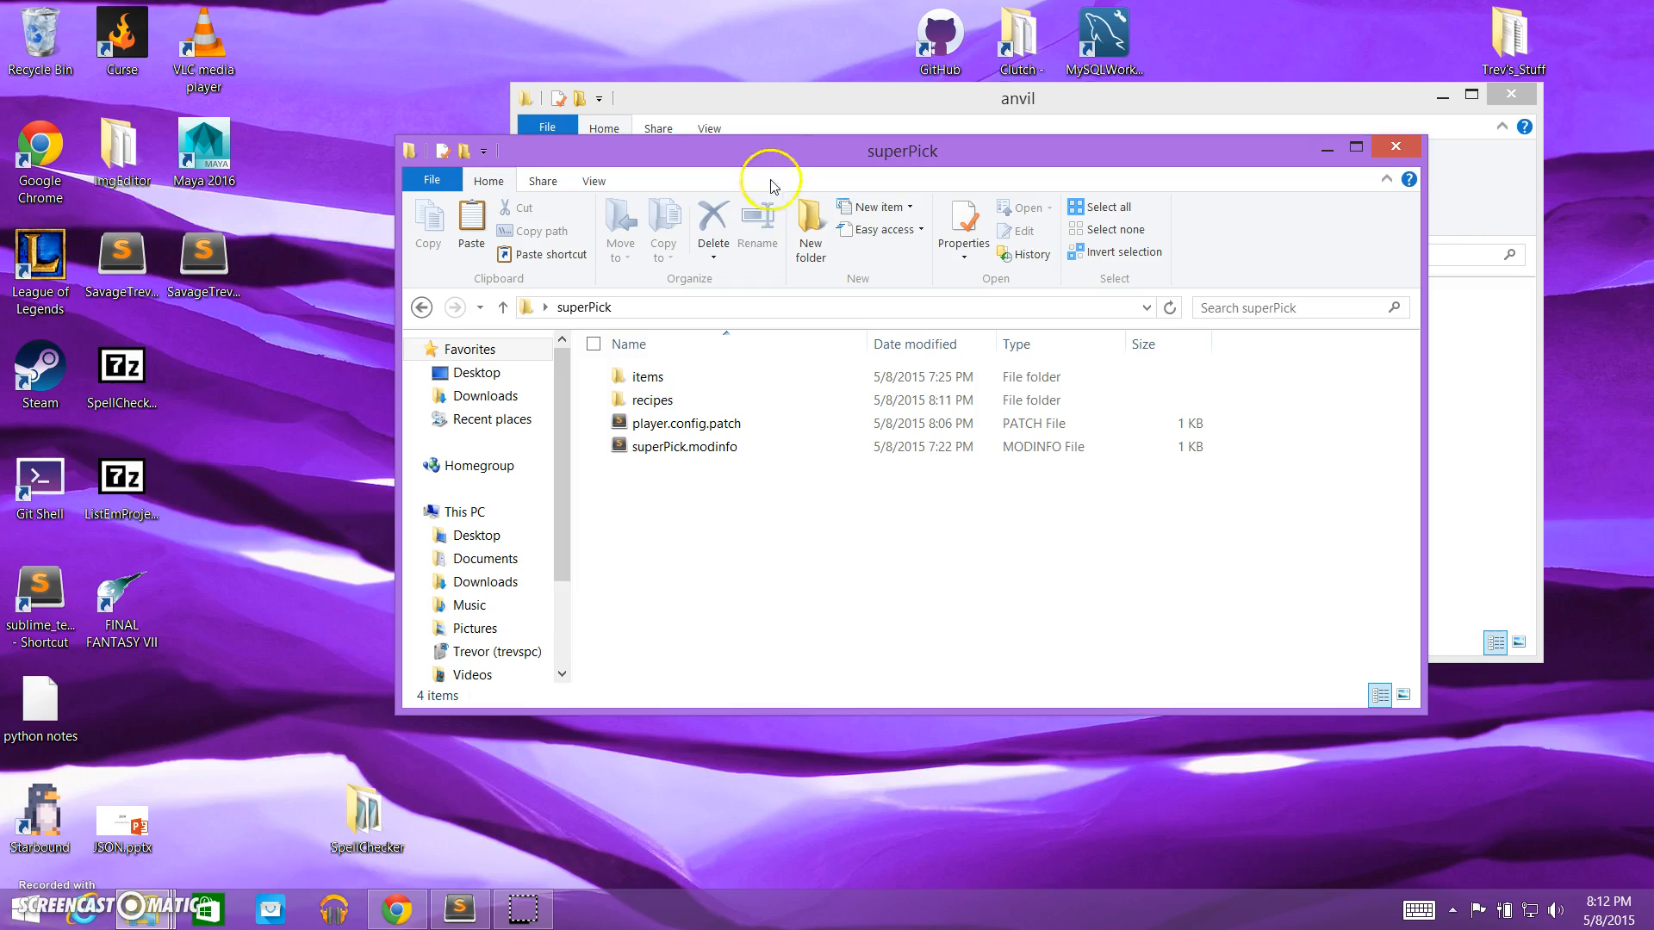
Open the mod's recipes folder and rename the copied copper pickaxe recipe to superpickaxe.recipe.
{"action": "left_click", "coordinate": [652, 399]}
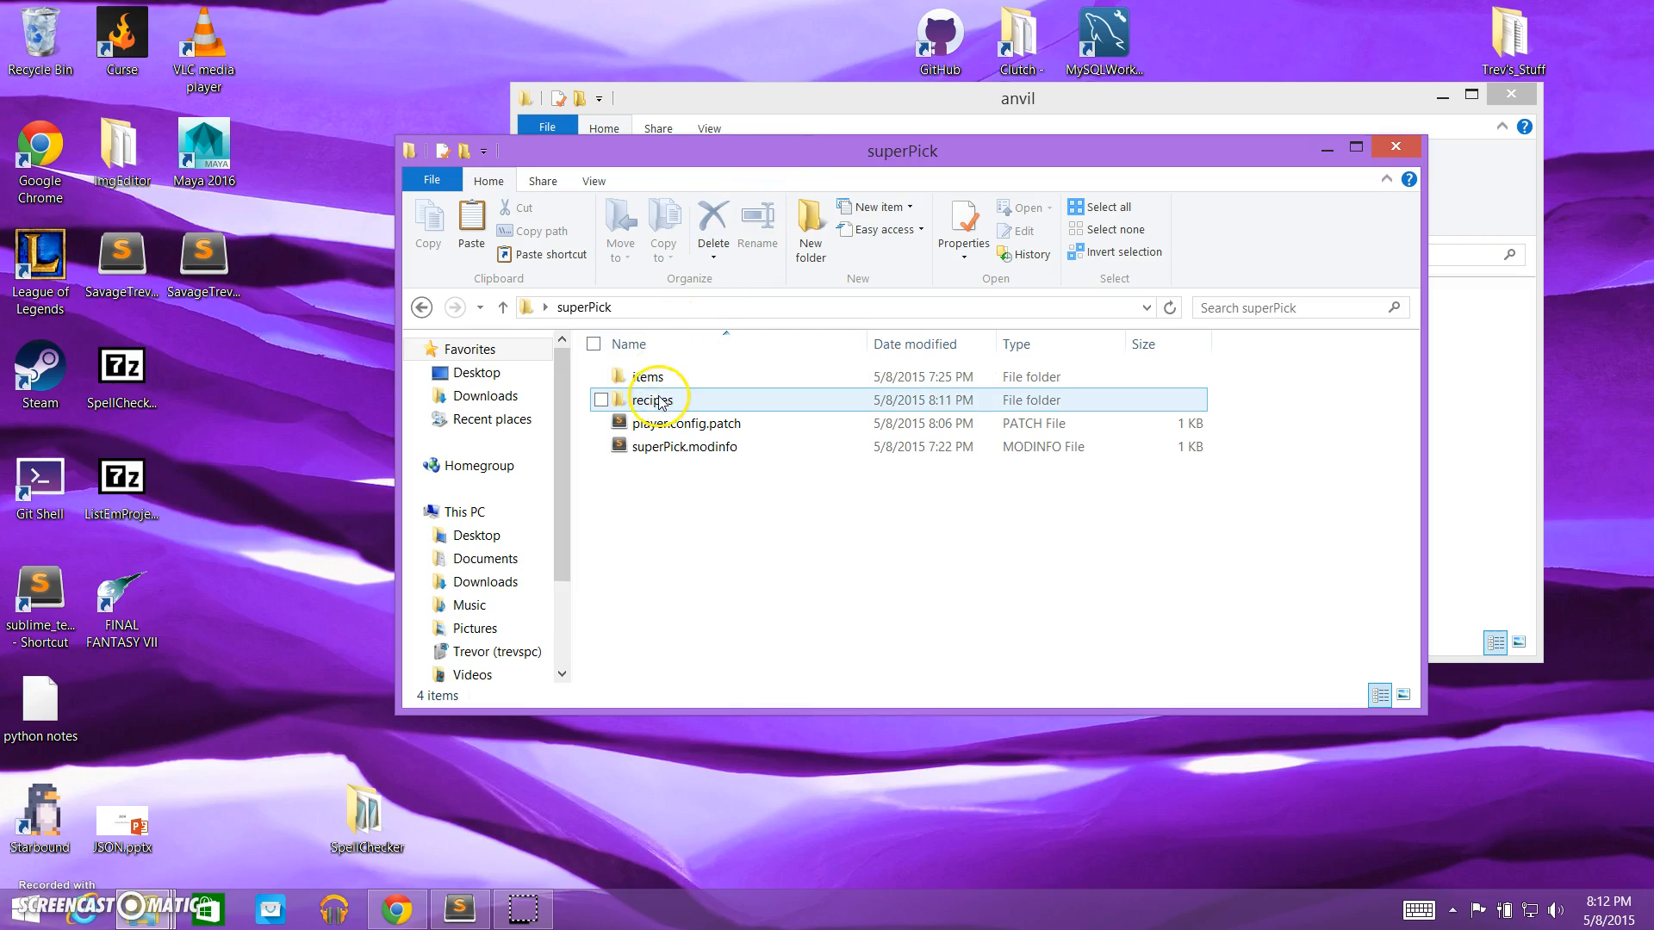
{"action": "mouse_move", "coordinate": [653, 400]}
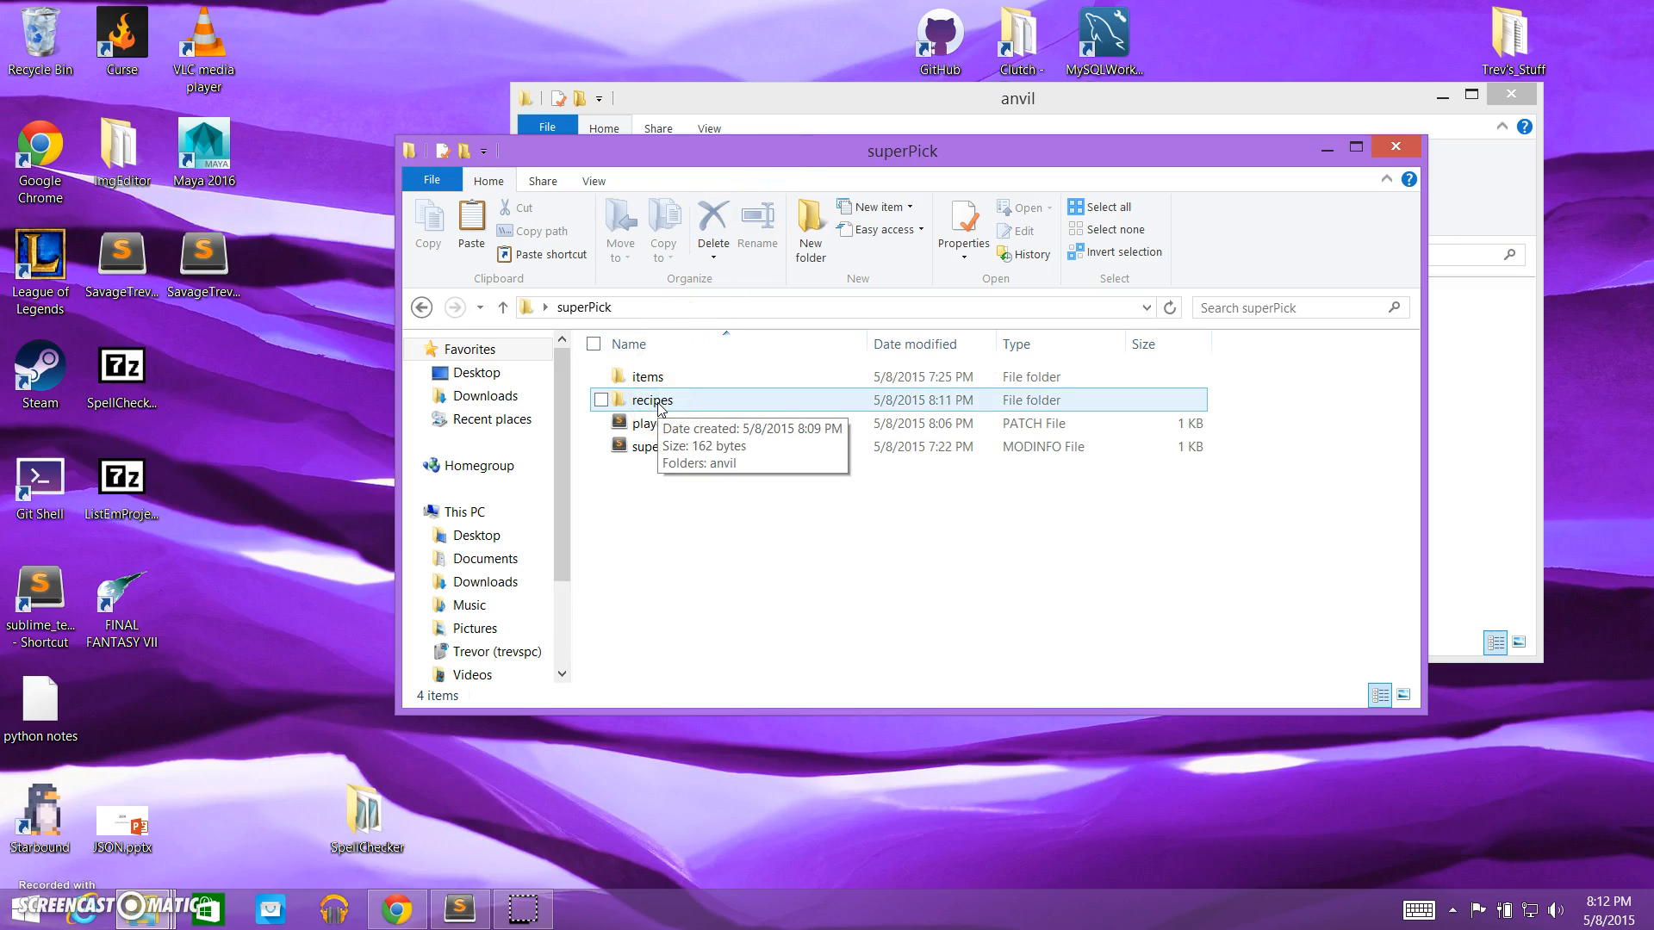
{"action": "double_click", "coordinate": [652, 399]}
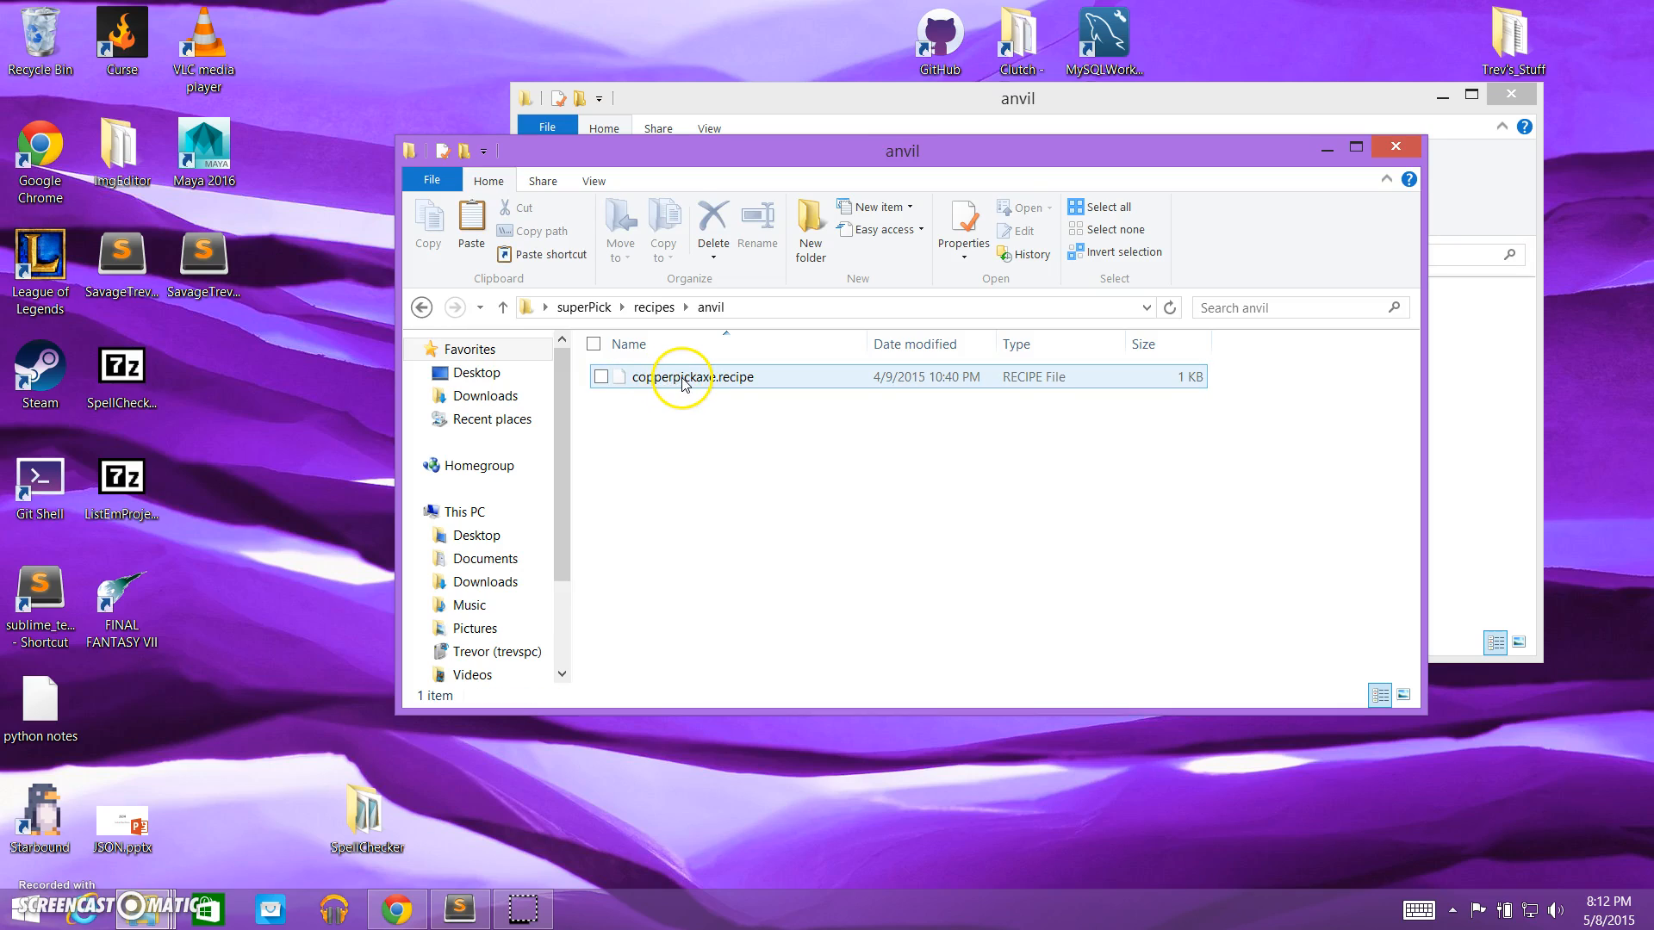
{"action": "double_click", "coordinate": [691, 376]}
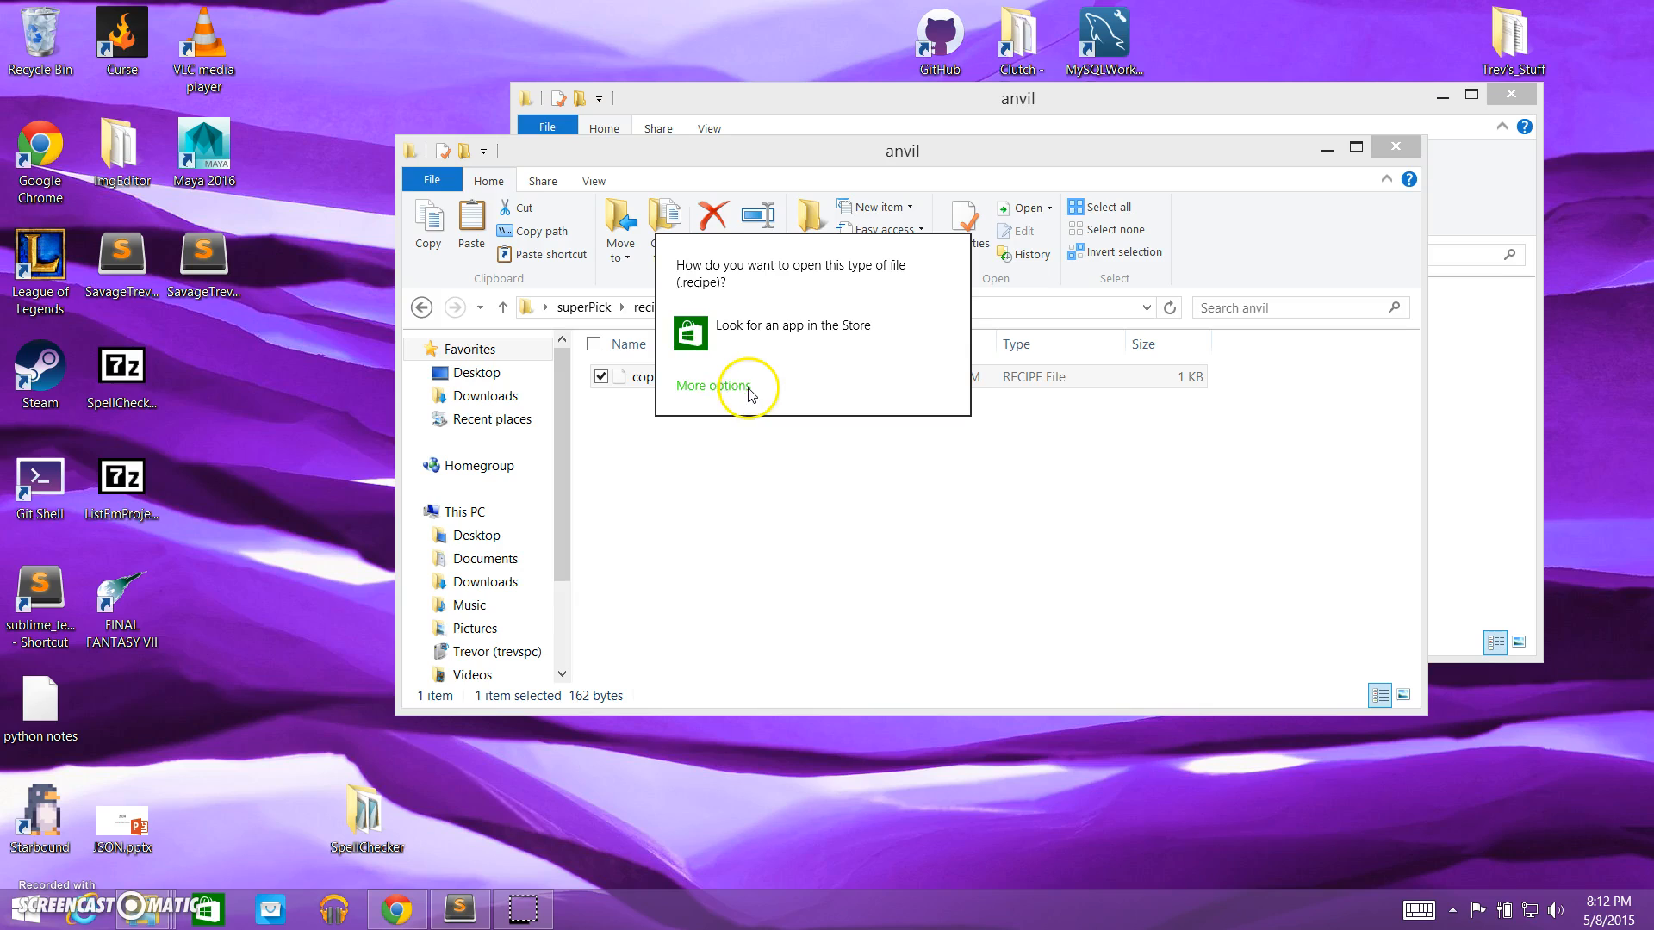
{"action": "left_click", "coordinate": [714, 385]}
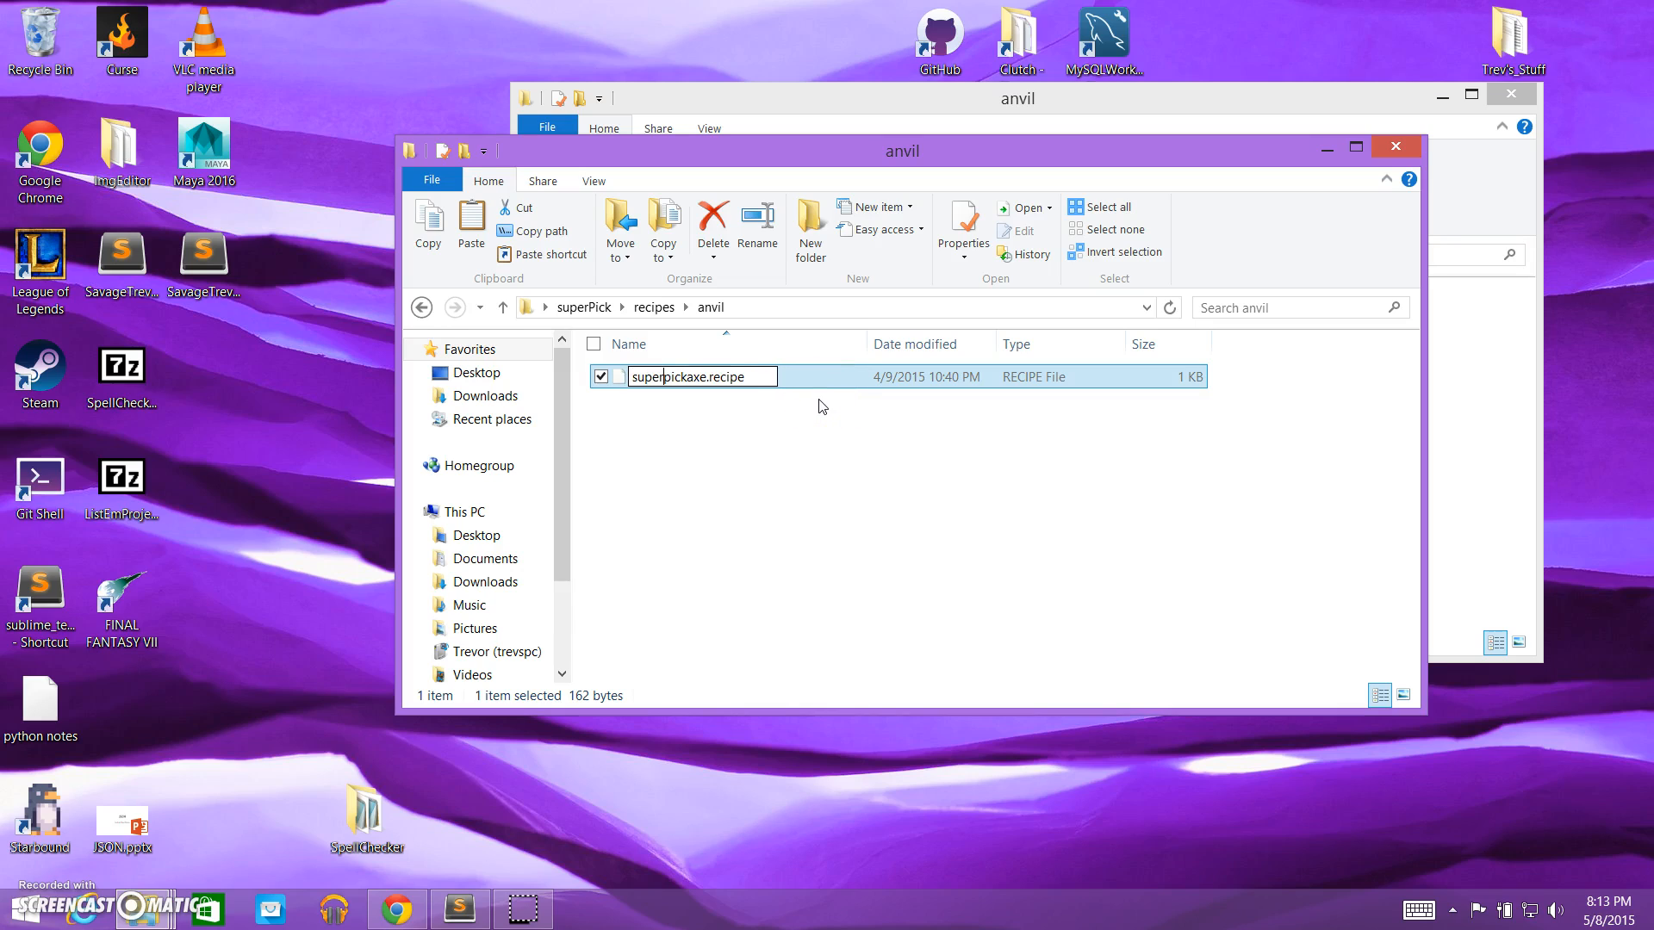
{"action": "left_click", "coordinate": [699, 376]}
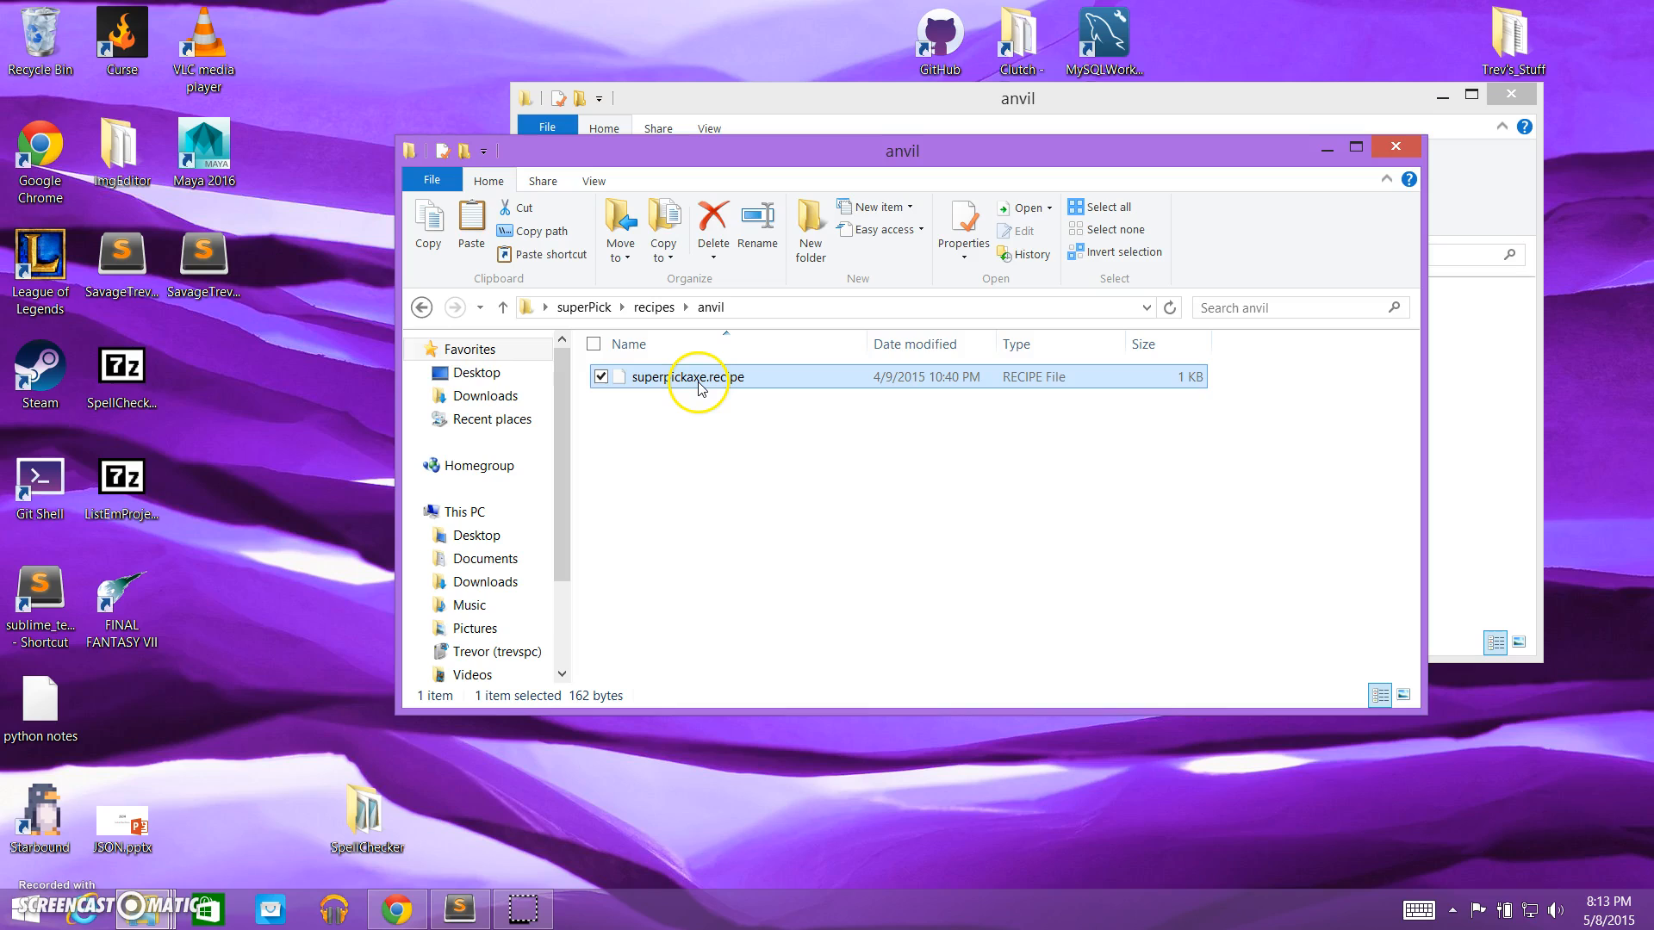
Open superpickaxe.recipe with Sublime Text 2 from the 'open with' list.
{"action": "double_click", "coordinate": [671, 376]}
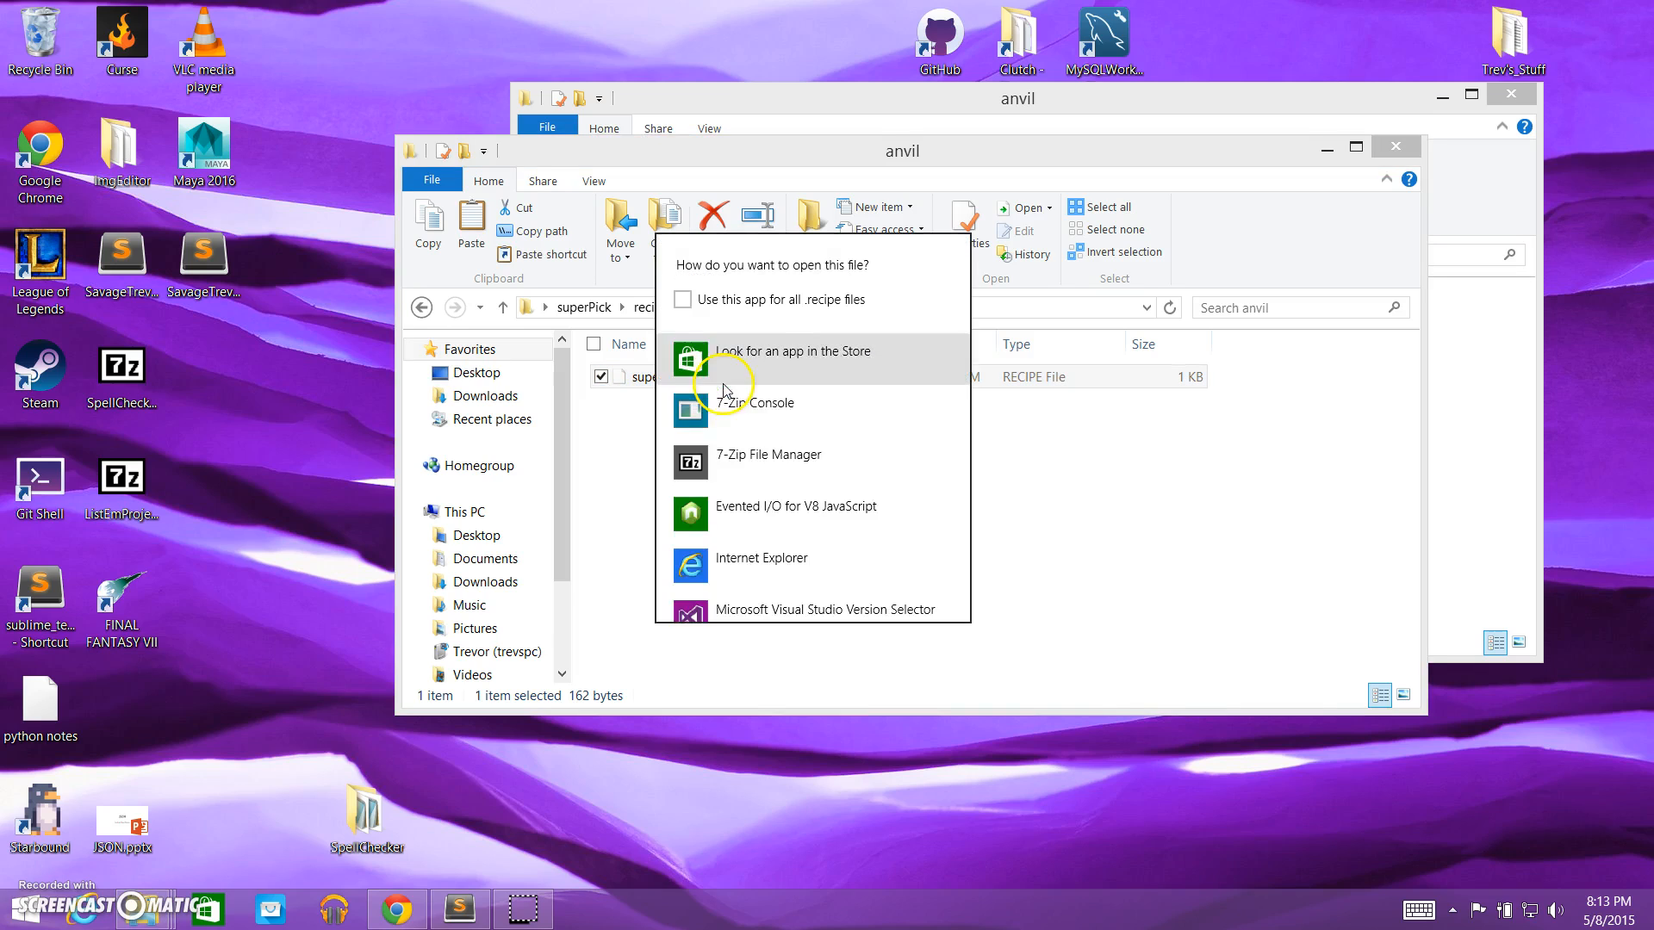
{"action": "scroll", "scroll_direction": "down", "scroll_amount": 3}
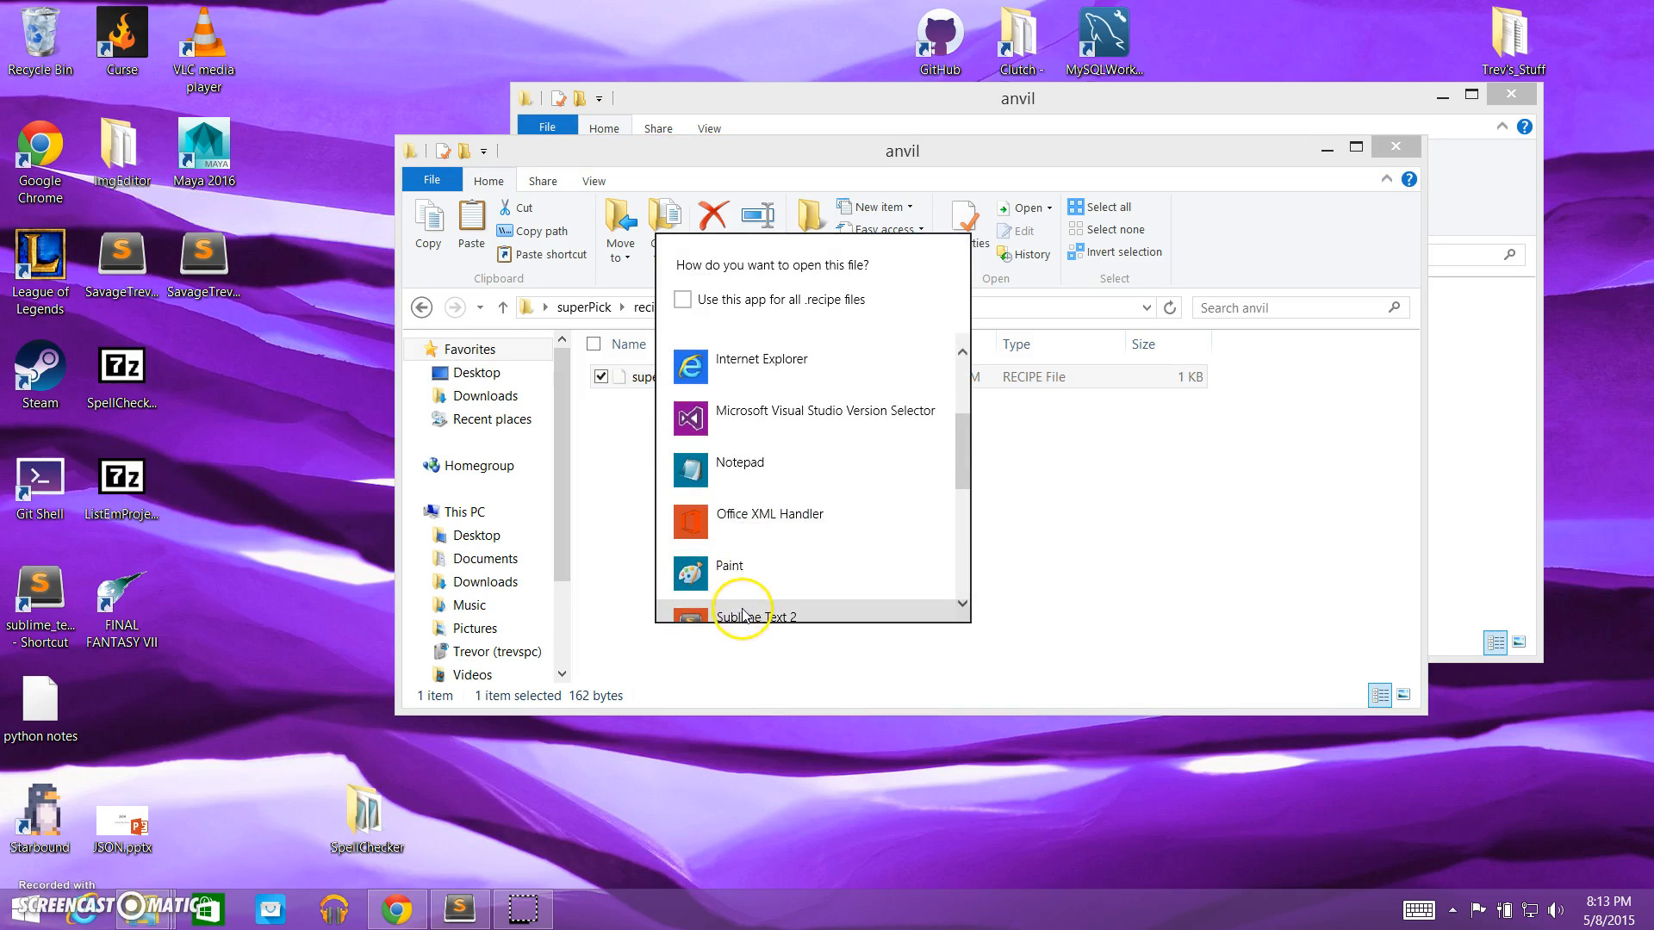
{"action": "left_click", "coordinate": [754, 616]}
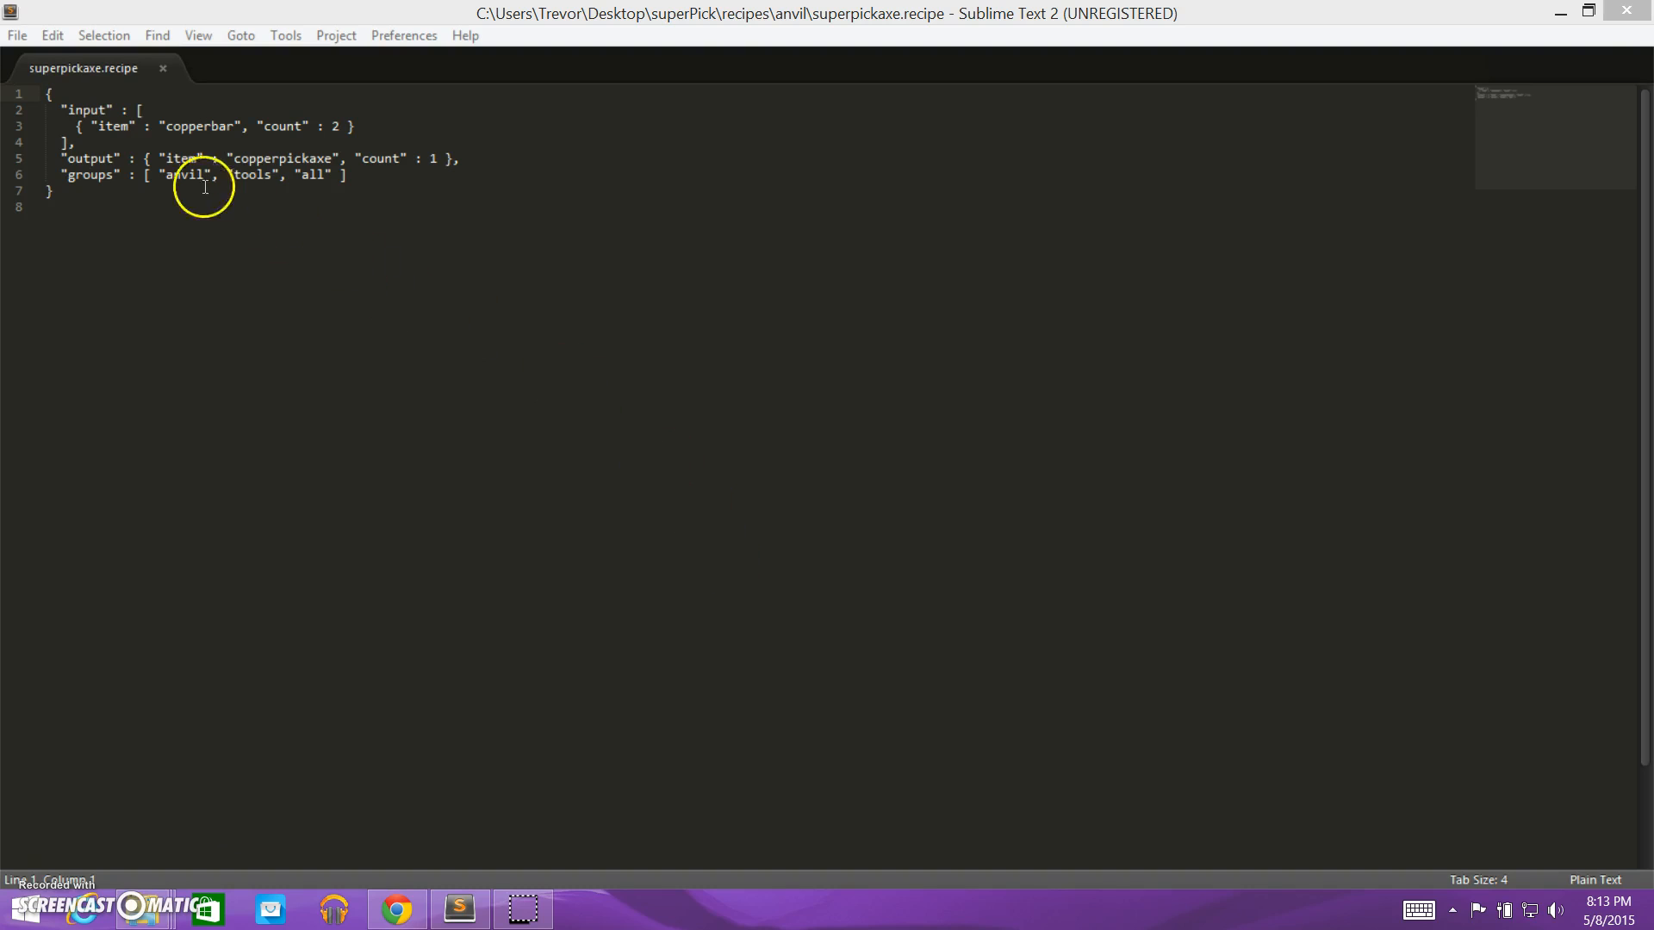
{"action": "mouse_move", "coordinate": [83, 108]}
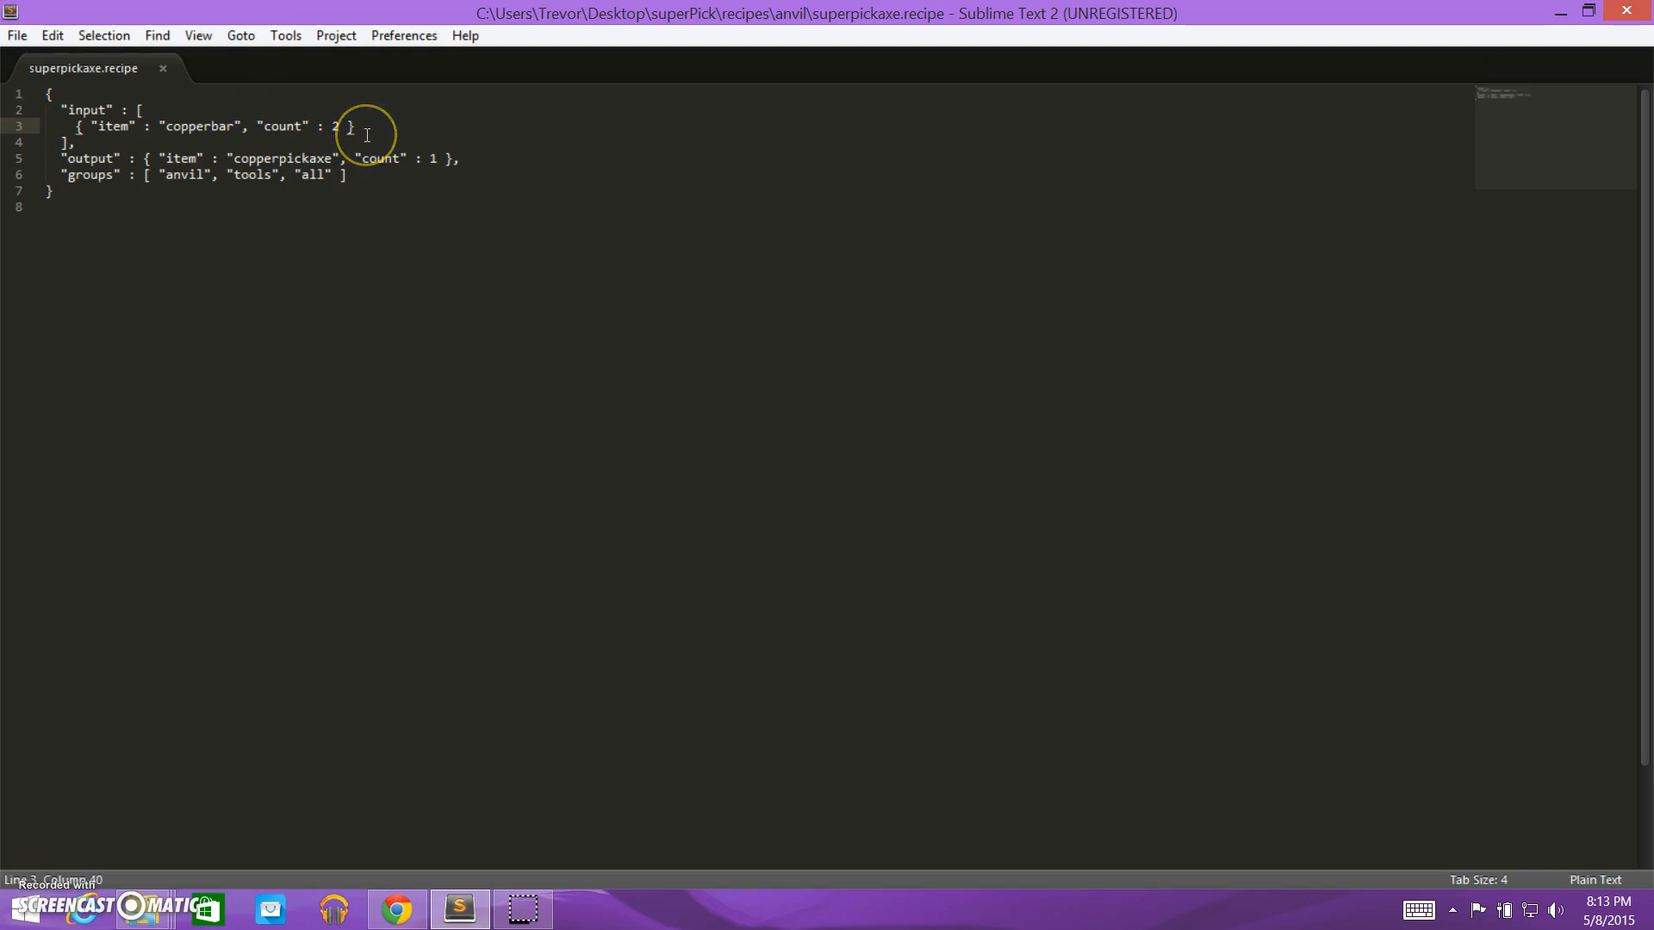
Set the recipe's copperbar count to 1 and change the output copperpickaxe to superpickaxe.
{"action": "type", "text": "1"}
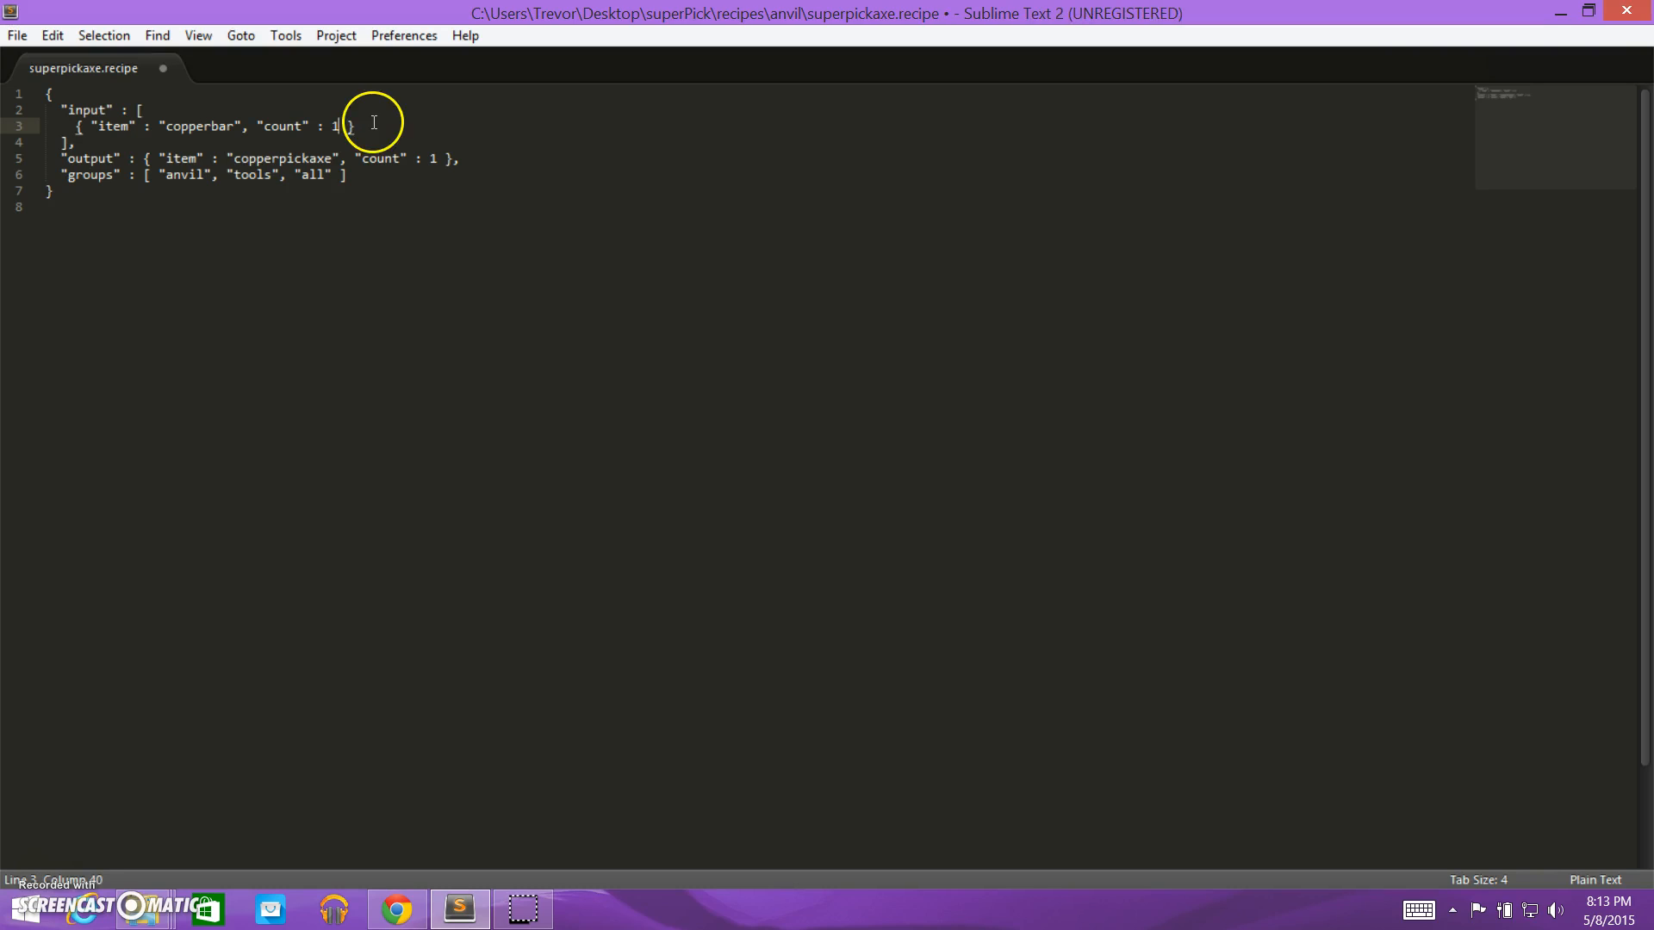
{"action": "mouse_move", "coordinate": [243, 160]}
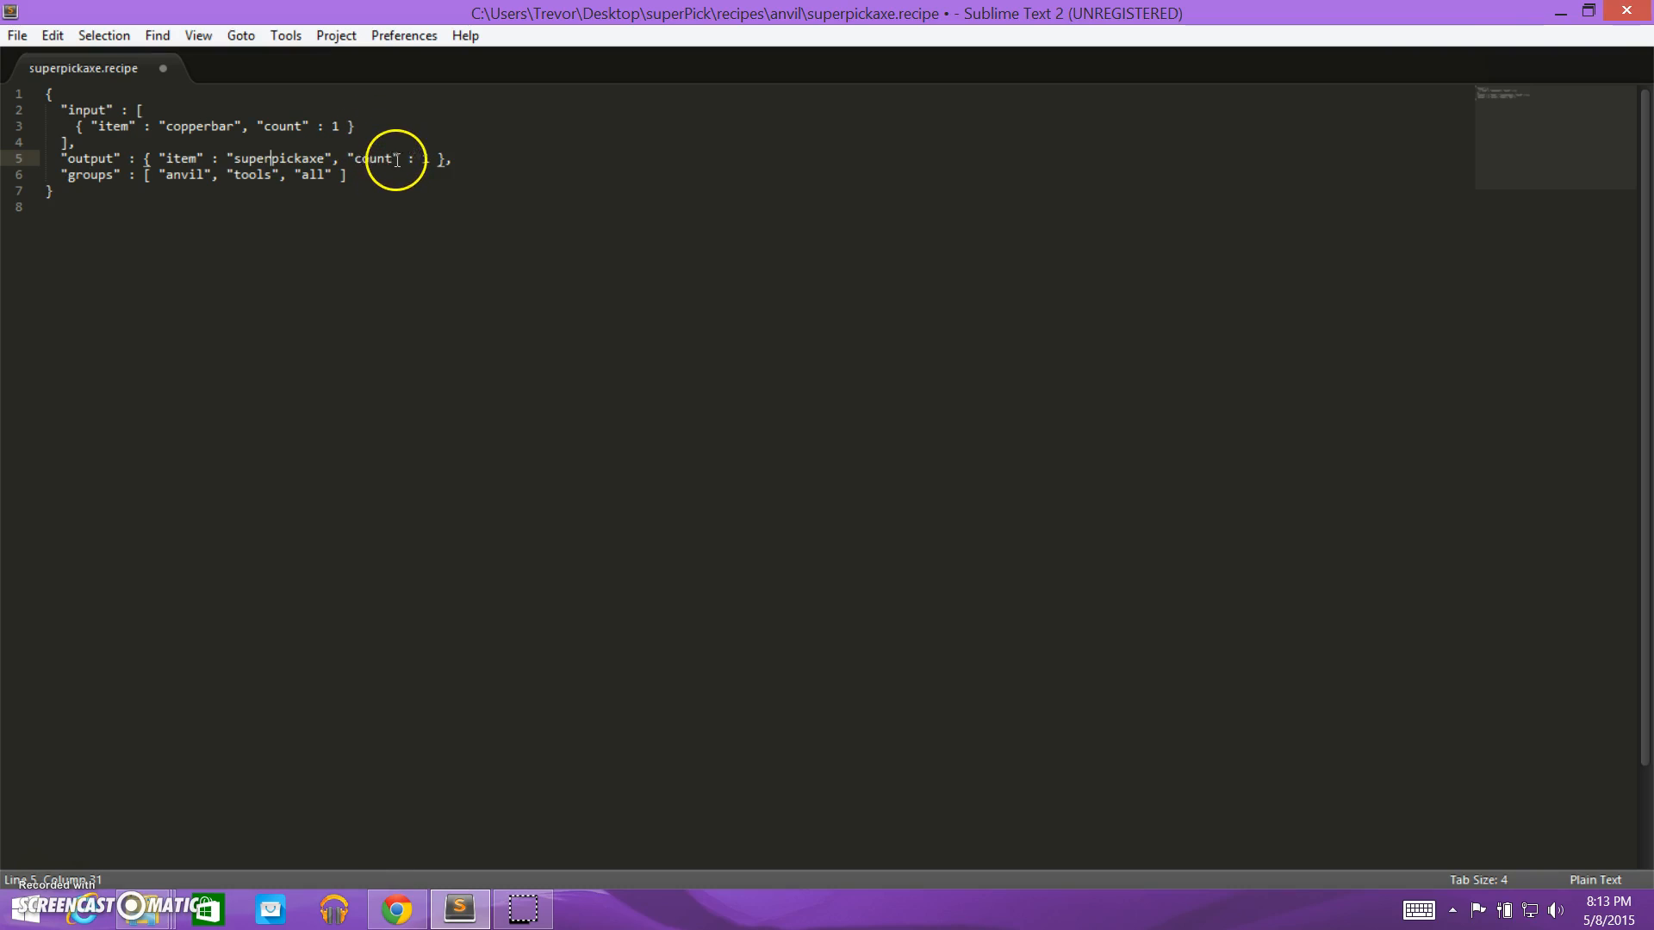
{"action": "type", "text": "1"}
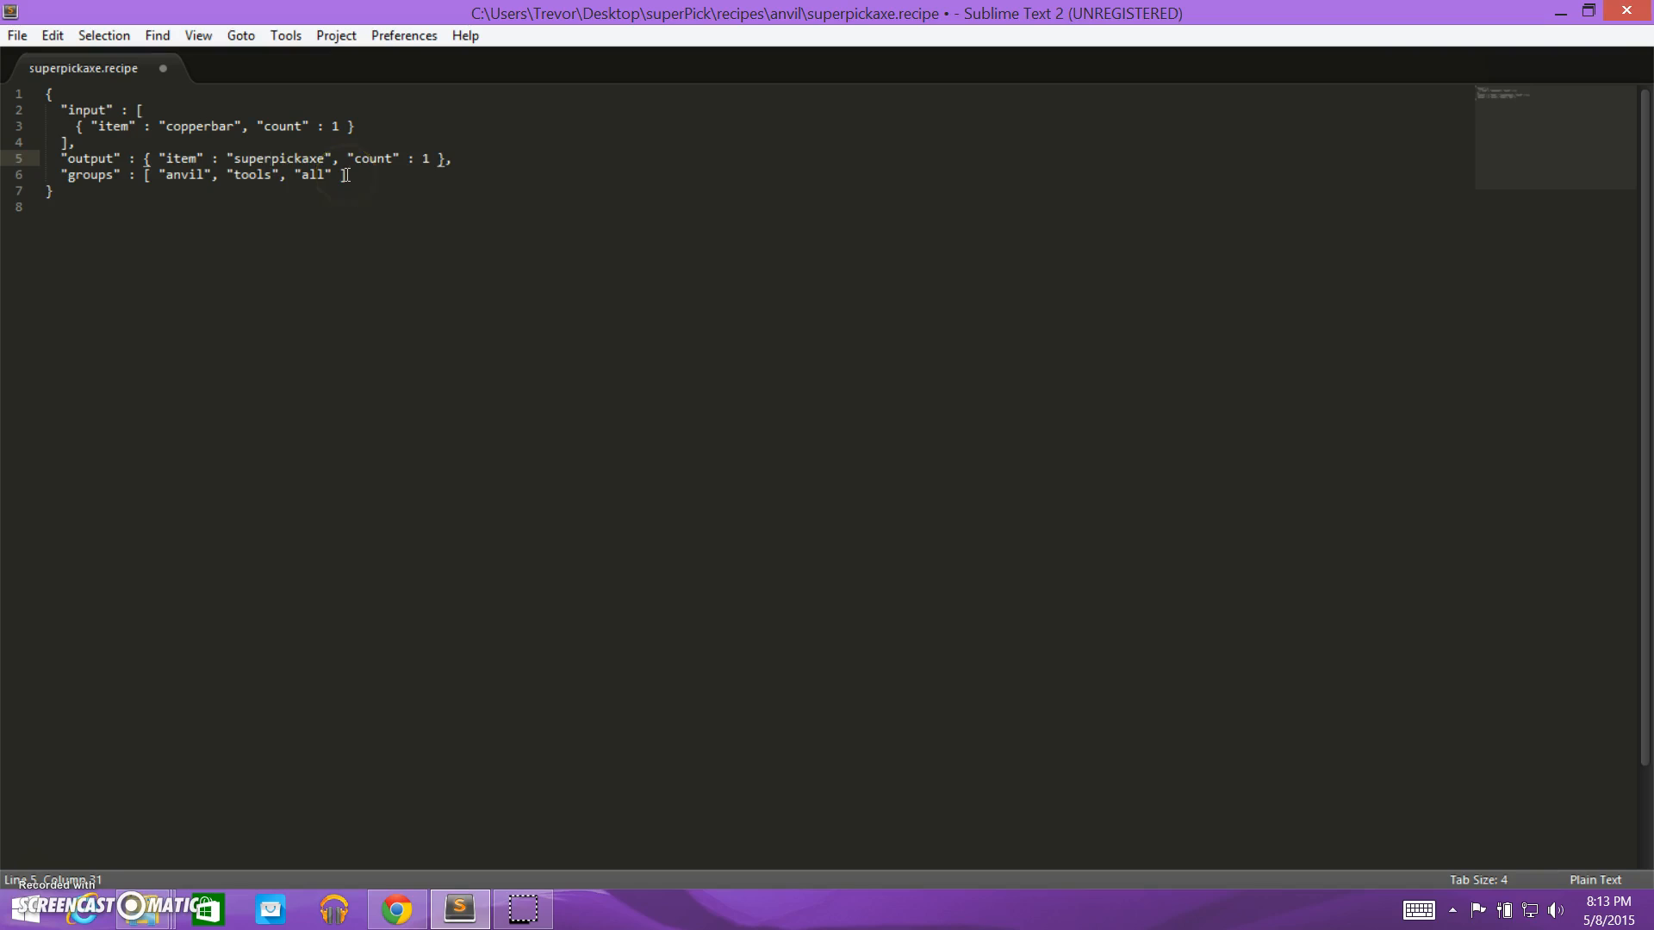
{"action": "left_click_drag", "start_coordinate": [145, 174], "coordinate": [338, 174]}
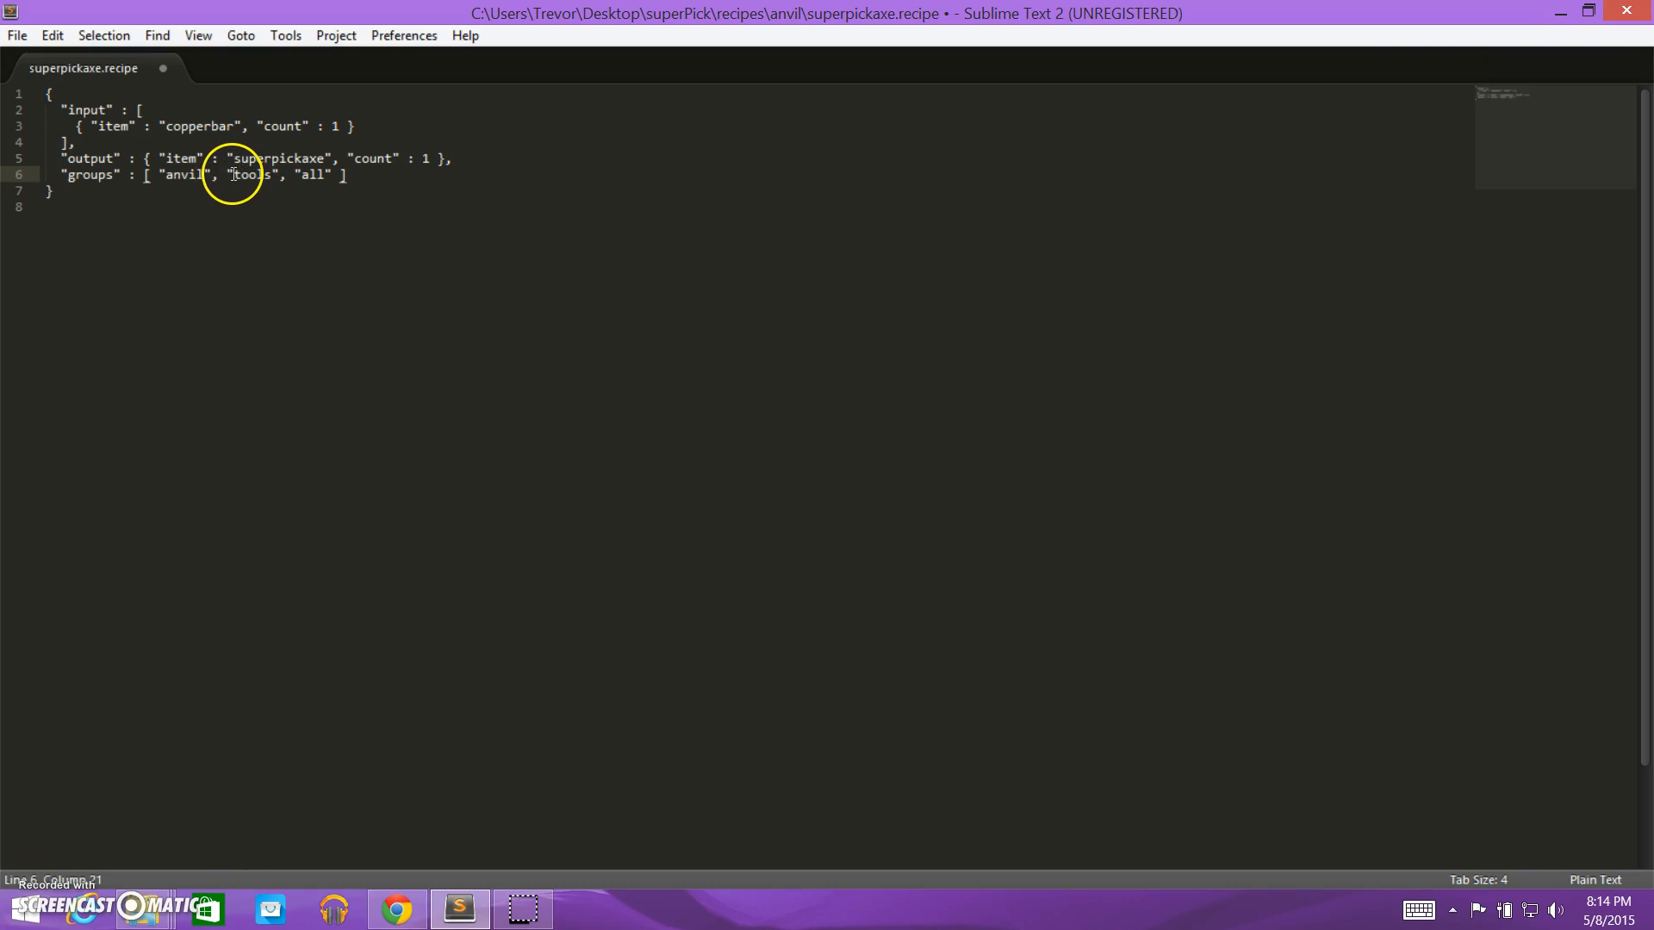
{"action": "mouse_move", "coordinate": [309, 174]}
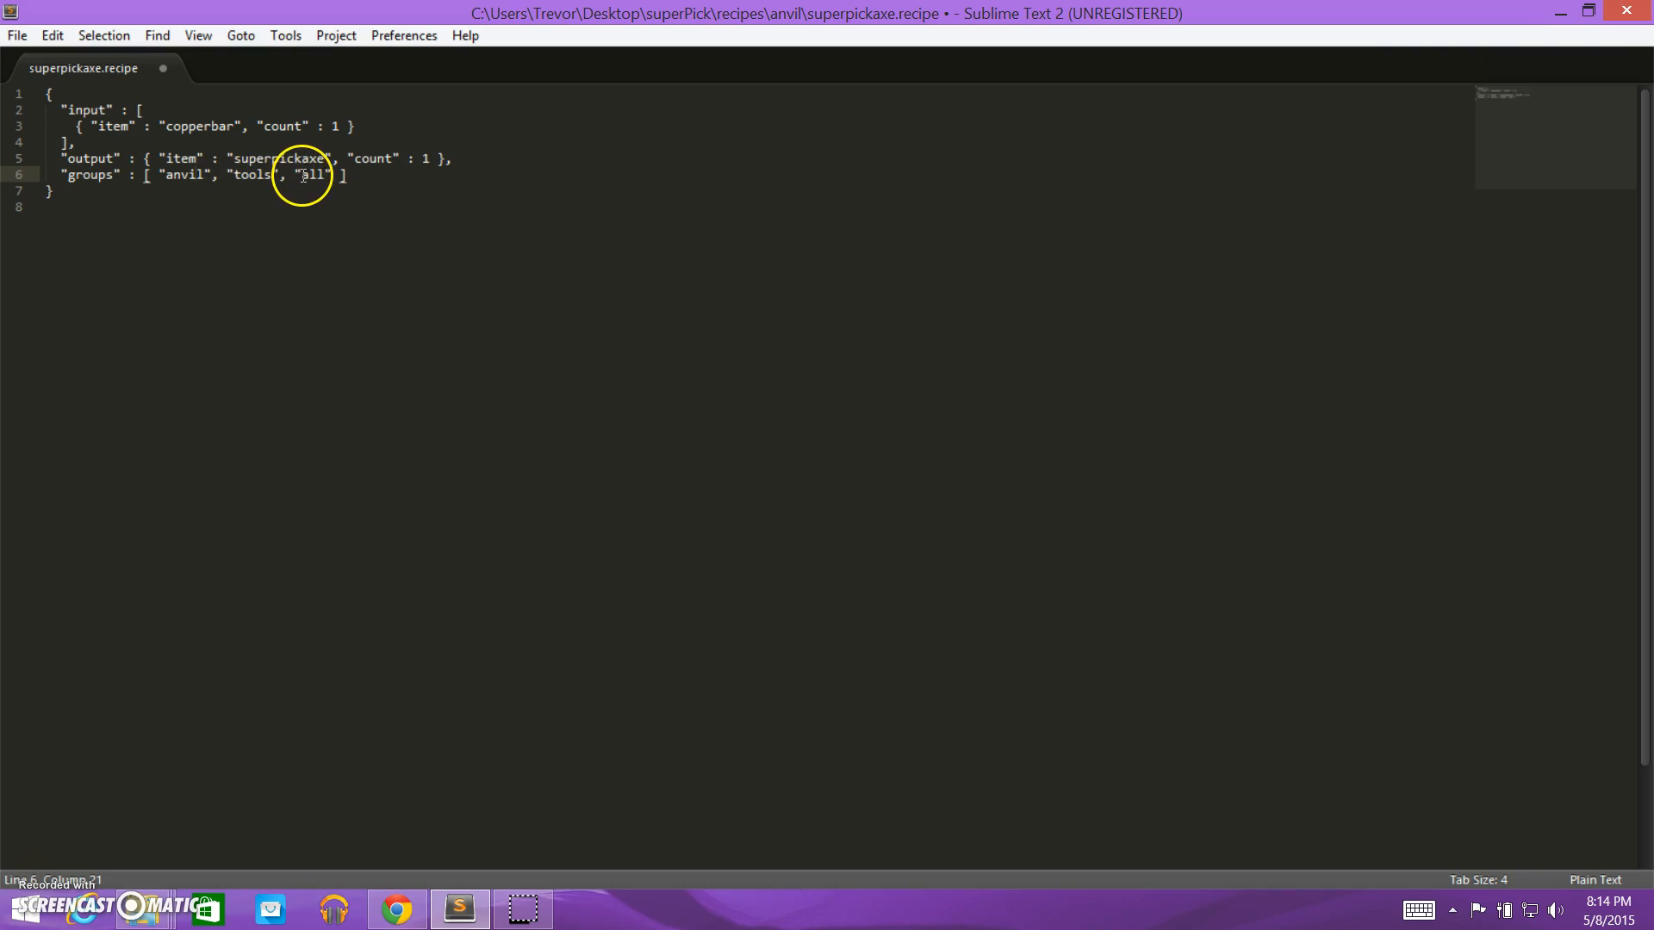
{"action": "double_click", "coordinate": [311, 174]}
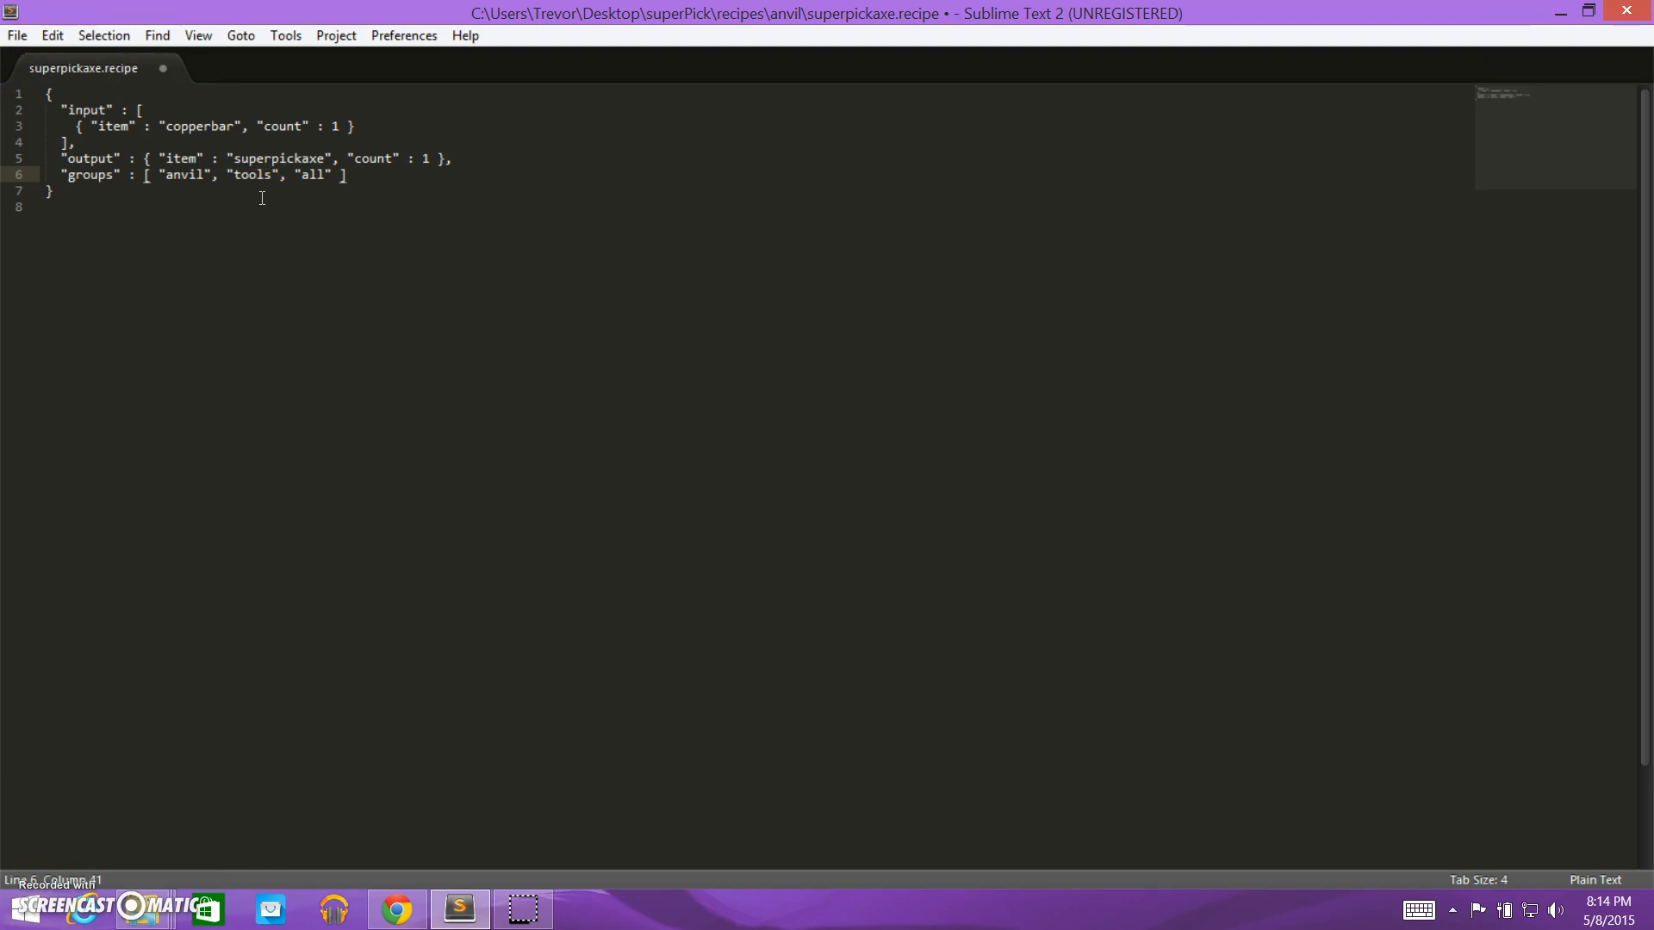
{"action": "left_click", "coordinate": [16, 35]}
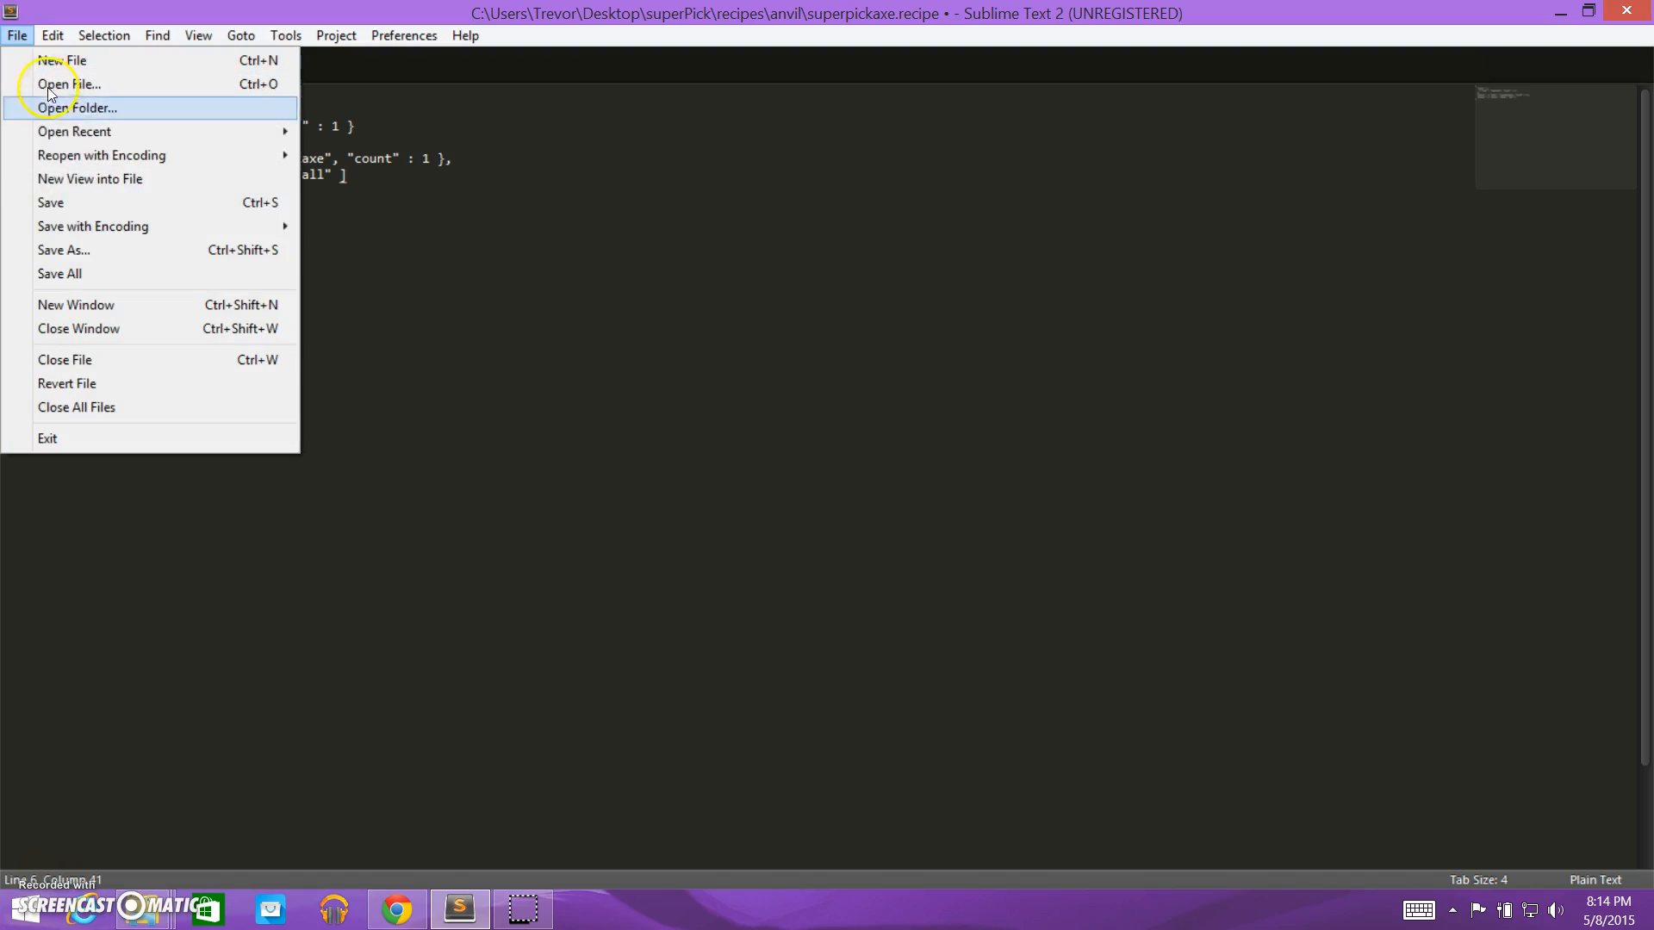
Close the superPick window, open Starbound's giraffe_storage/mods folder and select pickaxeMod.
{"action": "left_click", "coordinate": [50, 202]}
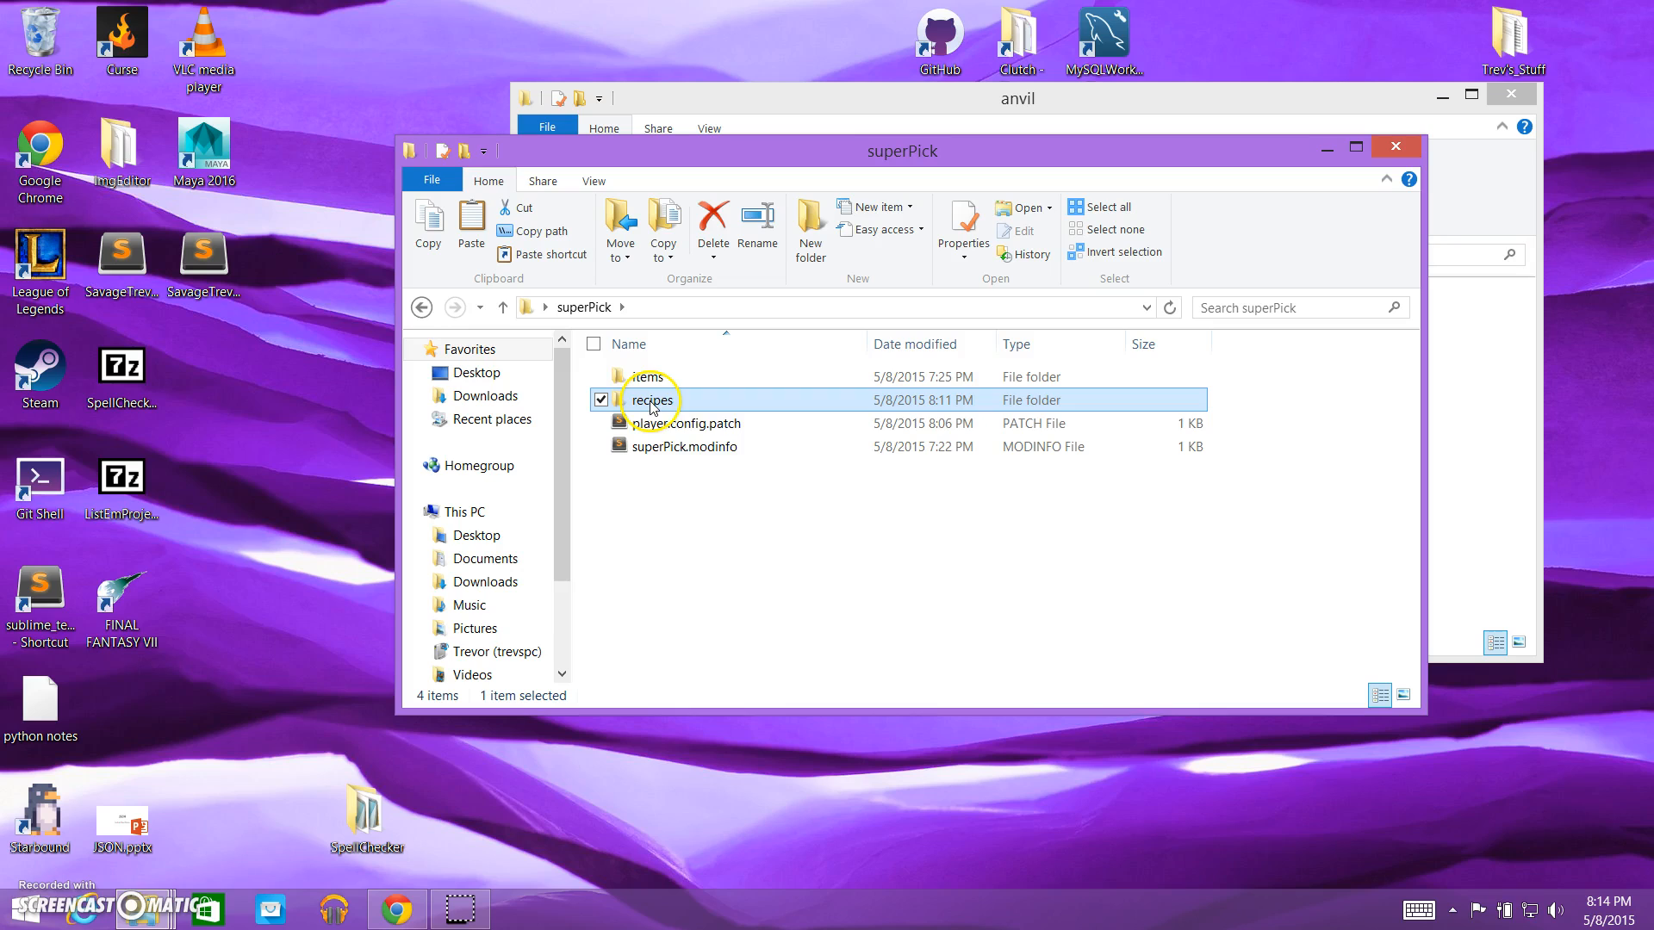
{"action": "mouse_move", "coordinate": [675, 423]}
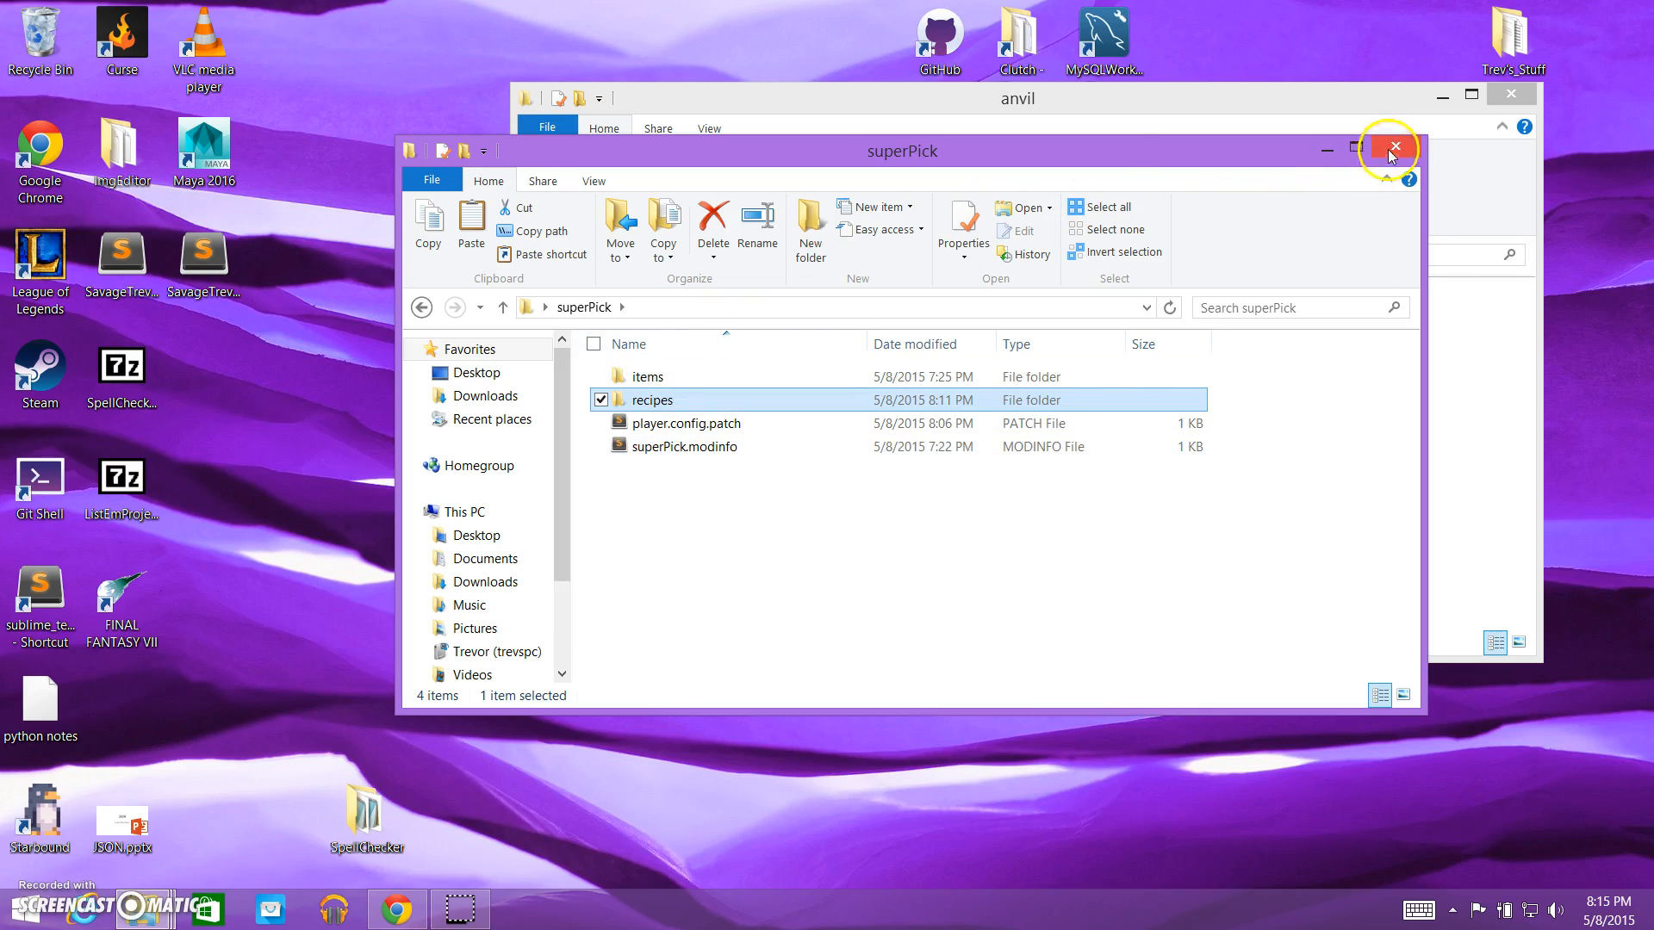
{"action": "left_click", "coordinate": [1395, 146]}
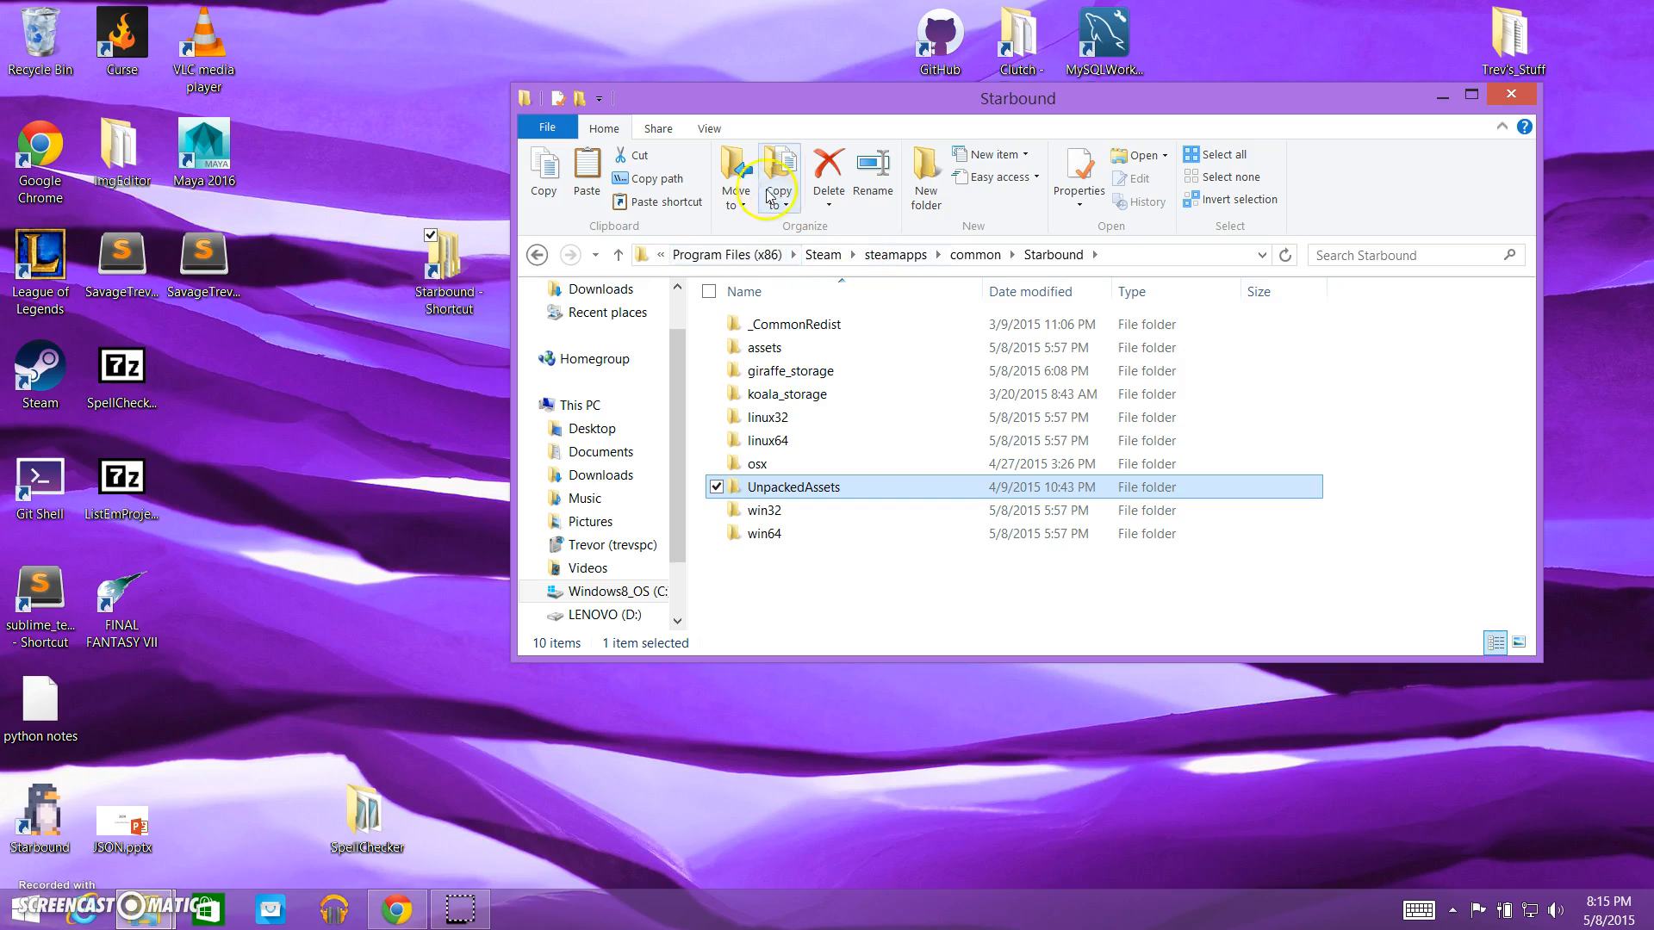
{"action": "mouse_move", "coordinate": [791, 371]}
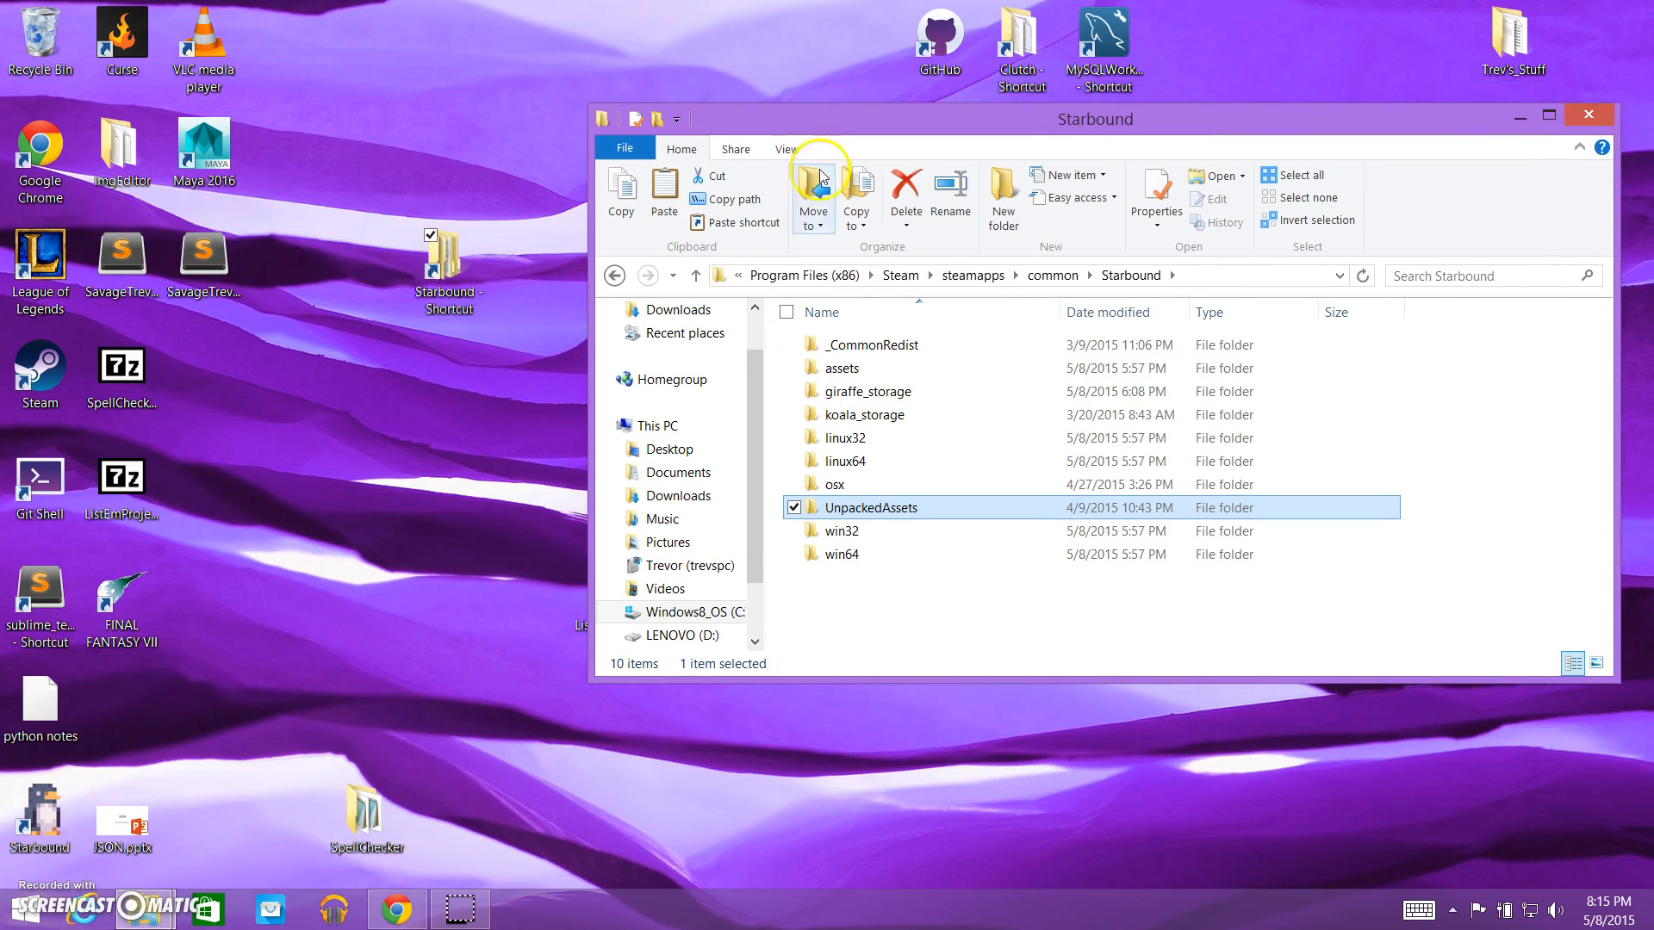
{"action": "mouse_move", "coordinate": [859, 391]}
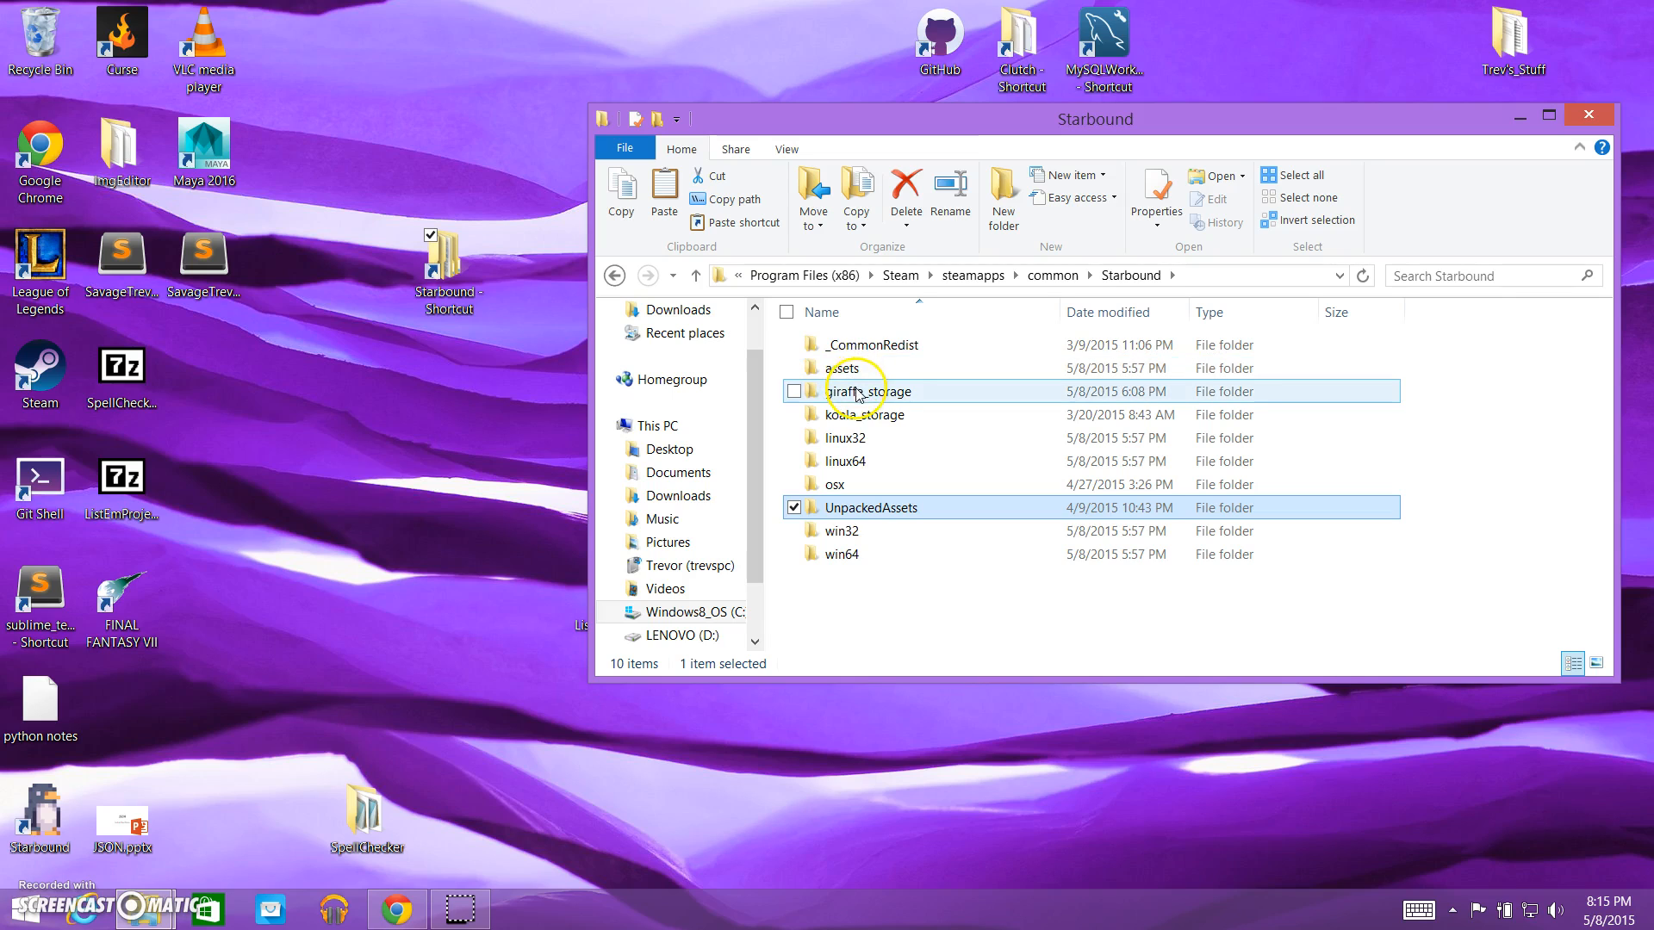
{"action": "double_click", "coordinate": [866, 391]}
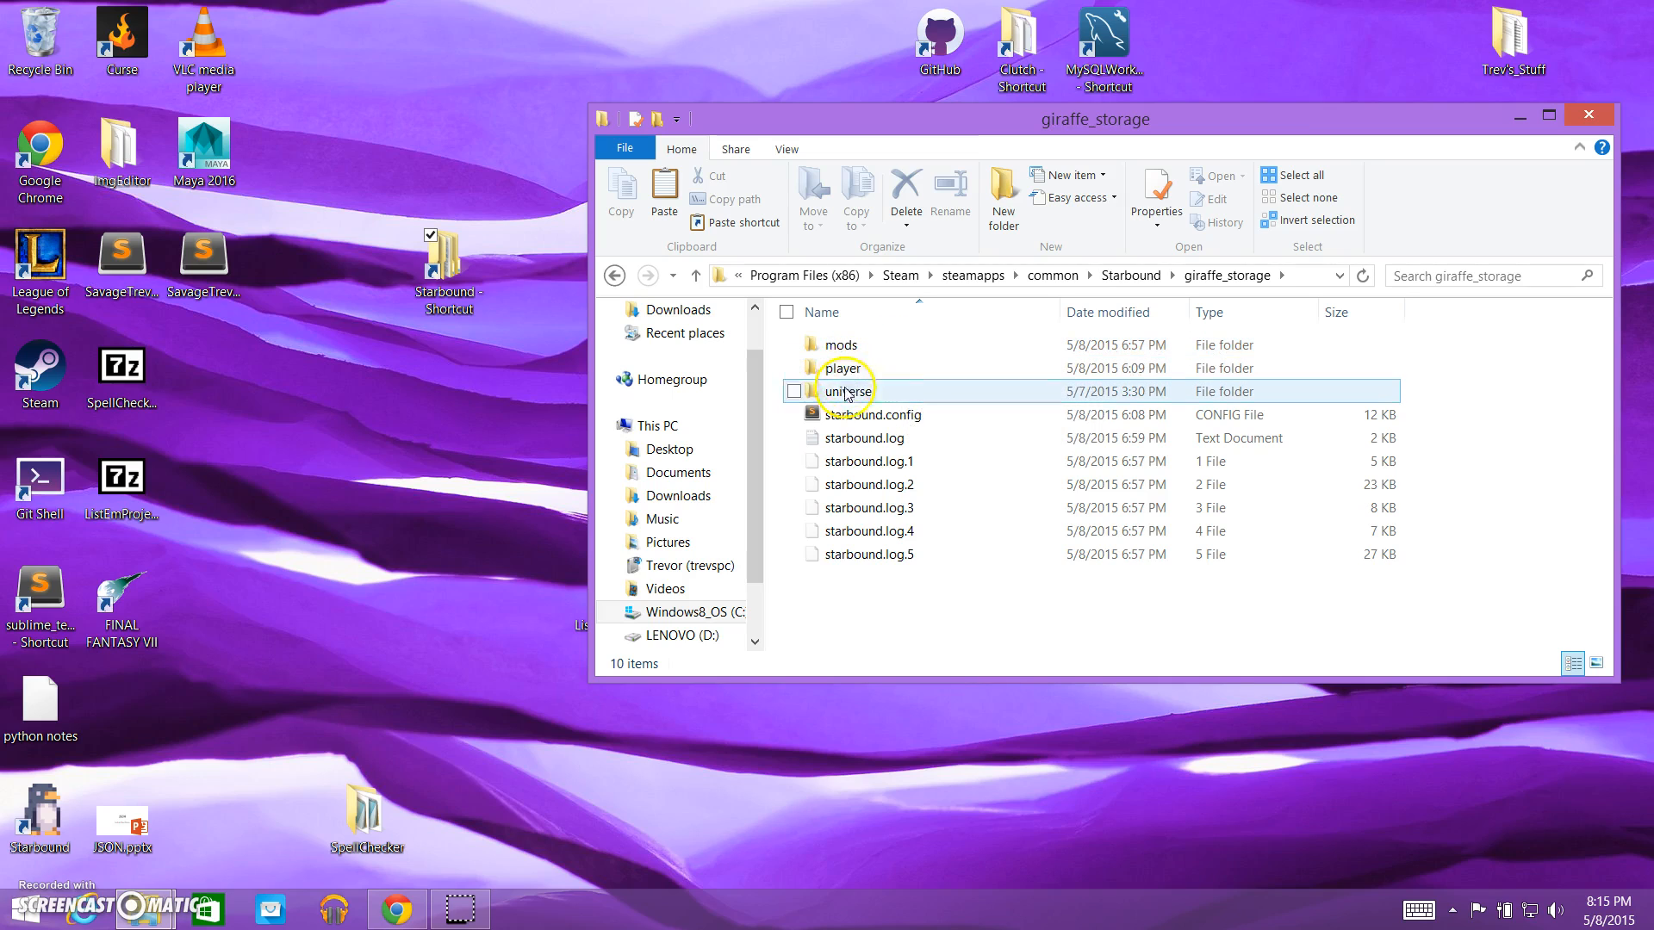
{"action": "double_click", "coordinate": [840, 344]}
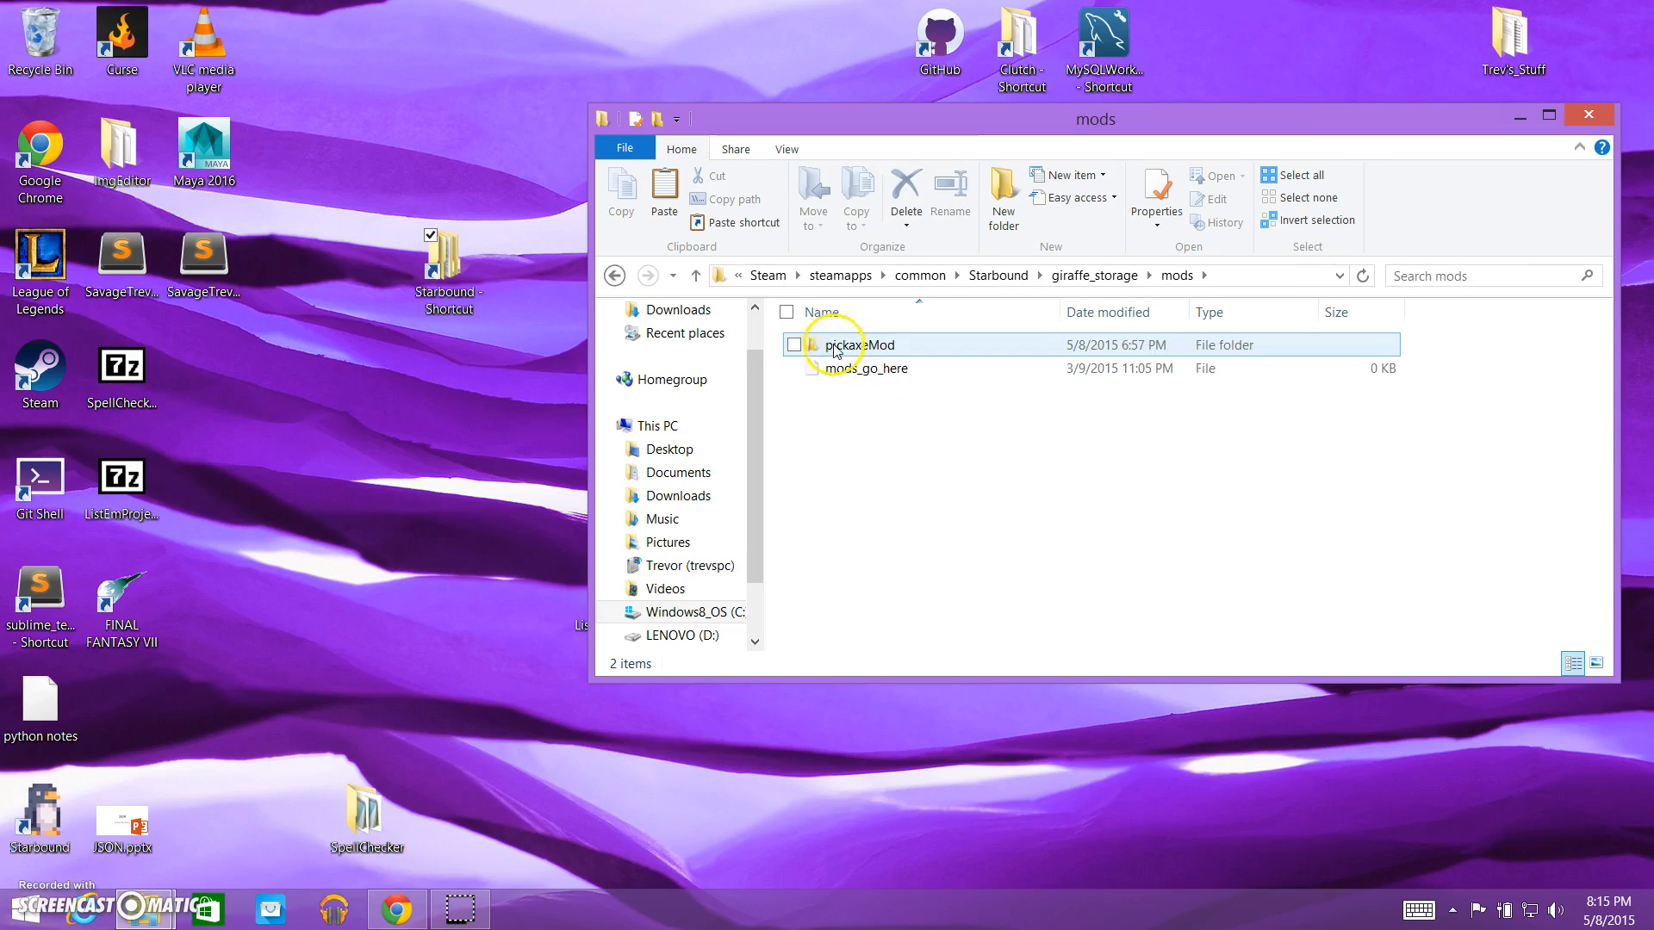
{"action": "left_click_drag", "start_coordinate": [1094, 118], "coordinate": [1221, 464]}
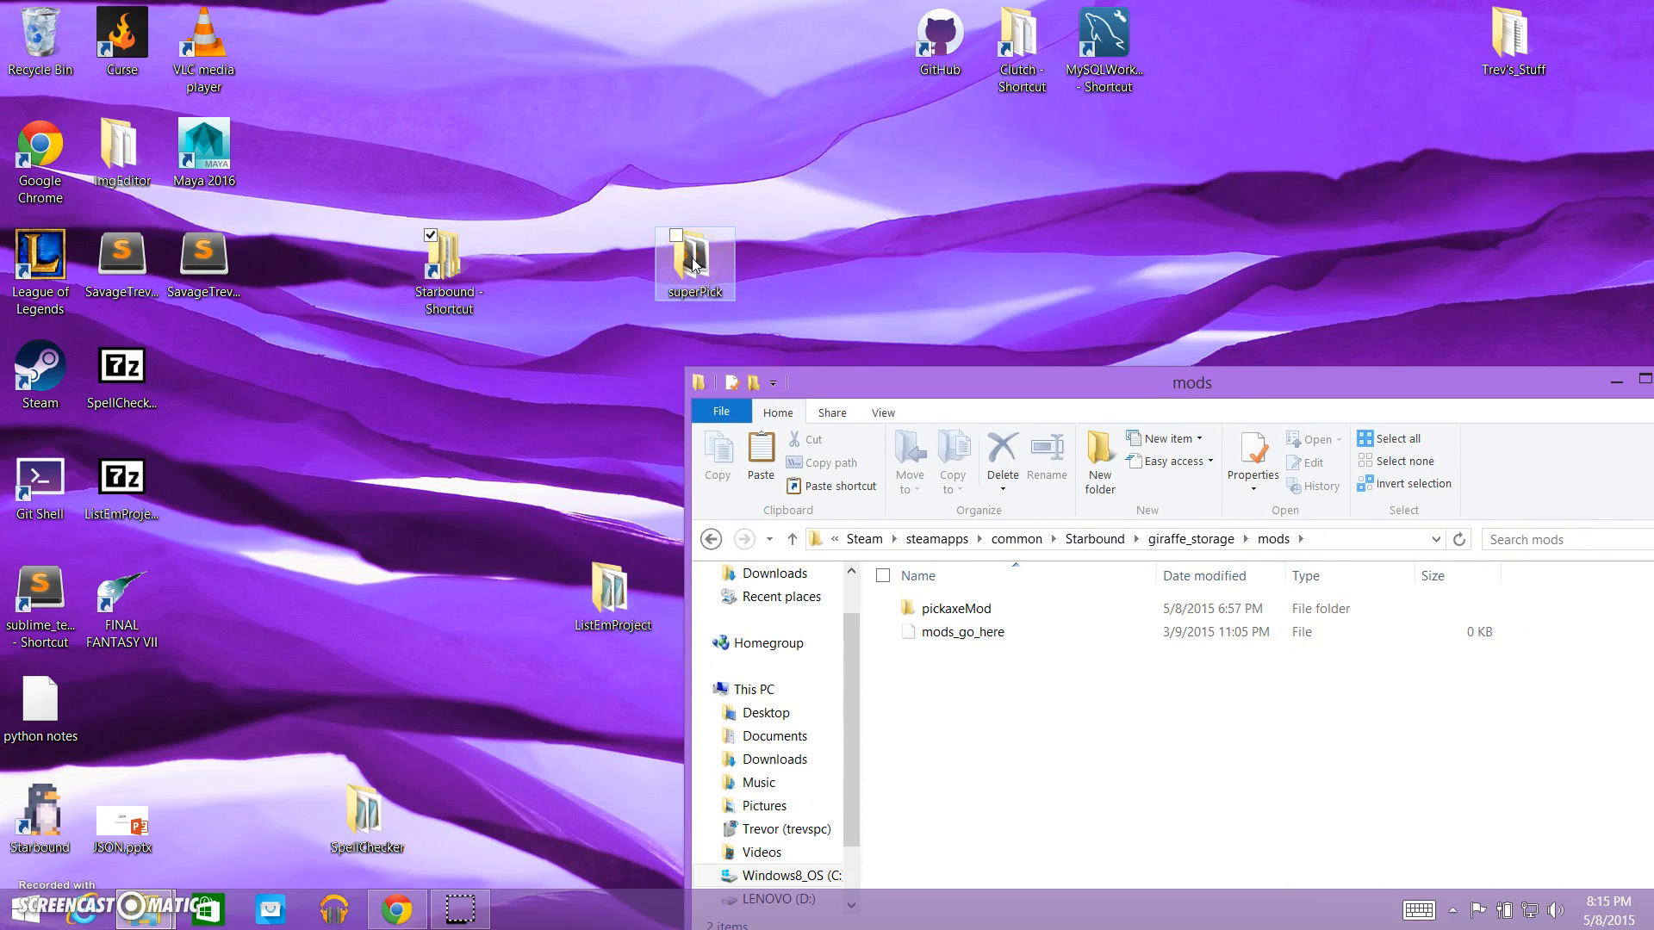
{"action": "left_click", "coordinate": [953, 607]}
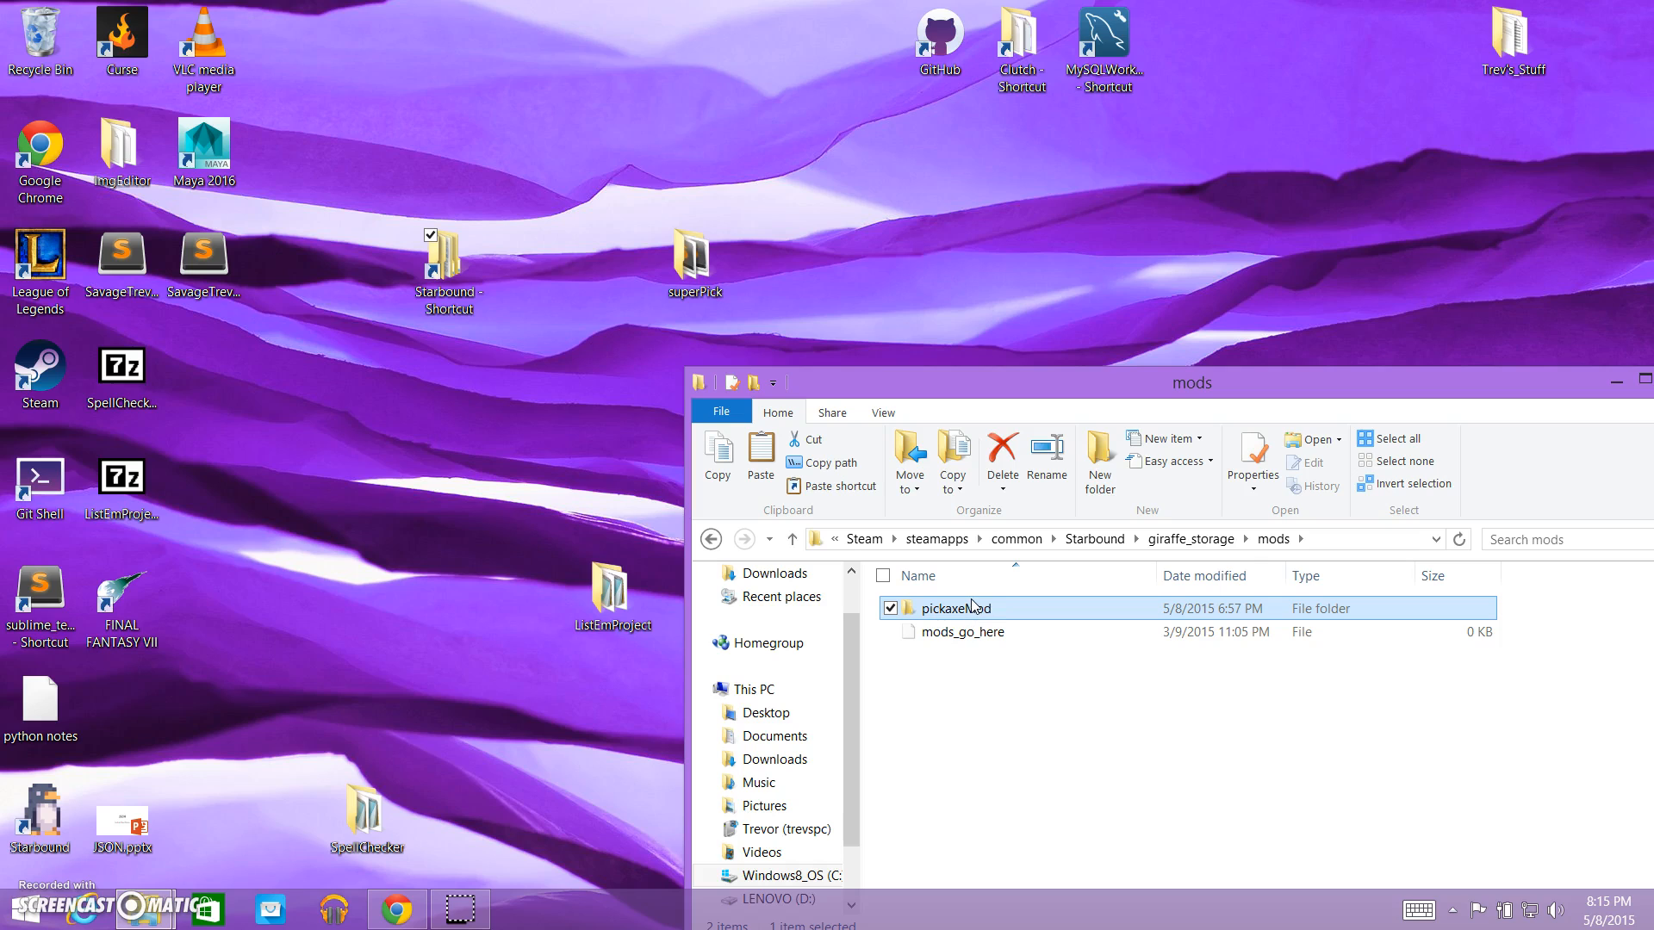
{"action": "mouse_move", "coordinate": [970, 601]}
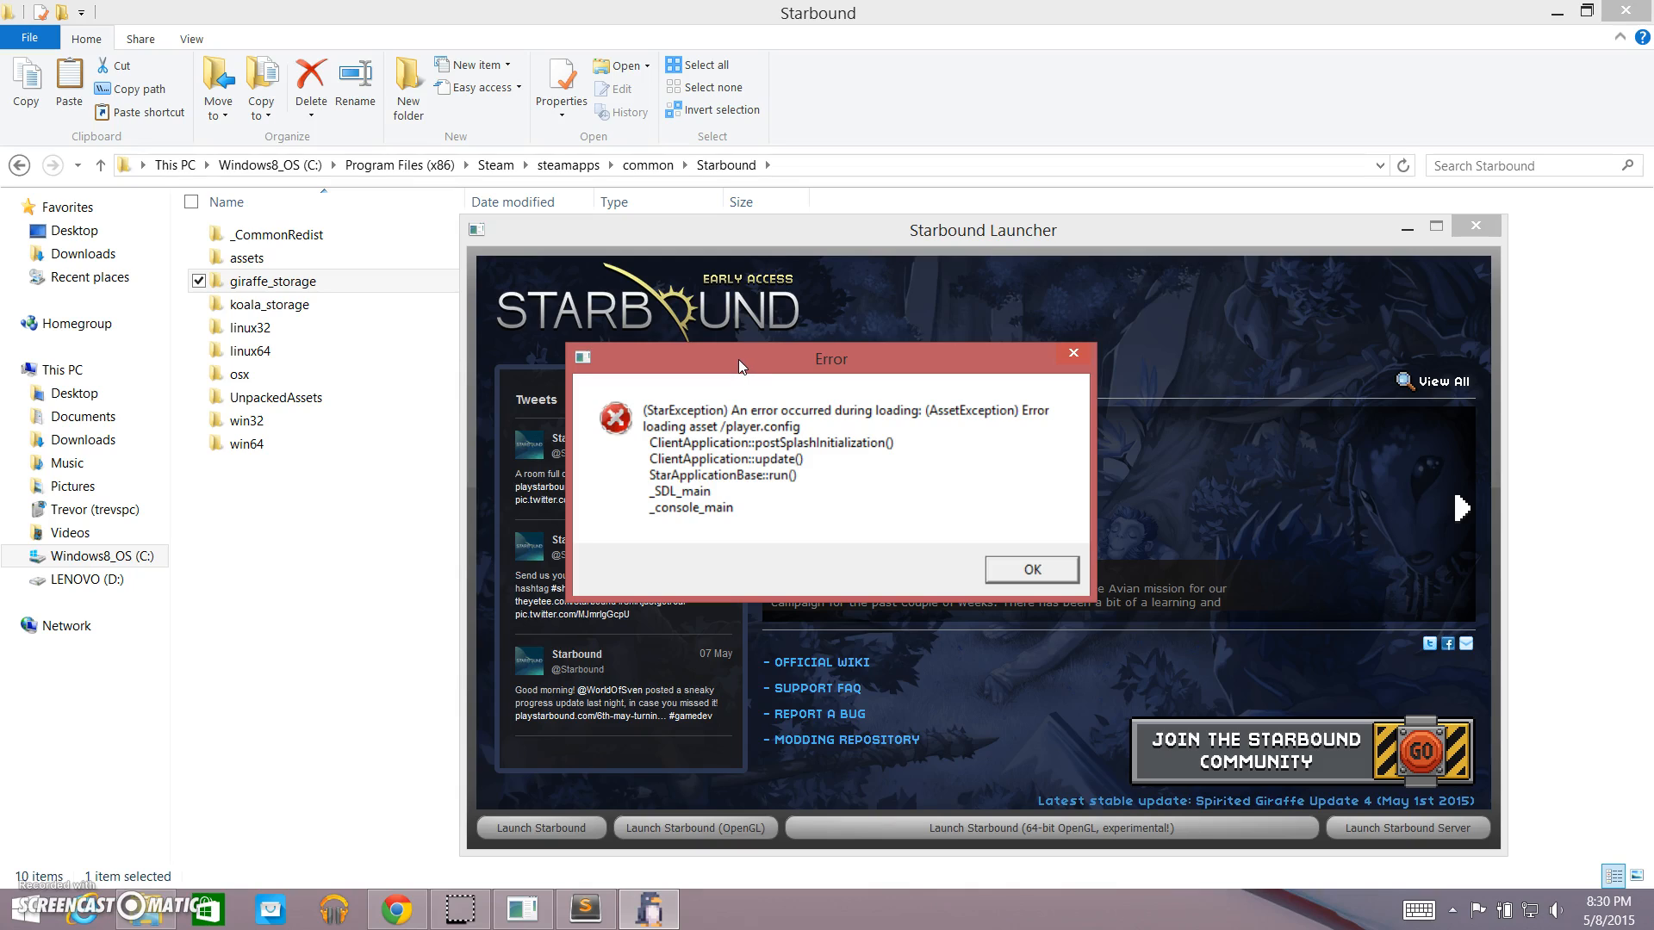
{"action": "mouse_move", "coordinate": [776, 379]}
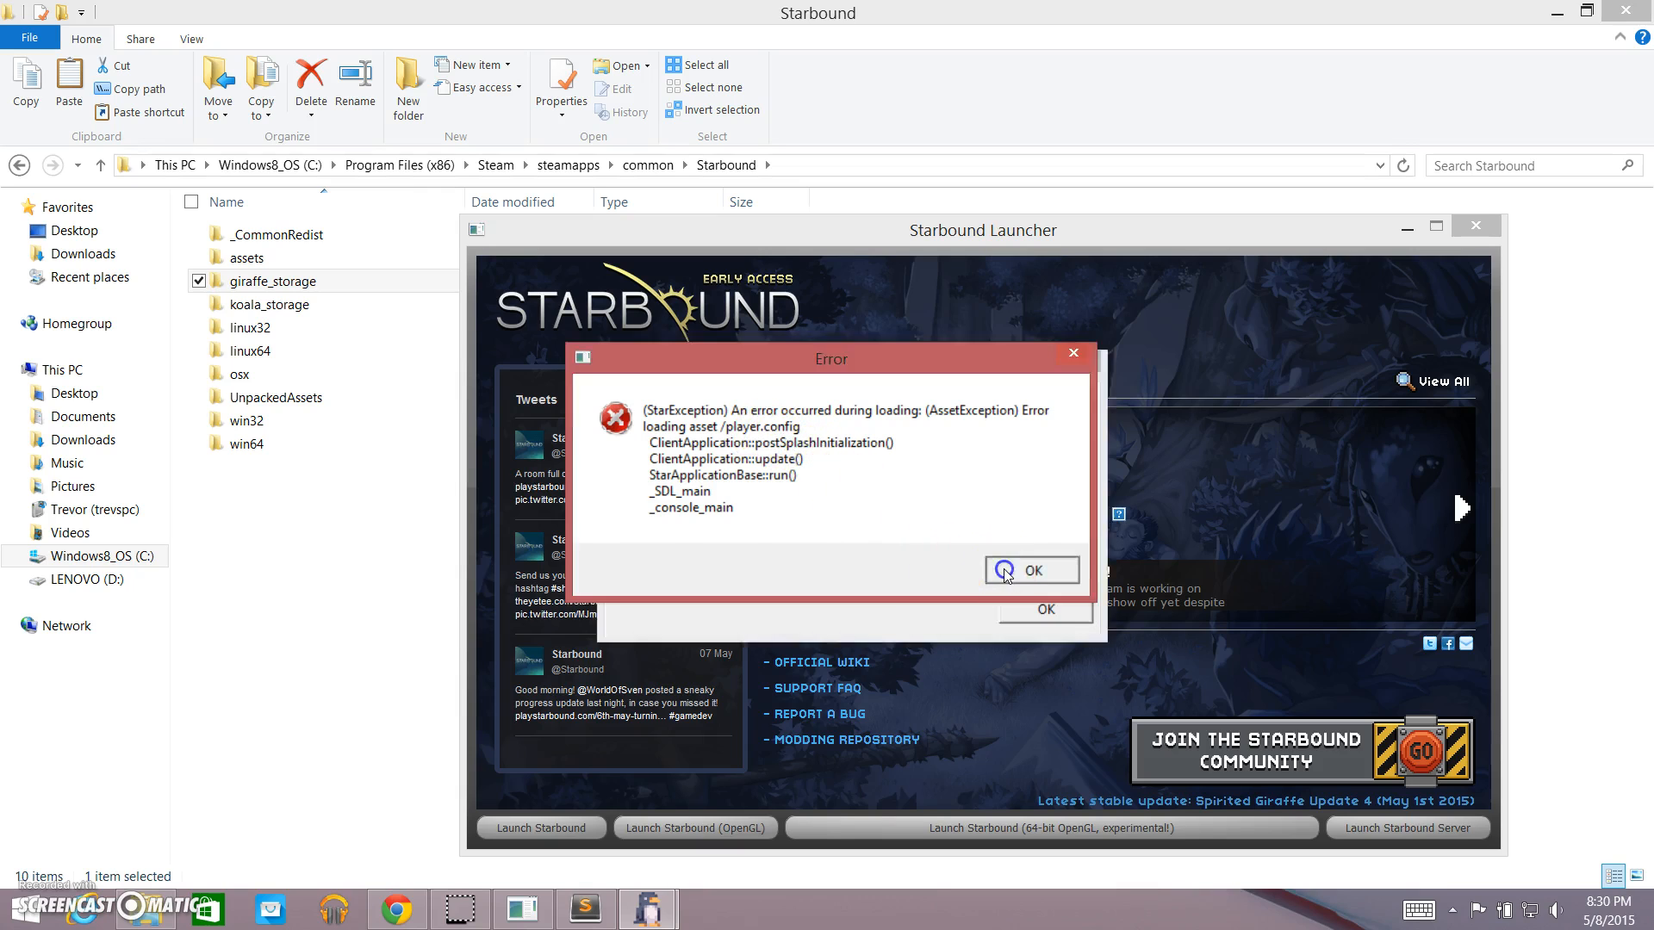
Dismiss the player.config AssetException and Visual C++ runtime errors, returning to Sublime Text.
{"action": "left_click", "coordinate": [1030, 570]}
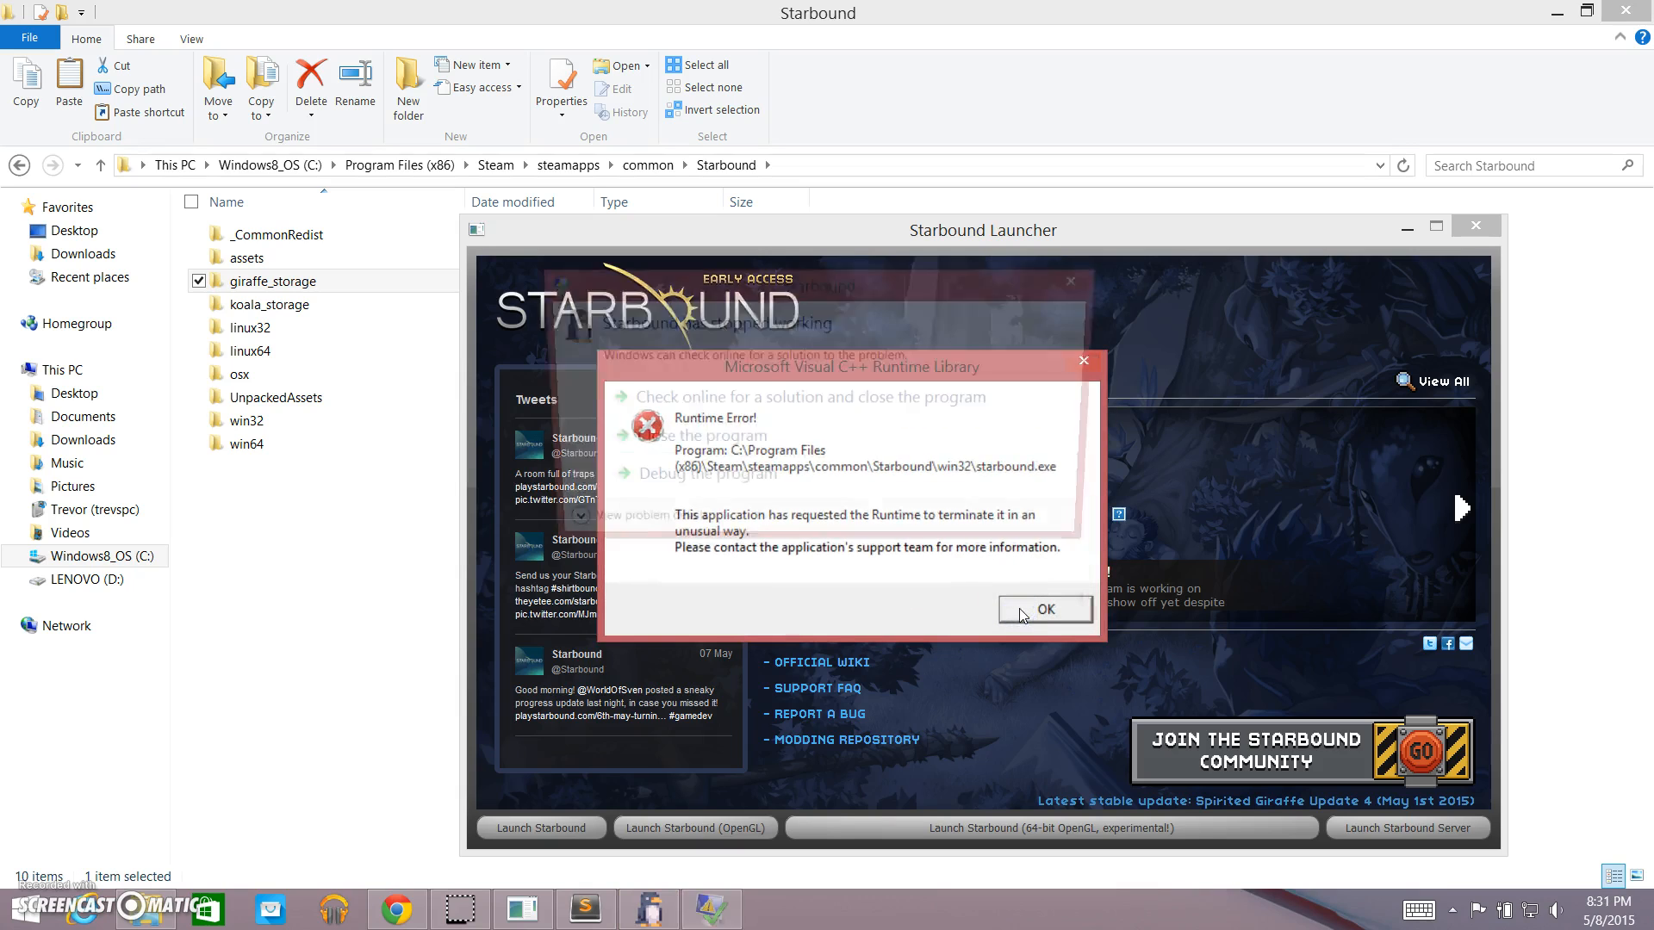
{"action": "left_click", "coordinate": [1043, 610]}
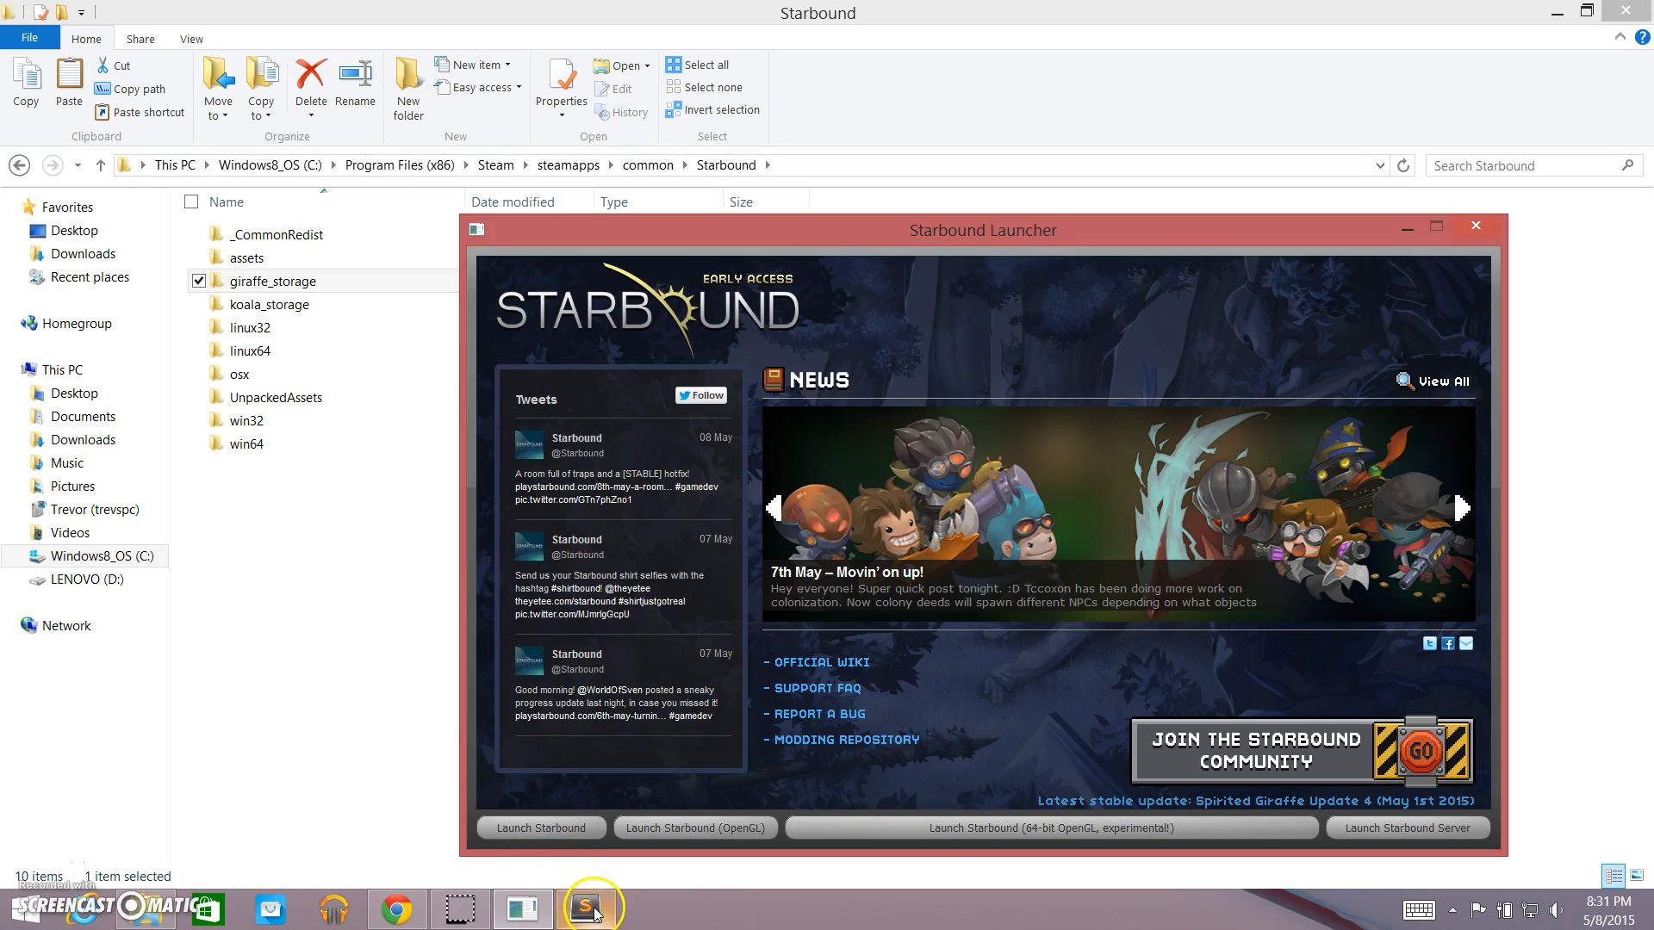
{"action": "left_click", "coordinate": [583, 910]}
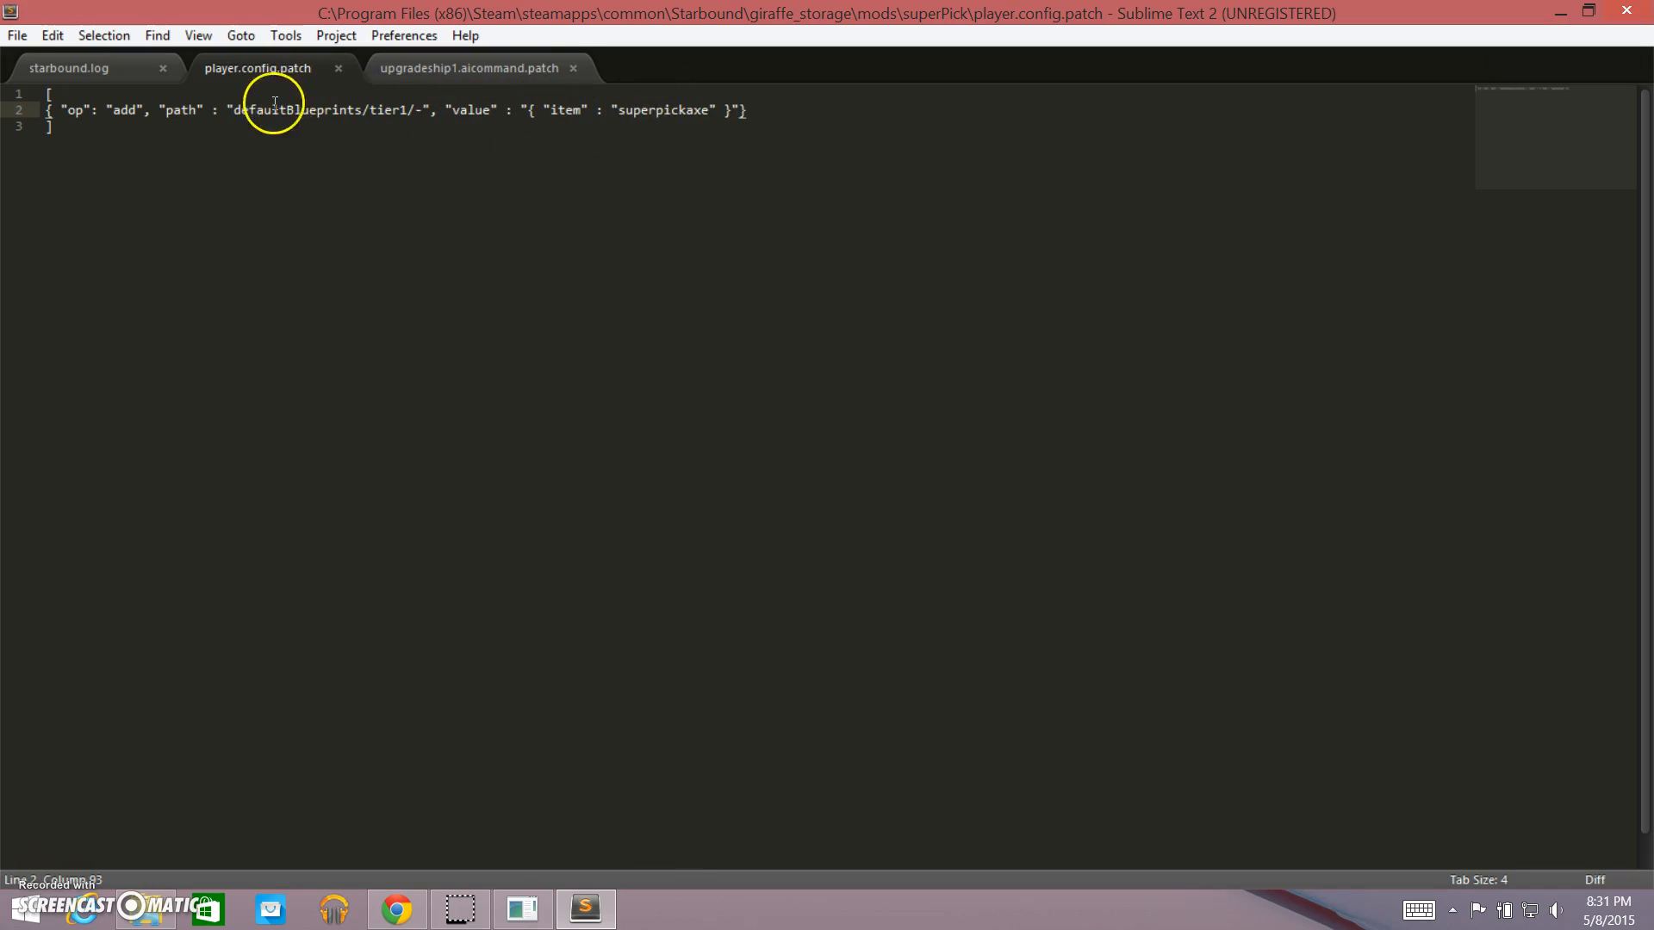
{"action": "mouse_move", "coordinate": [517, 108]}
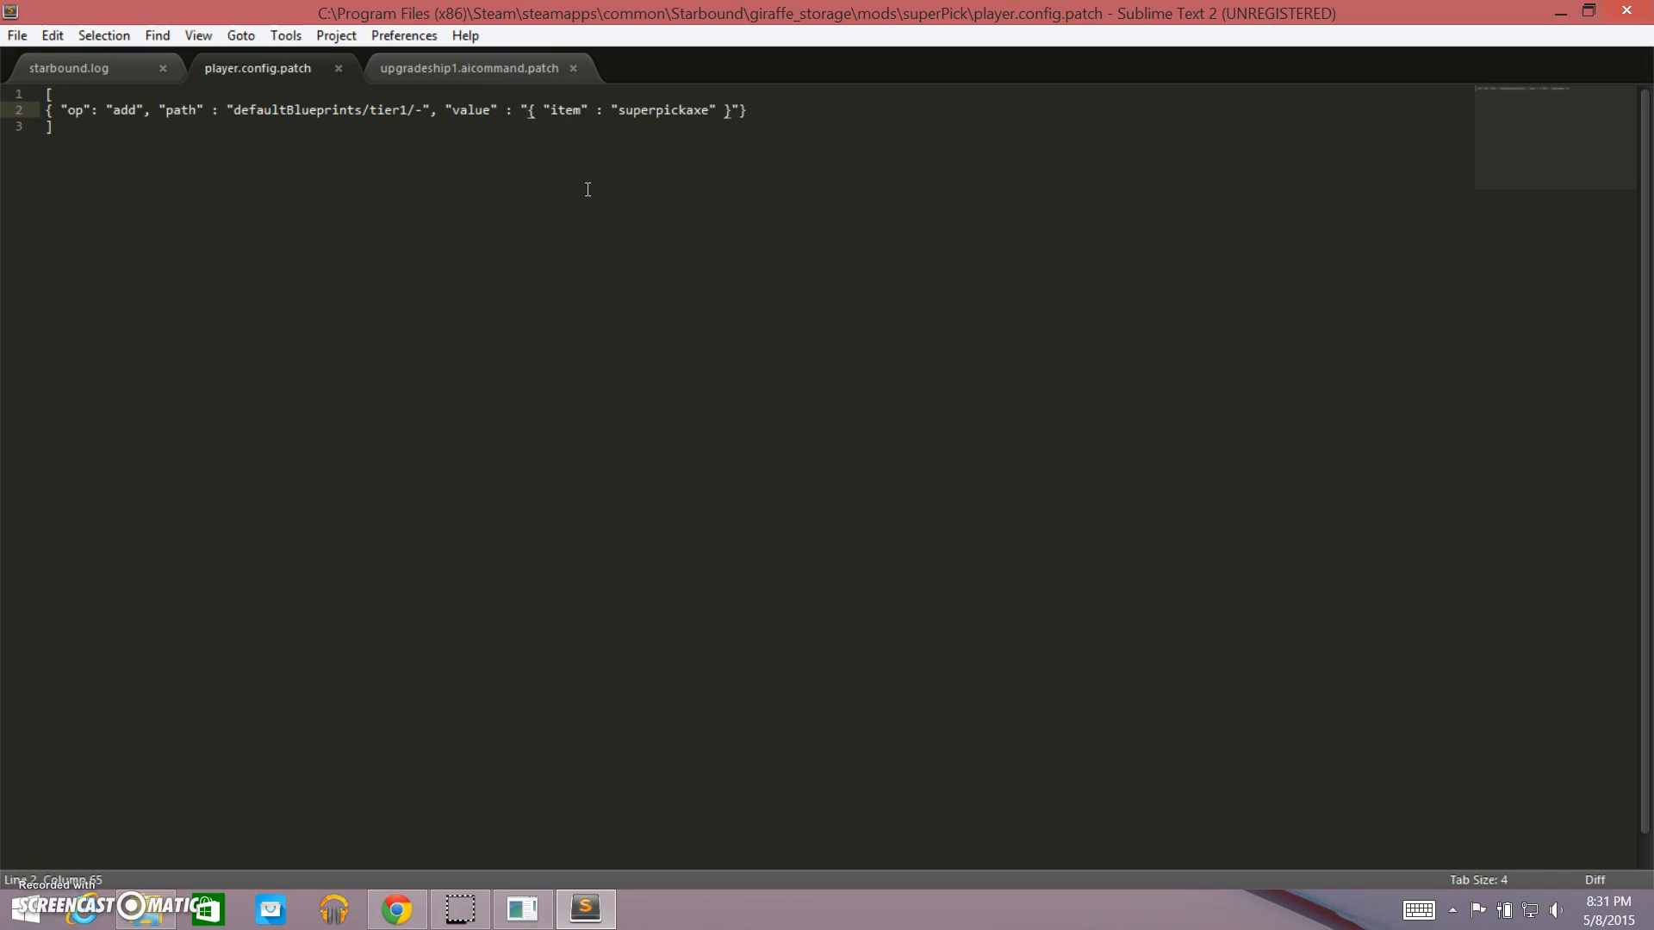
Remove the stray quotes around the superpickaxe value object in player.config.patch and save.
{"action": "key", "text": "backspace"}
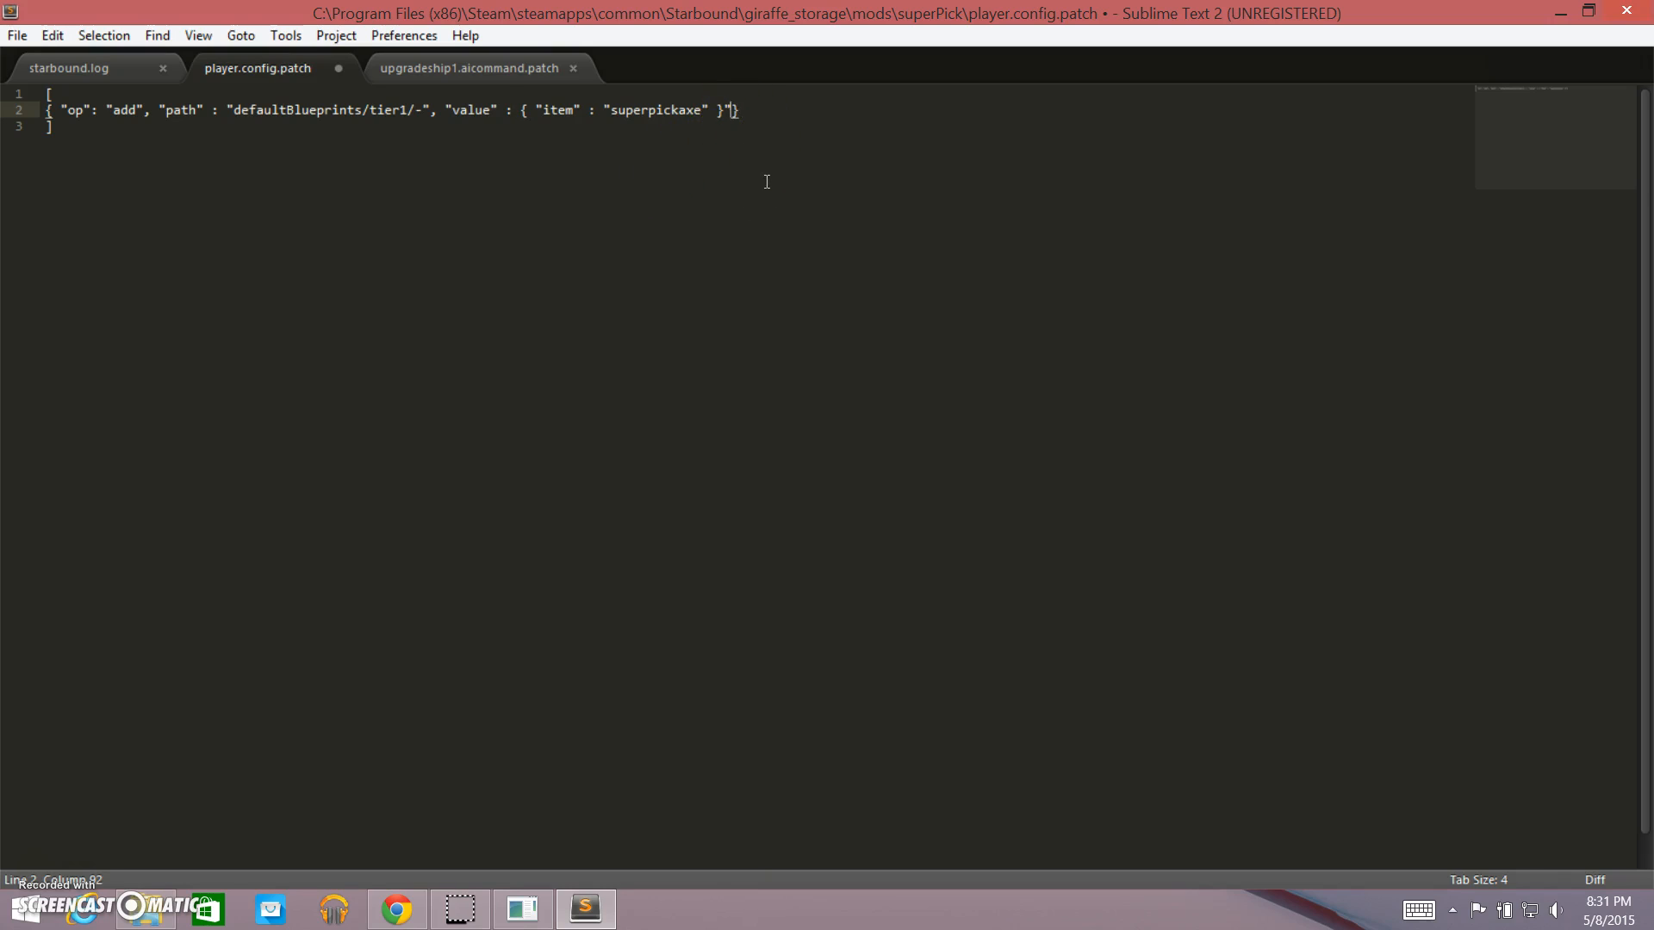
{"action": "key", "text": "Backspace"}
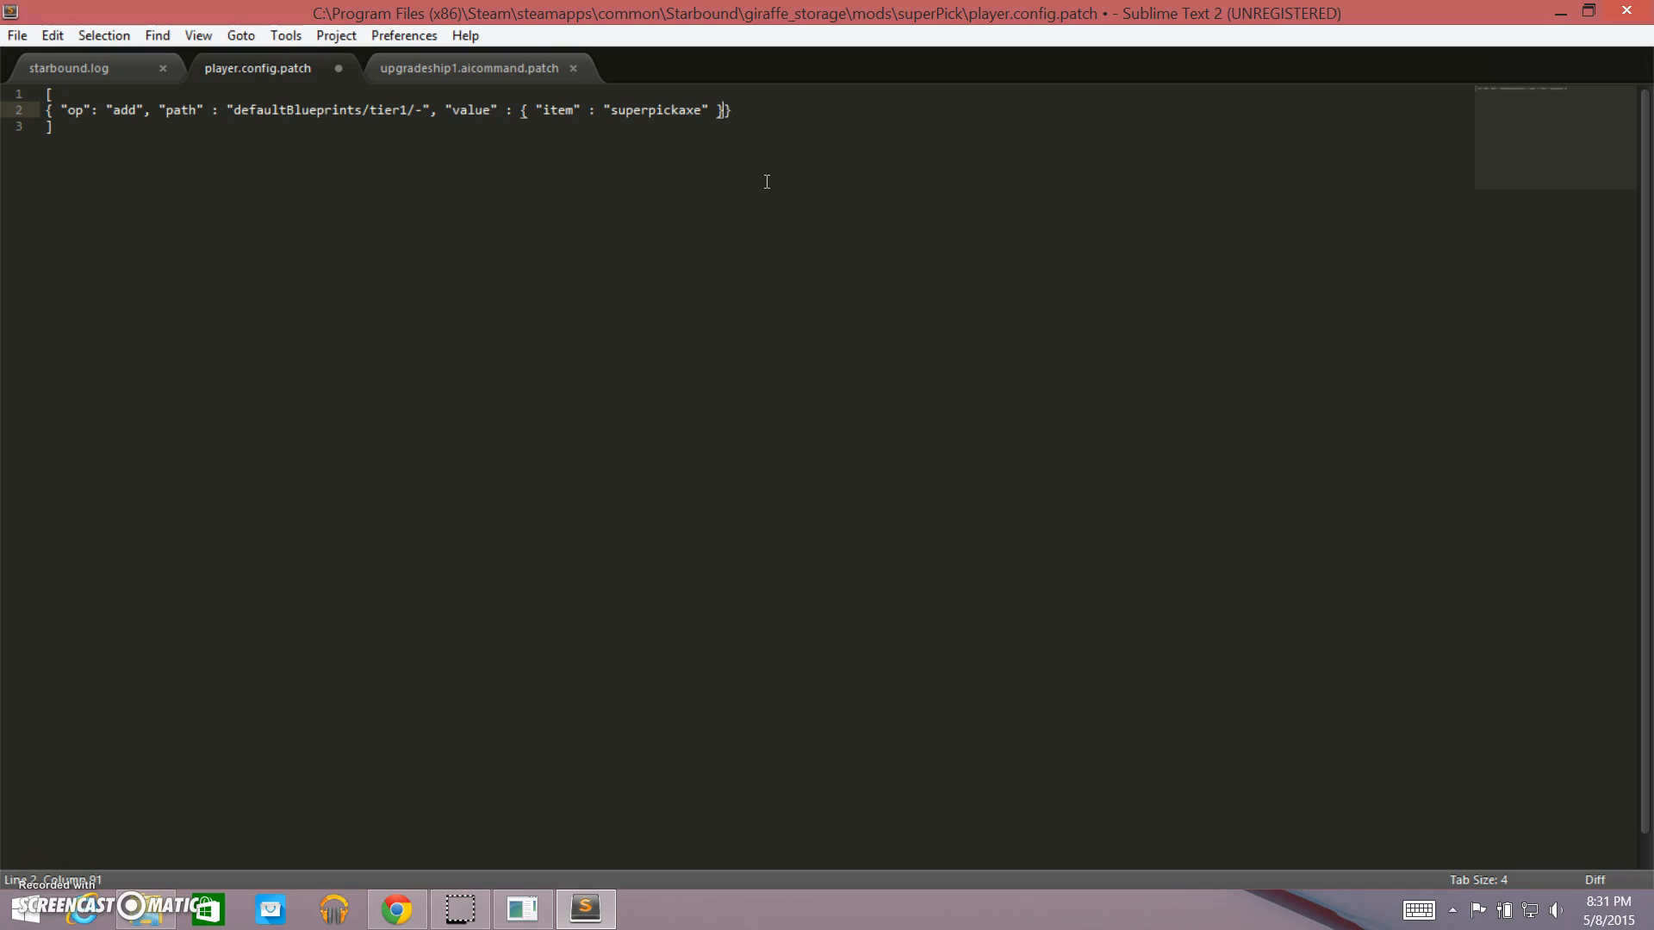
{"action": "mouse_move", "coordinate": [535, 145]}
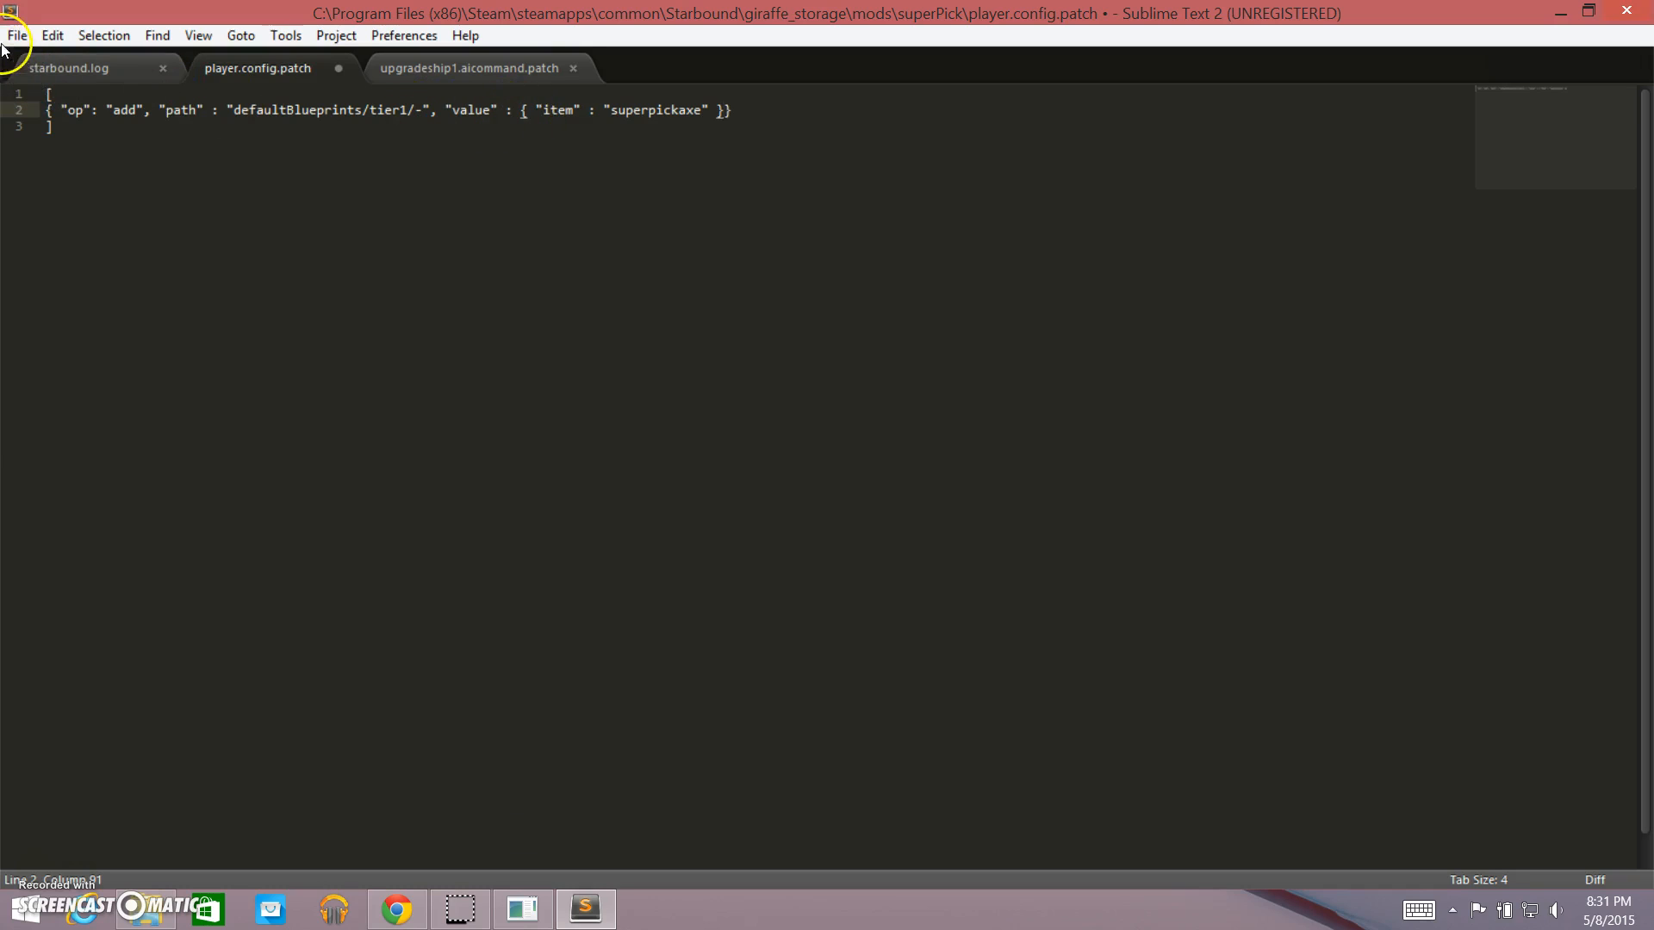
{"action": "key", "text": "ctrl+s"}
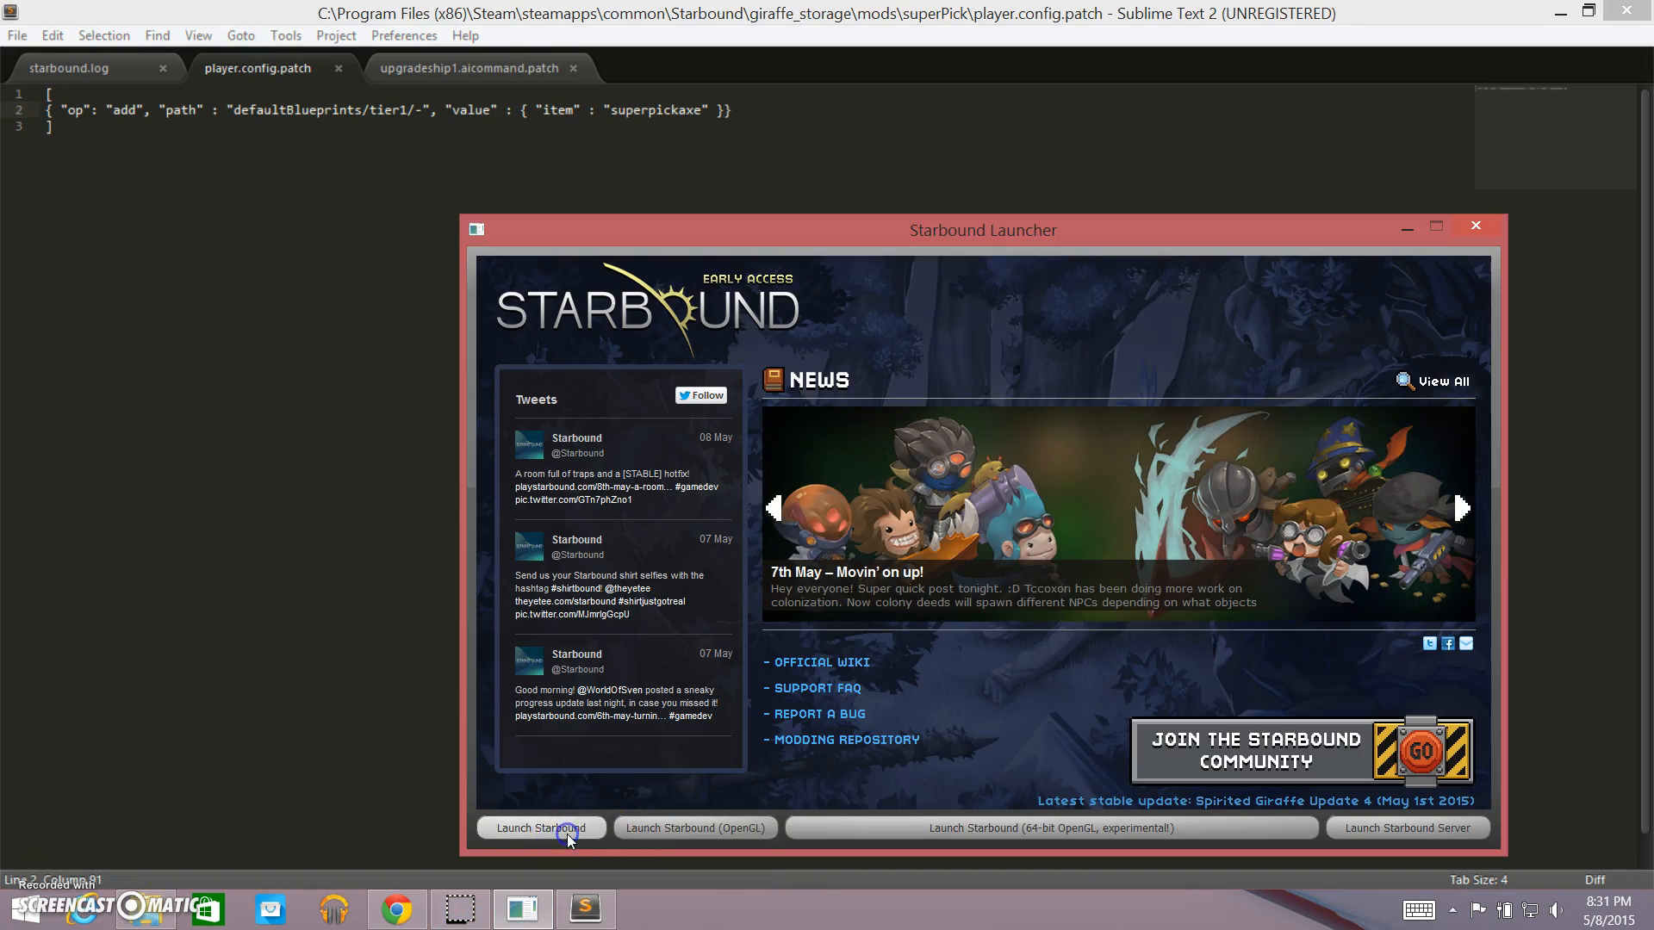
Launch Starbound and enter single player as the first saved character, Peelz.
{"action": "left_click", "coordinate": [540, 828]}
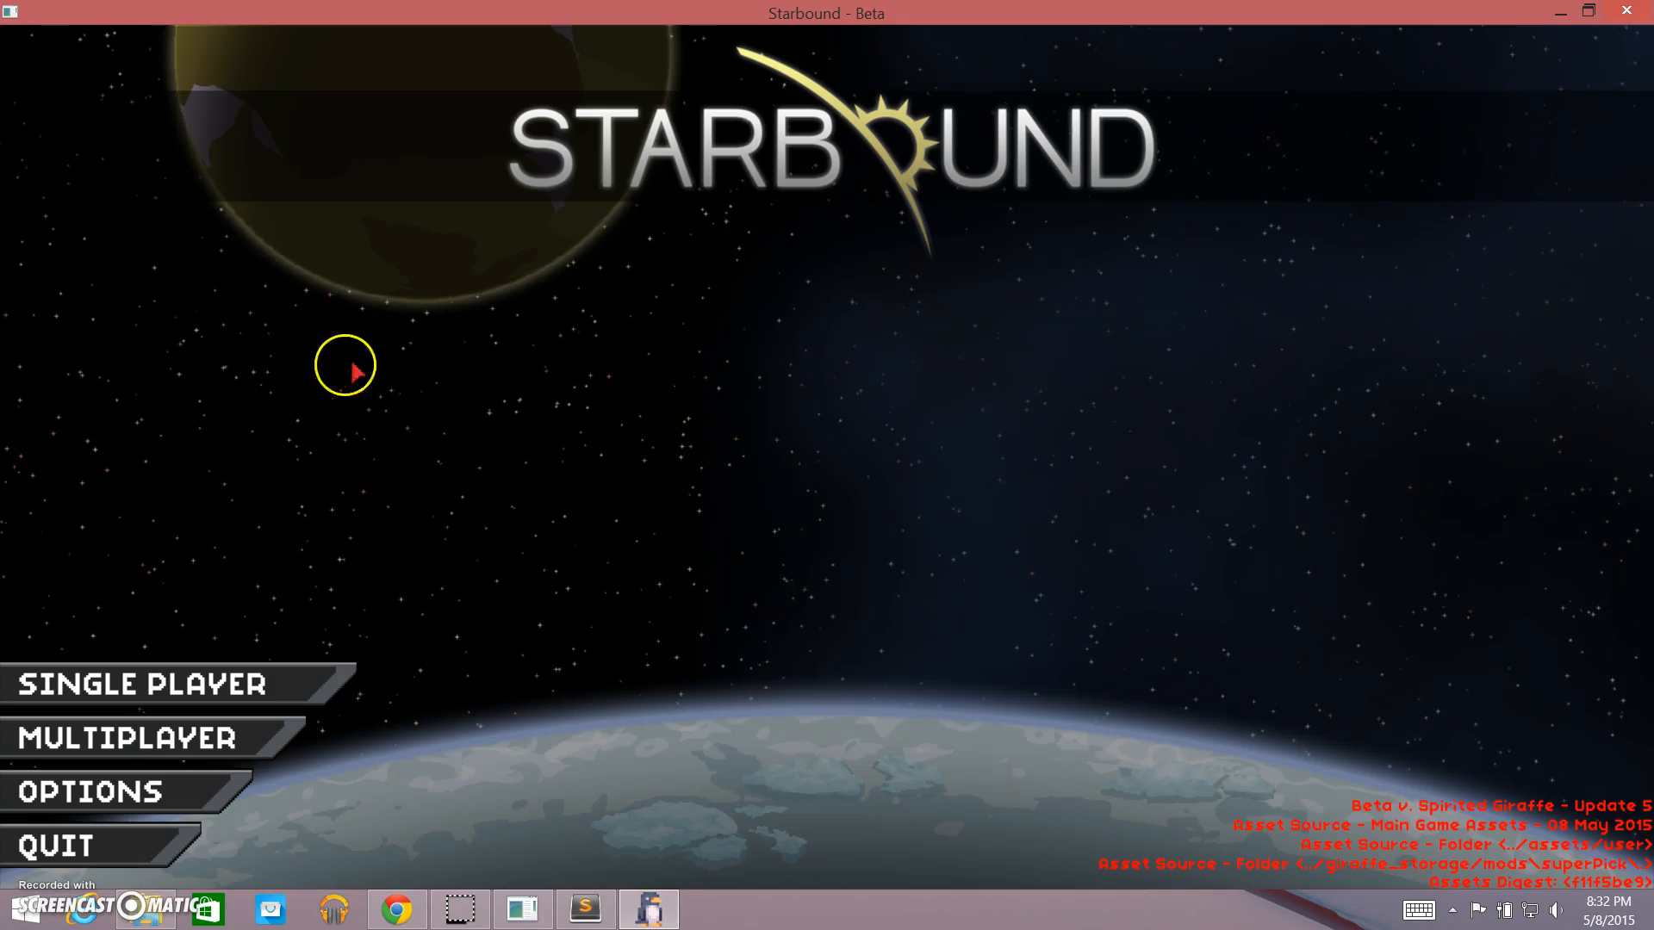
{"action": "left_click", "coordinate": [137, 683]}
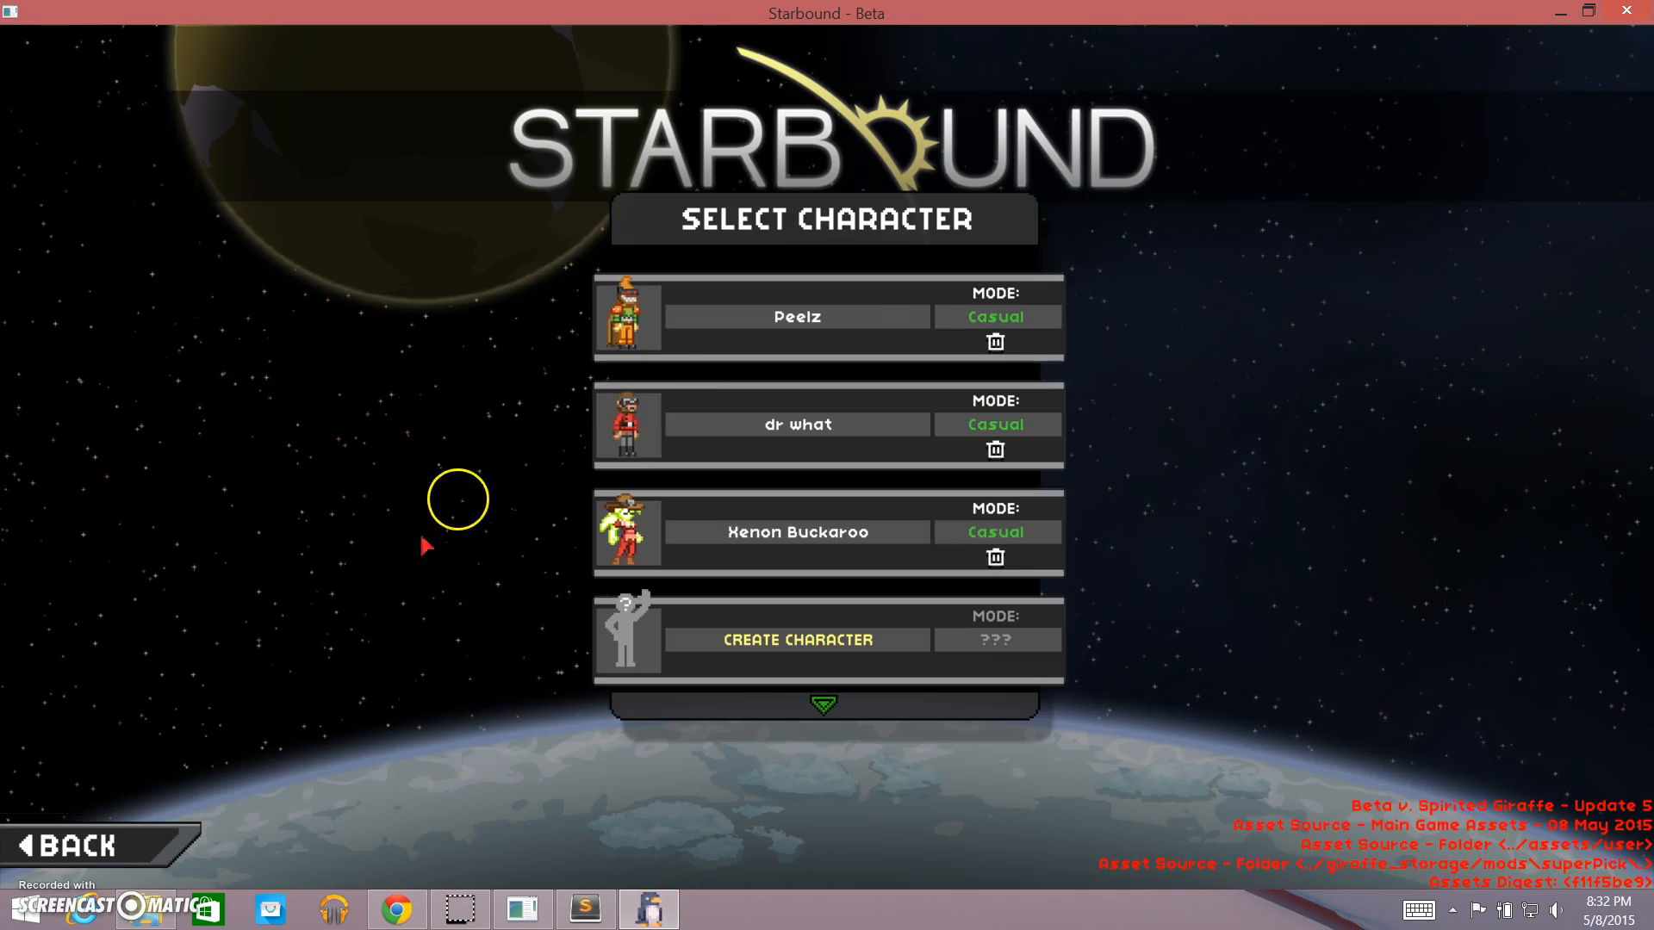
{"action": "left_click", "coordinate": [796, 317]}
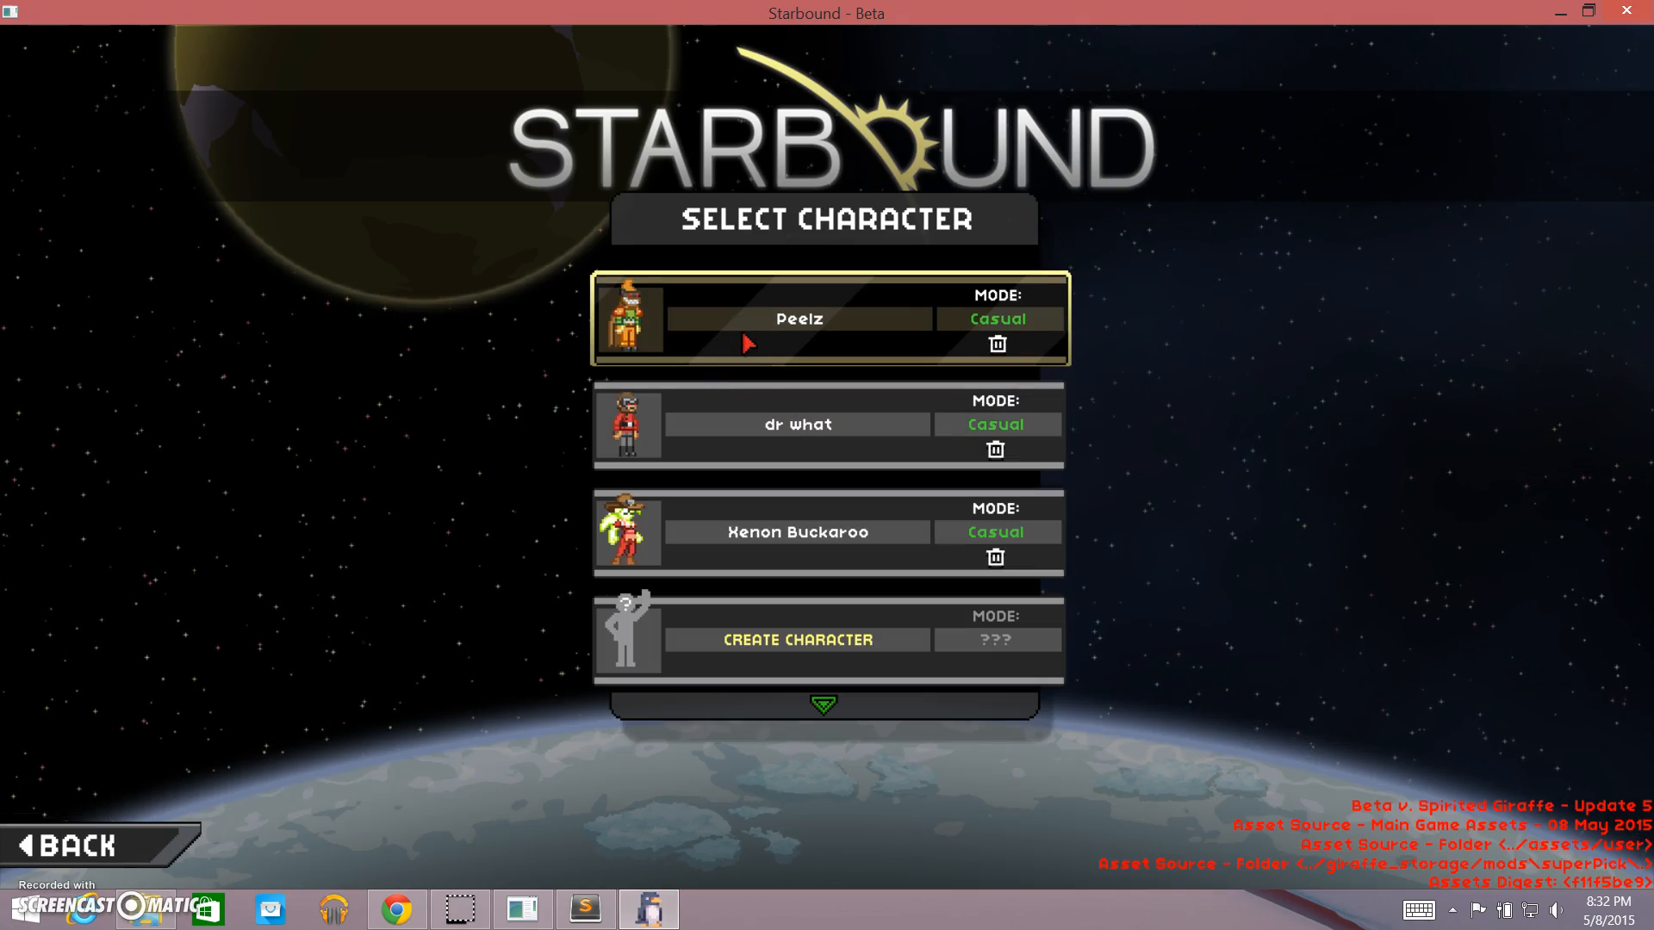
{"action": "left_click", "coordinate": [827, 319]}
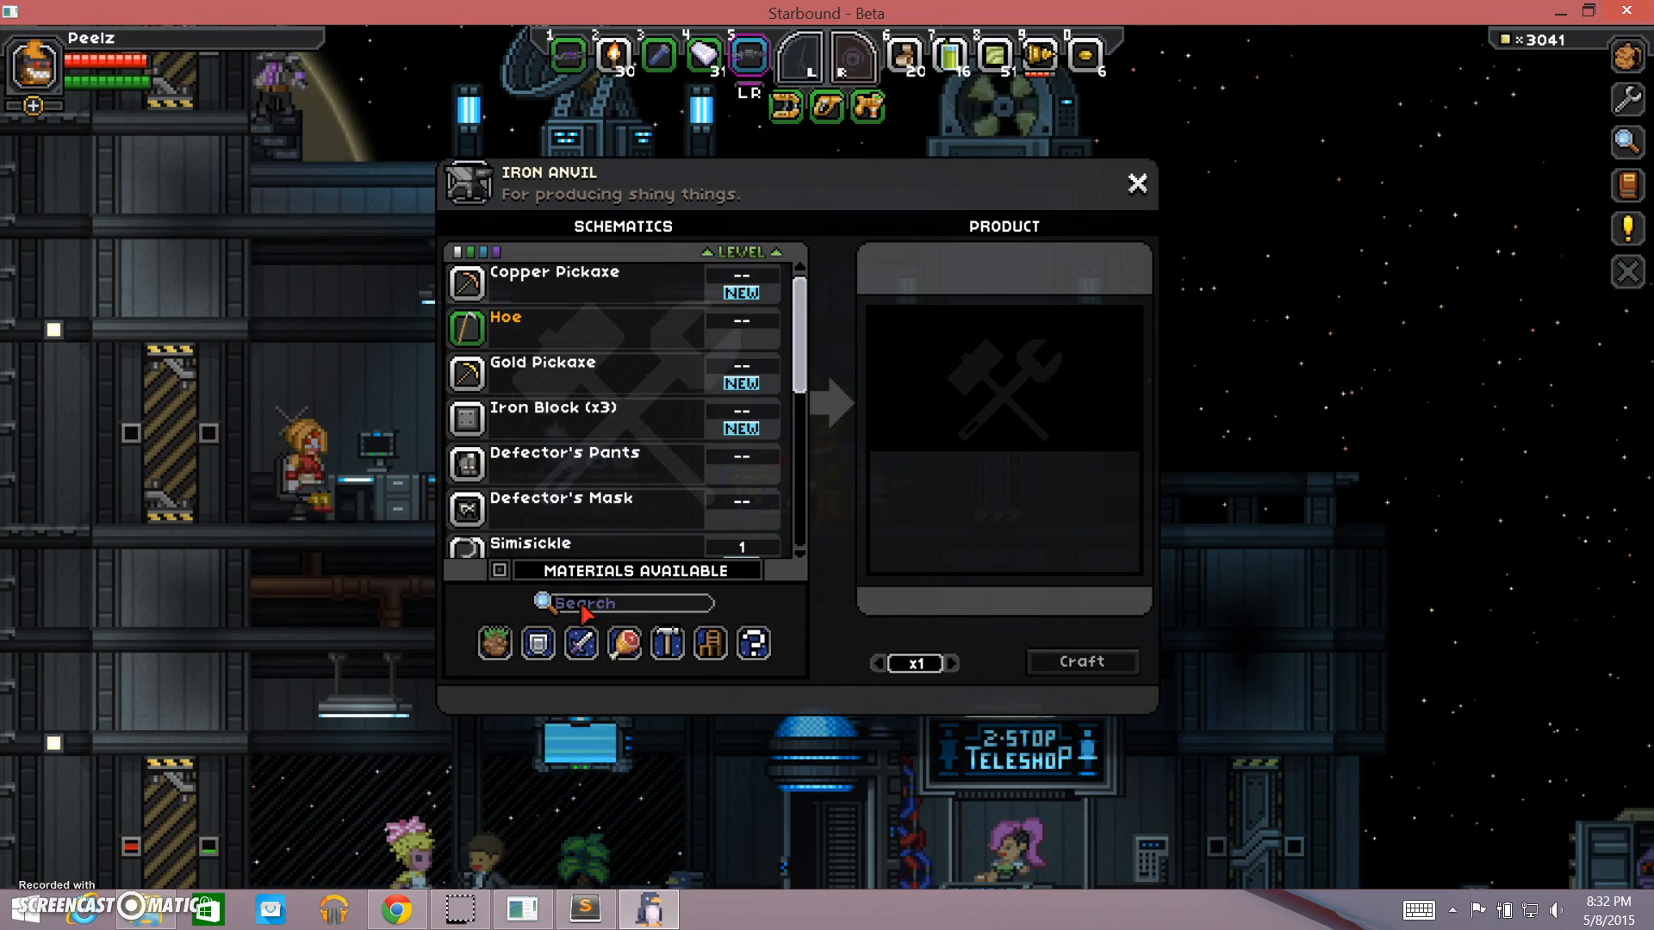
Search the Iron Anvil schematics for 'super' and scroll the list, finding no Super Pickaxe.
{"action": "type", "text": "super"}
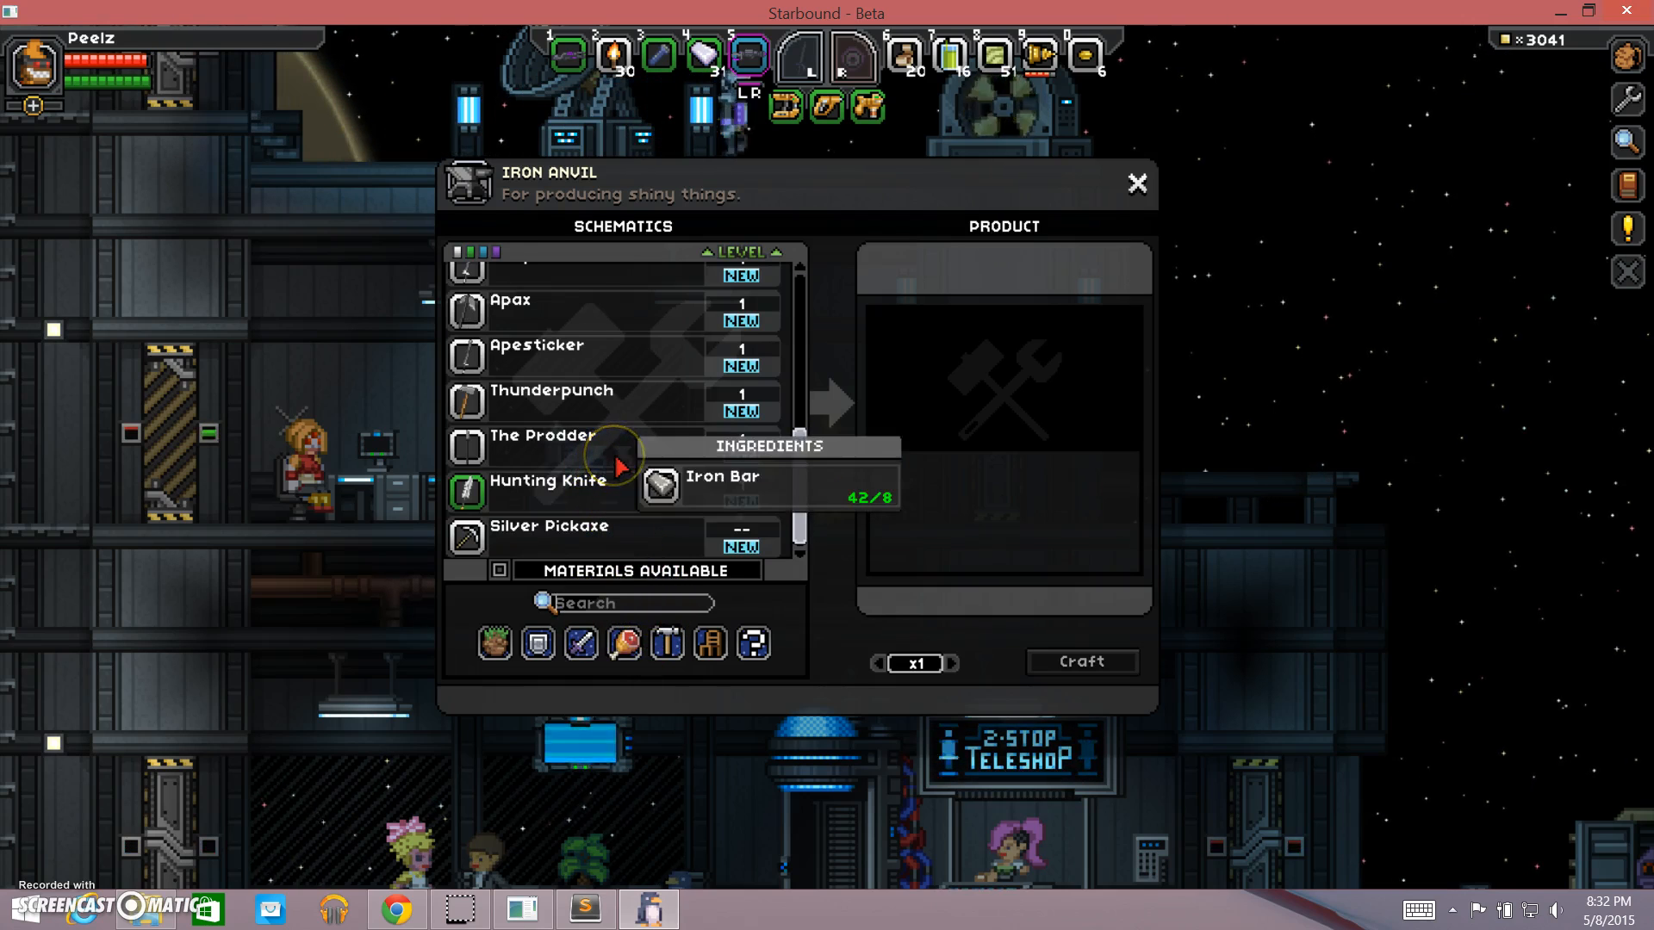
{"action": "mouse_move", "coordinate": [607, 433]}
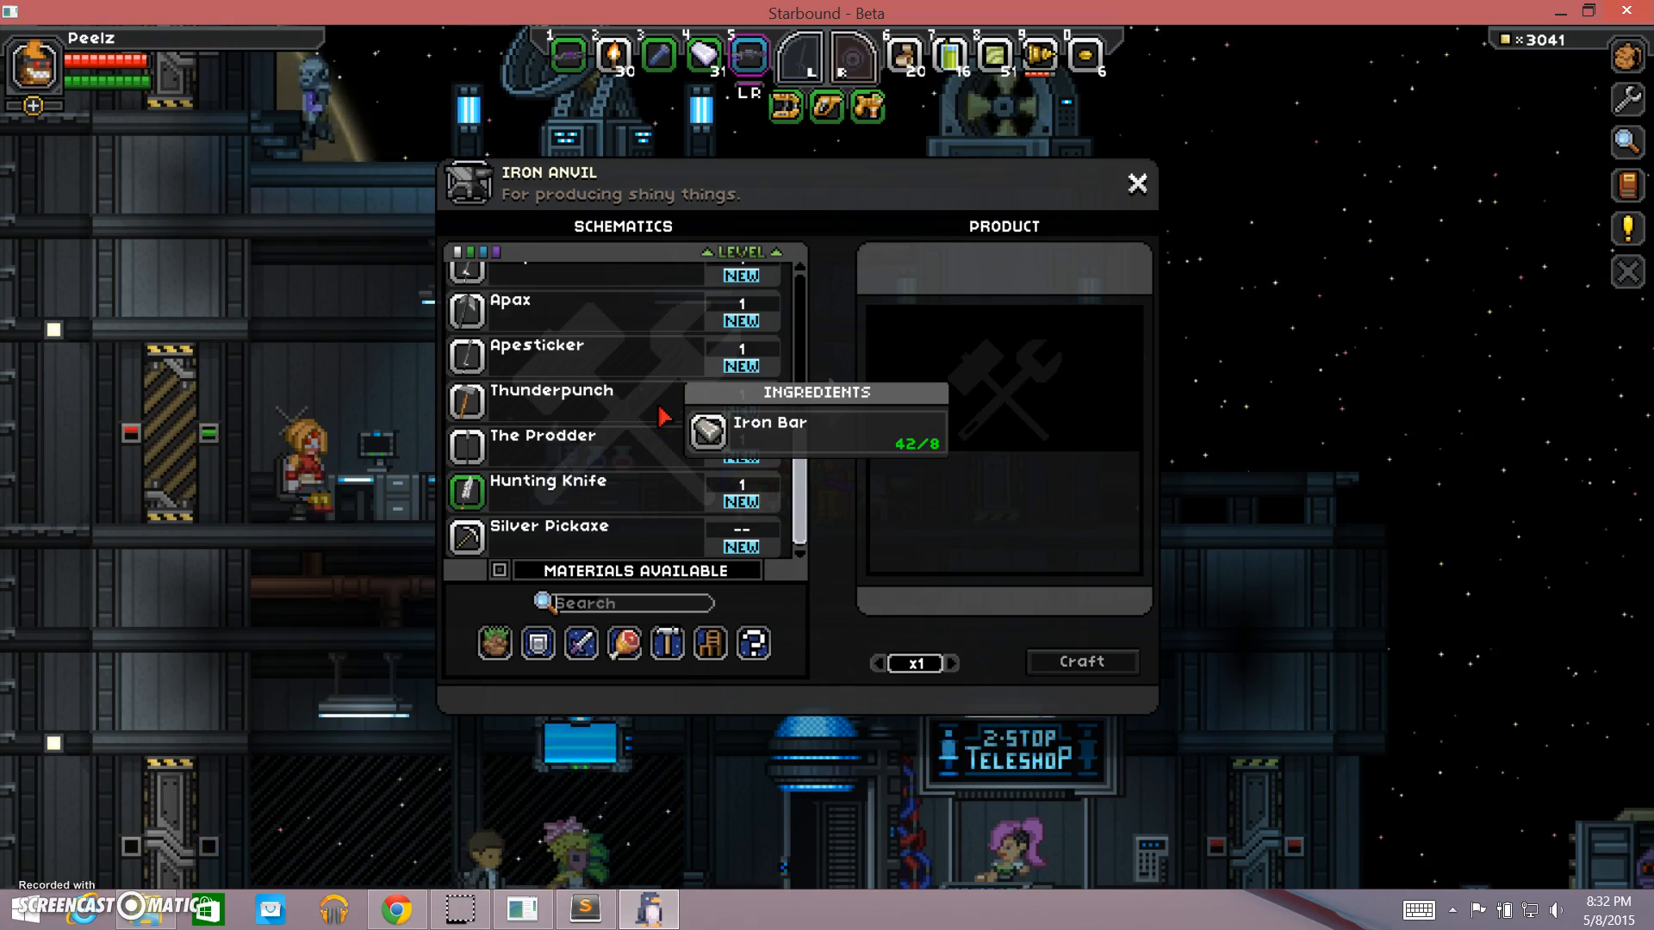
{"action": "scroll", "scroll_direction": "down", "scroll_amount": 3}
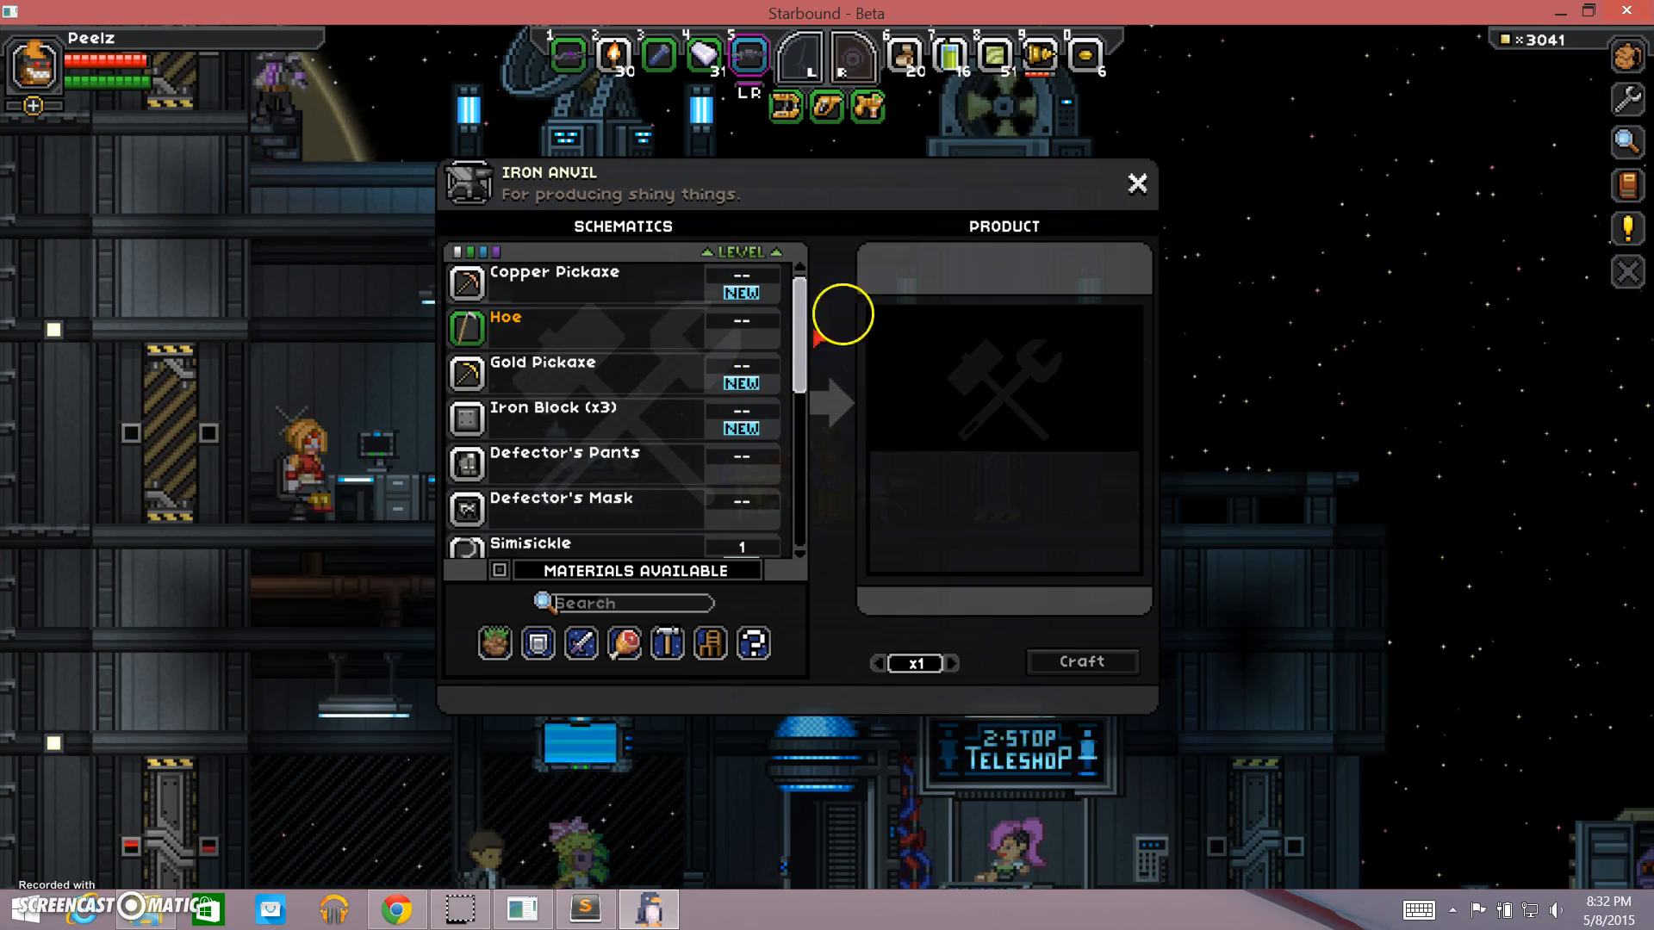
{"action": "left_click", "coordinate": [1137, 182]}
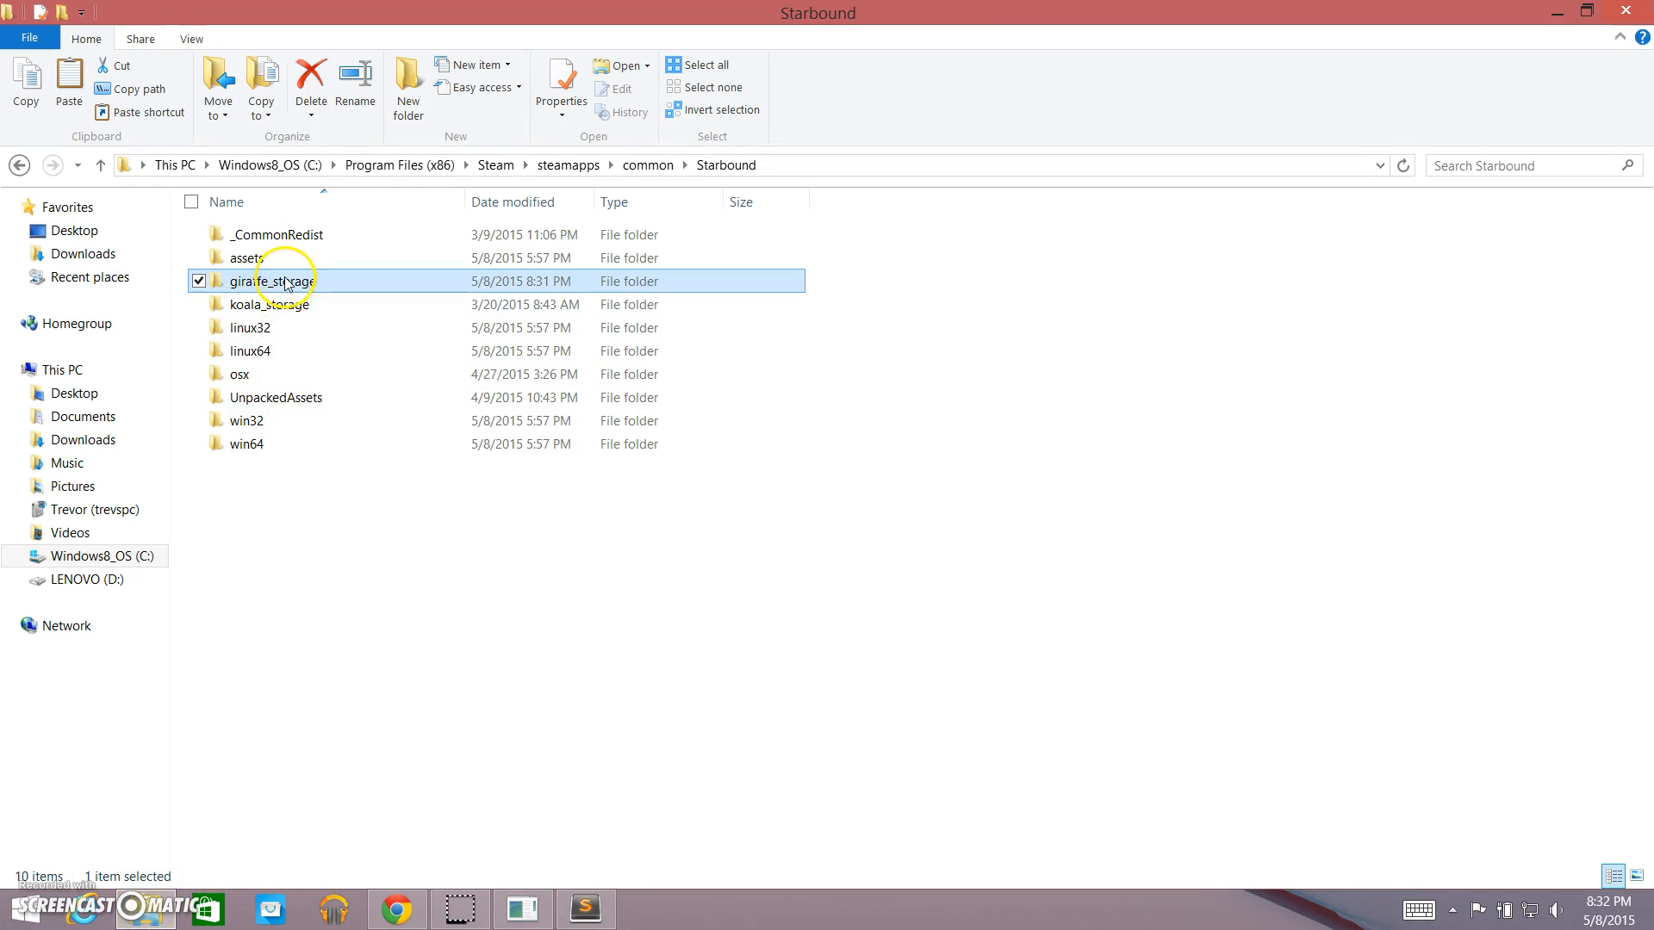
Open starbound.log from giraffe_storage in Sublime Text to read the patch path error.
{"action": "double_click", "coordinate": [278, 281]}
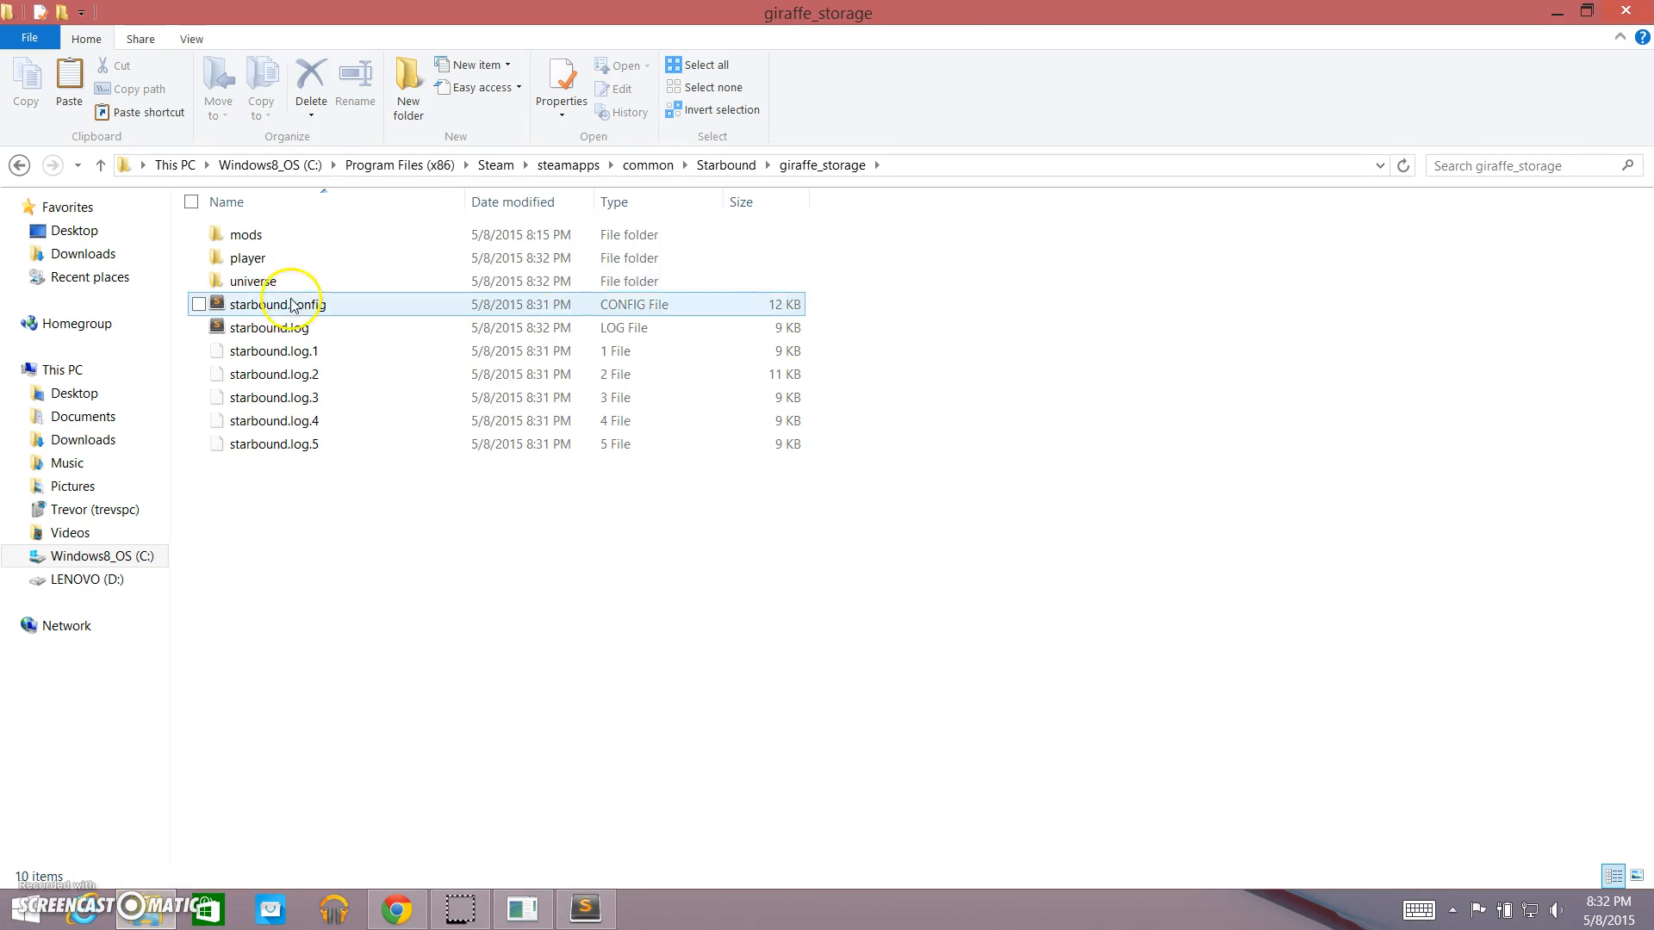
{"action": "double_click", "coordinate": [273, 328]}
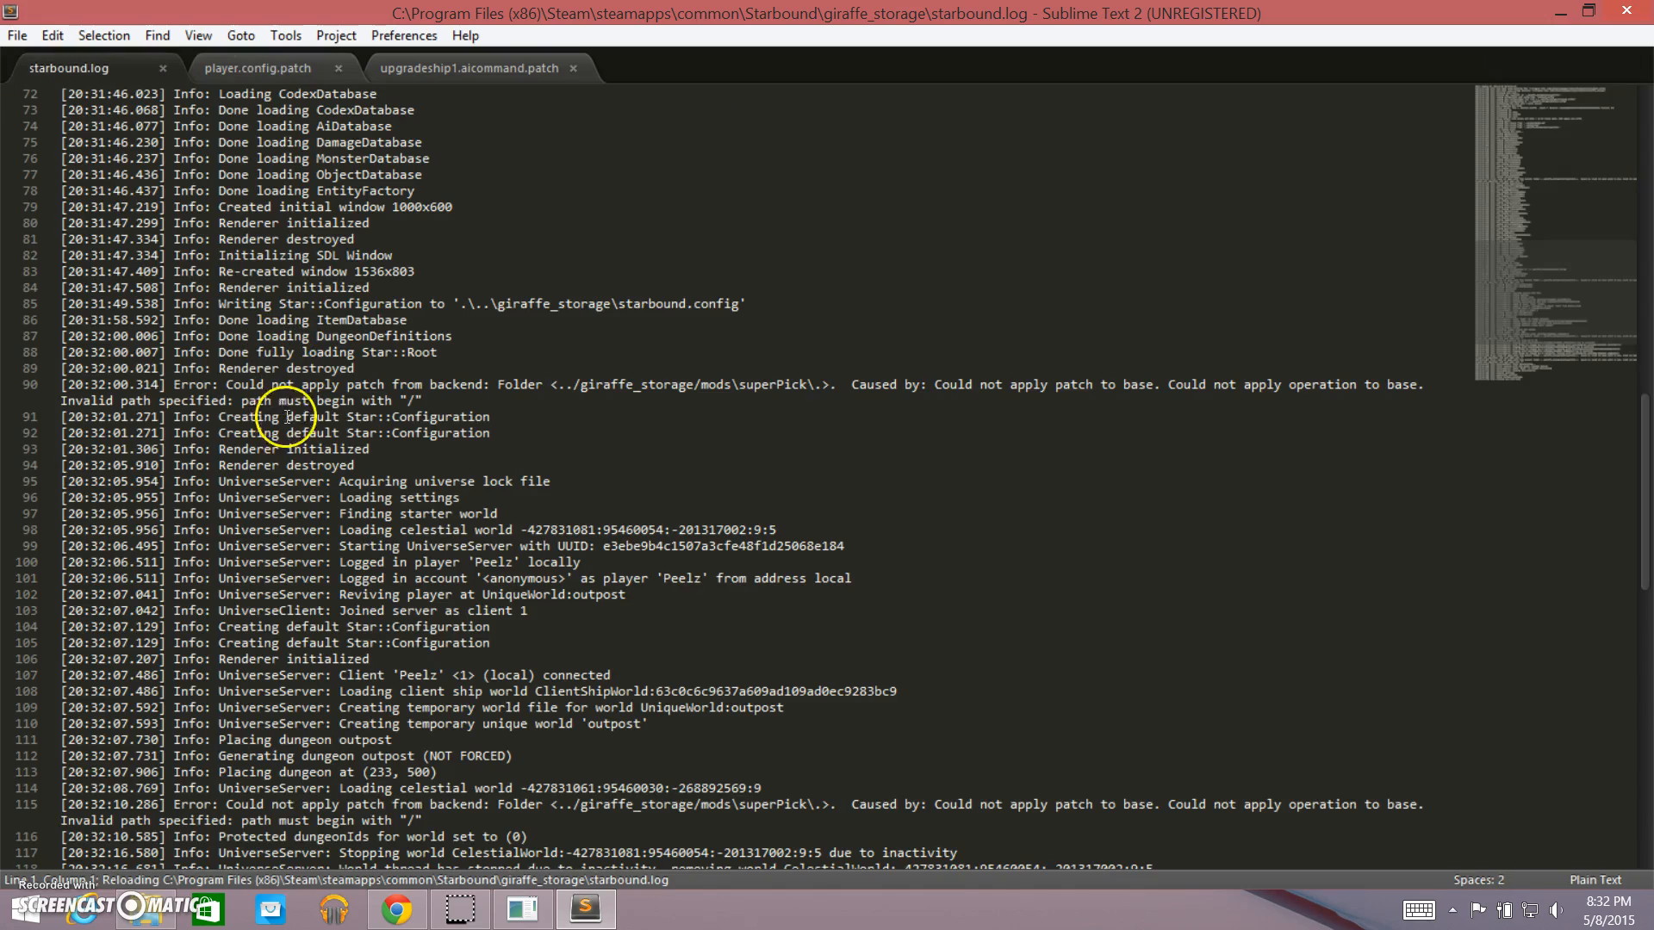
{"action": "mouse_move", "coordinate": [217, 207]}
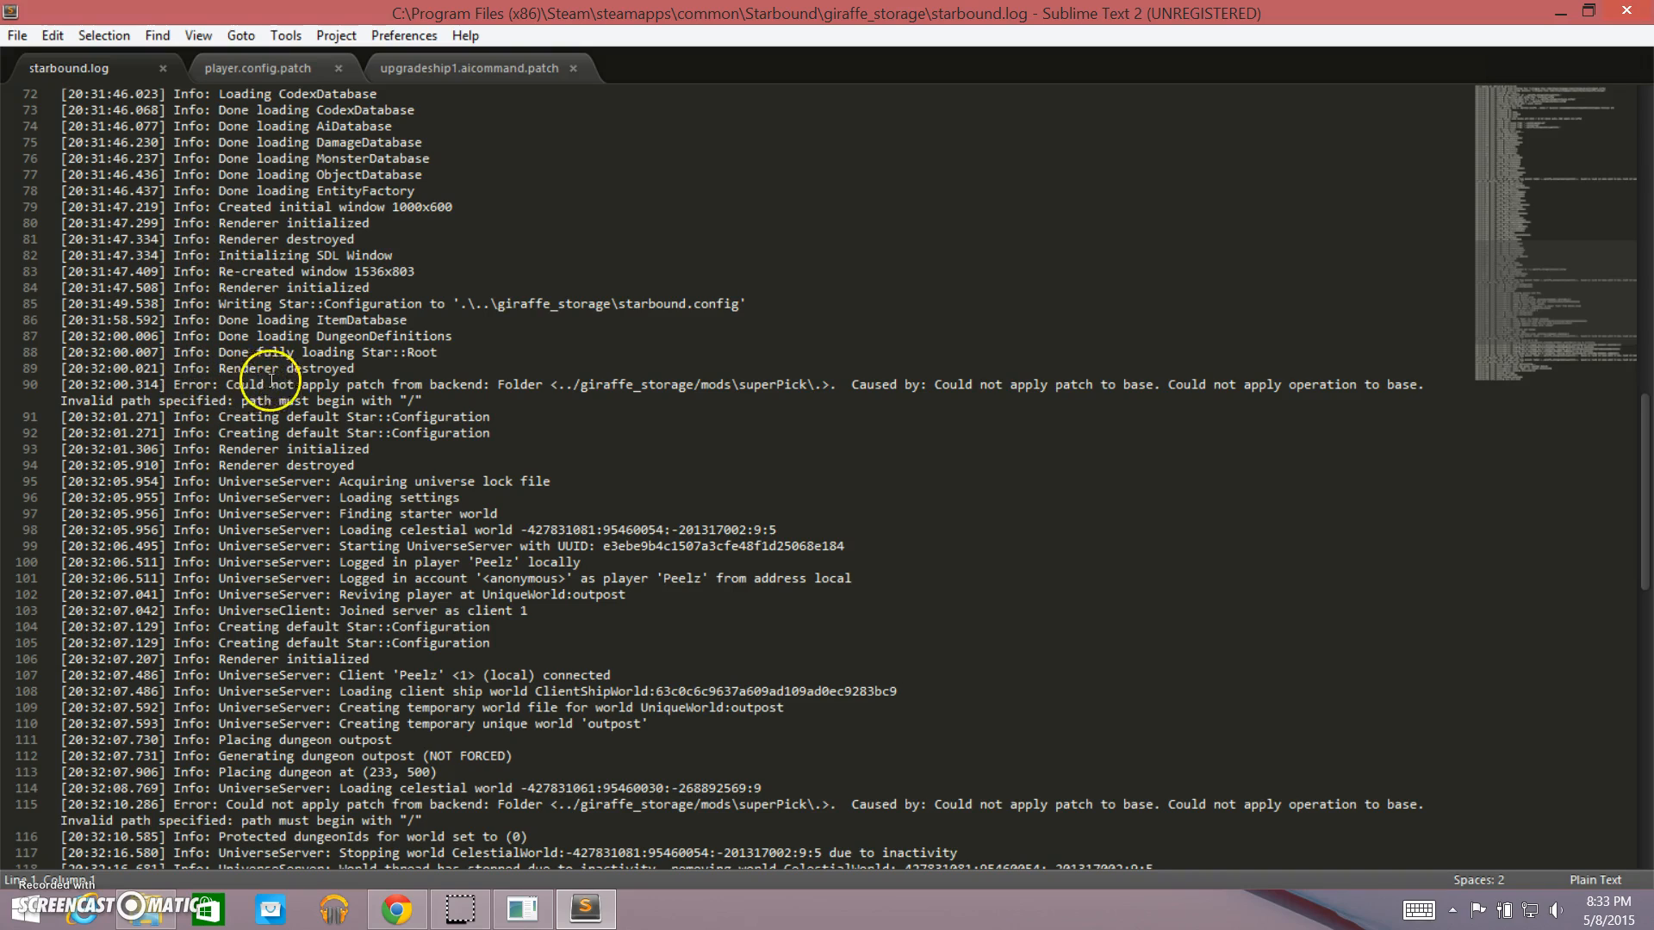
{"action": "mouse_move", "coordinate": [563, 381]}
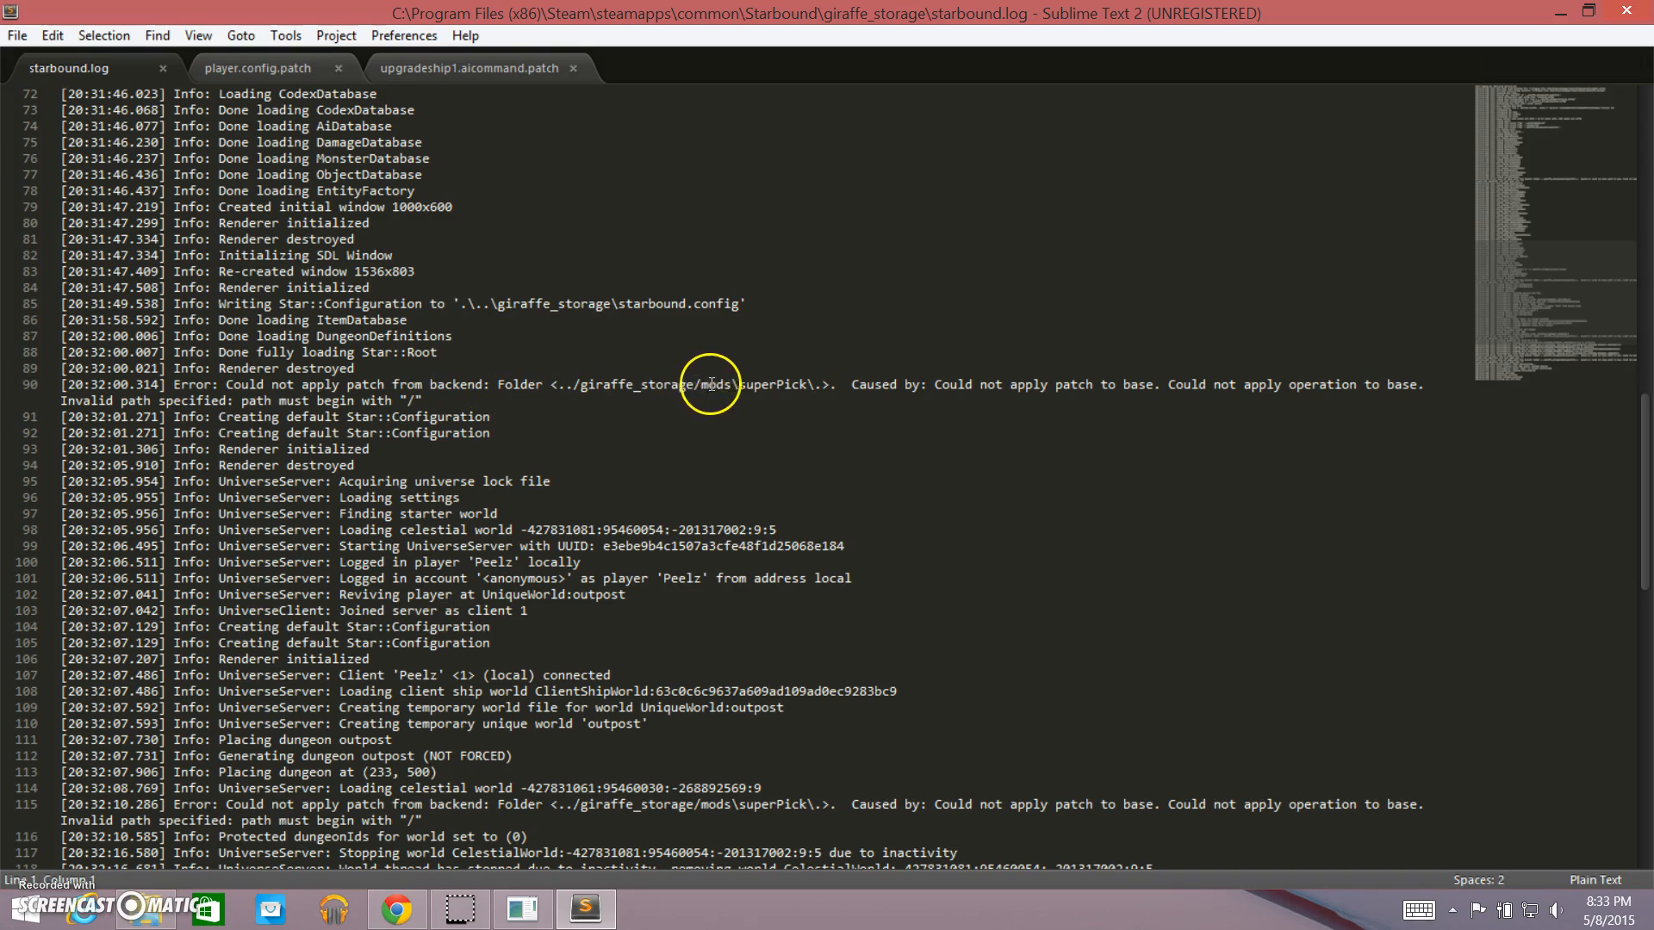
{"action": "mouse_move", "coordinate": [939, 395]}
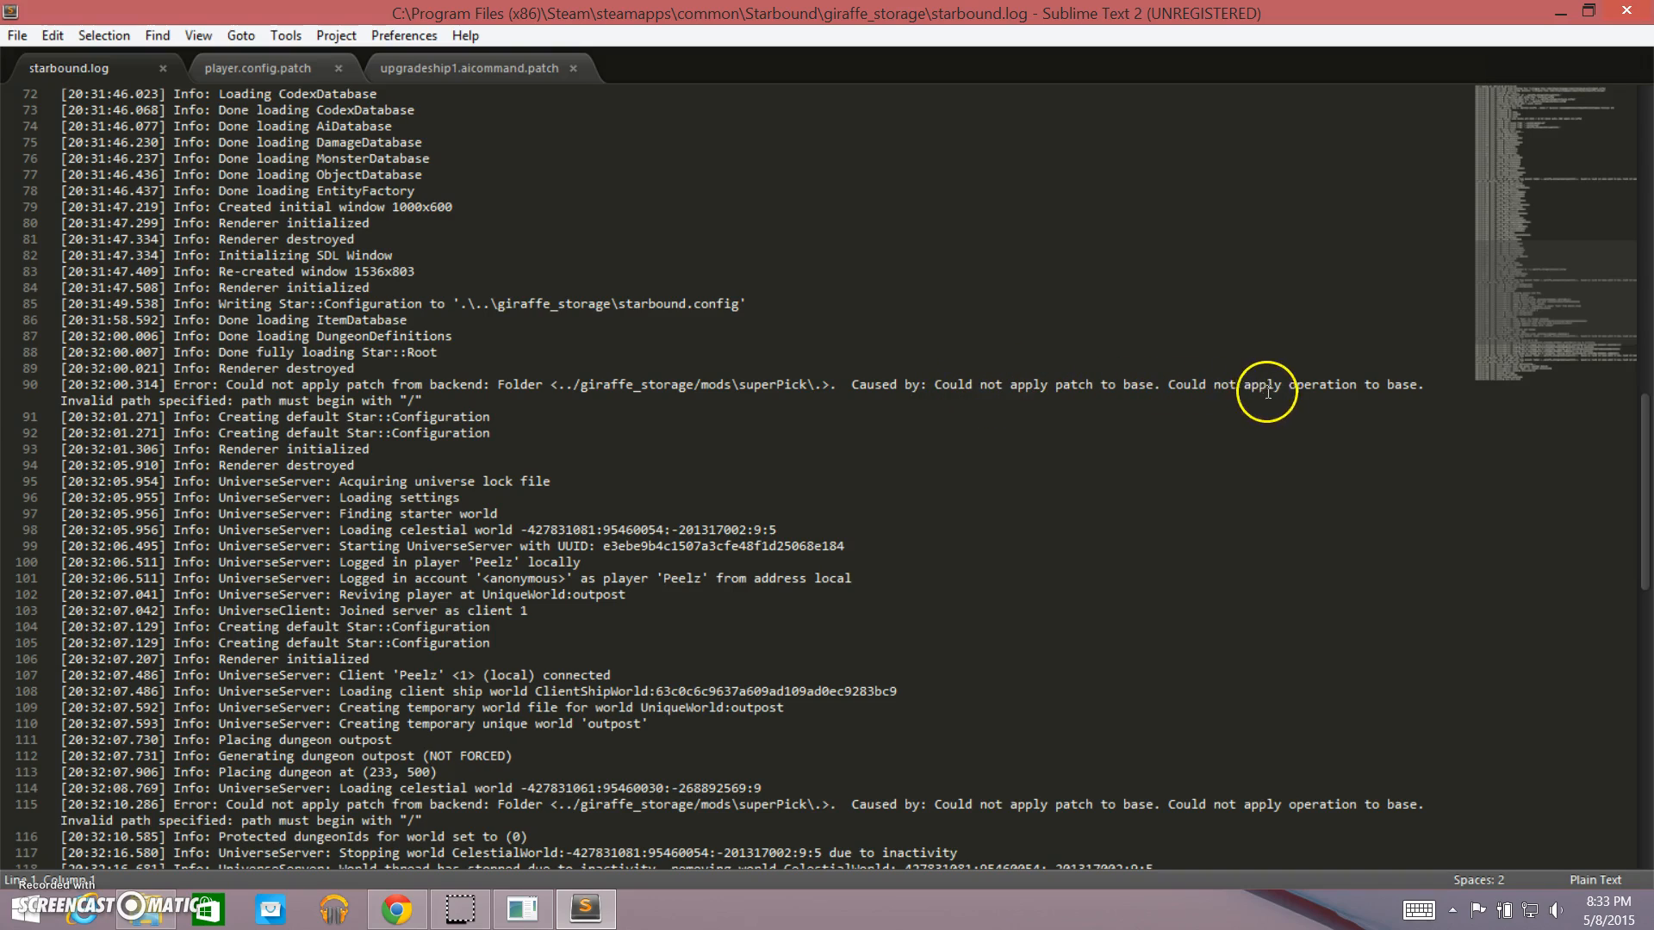
{"action": "mouse_move", "coordinate": [1213, 392]}
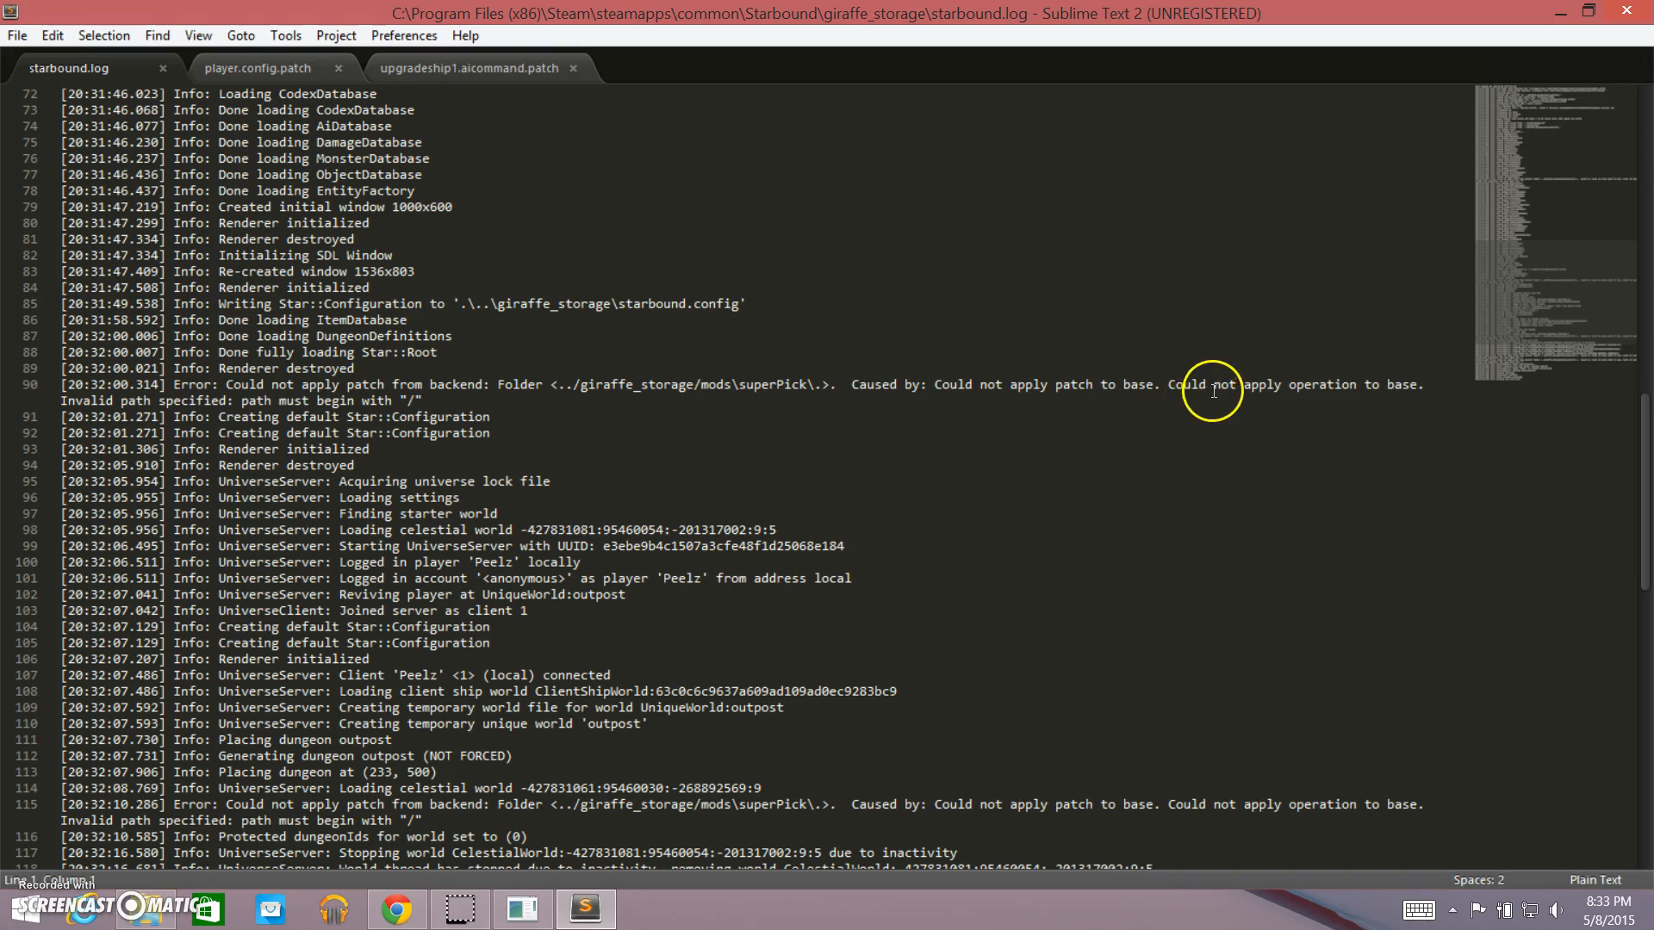
{"action": "mouse_move", "coordinate": [156, 399]}
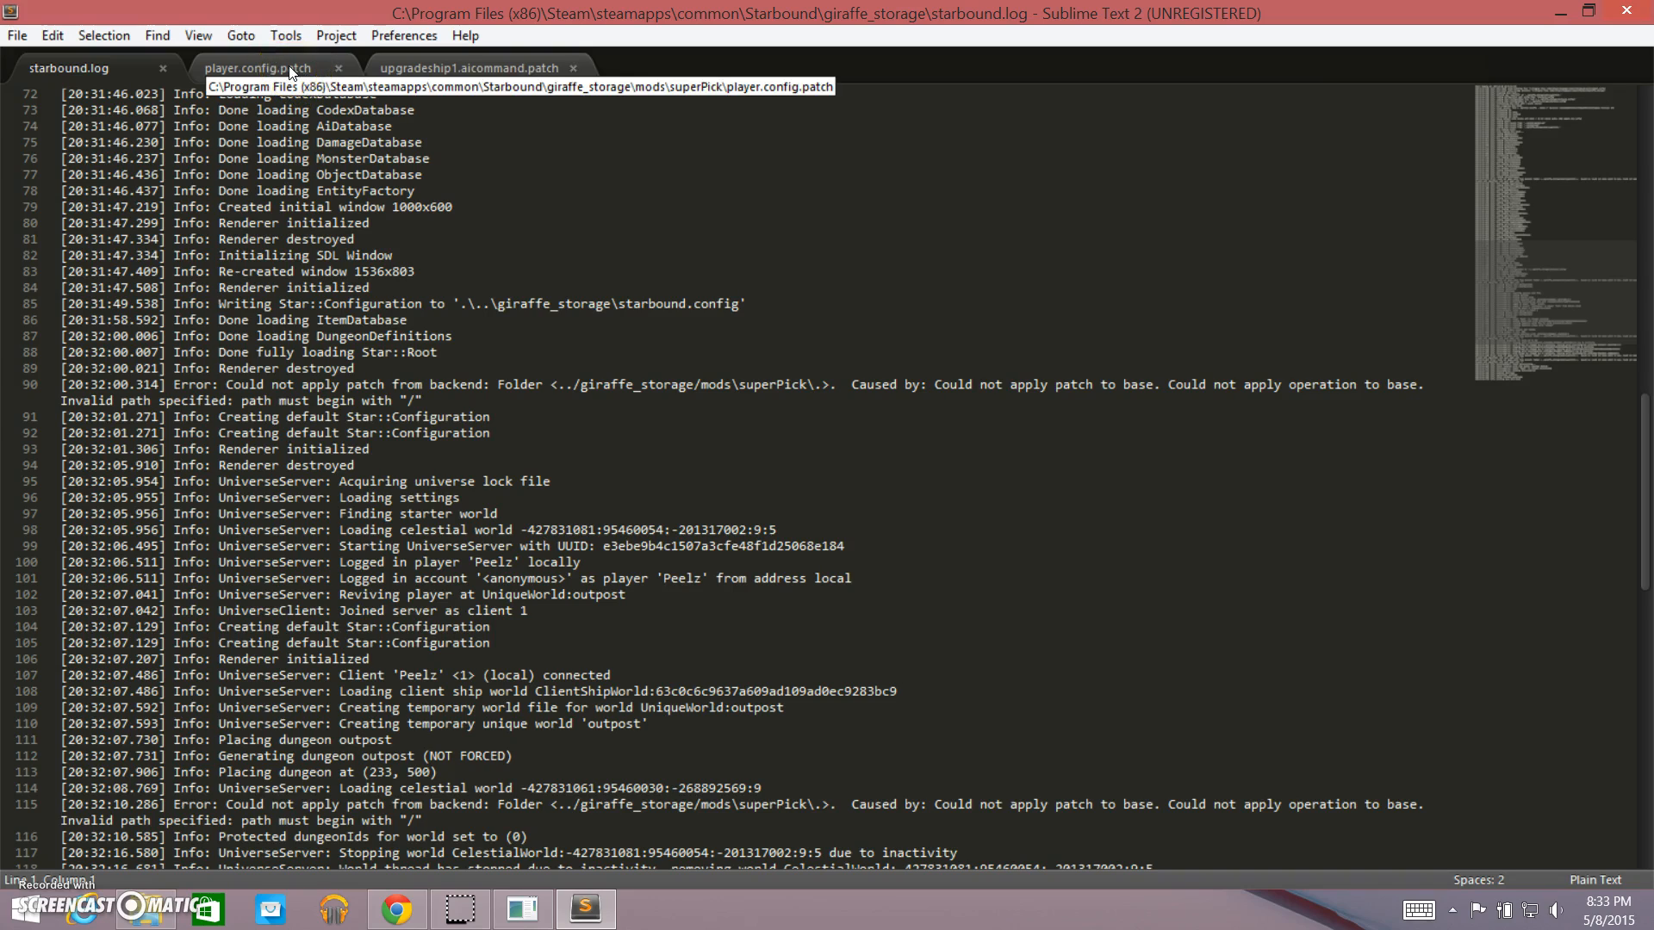
Prefix the player.config.patch path with '/' before defaultBlueprints and save the file.
{"action": "left_click", "coordinate": [256, 68]}
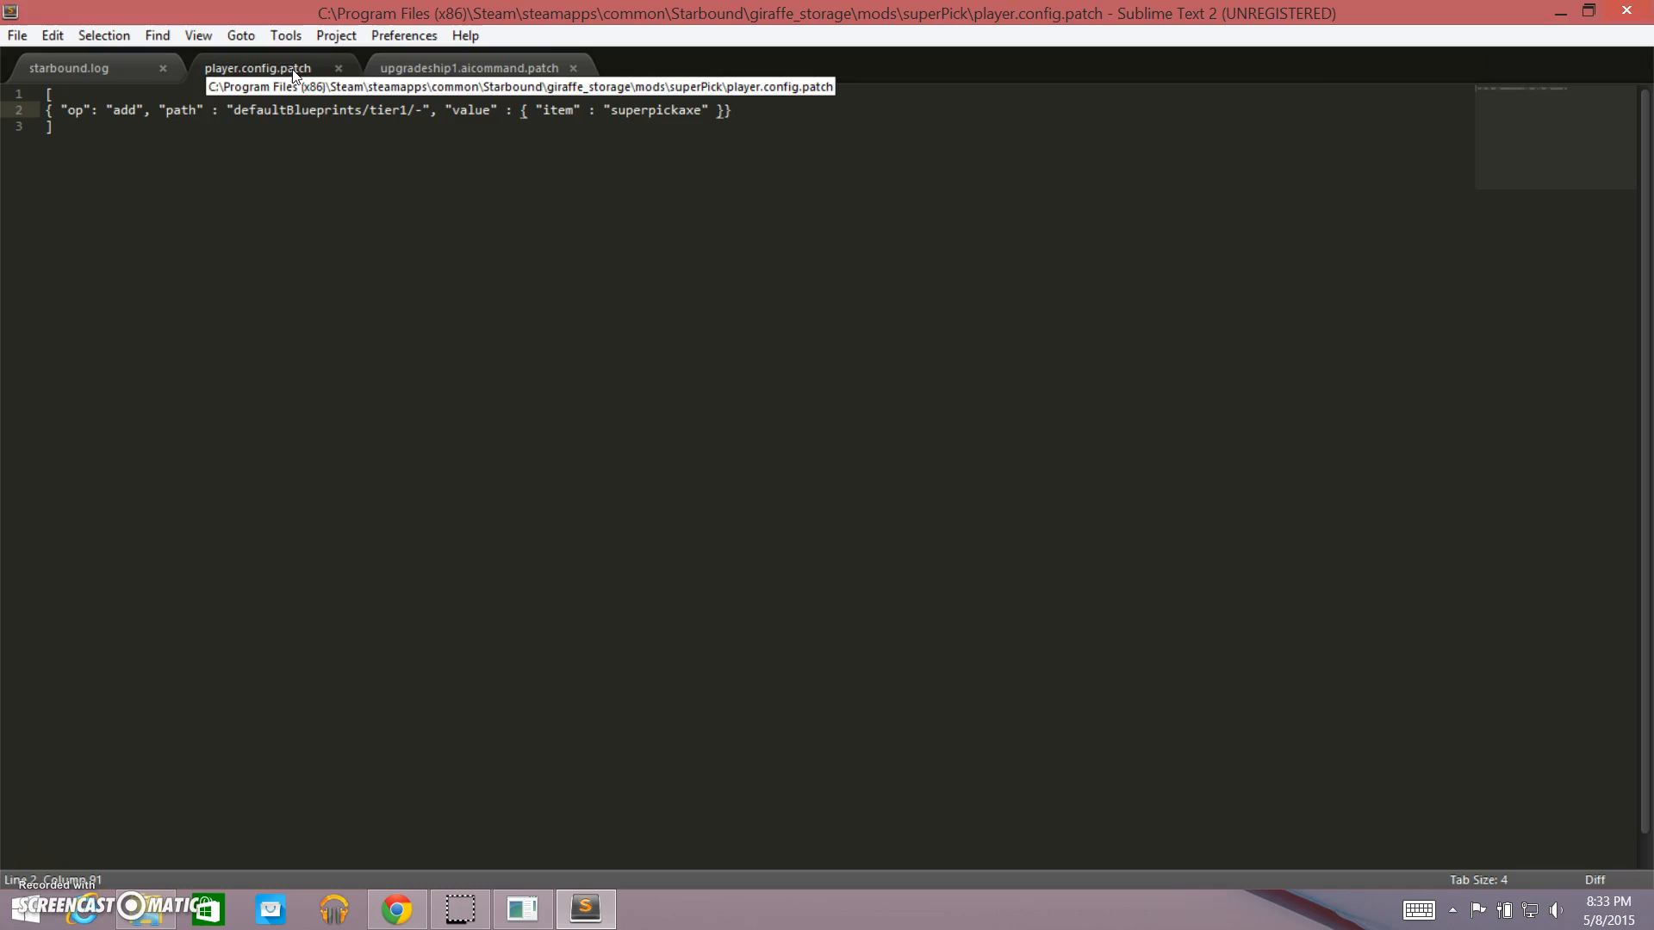
{"action": "mouse_move", "coordinate": [243, 109]}
{"action": "type", "text": "/"}
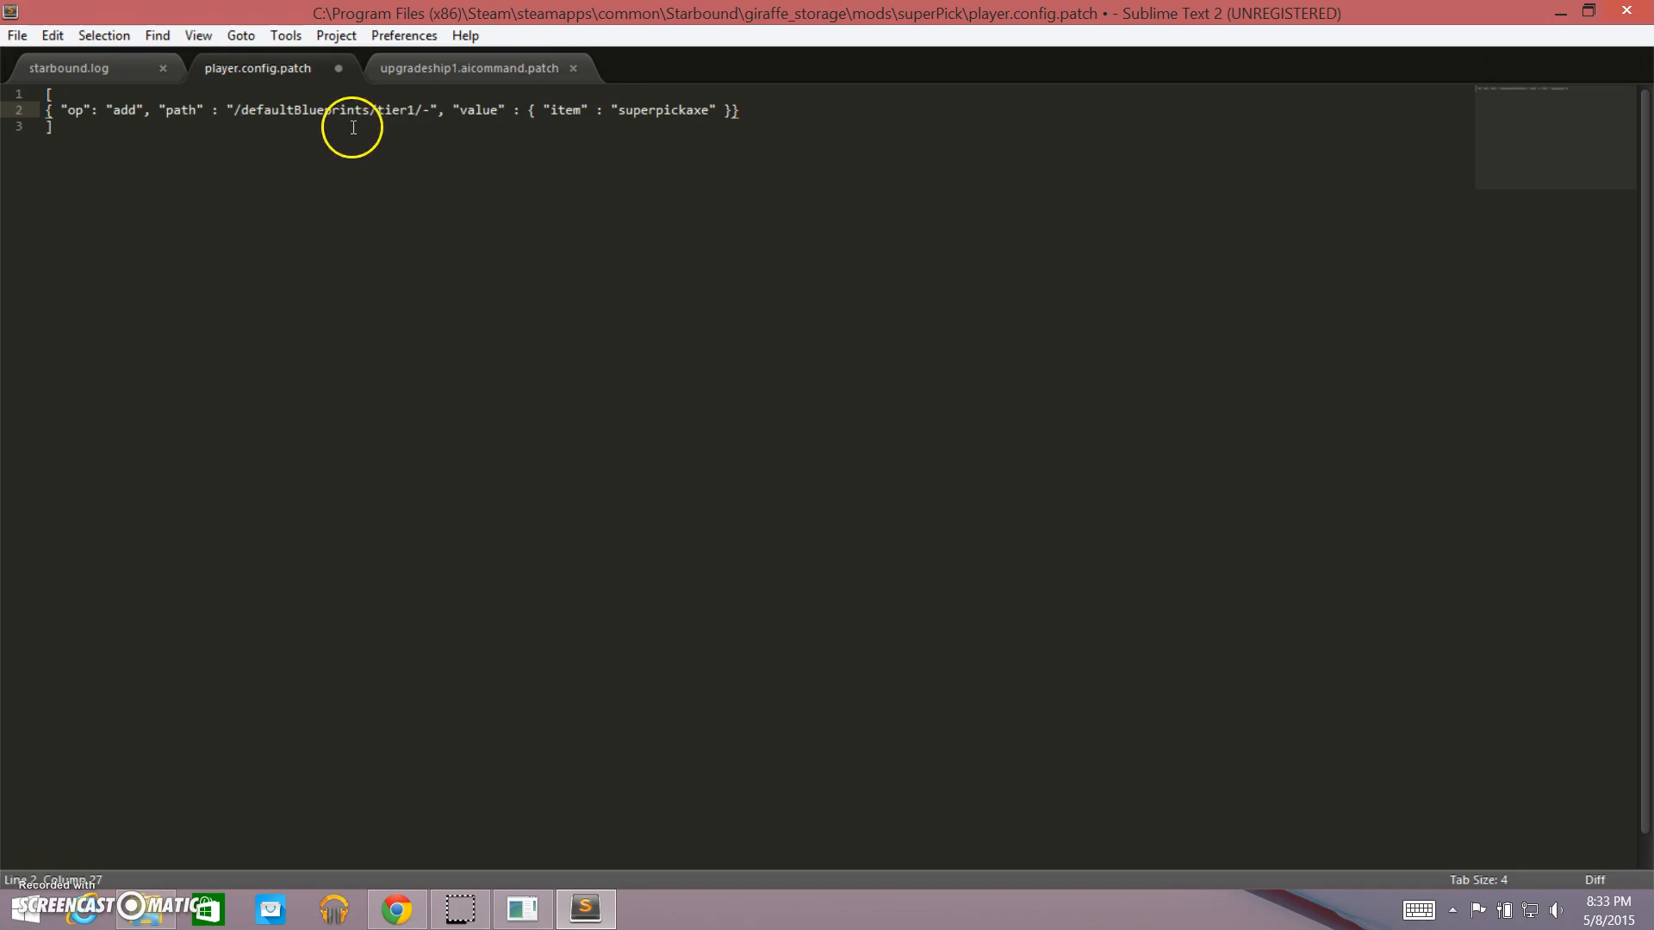
{"action": "mouse_move", "coordinate": [432, 109]}
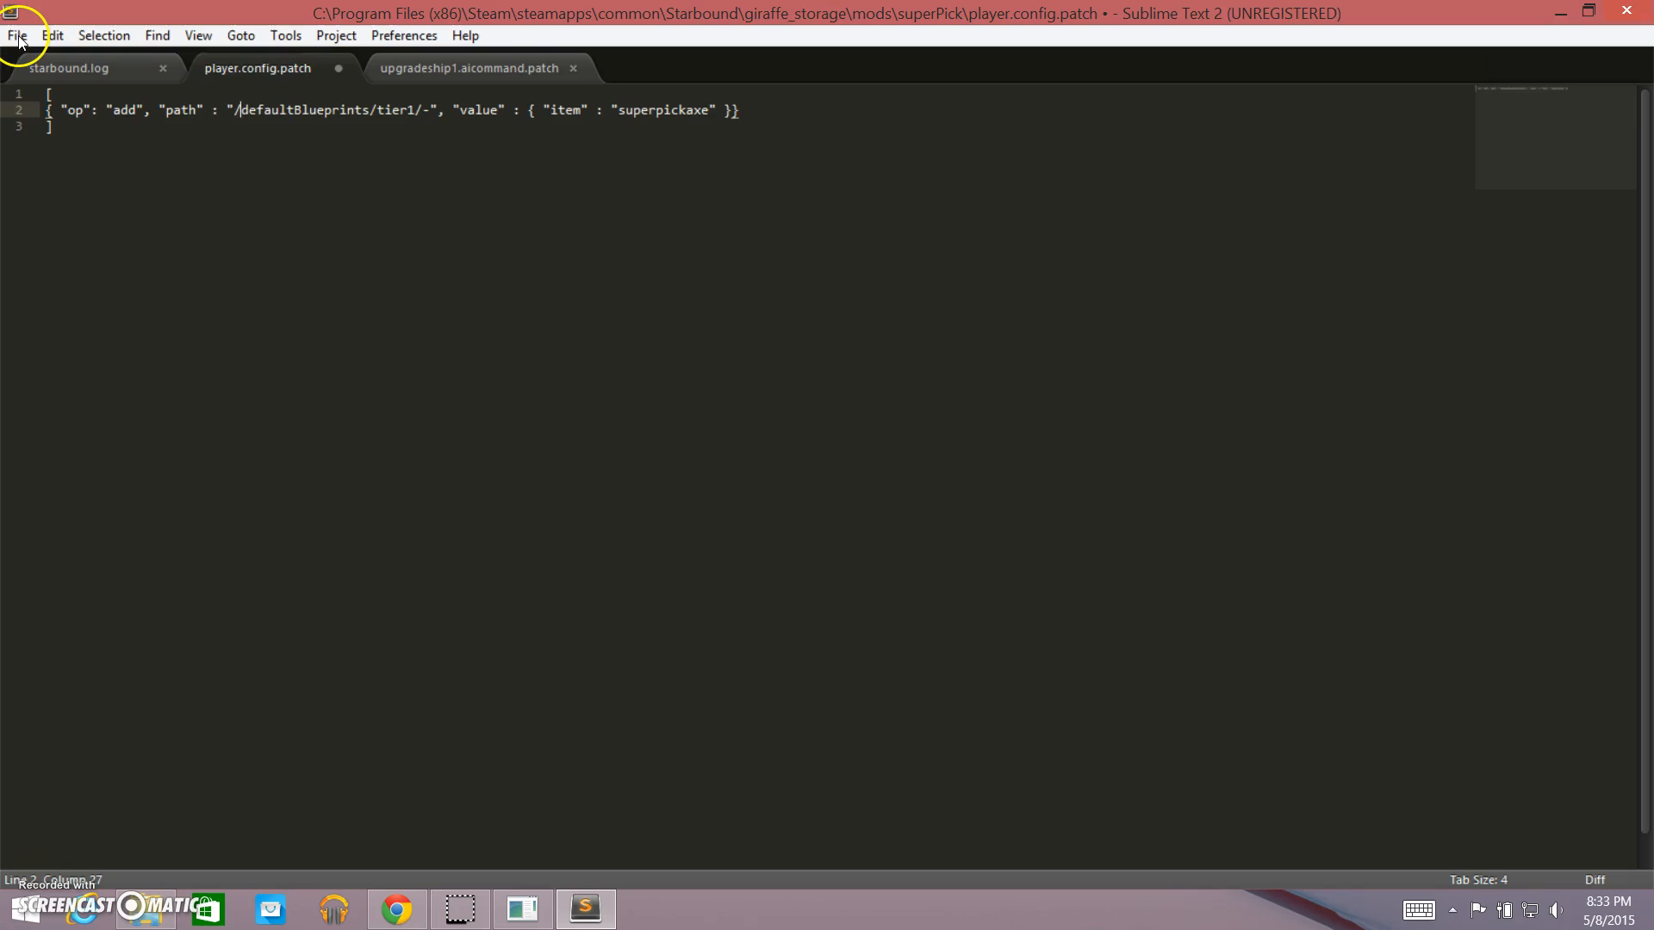
{"action": "left_click", "coordinate": [17, 35]}
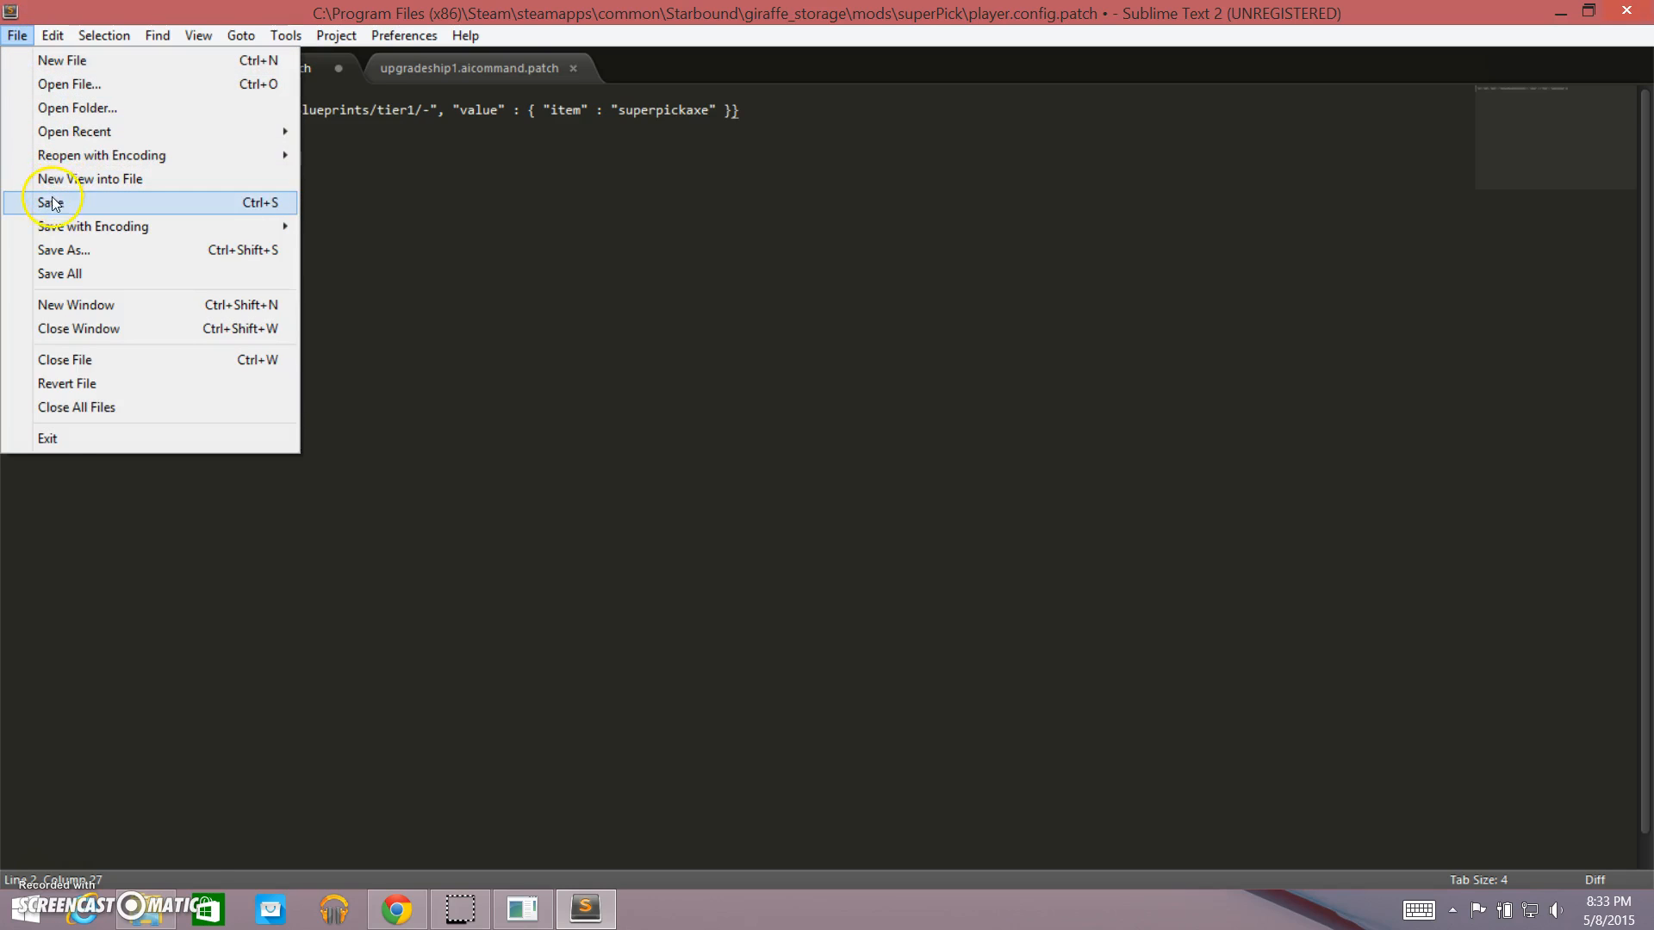
{"action": "left_click", "coordinate": [51, 202]}
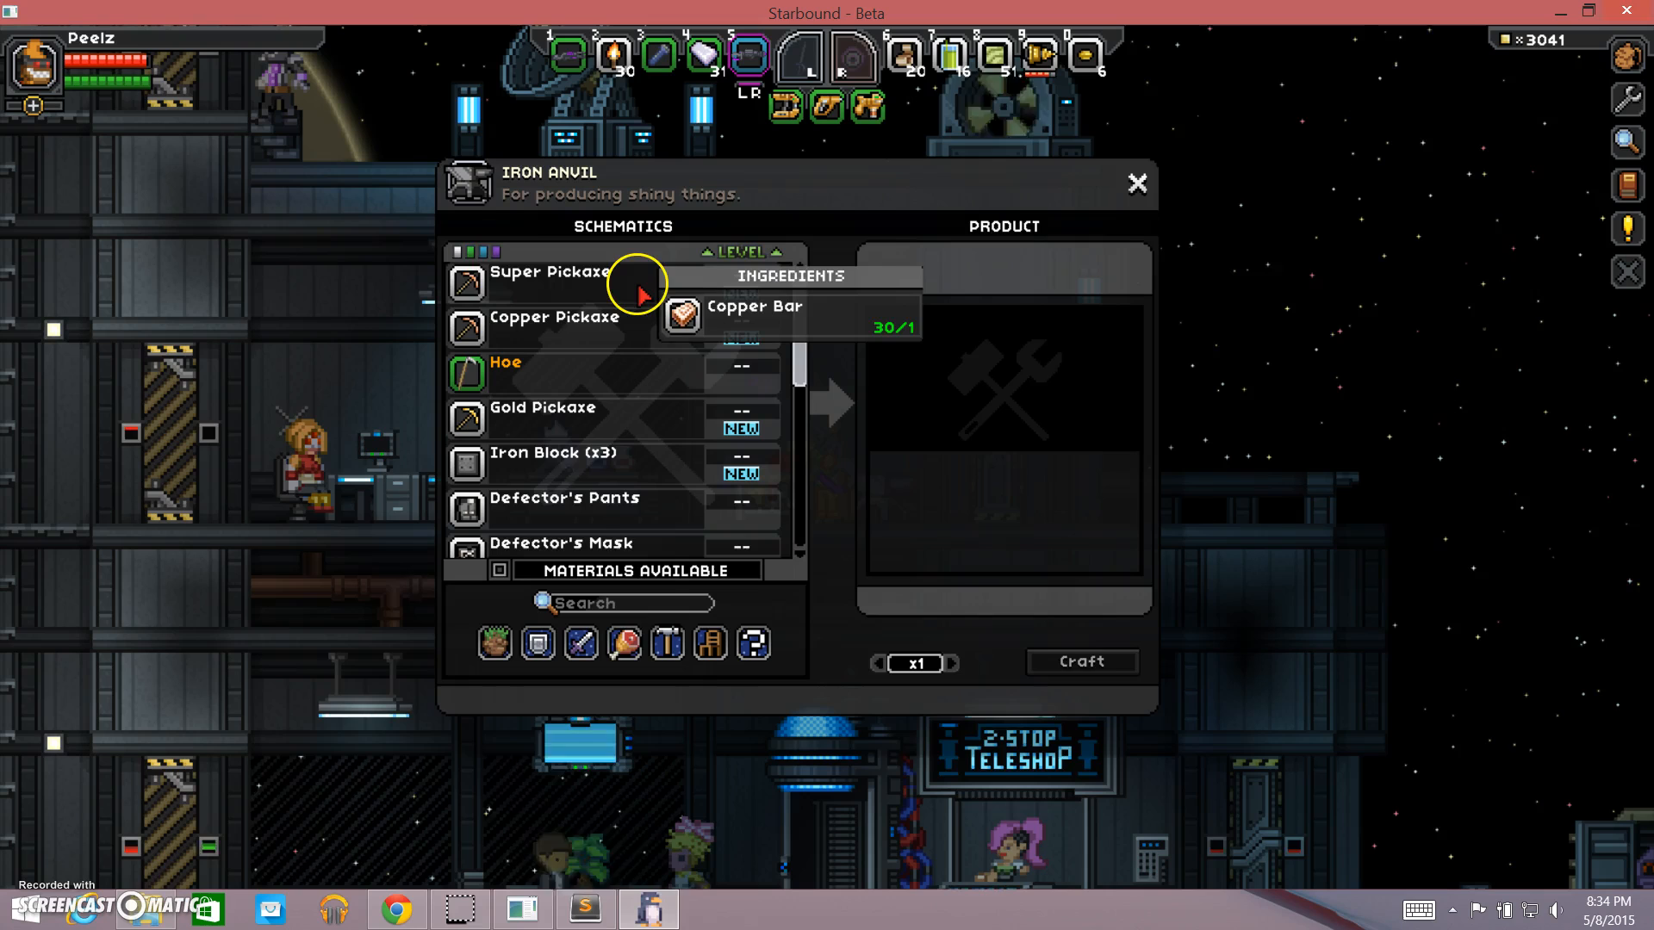
Select the Super Pickaxe schematic, craft it, and close the Iron Anvil window.
{"action": "left_click", "coordinate": [549, 271]}
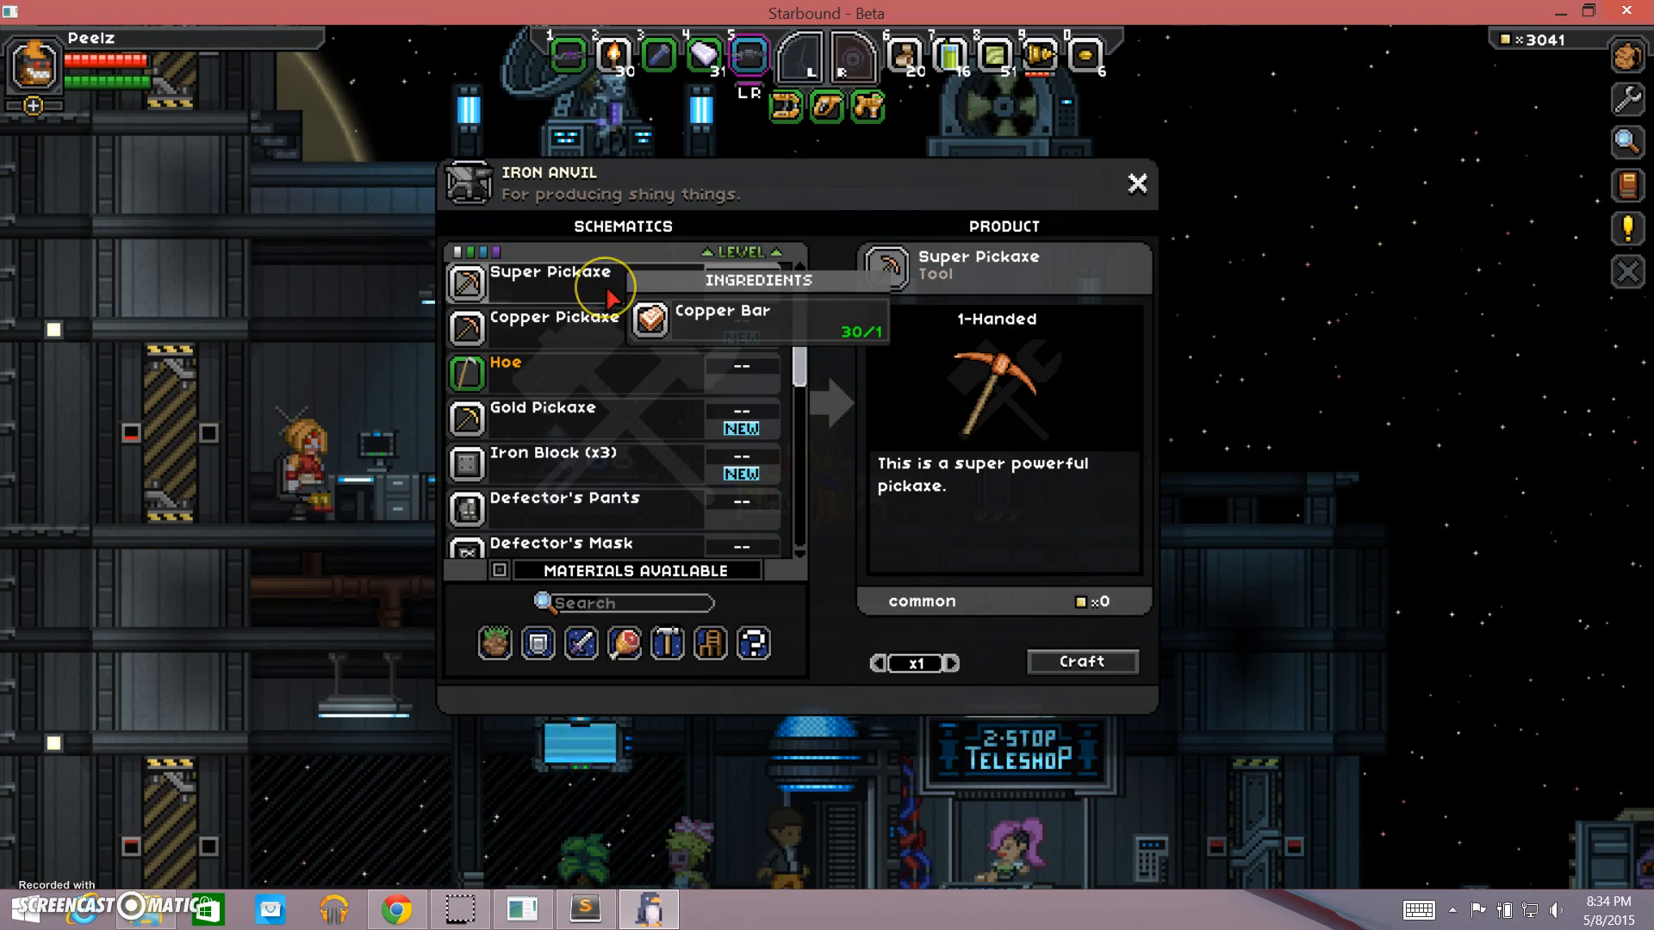
{"action": "mouse_move", "coordinate": [770, 399]}
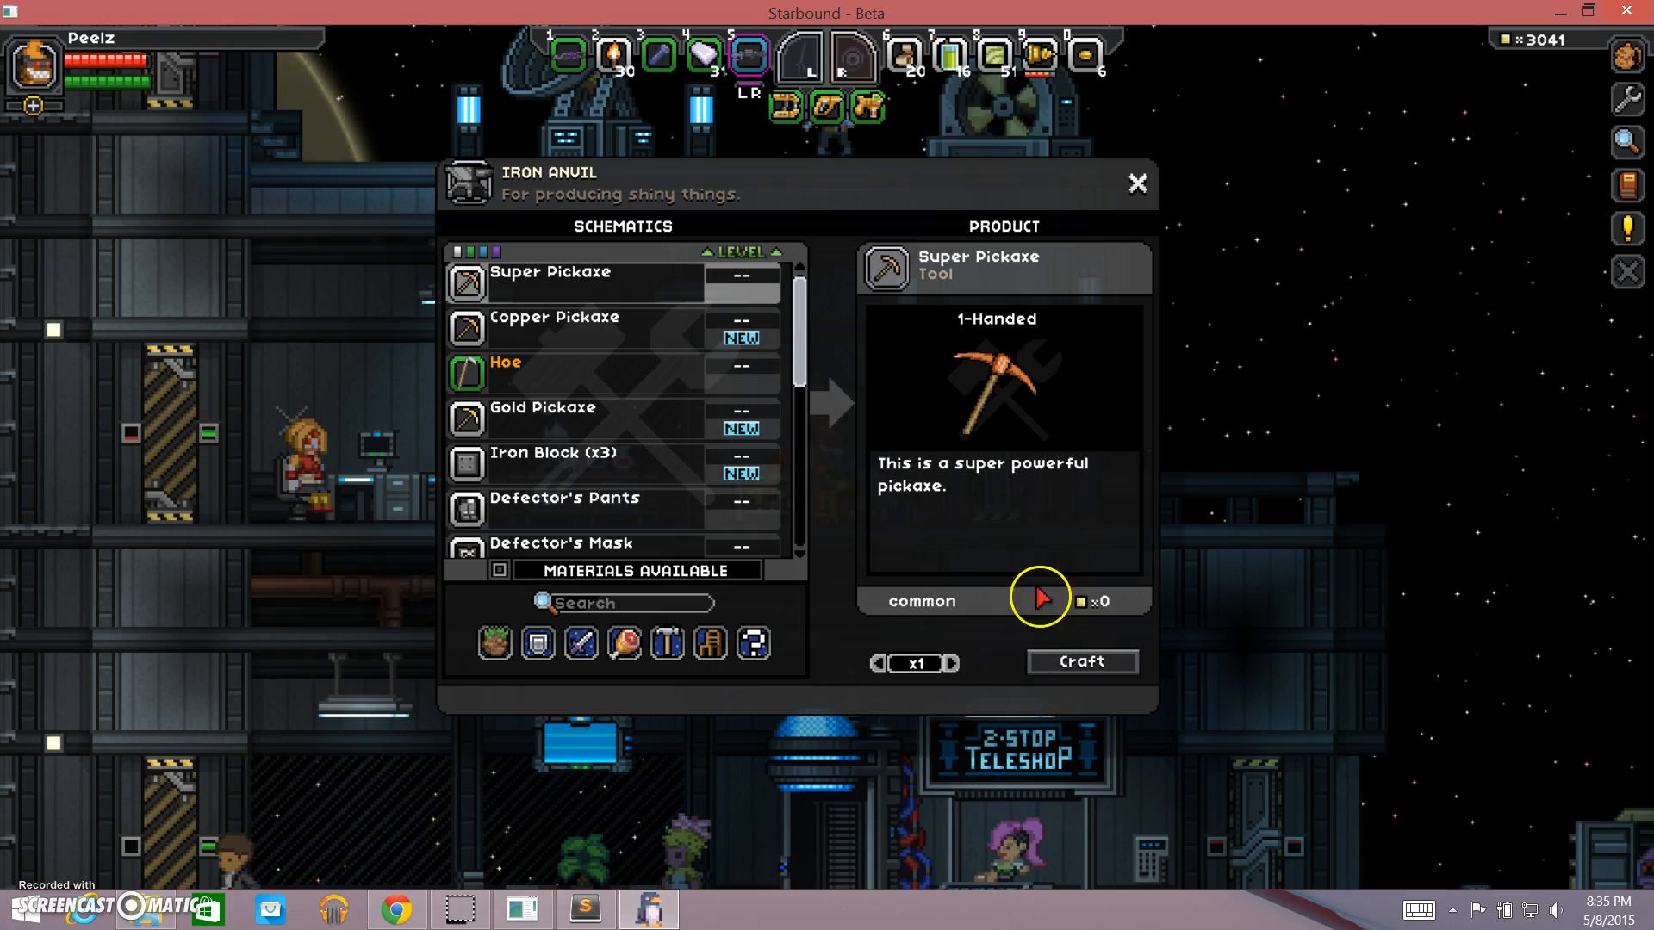
{"action": "mouse_move", "coordinate": [698, 282]}
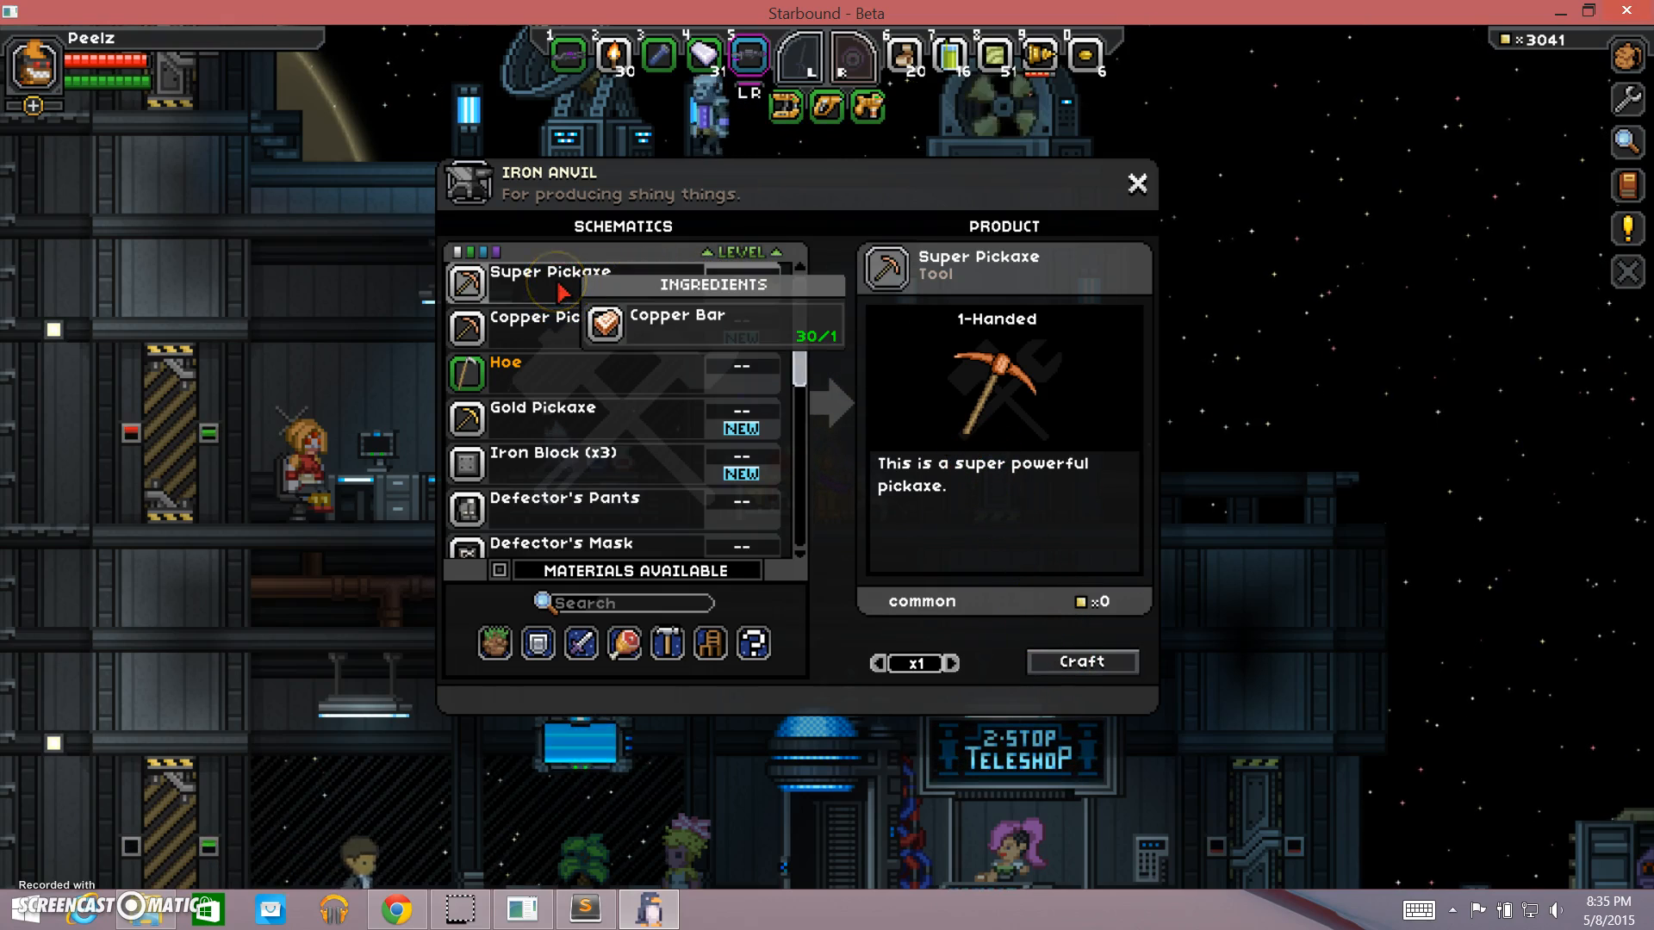
{"action": "mouse_move", "coordinate": [971, 640]}
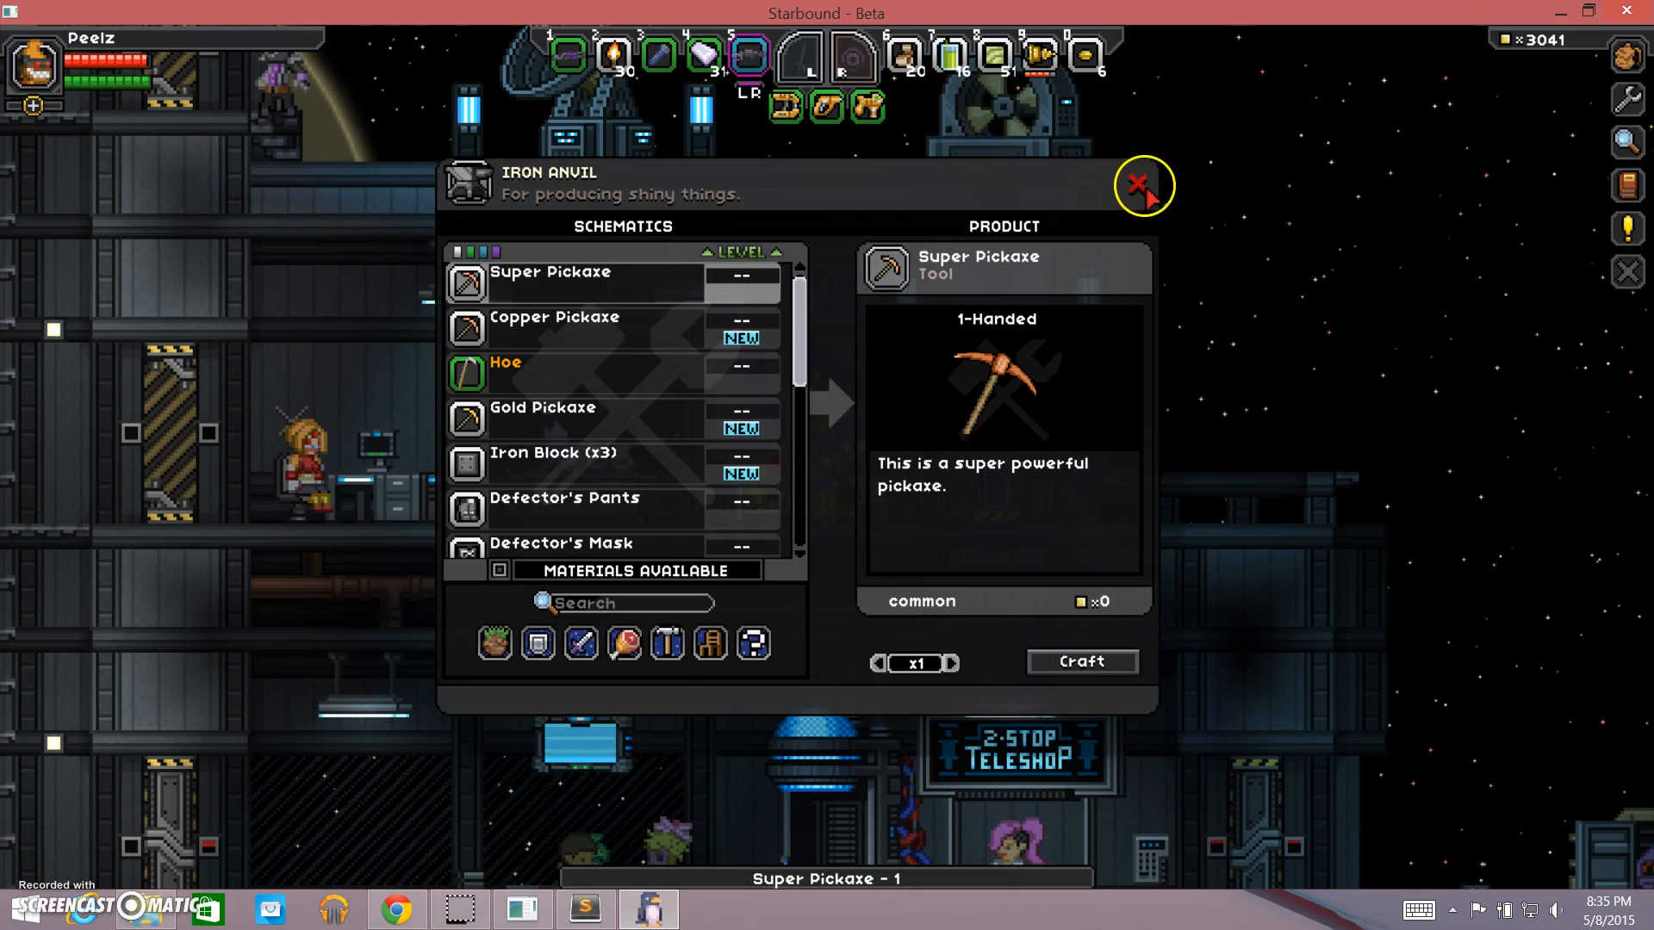
{"action": "left_click", "coordinate": [1143, 186]}
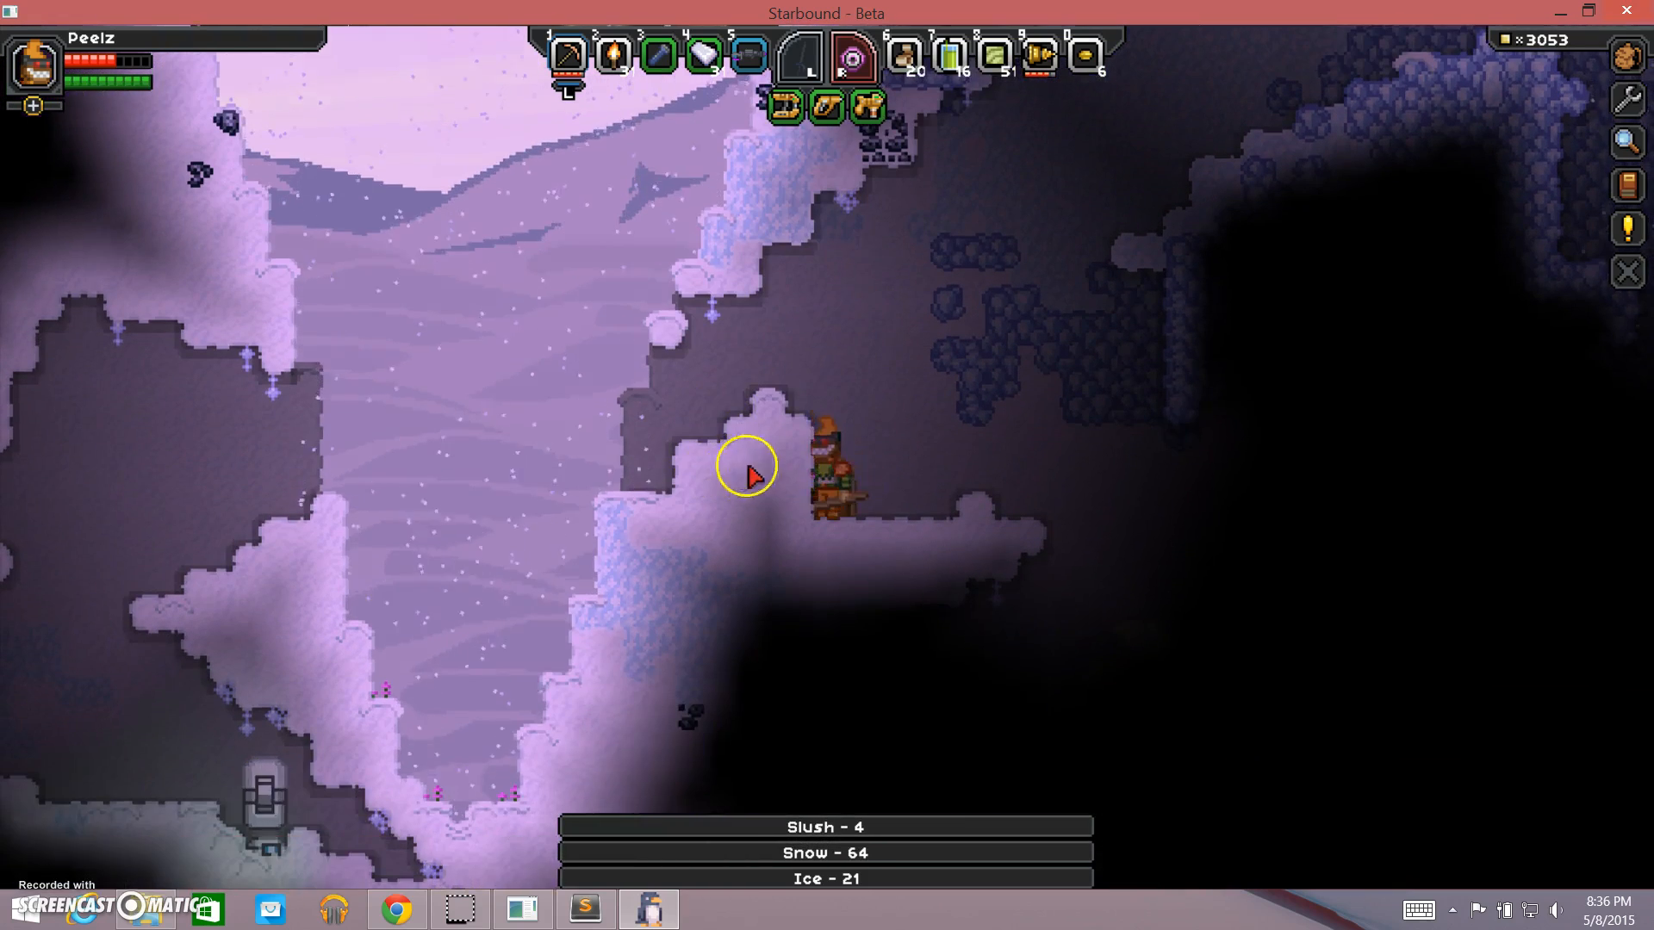
Mine the snow blocks beside the character with the Super Pickaxe.
{"action": "left_click", "coordinate": [746, 467]}
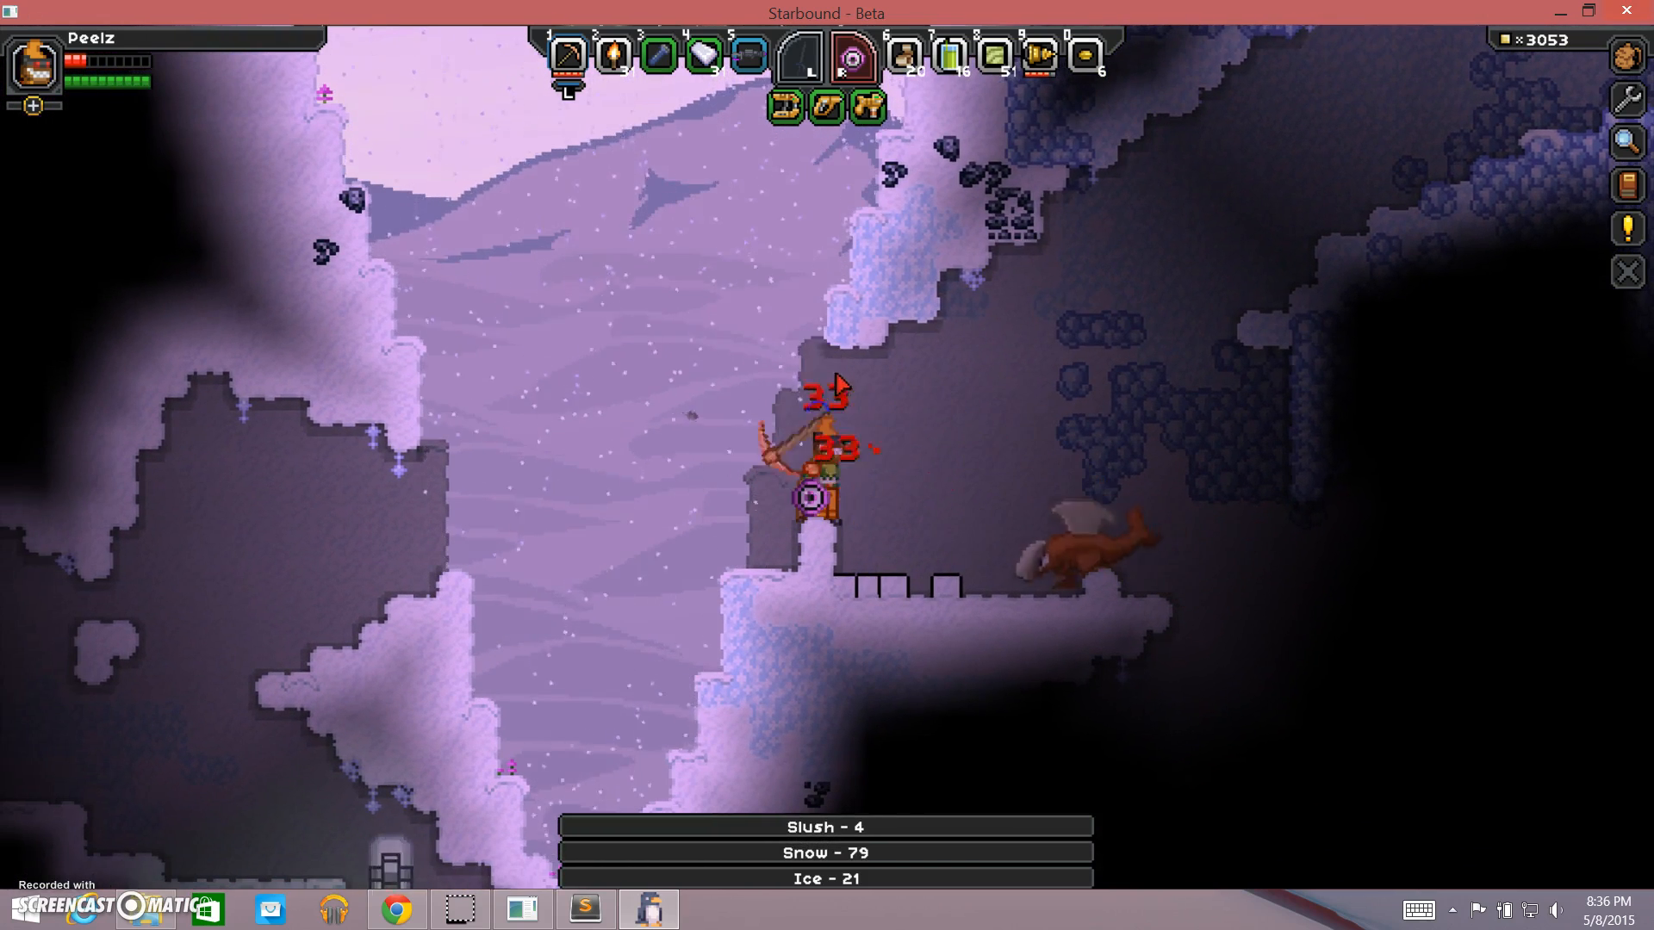